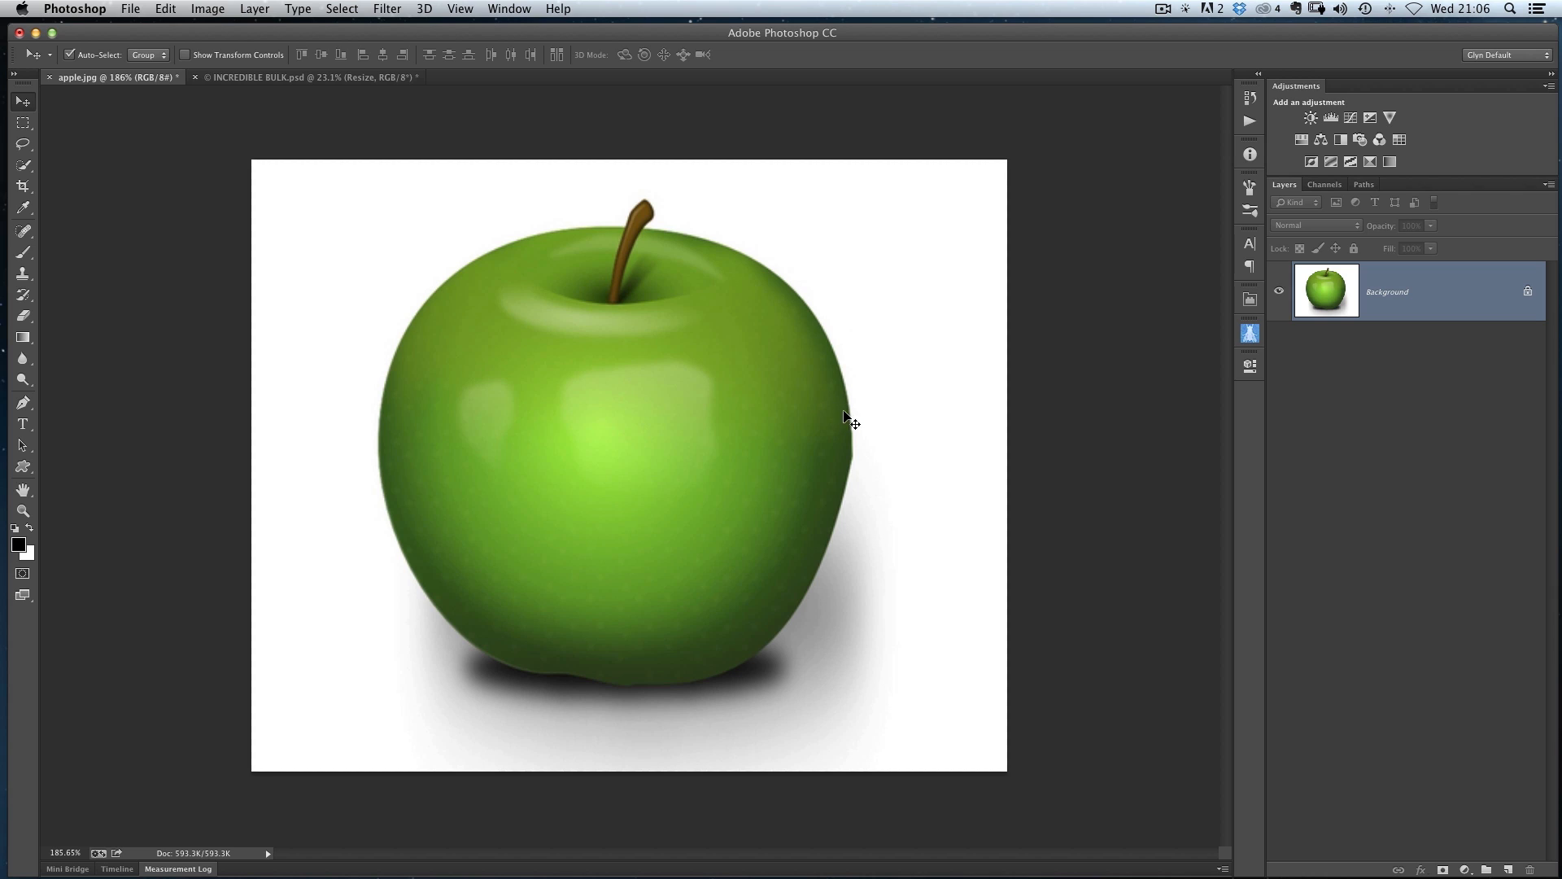
pyautogui.moveTo(292, 145)
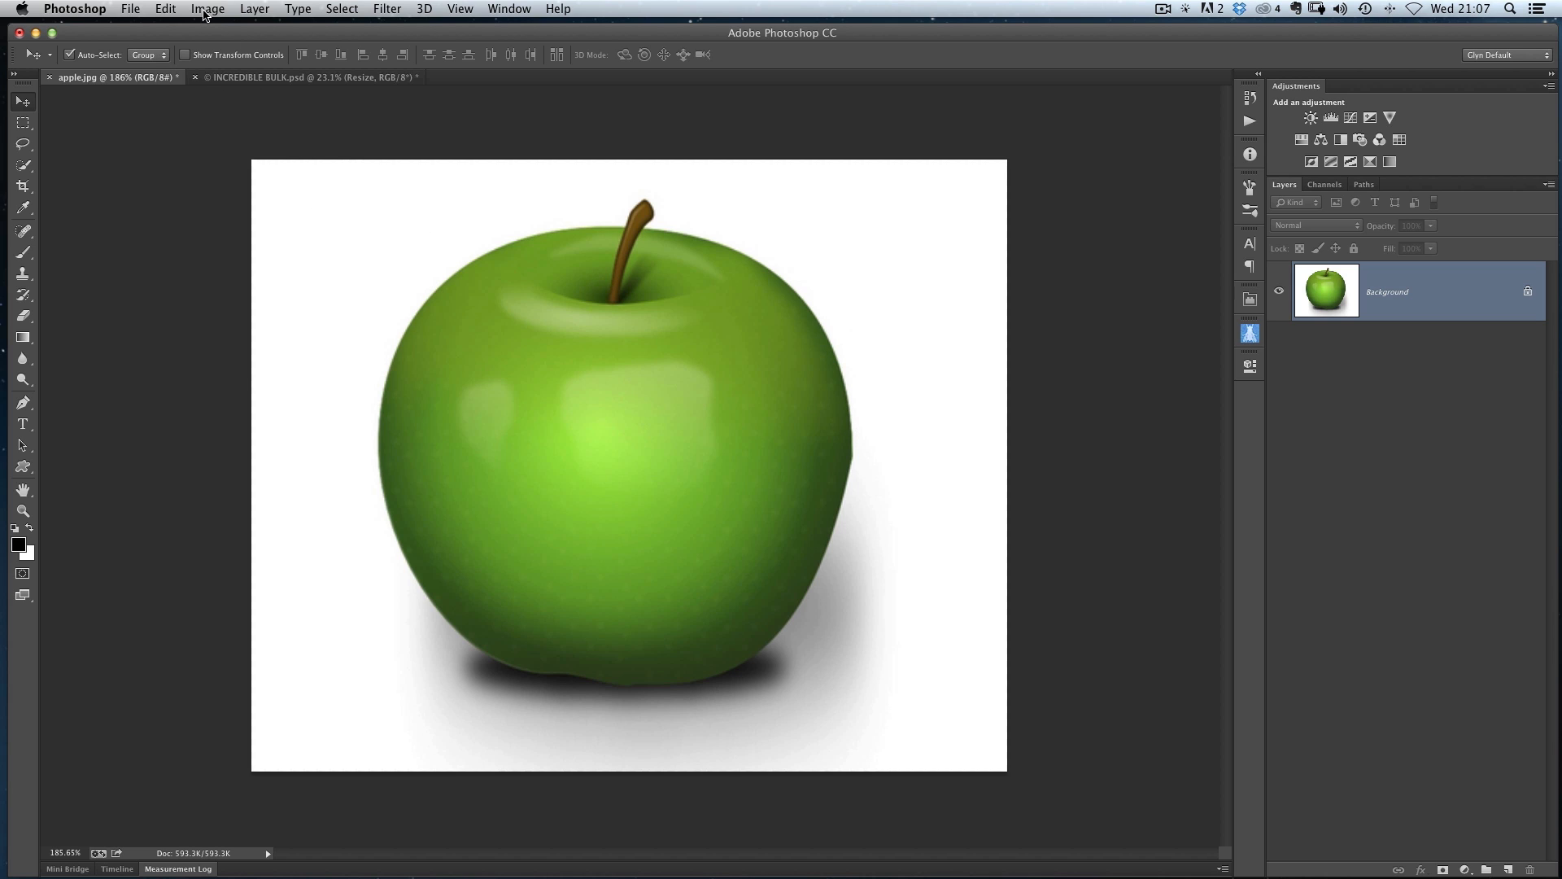
# Preview a Hue/Saturation hue shift of about -151, turning the apple and stem purple
pyautogui.click(208, 9)
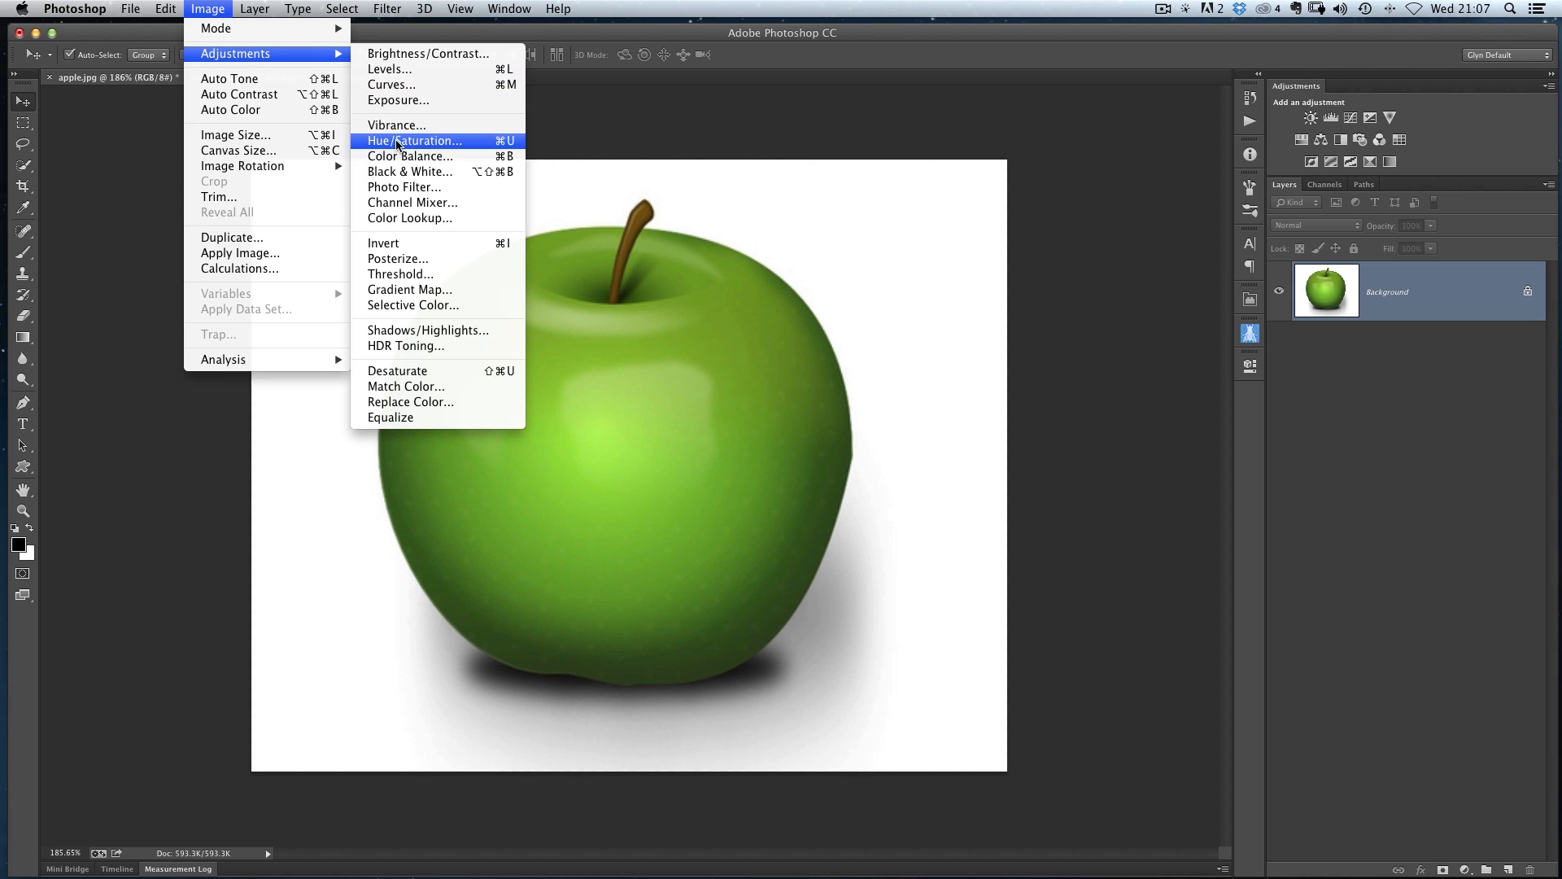
pyautogui.click(413, 141)
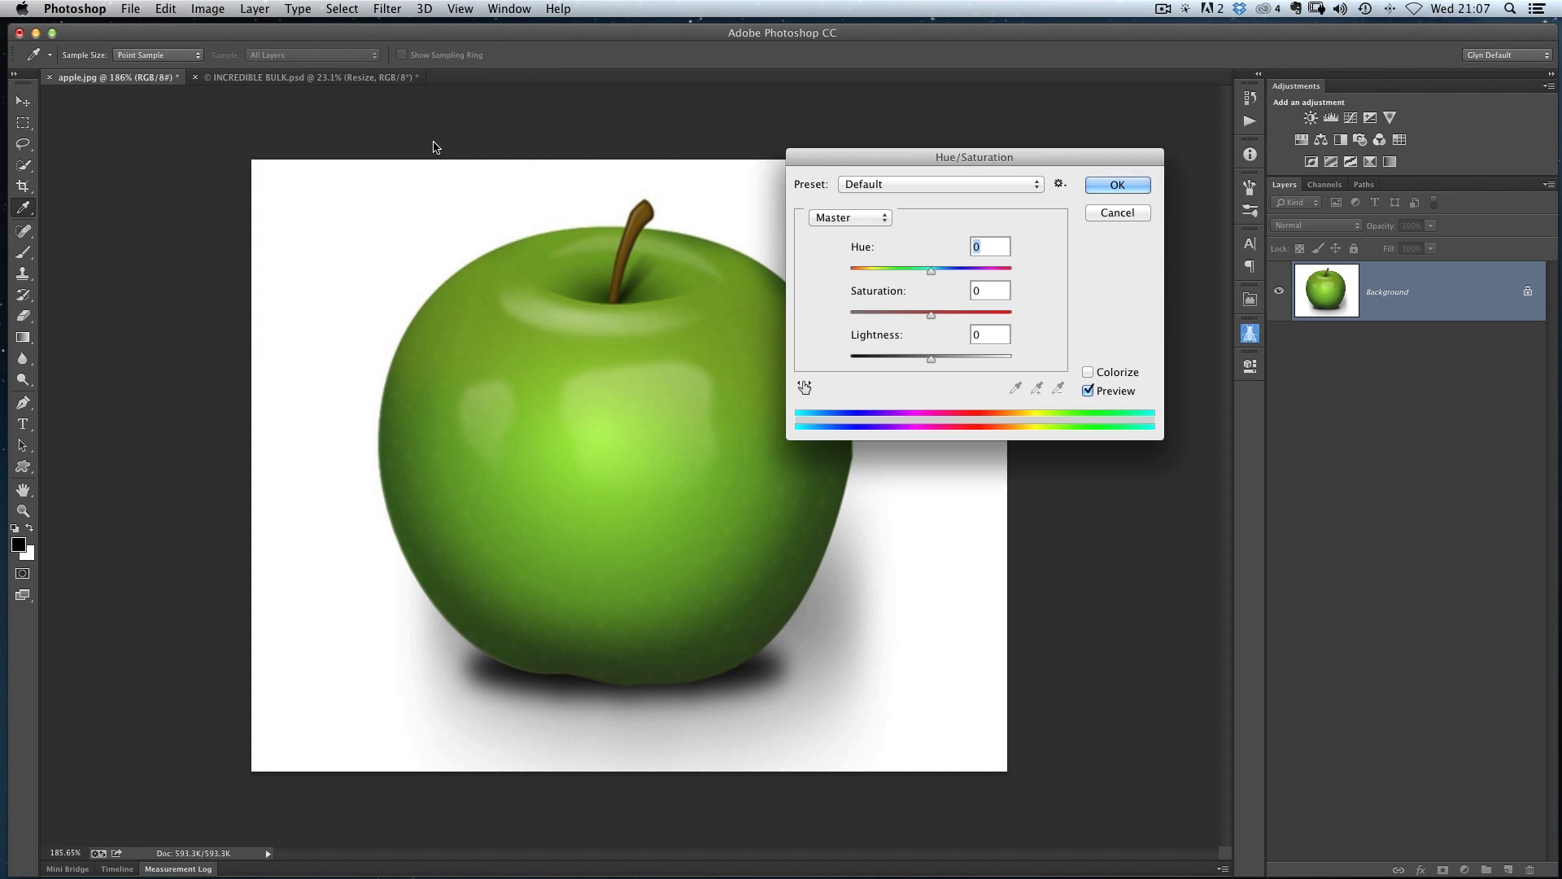
pyautogui.moveTo(973, 156); pyautogui.dragTo(1051, 232)
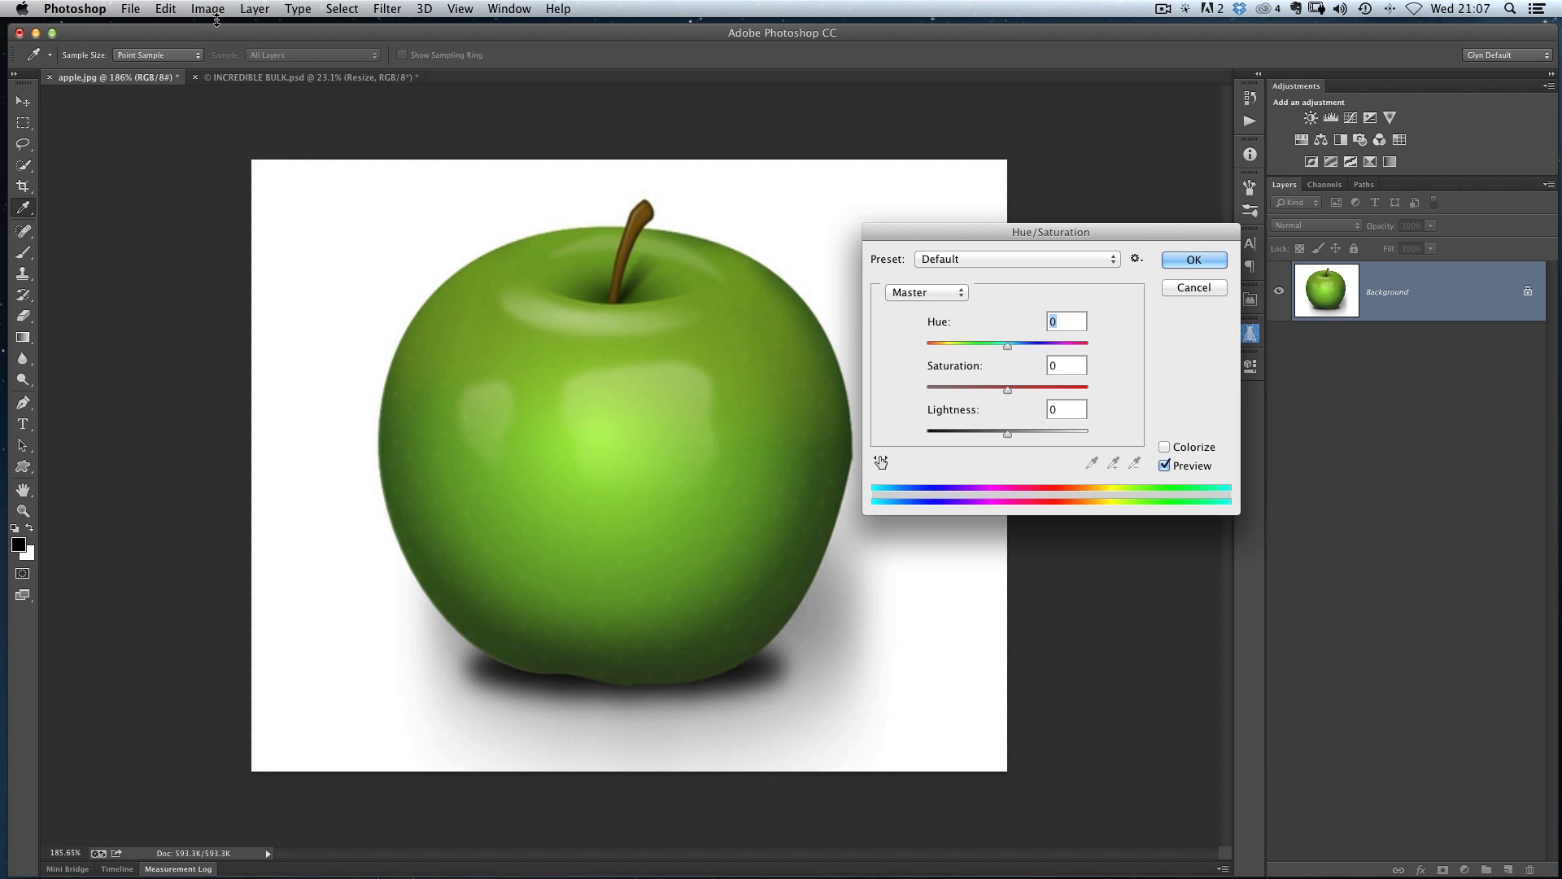
pyautogui.moveTo(816, 191)
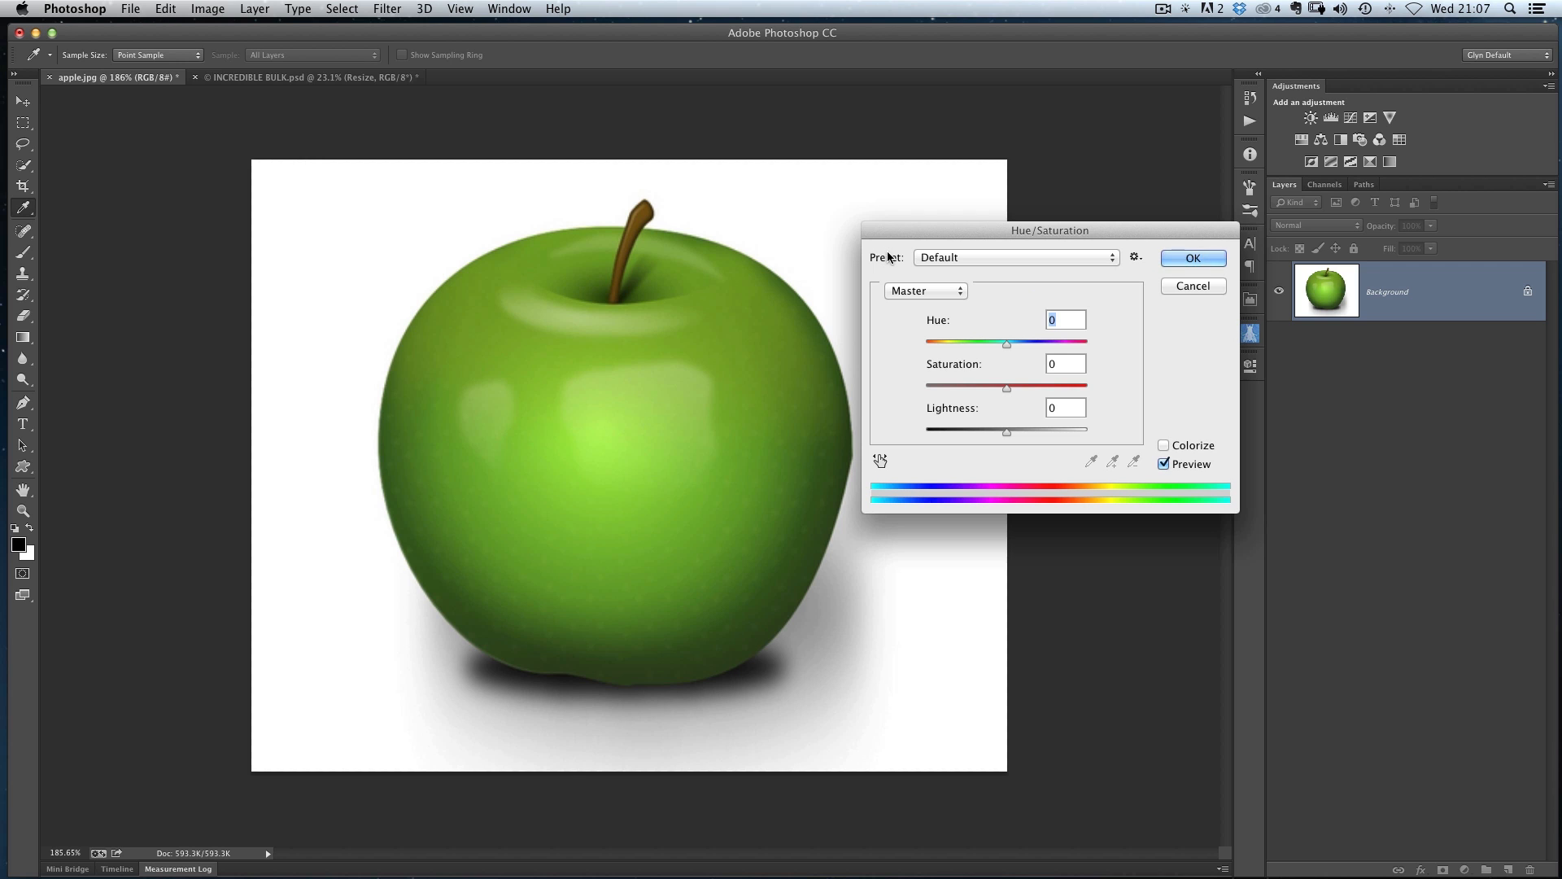
pyautogui.moveTo(1006, 342); pyautogui.dragTo(1028, 343)
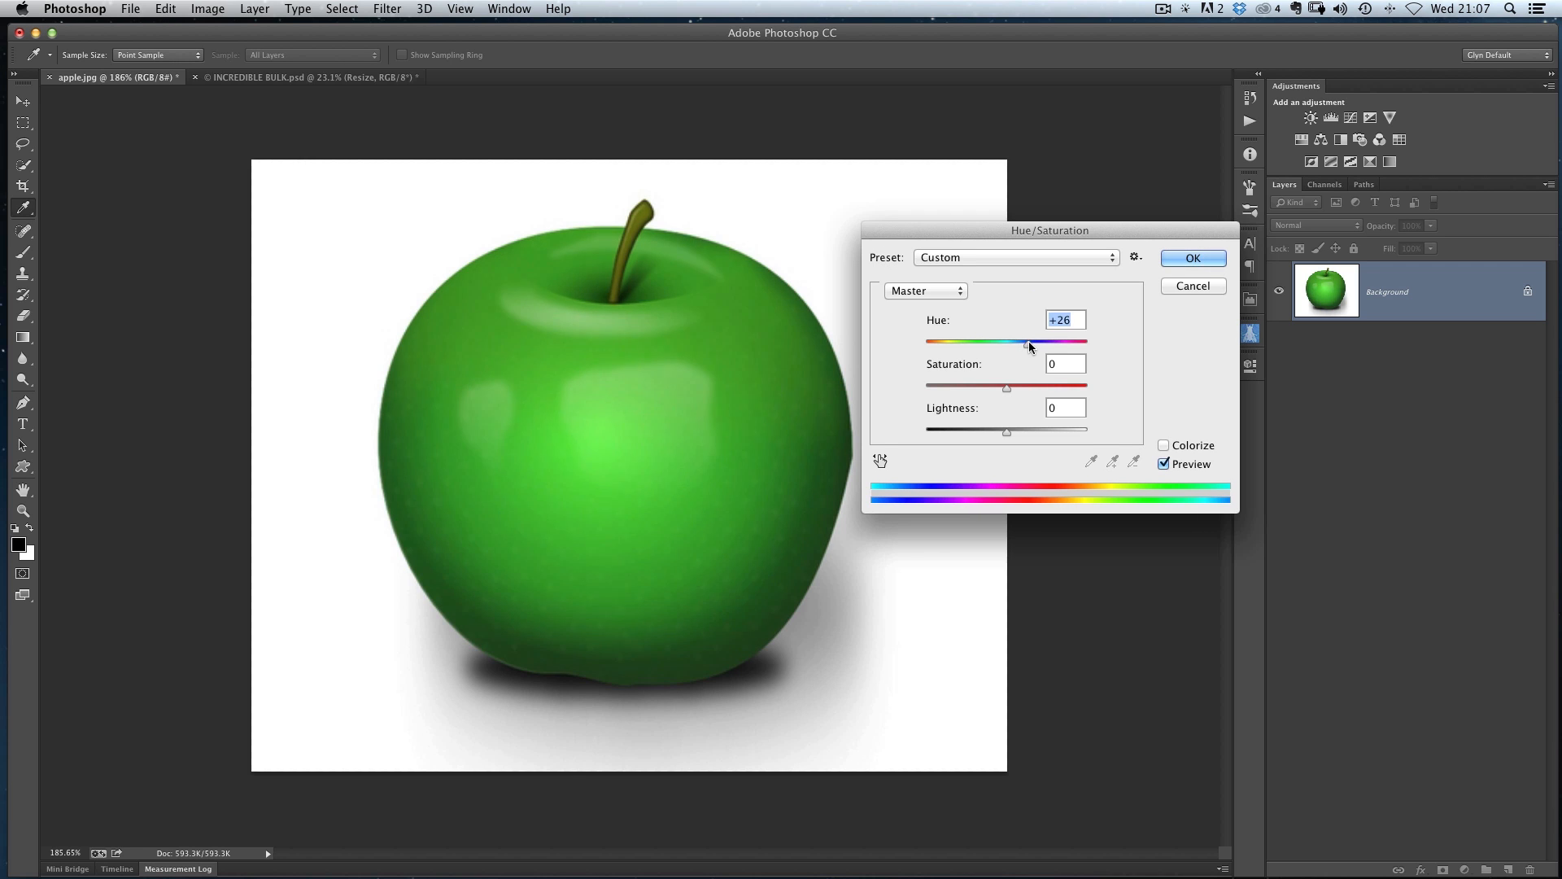
pyautogui.moveTo(1029, 341); pyautogui.dragTo(954, 342)
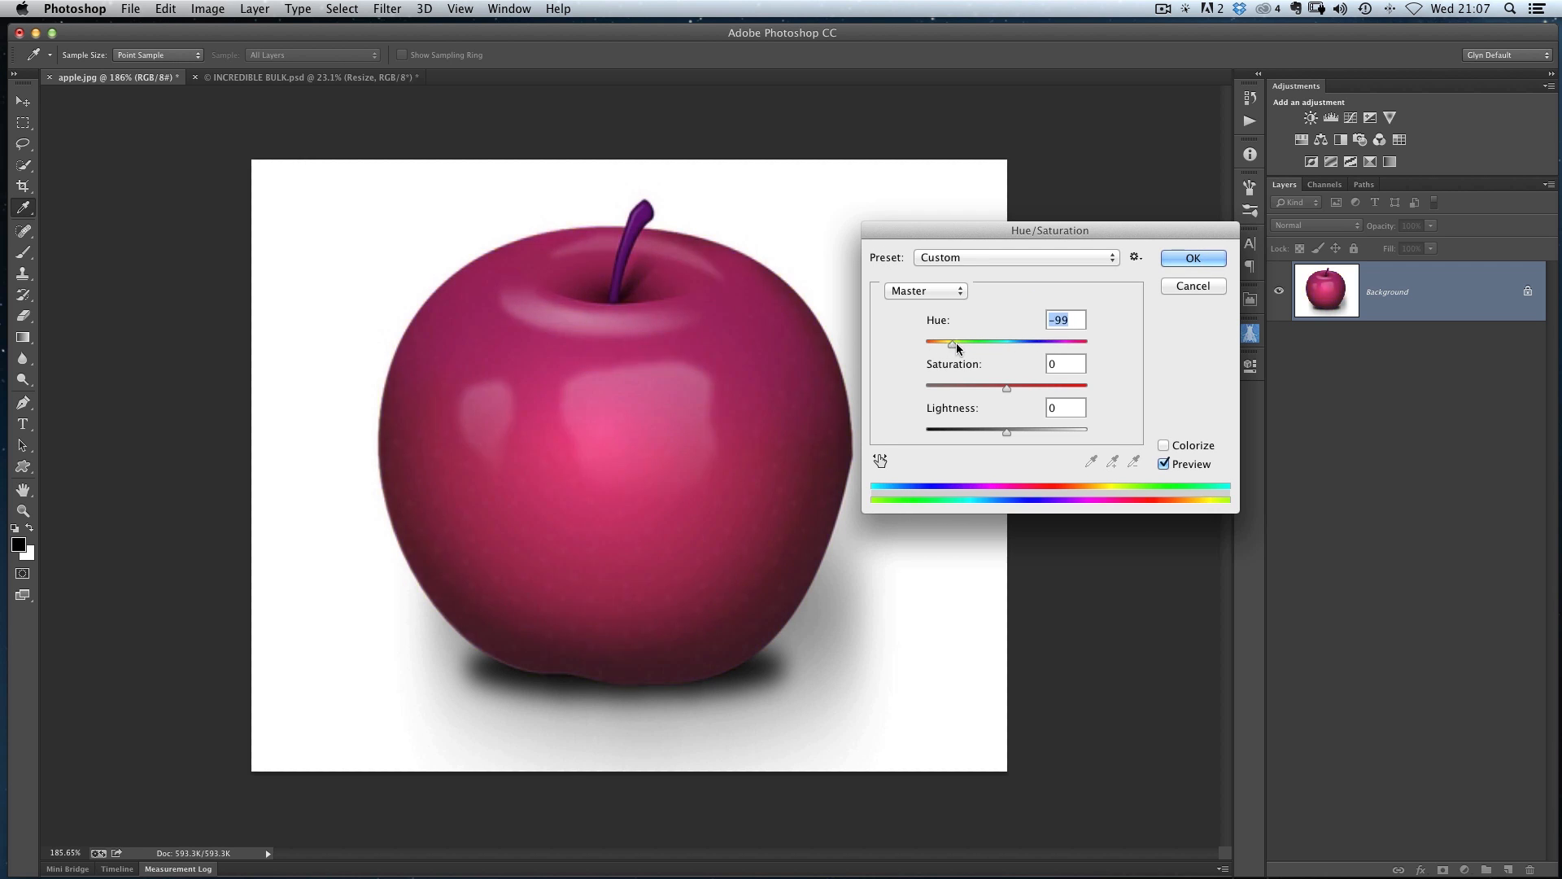
pyautogui.moveTo(957, 342); pyautogui.dragTo(936, 343)
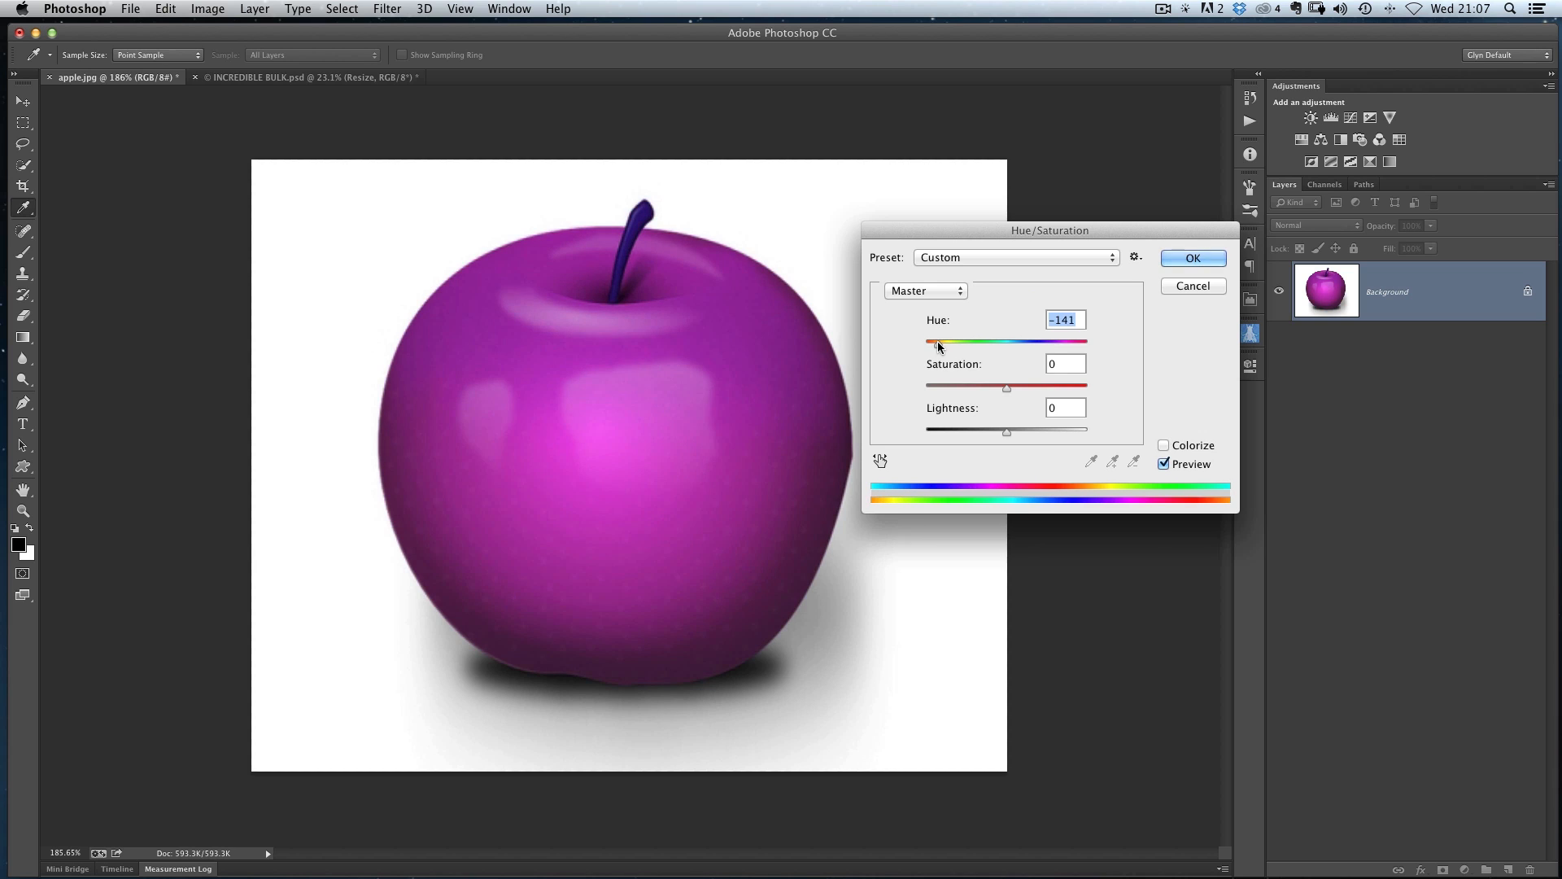
pyautogui.moveTo(937, 342); pyautogui.dragTo(933, 343)
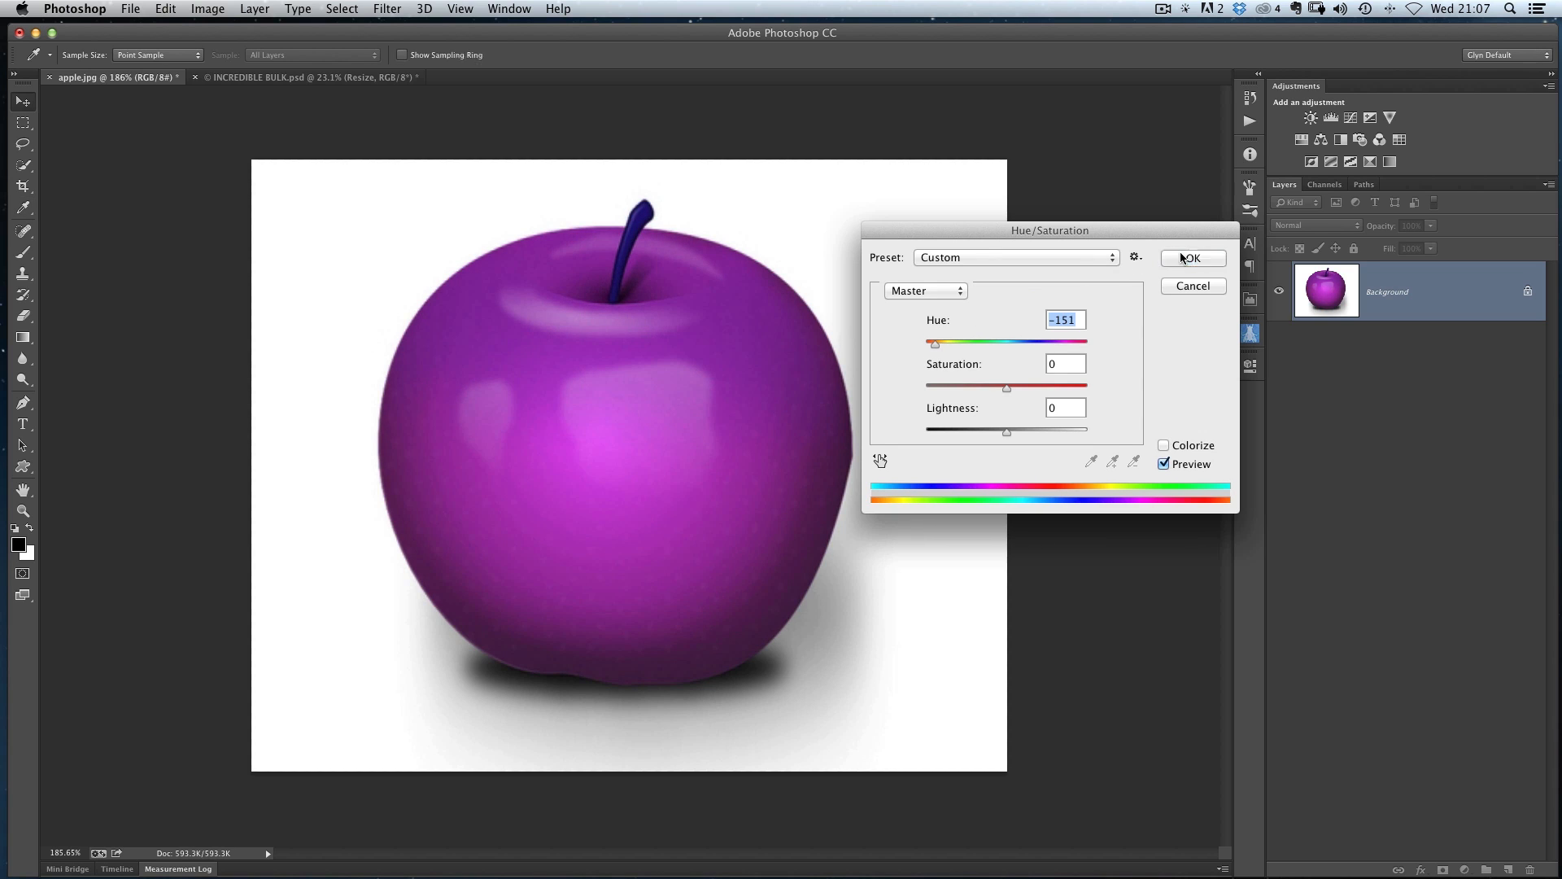
# Confirm the -151 hue shift so the apple and stem become purple
pyautogui.click(1190, 258)
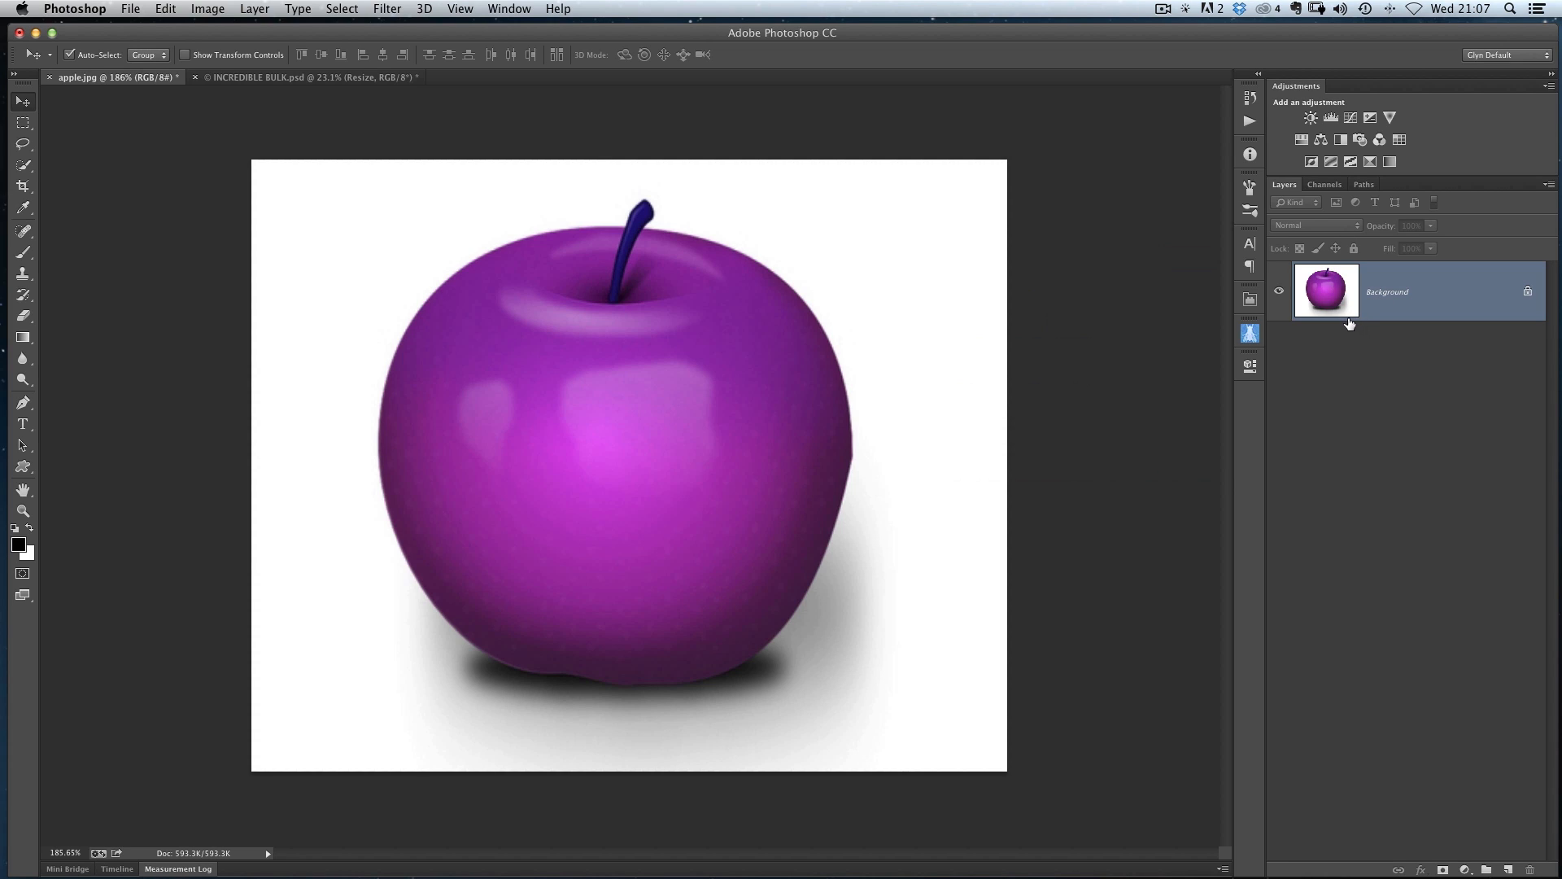
pyautogui.moveTo(1352, 332)
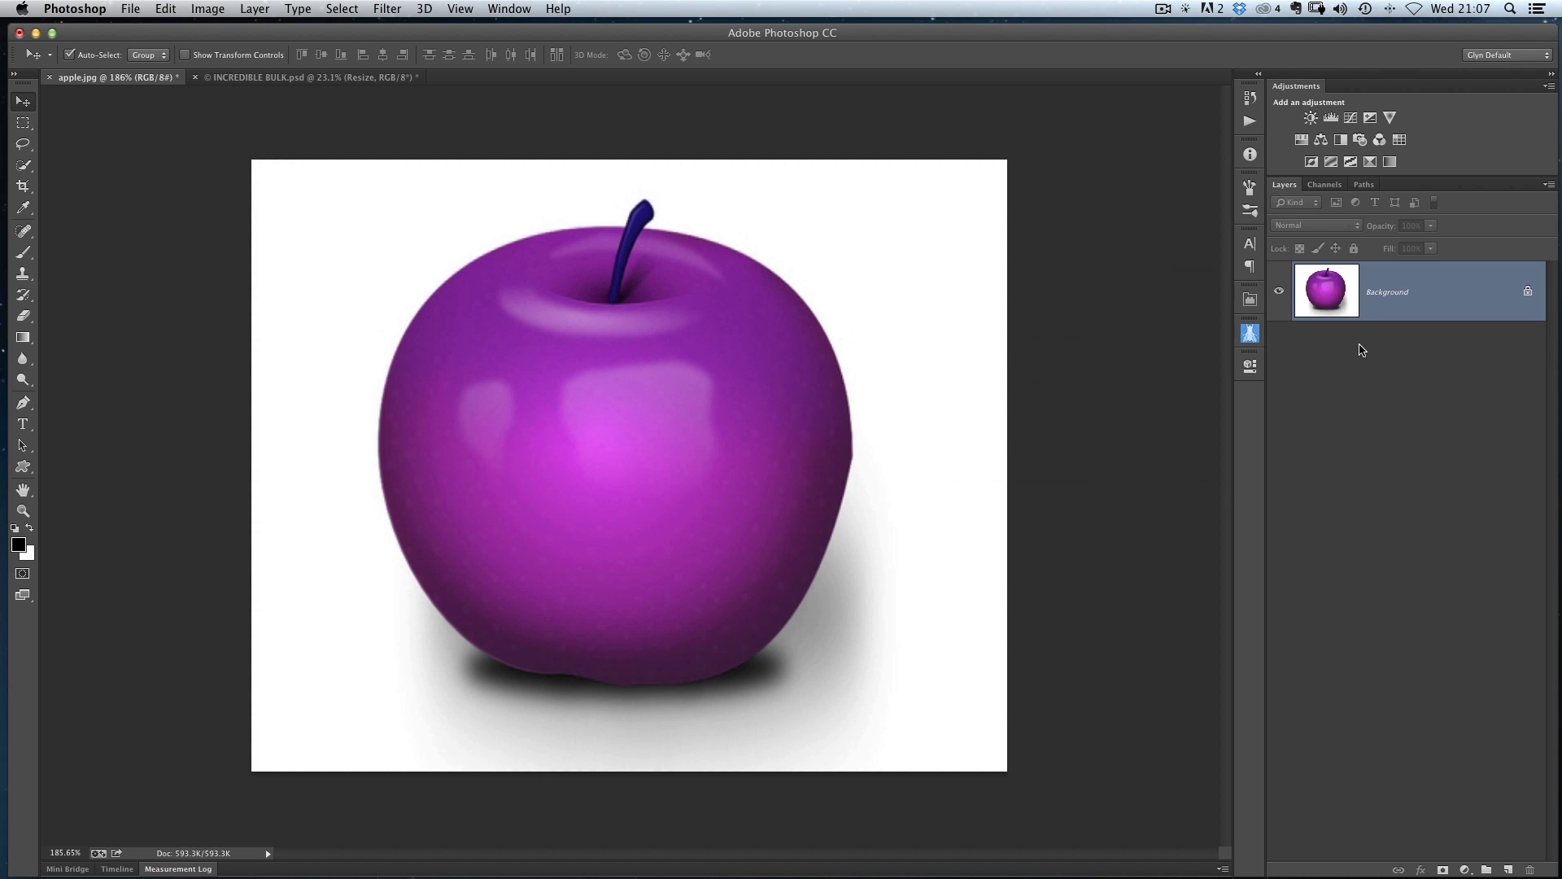
pyautogui.moveTo(1365, 339)
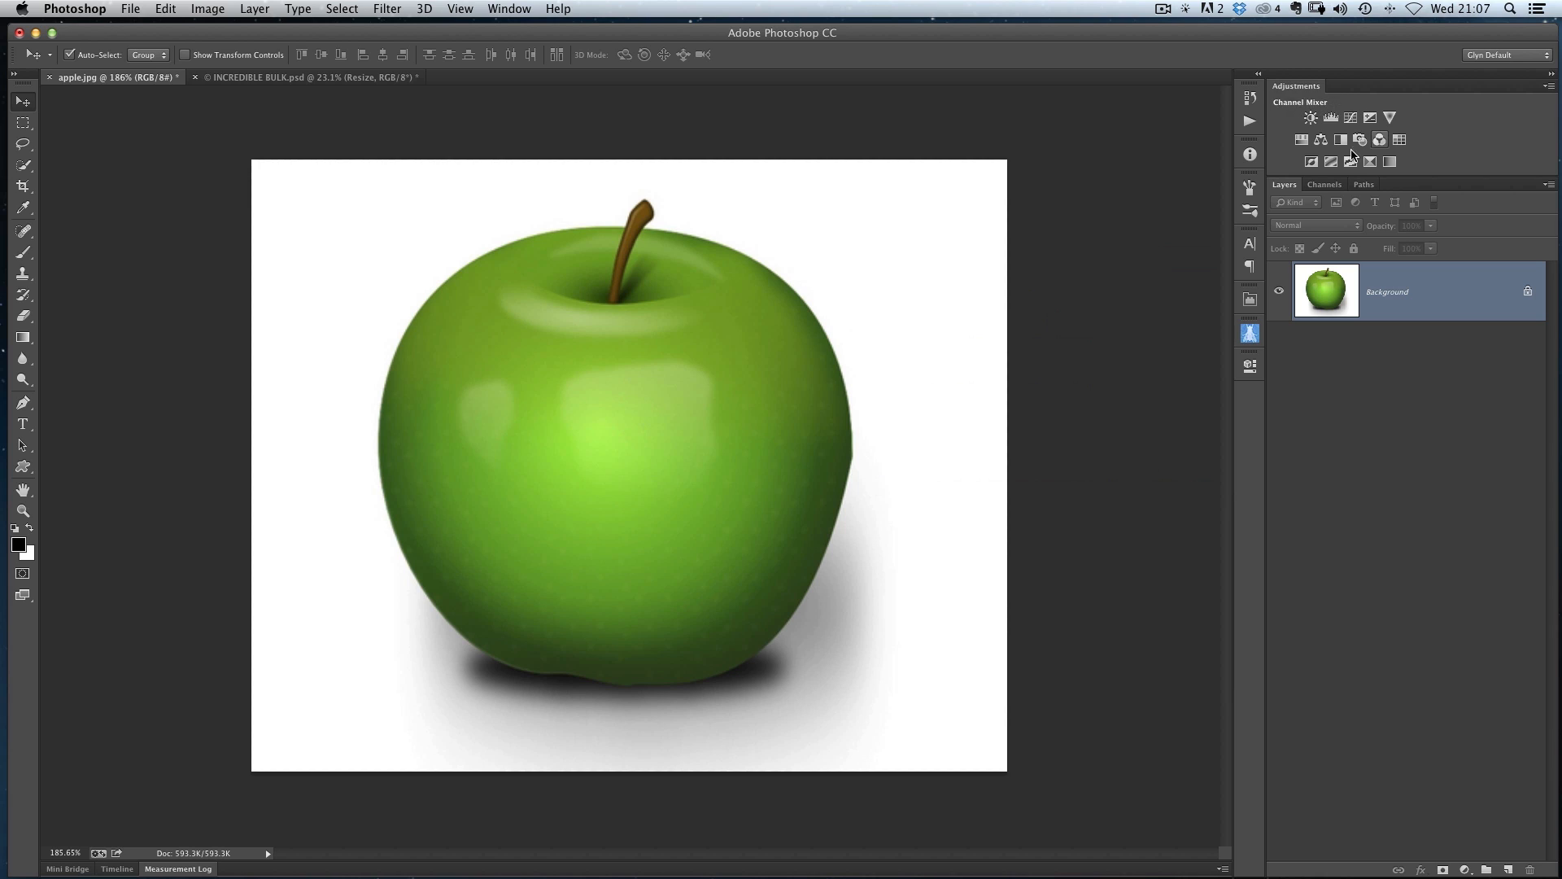
# Add a default Hue/Saturation 1 adjustment layer above the background layer
pyautogui.click(1302, 139)
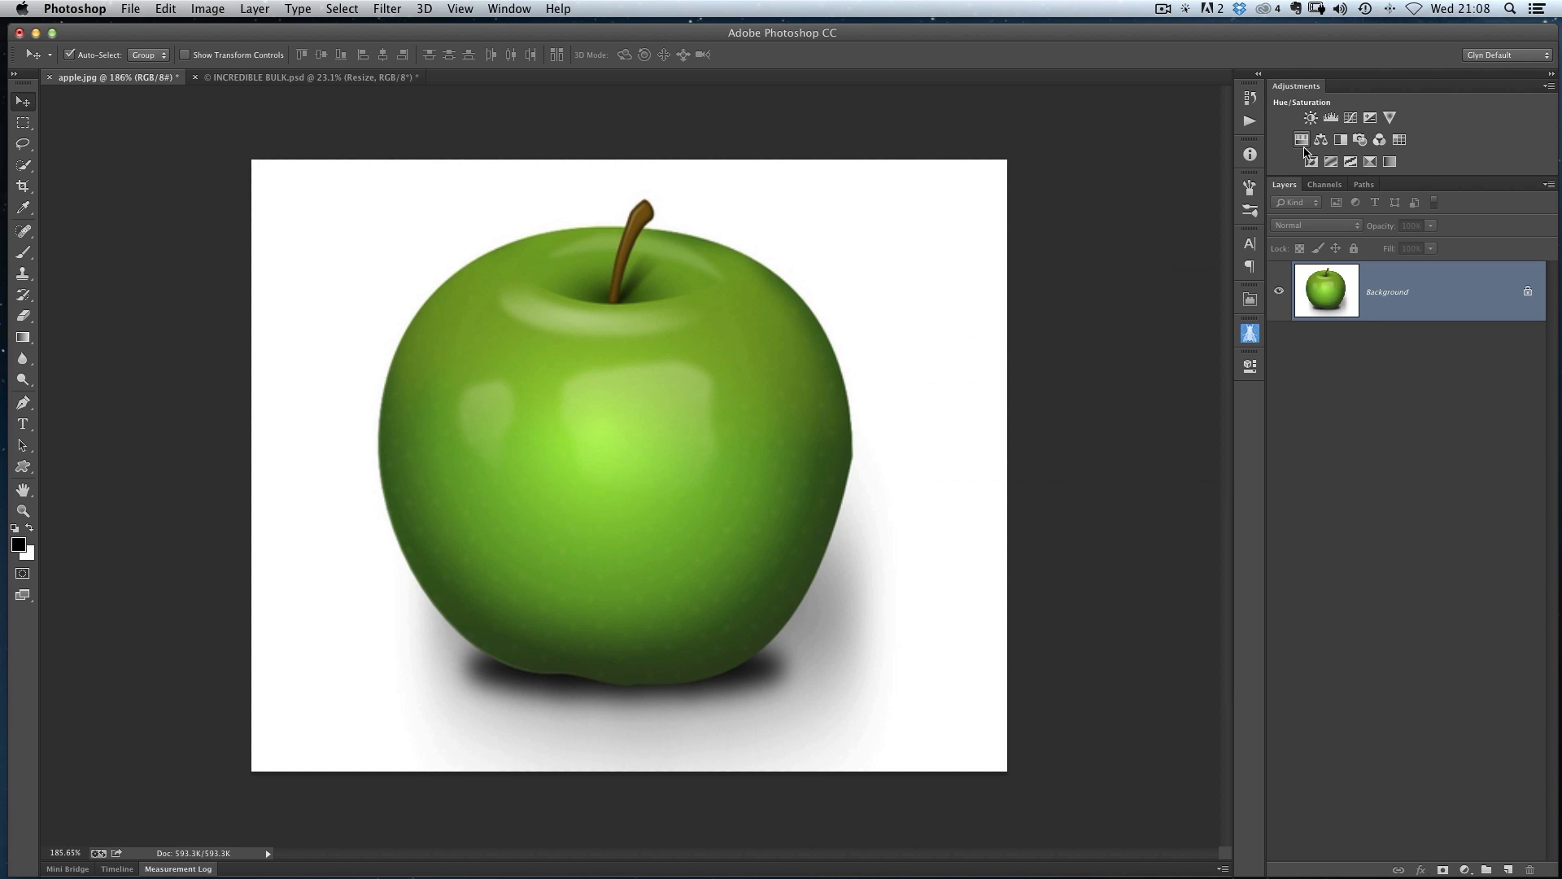
pyautogui.click(1301, 139)
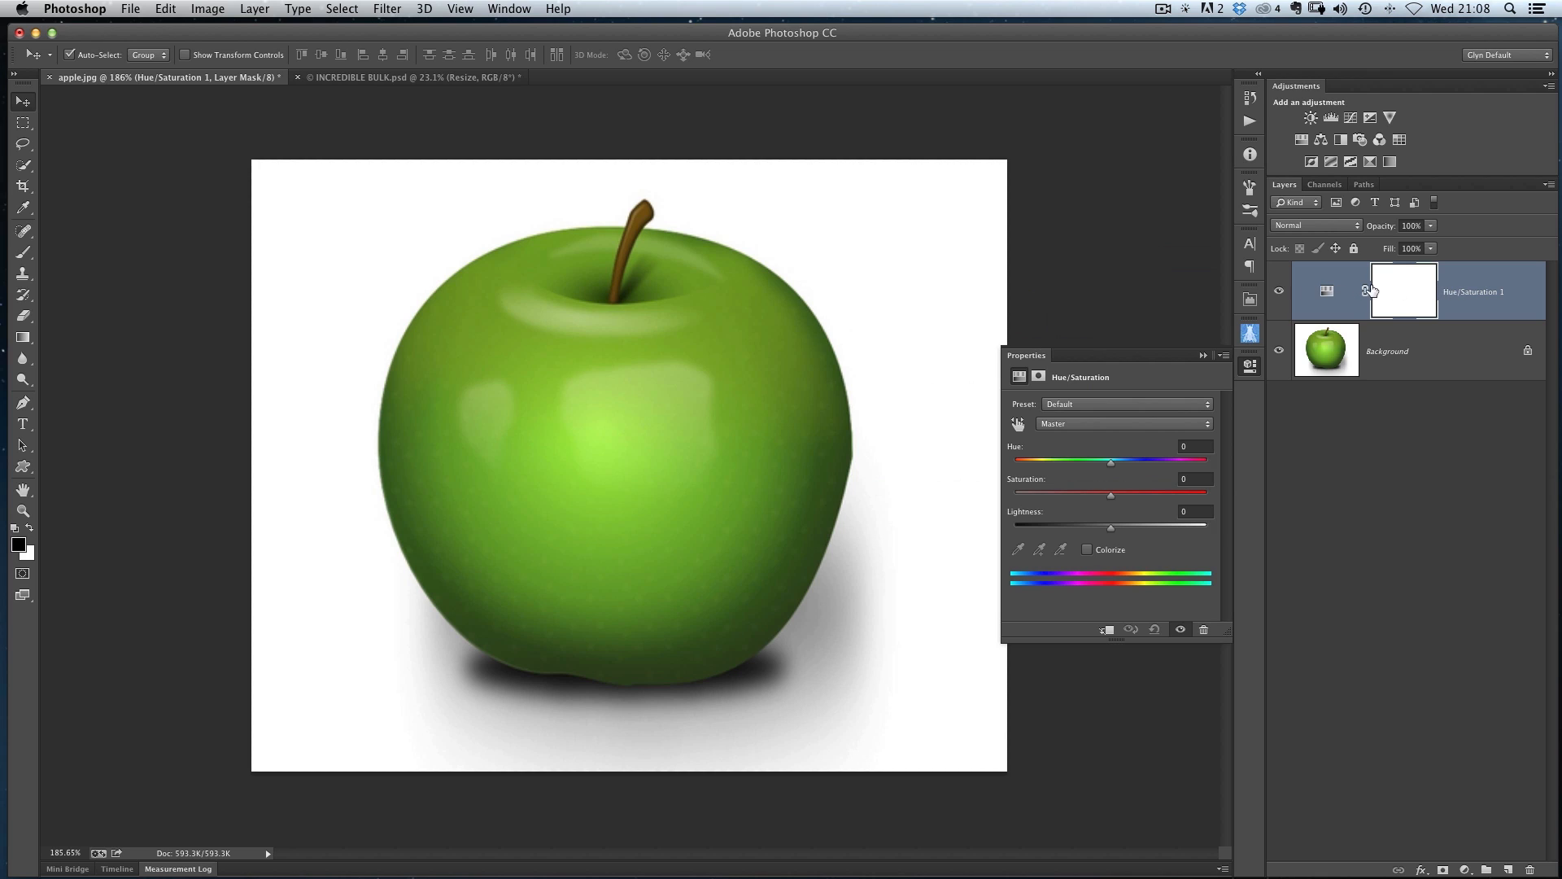
pyautogui.moveTo(1341, 305)
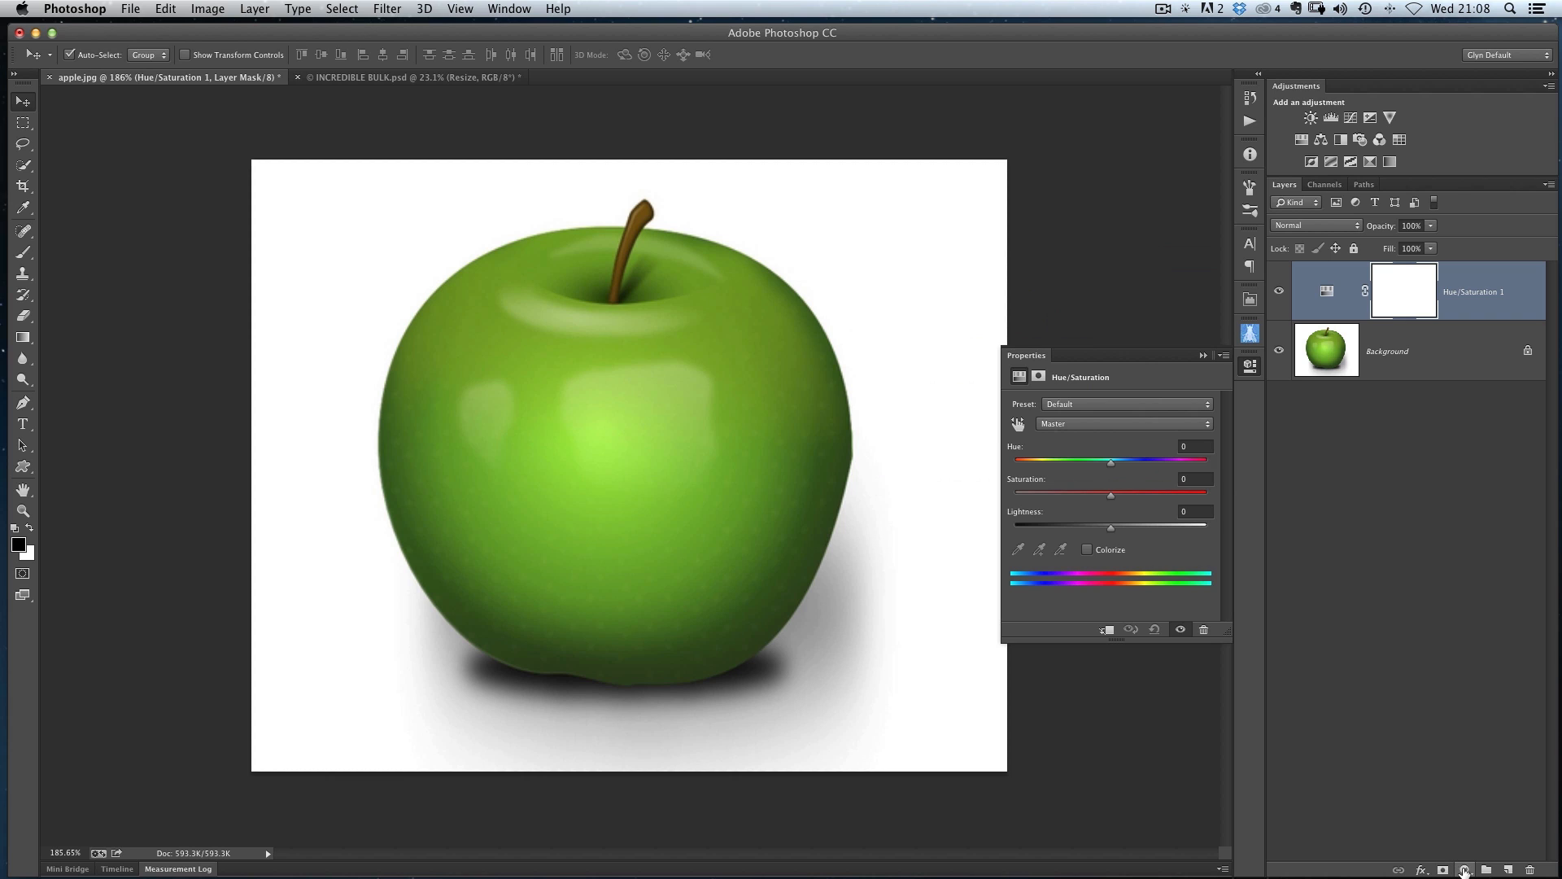
pyautogui.click(1464, 869)
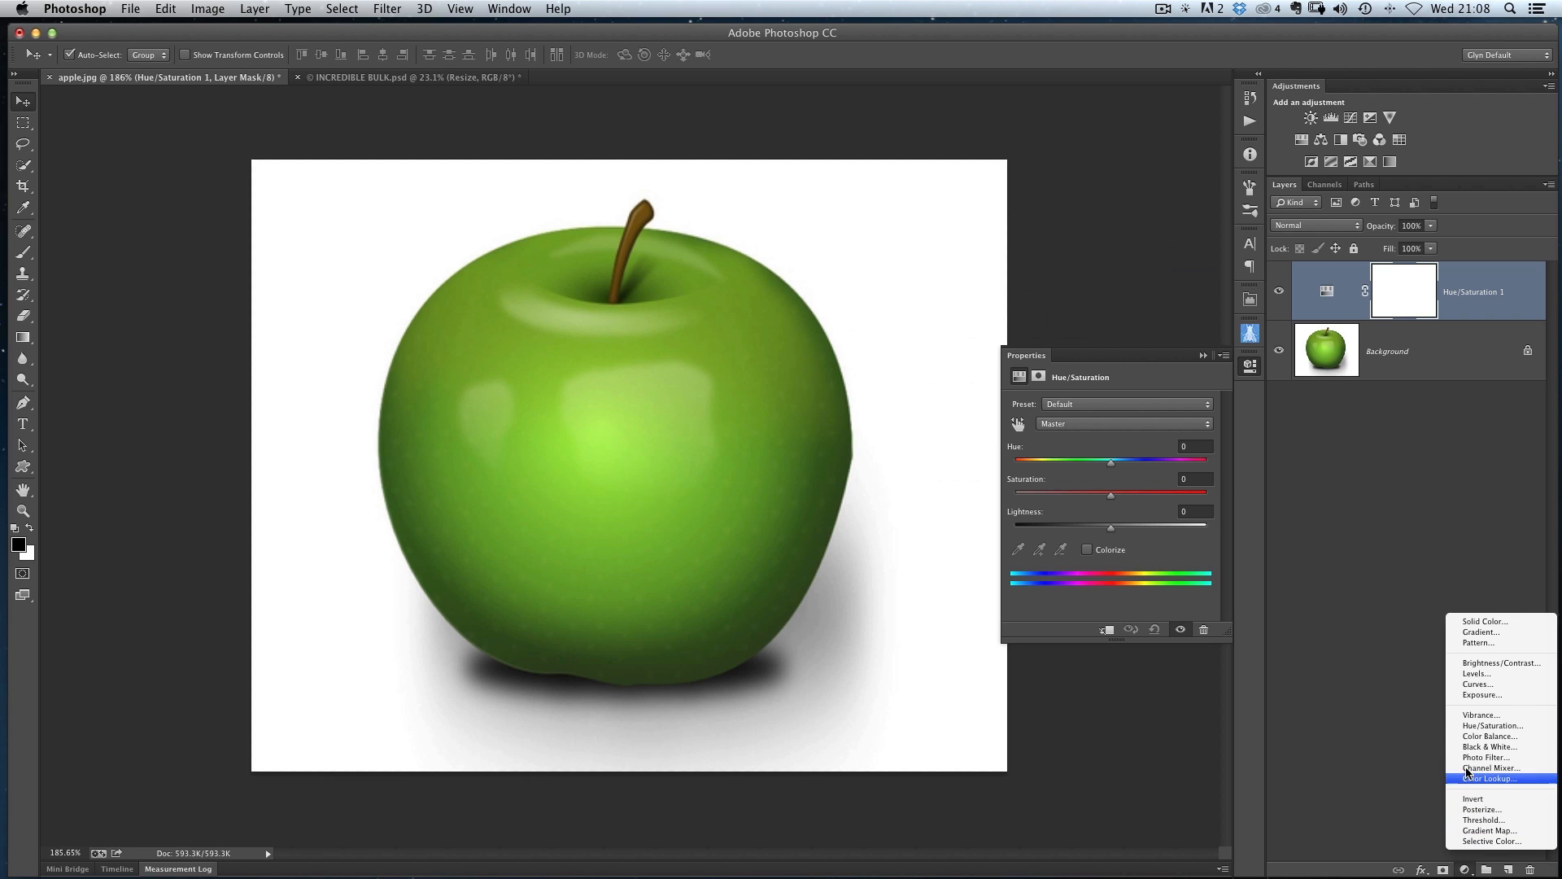
pyautogui.moveTo(1493, 725)
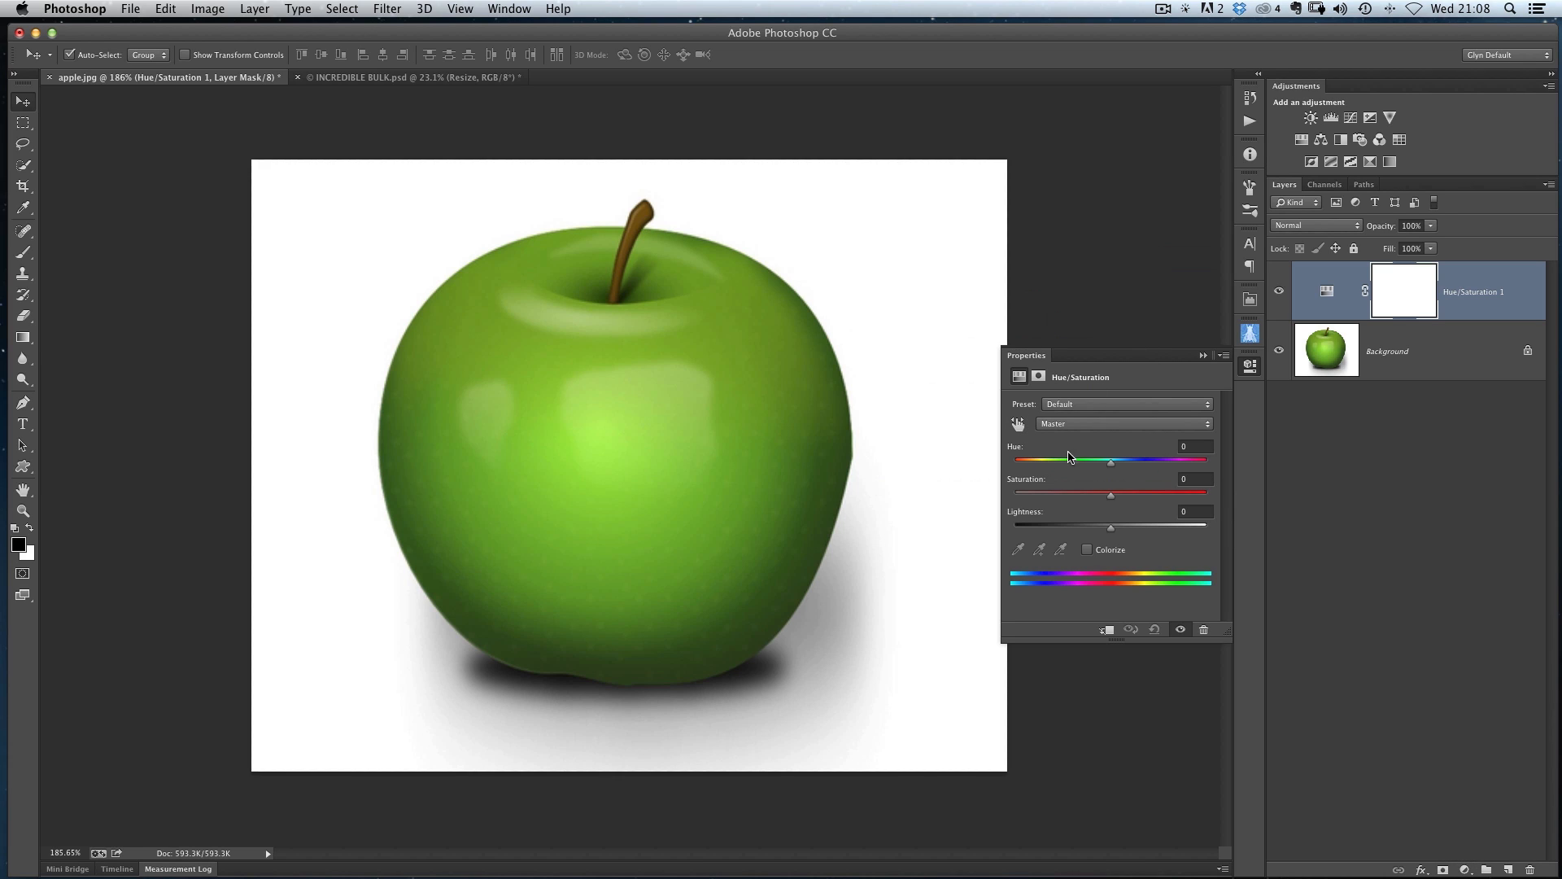
pyautogui.moveTo(1390, 273)
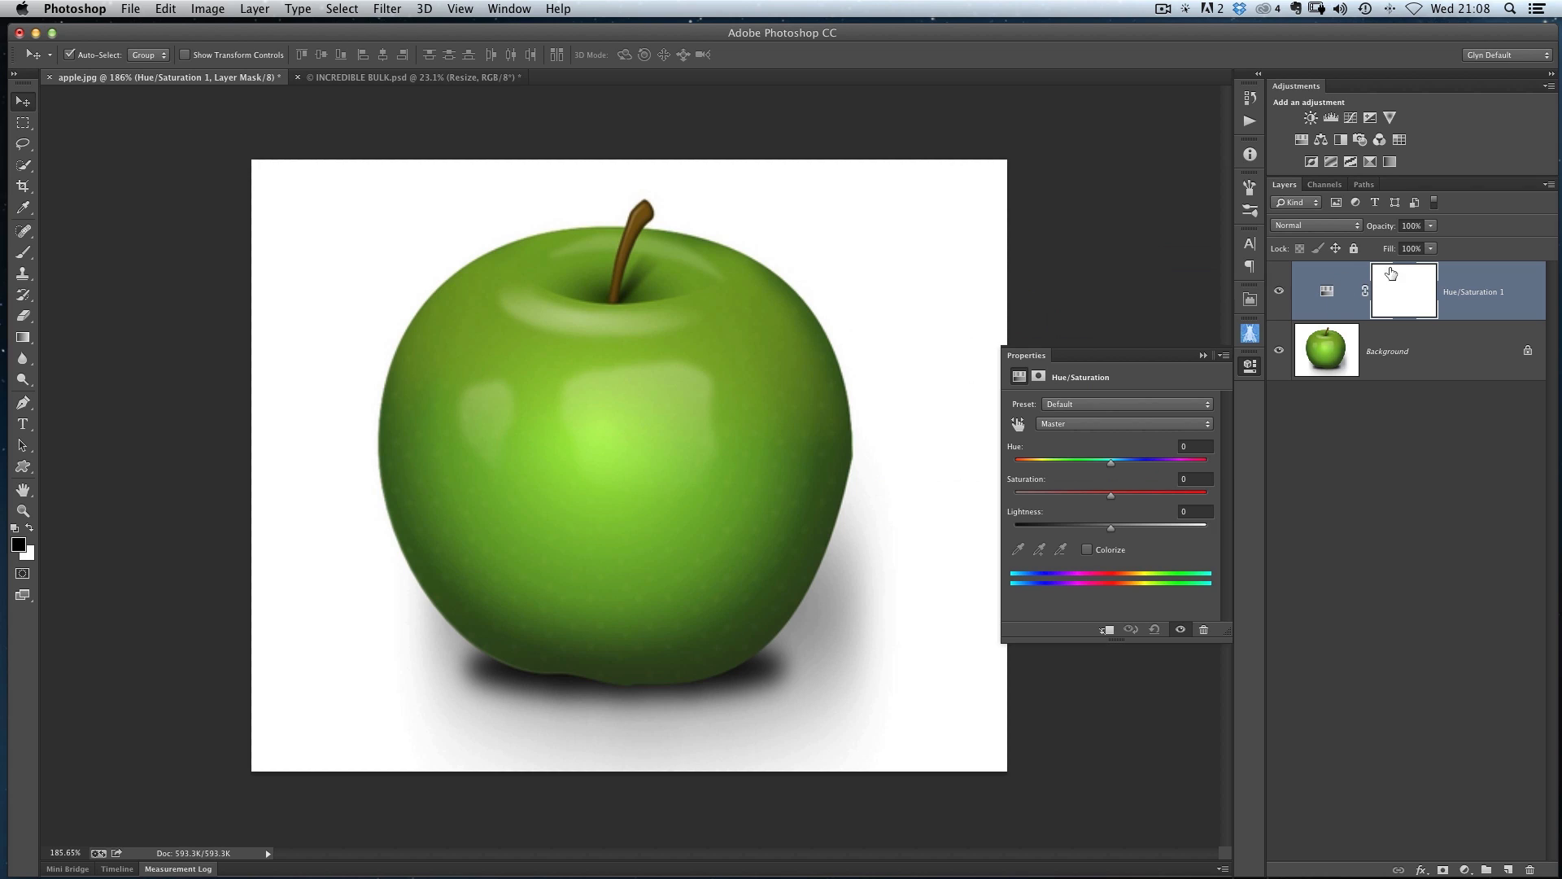
pyautogui.moveTo(1421, 307)
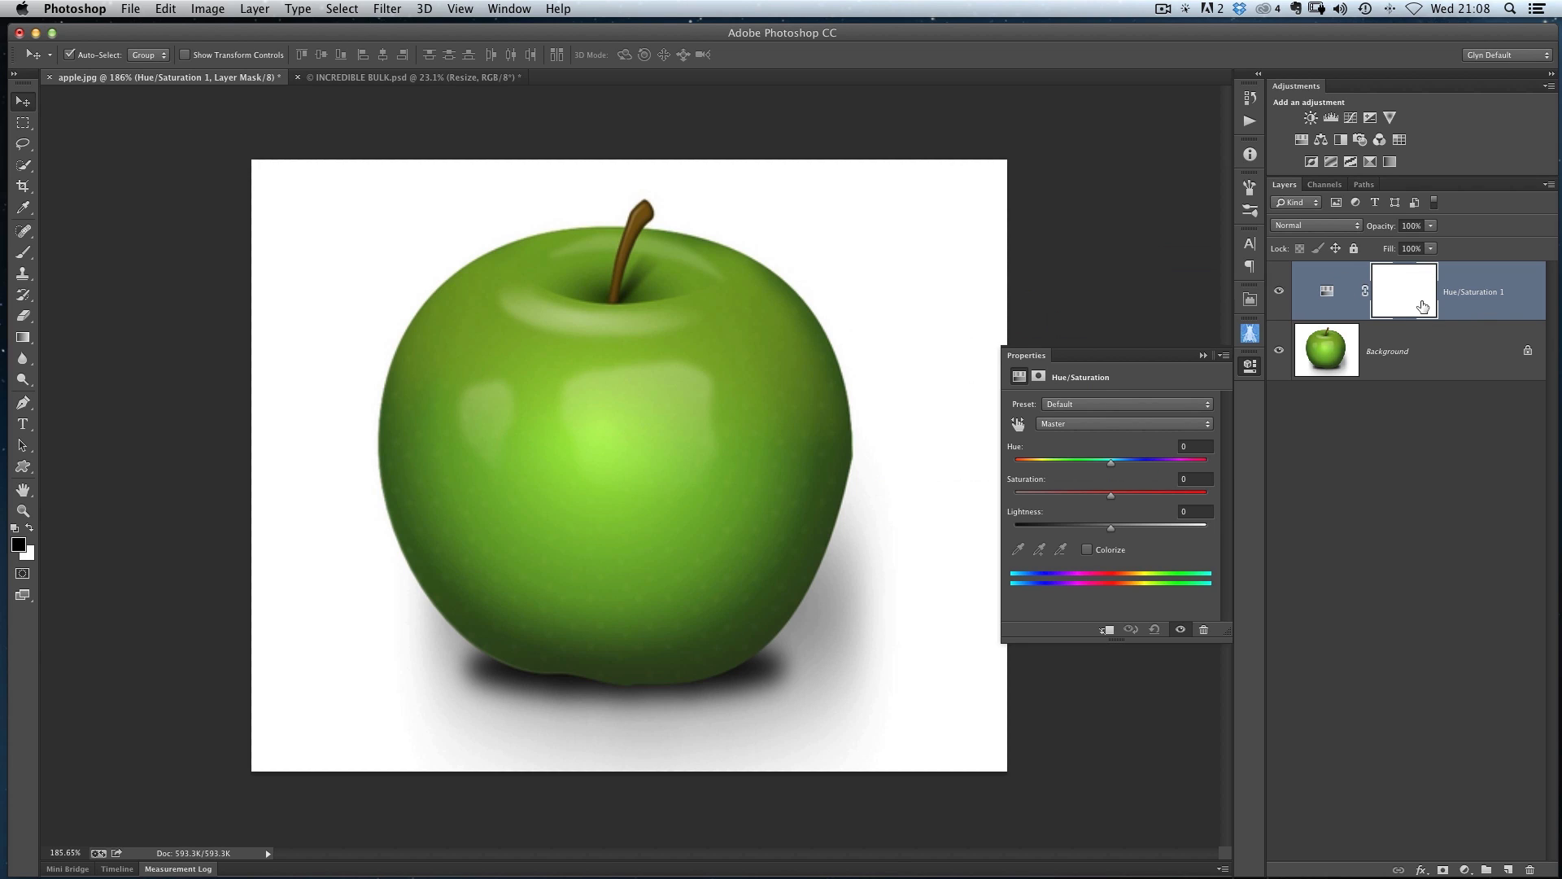
pyautogui.moveTo(1112, 570)
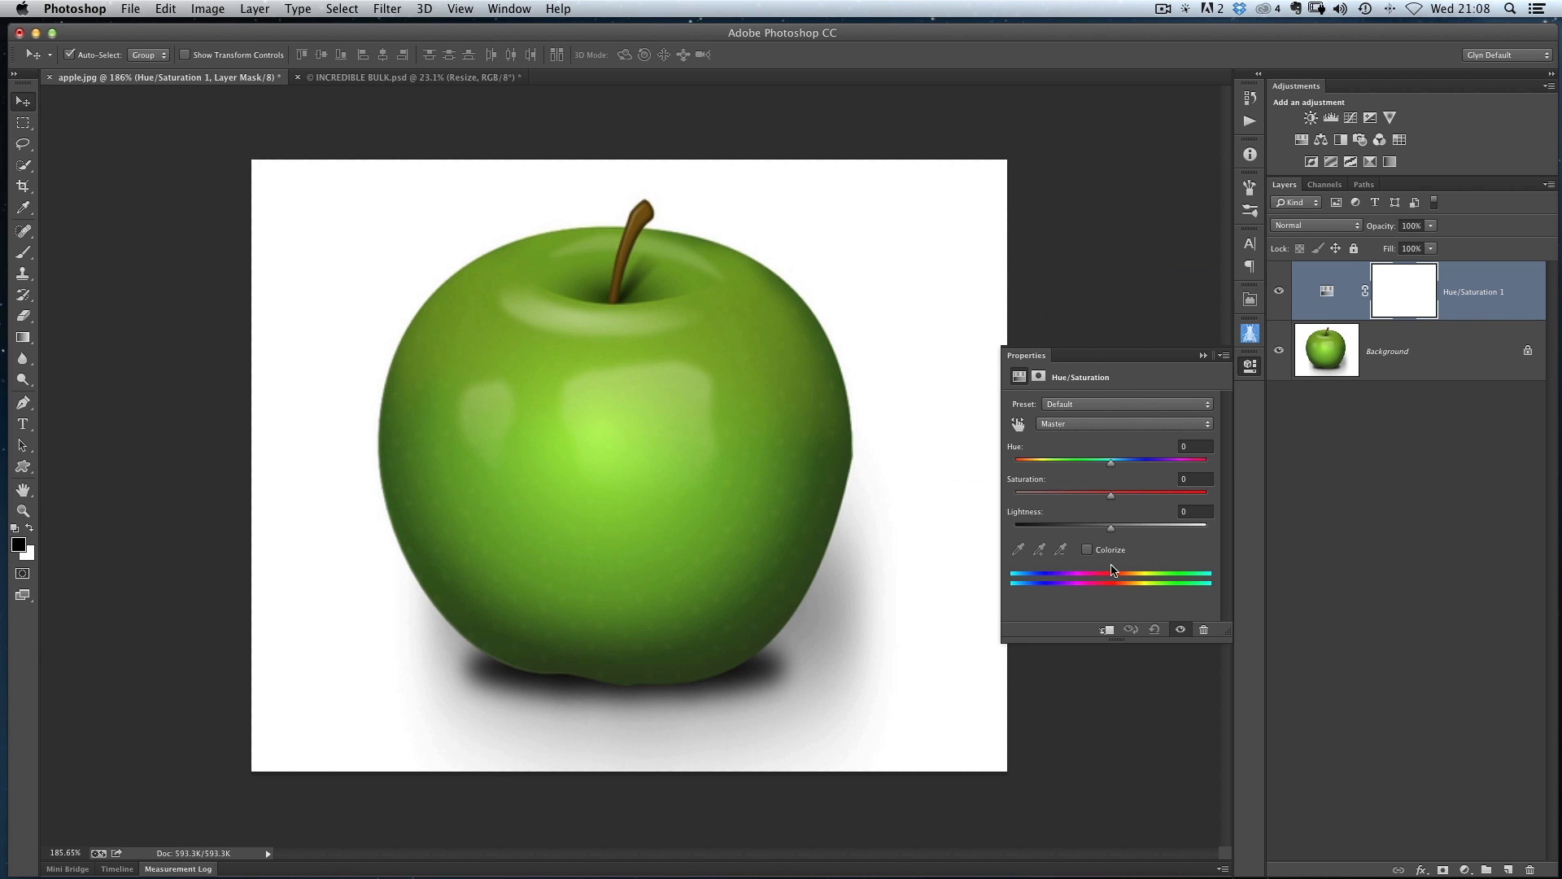
pyautogui.moveTo(1077, 418)
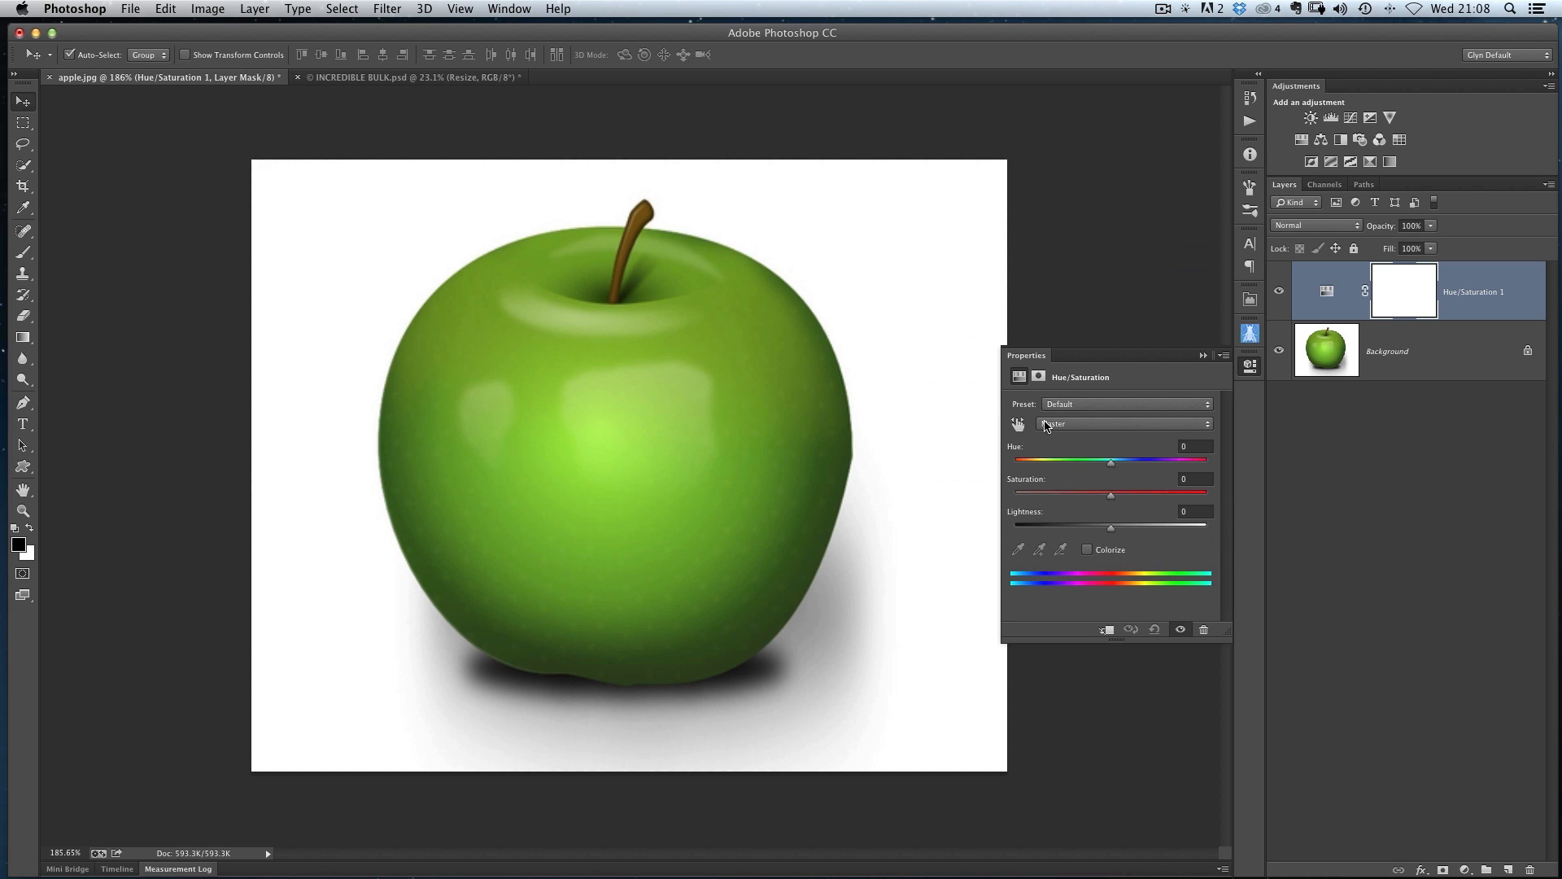
pyautogui.click(1122, 423)
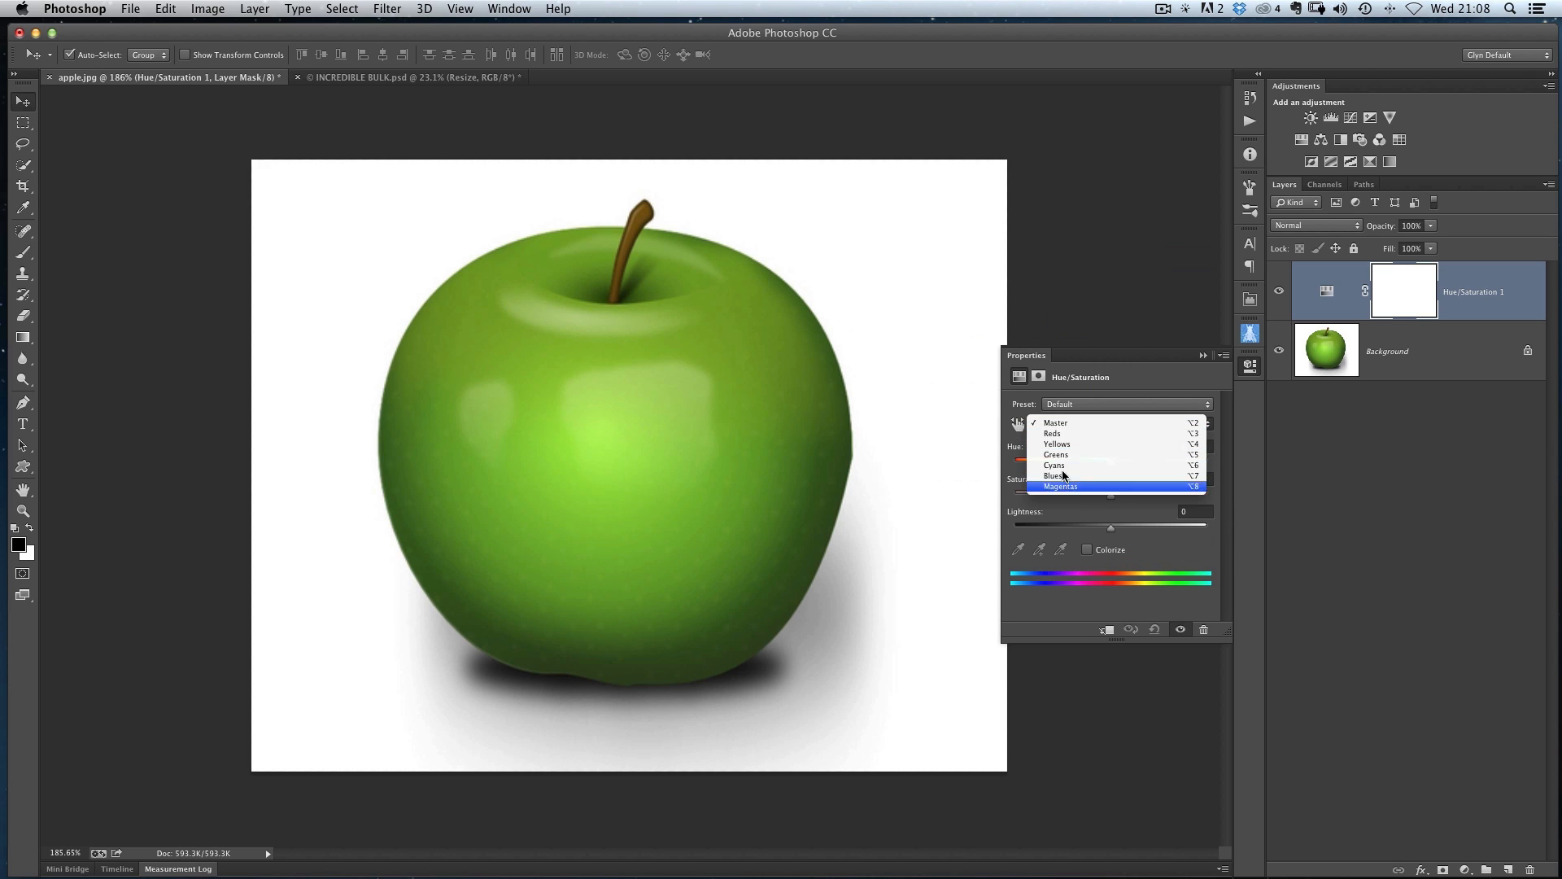
pyautogui.click(1053, 422)
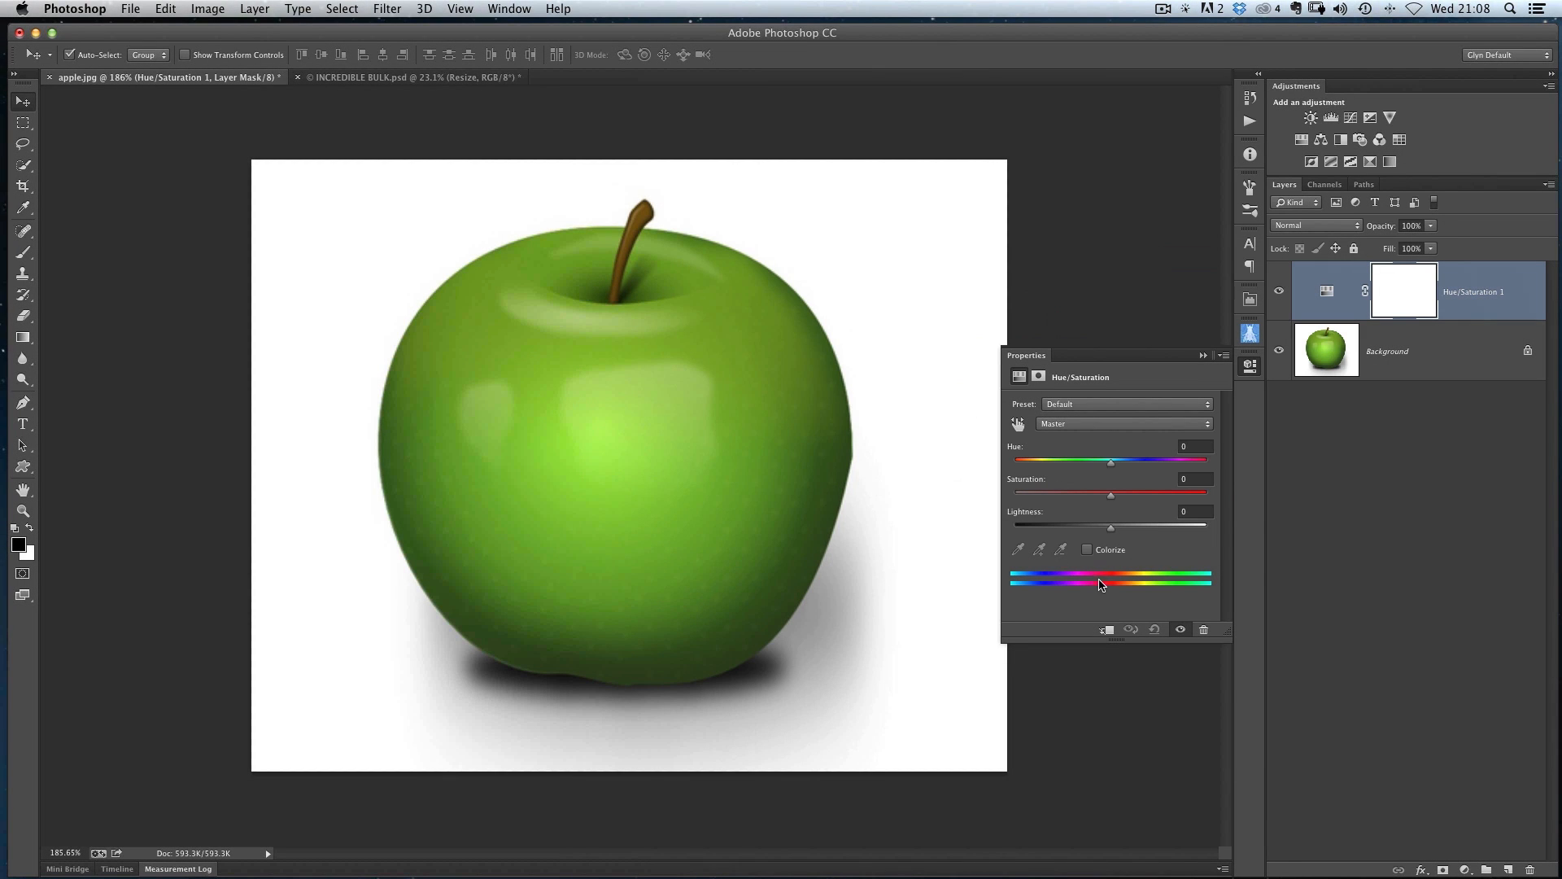
pyautogui.moveTo(1110, 598)
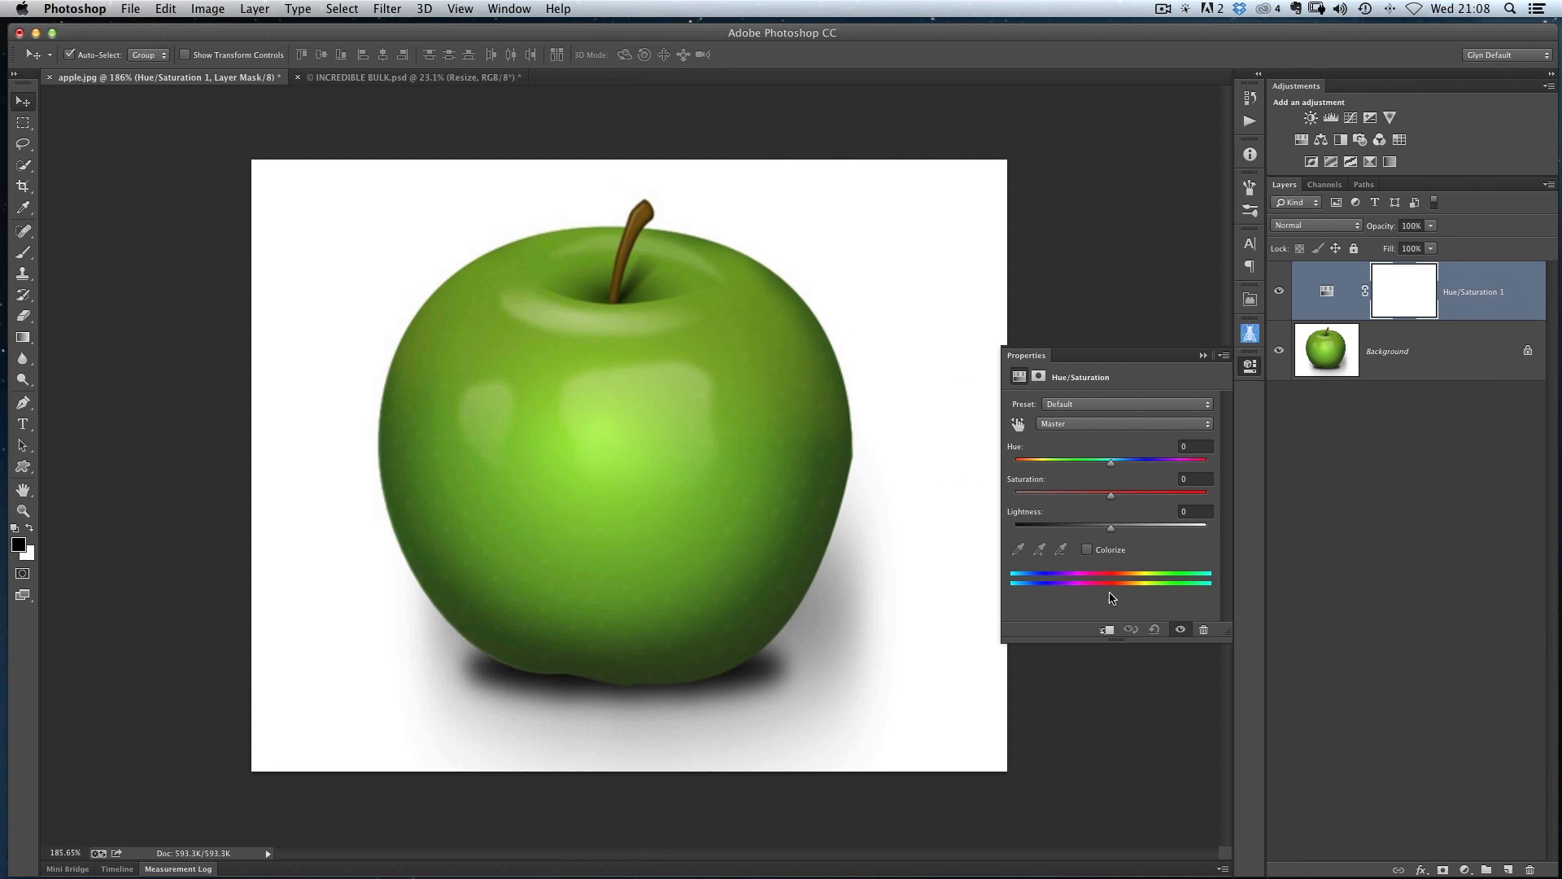
pyautogui.moveTo(1110, 538)
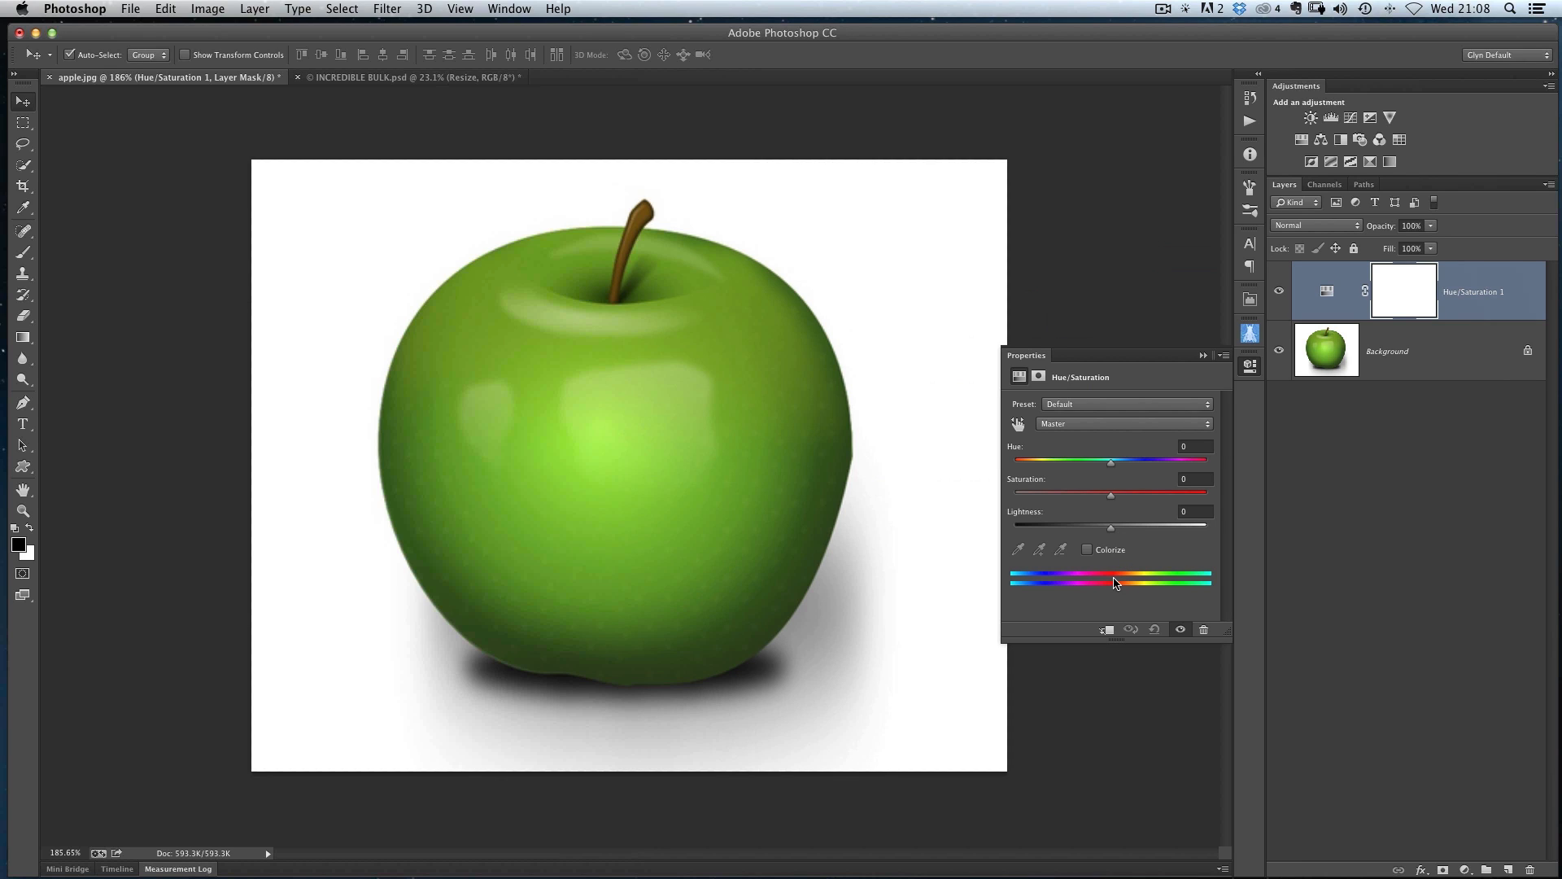
pyautogui.moveTo(1040, 586)
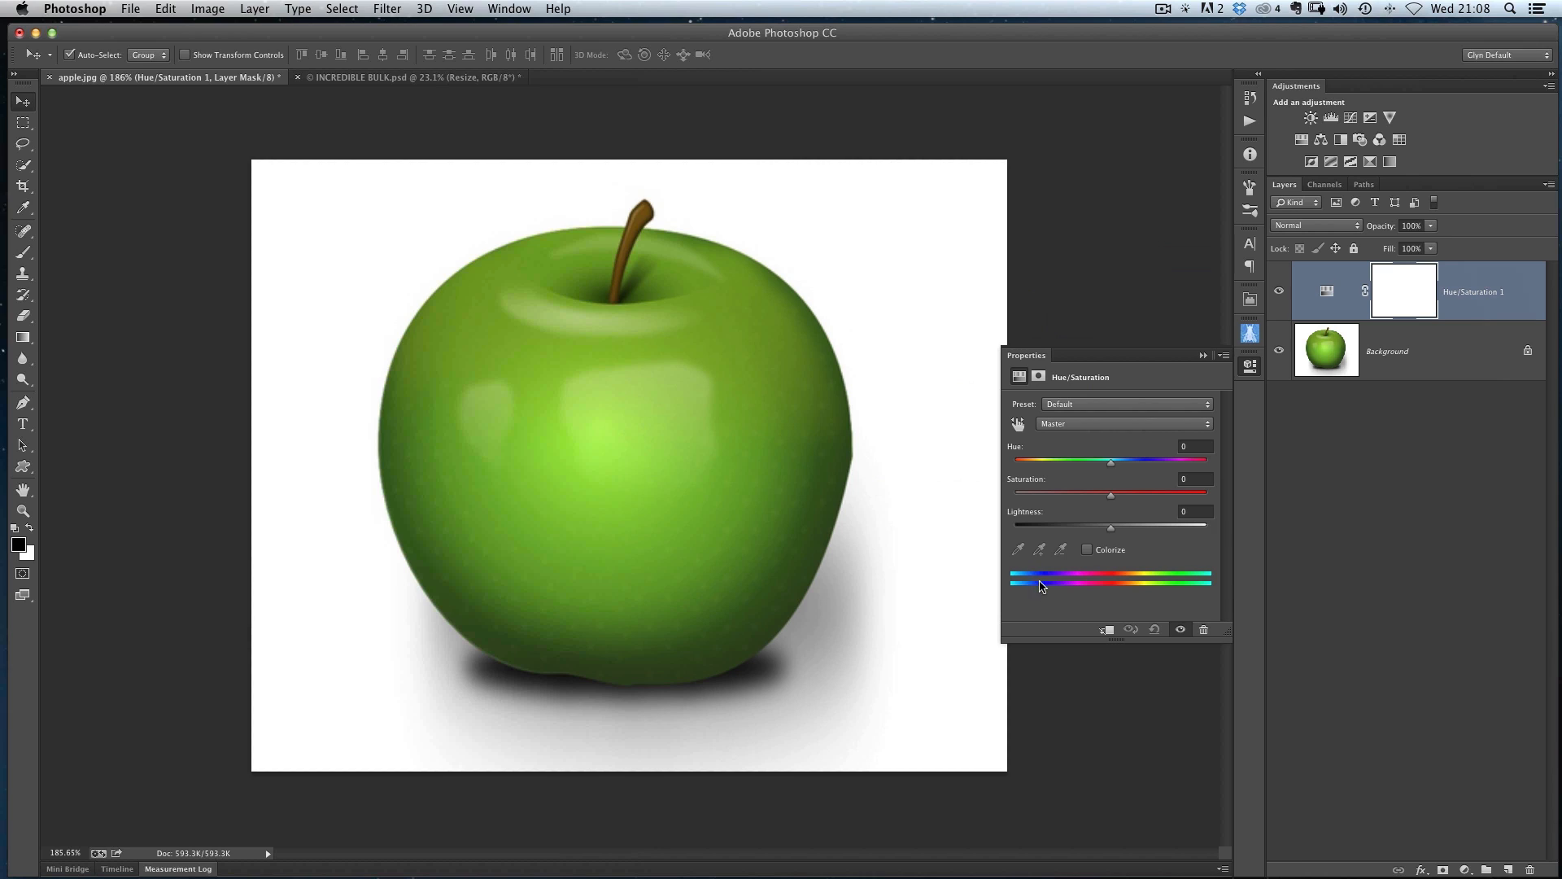
pyautogui.moveTo(1042, 581)
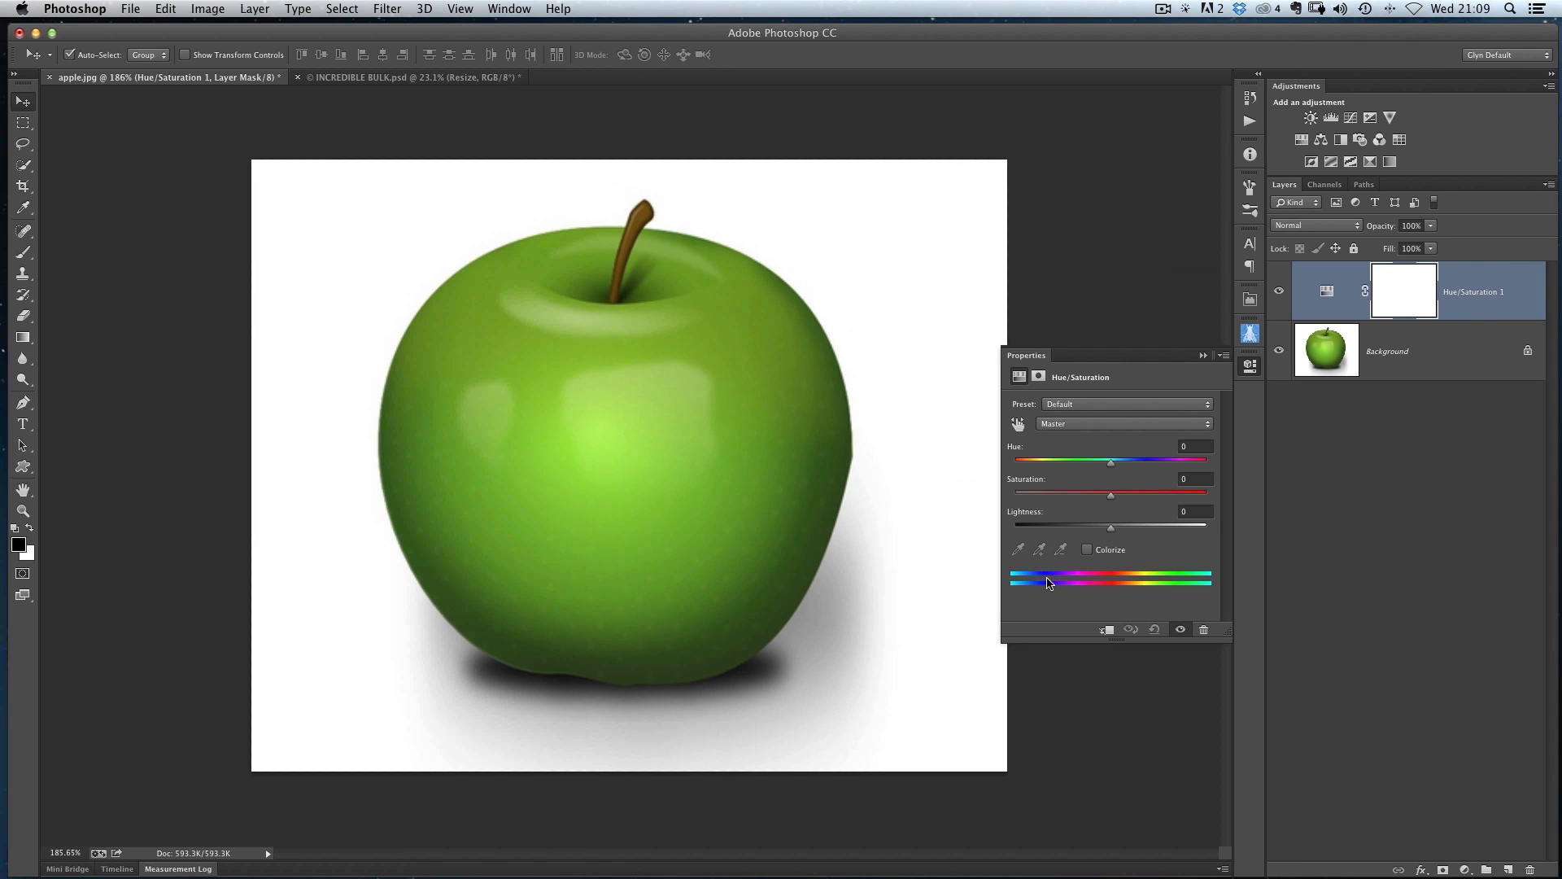
pyautogui.moveTo(1048, 578)
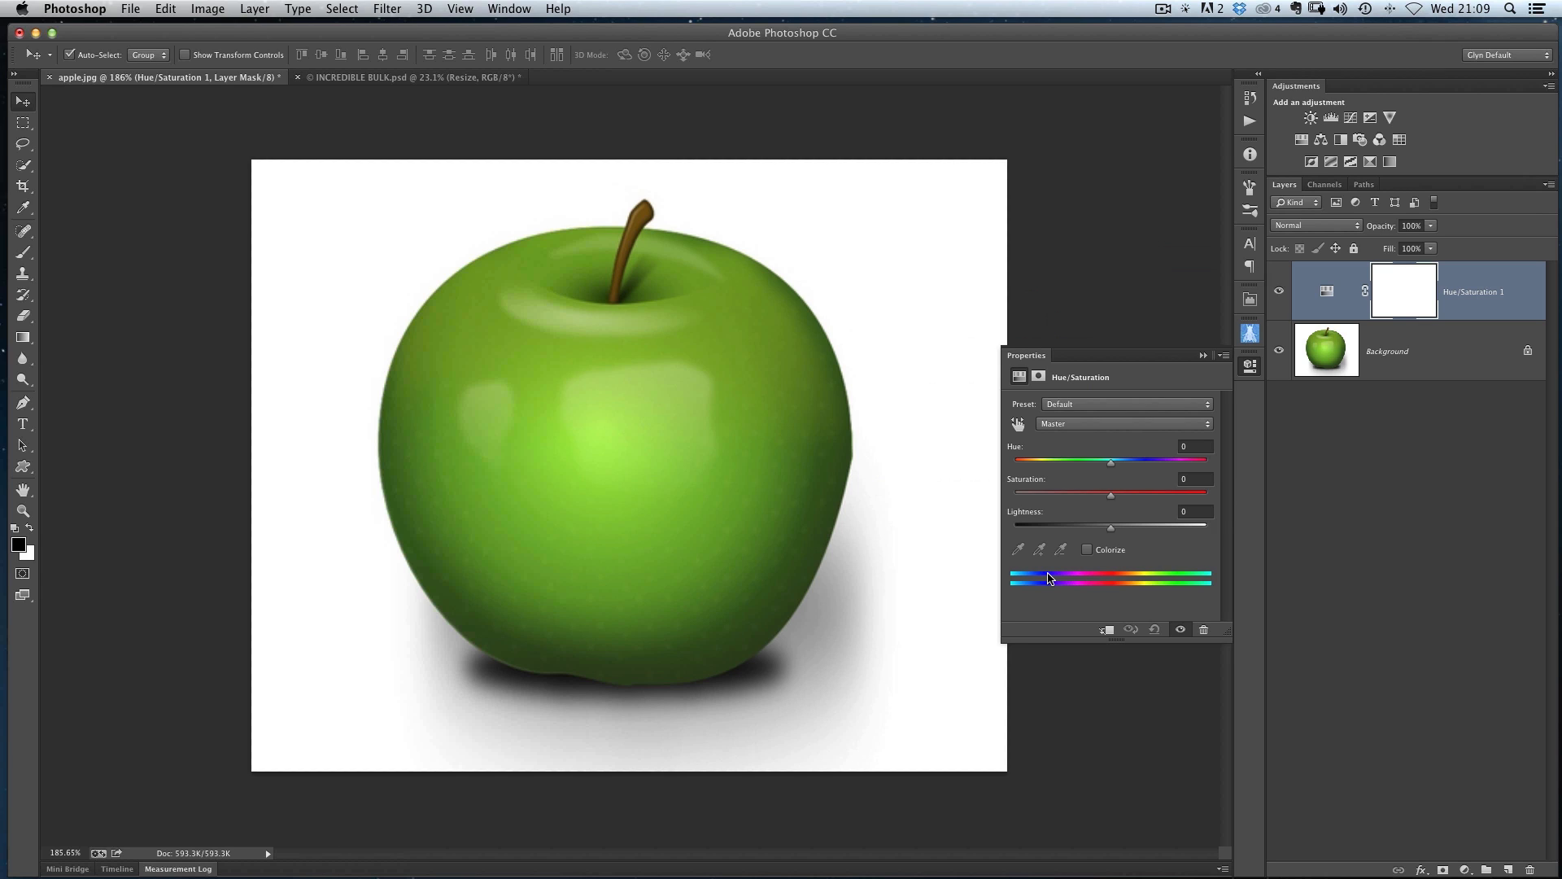
pyautogui.moveTo(1114, 589)
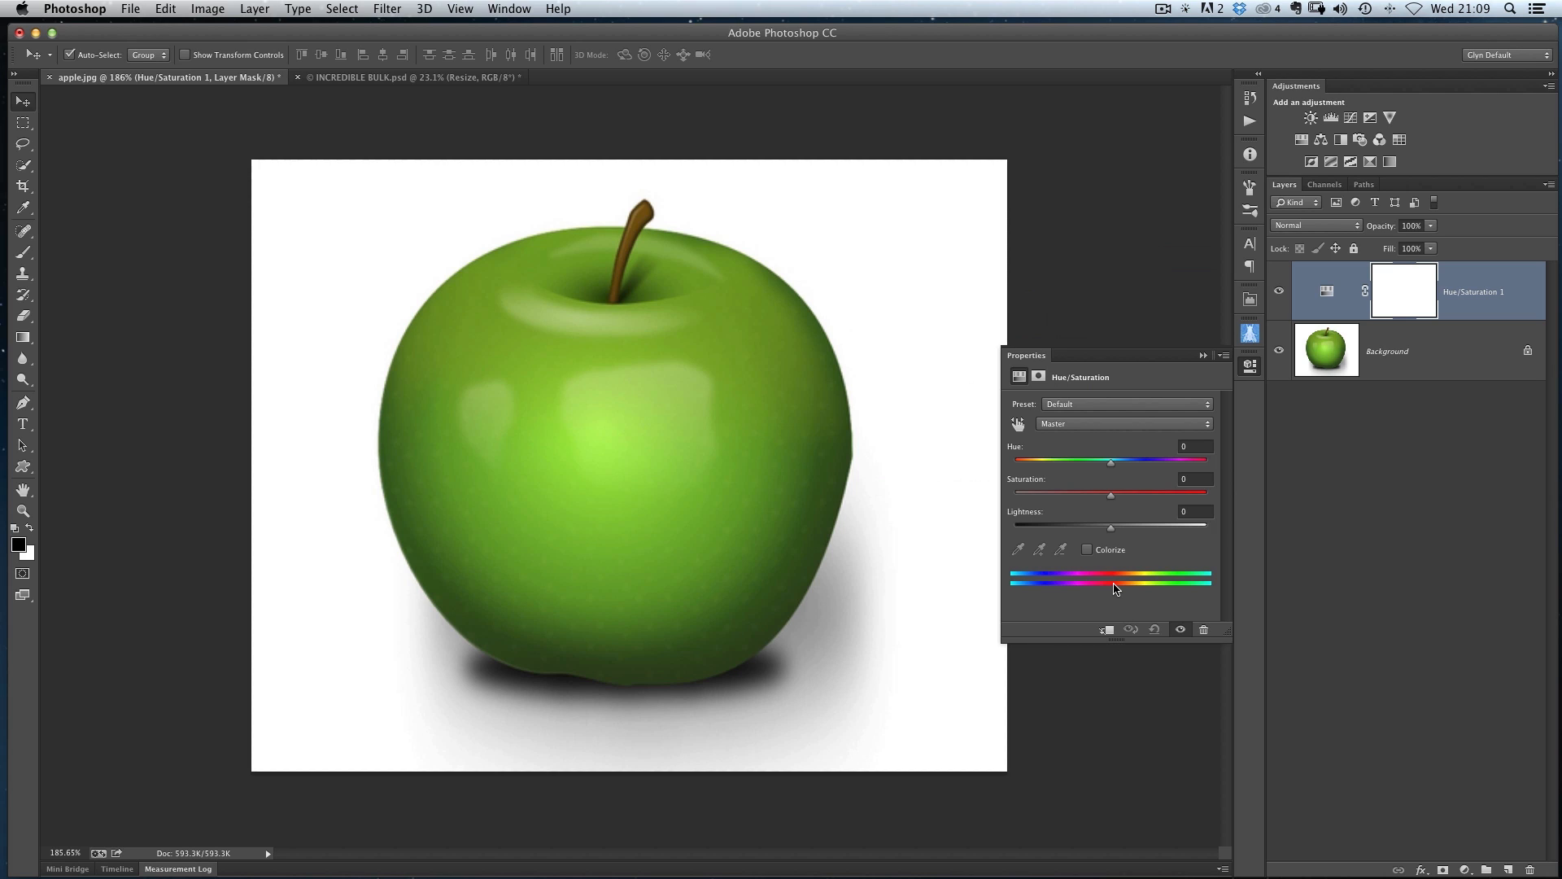
pyautogui.moveTo(1159, 591)
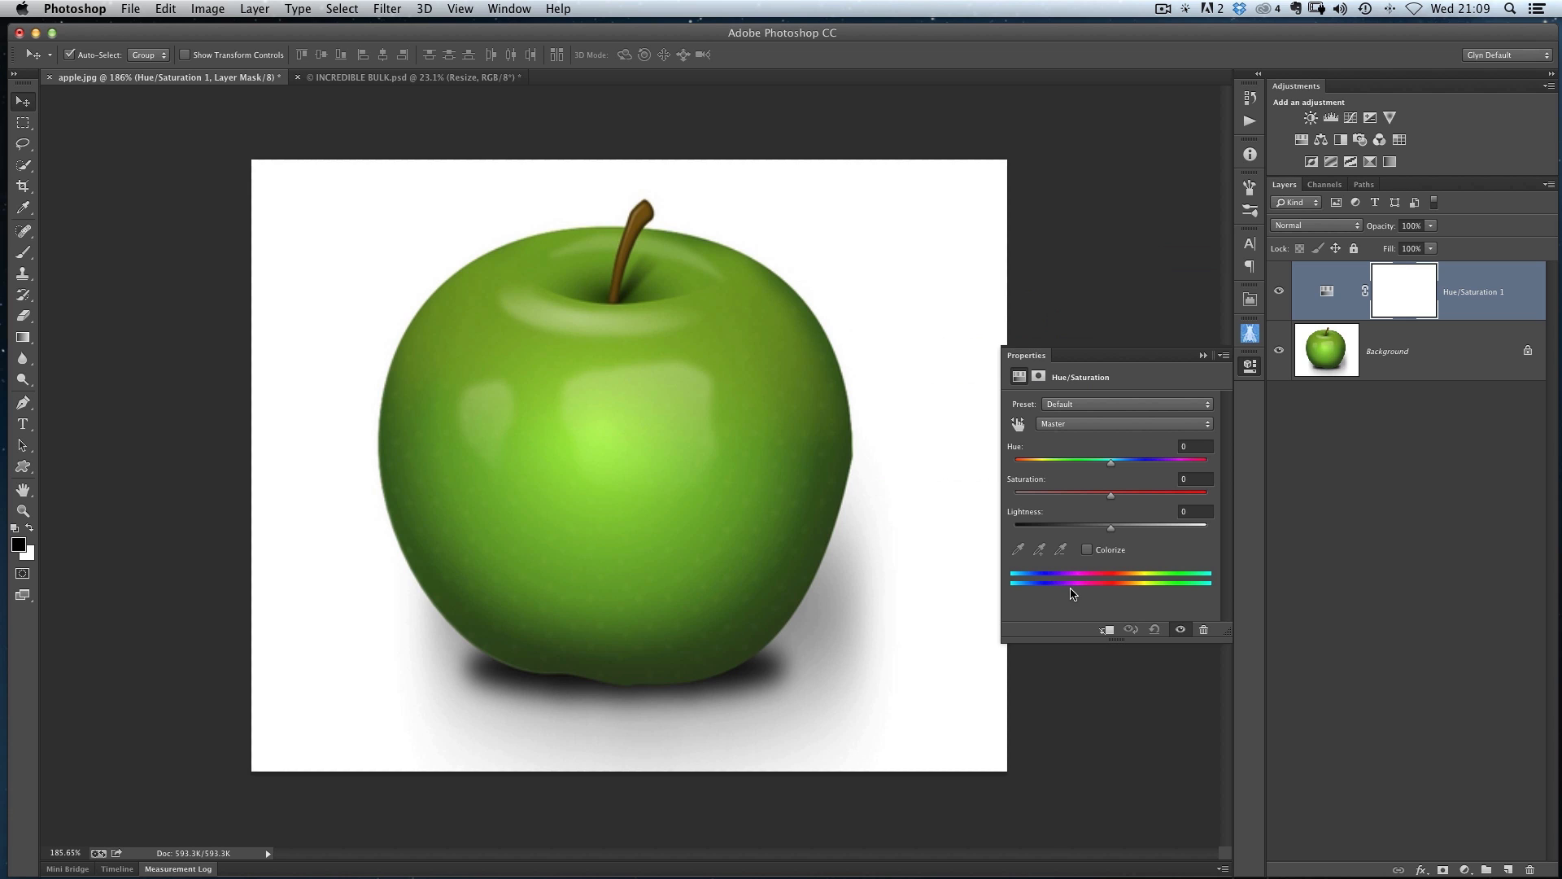
pyautogui.moveTo(1093, 466)
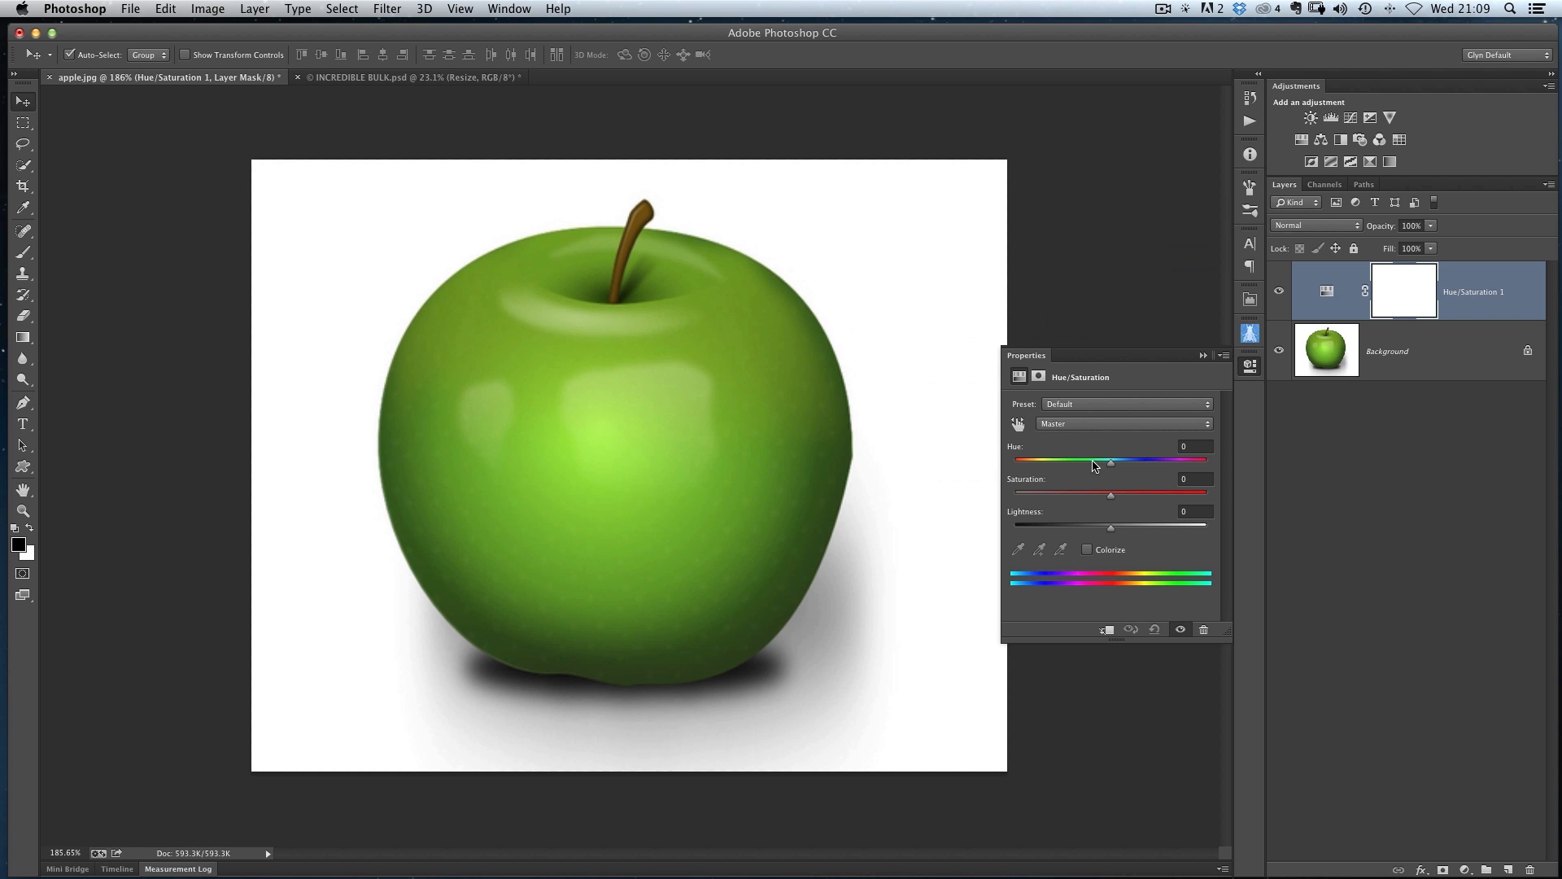
# Preview green, purple and magenta Master hues on the apple, then return Hue to 0
pyautogui.moveTo(1111, 461); pyautogui.dragTo(1149, 461)
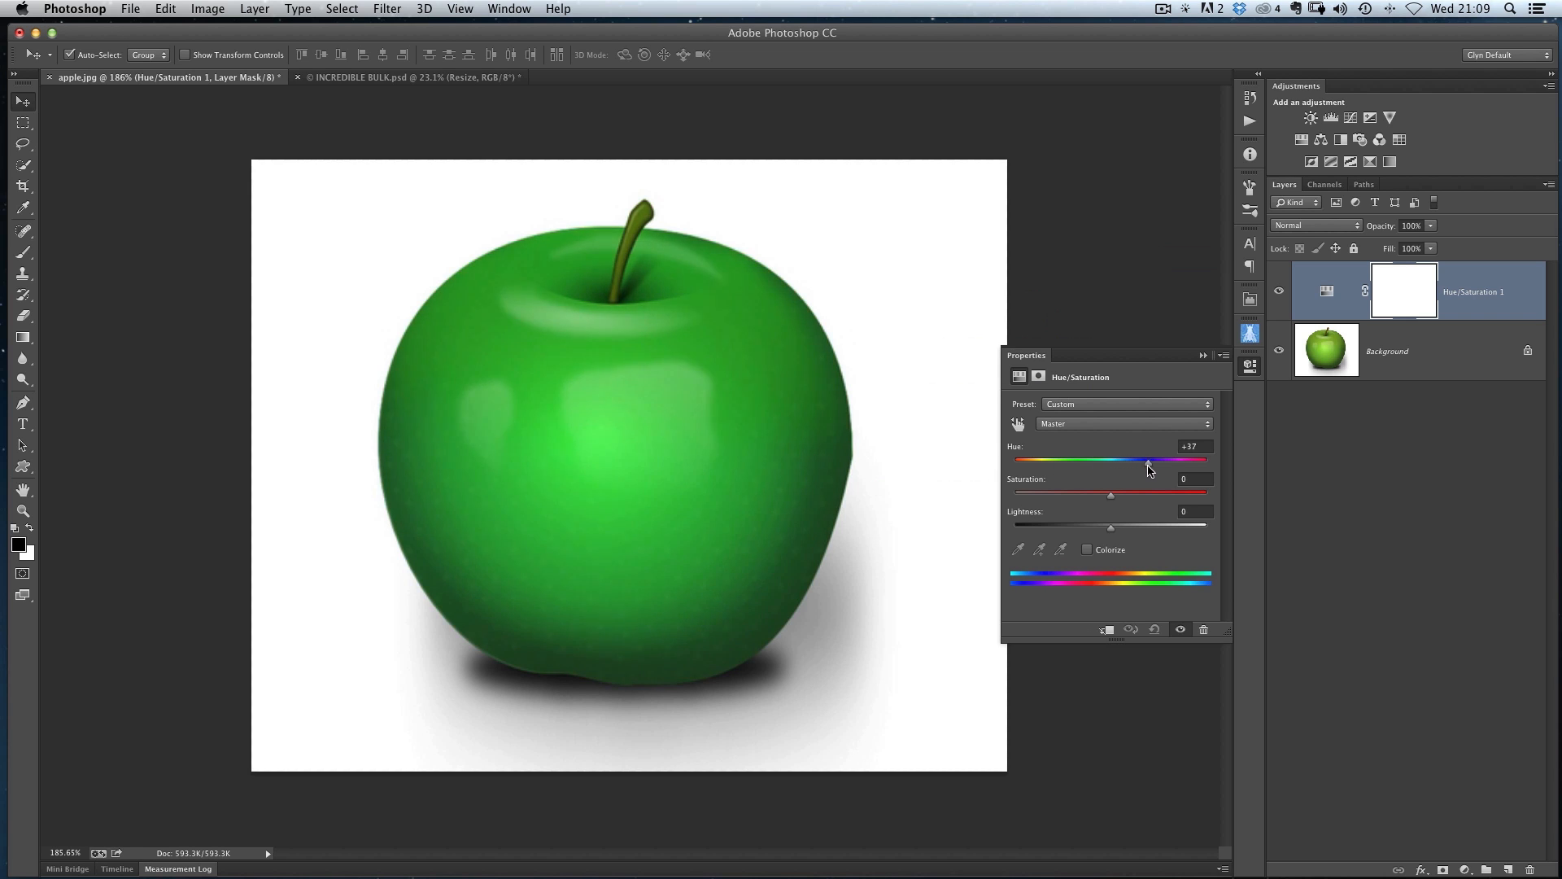
pyautogui.moveTo(1149, 458); pyautogui.dragTo(1145, 459)
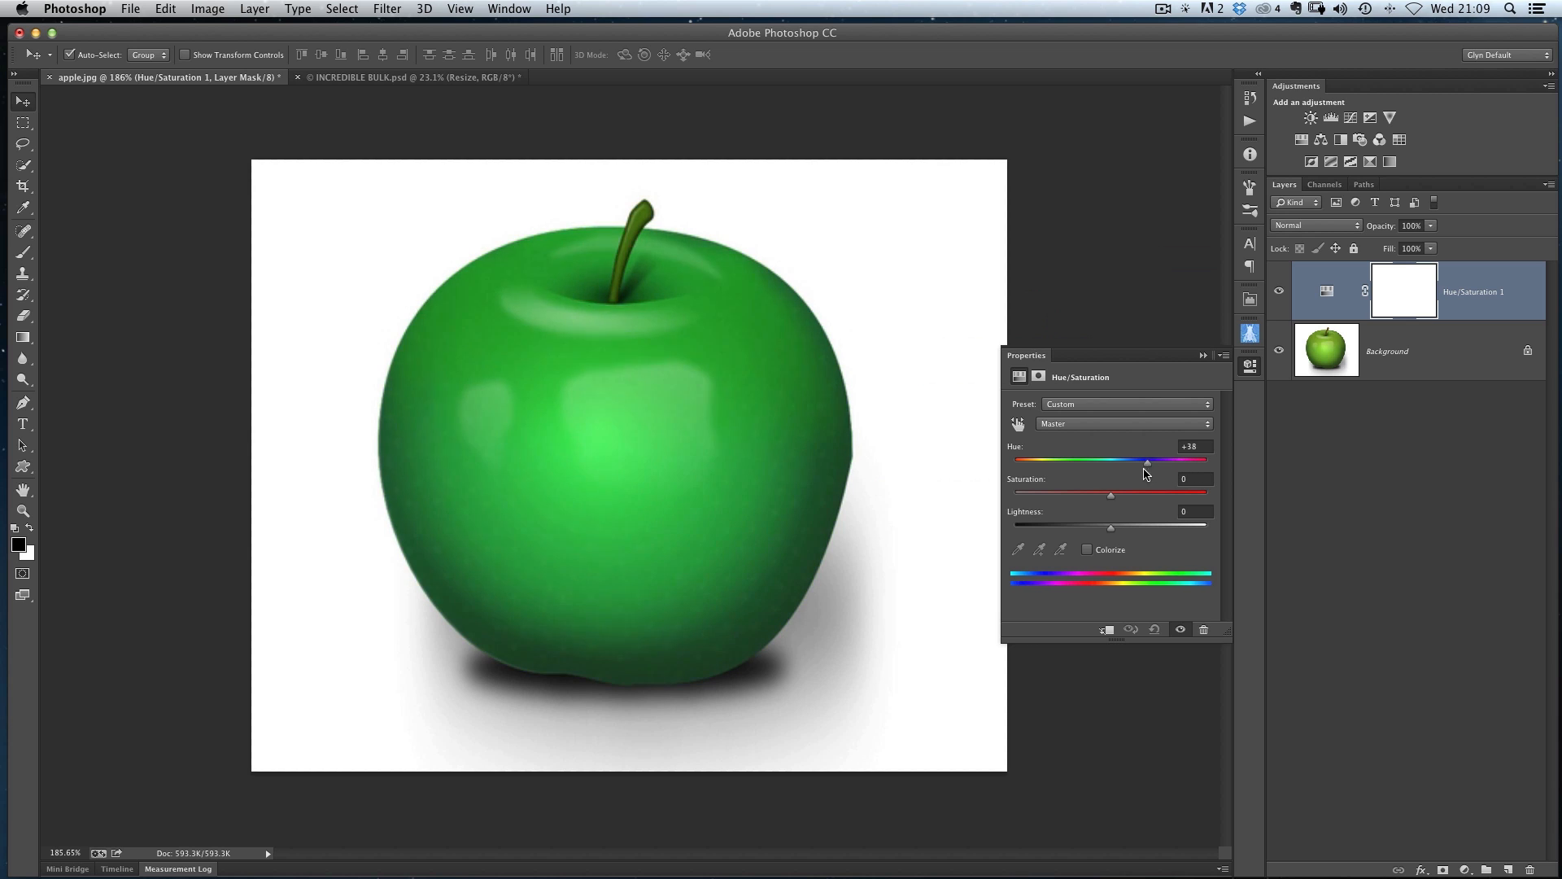
pyautogui.moveTo(1148, 459); pyautogui.dragTo(1018, 458)
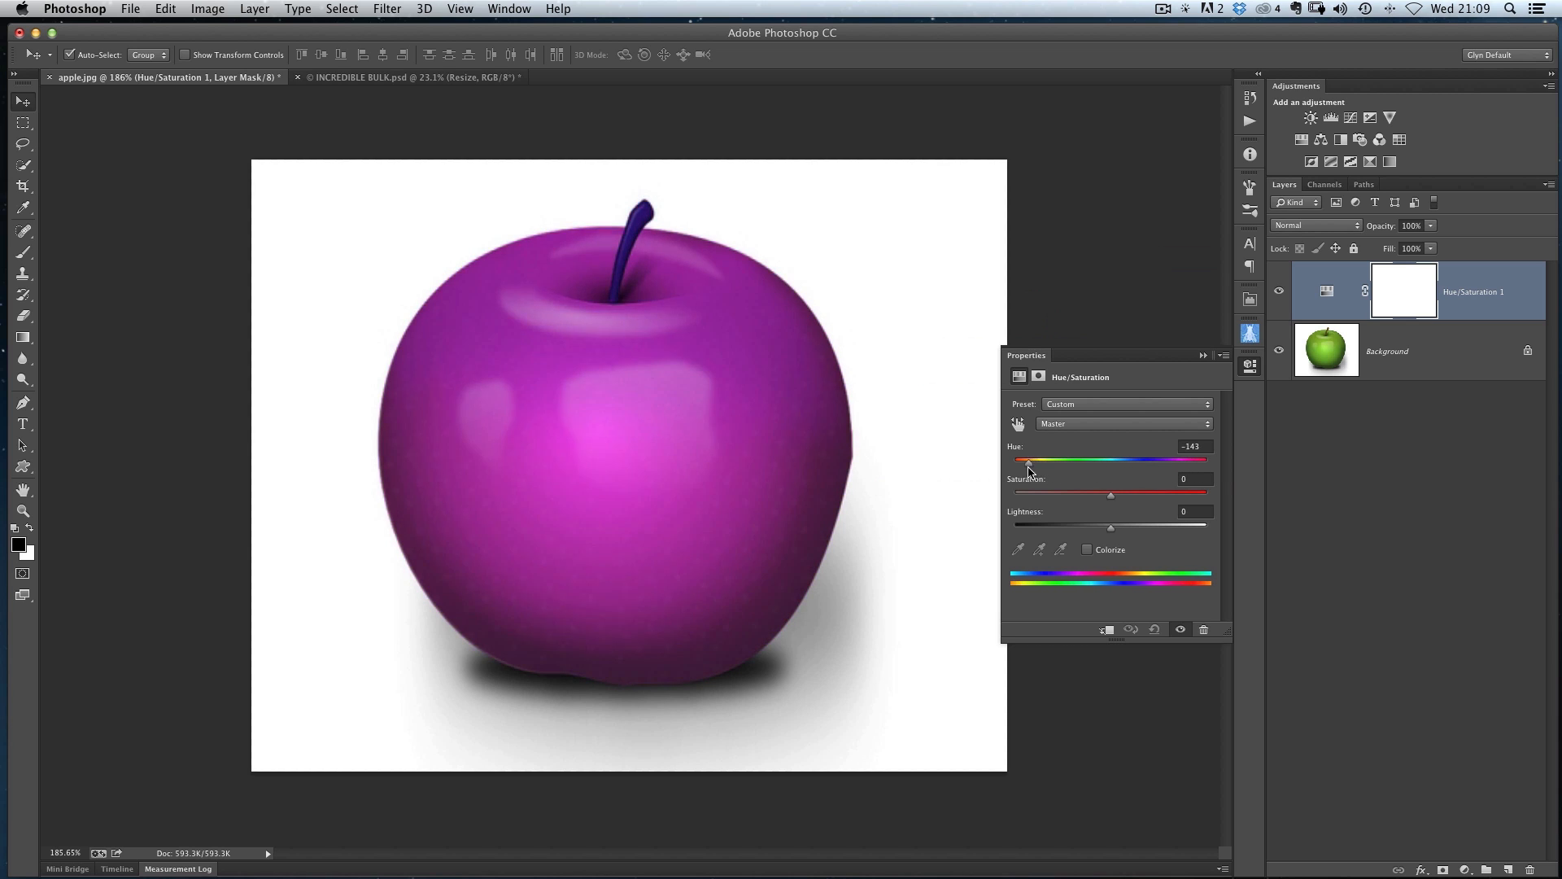
pyautogui.moveTo(1018, 459); pyautogui.dragTo(1112, 459)
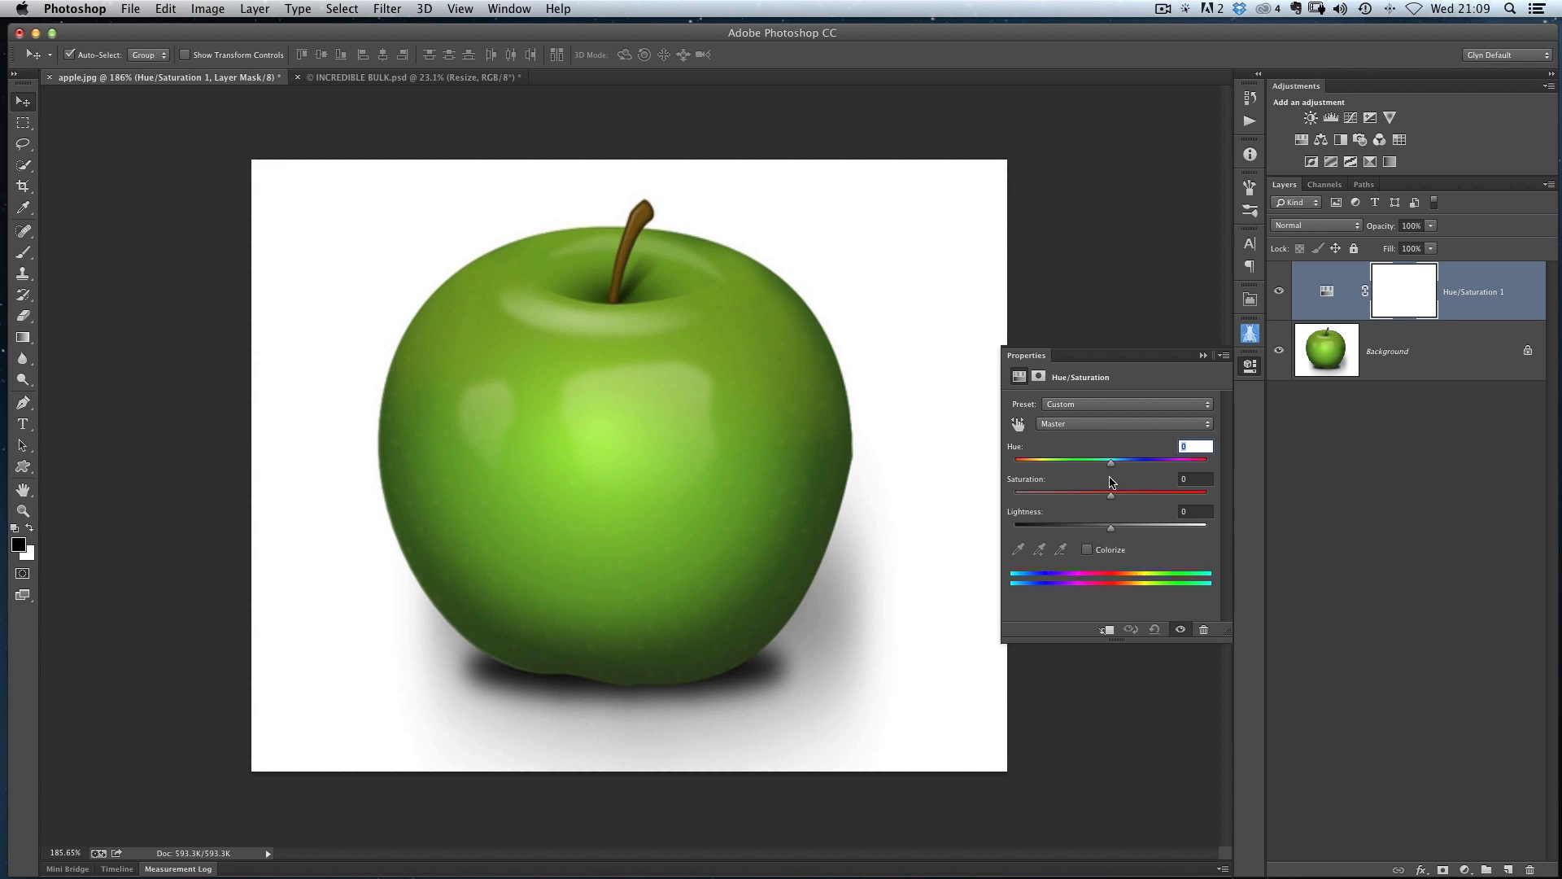
pyautogui.moveTo(1110, 462); pyautogui.dragTo(1036, 461)
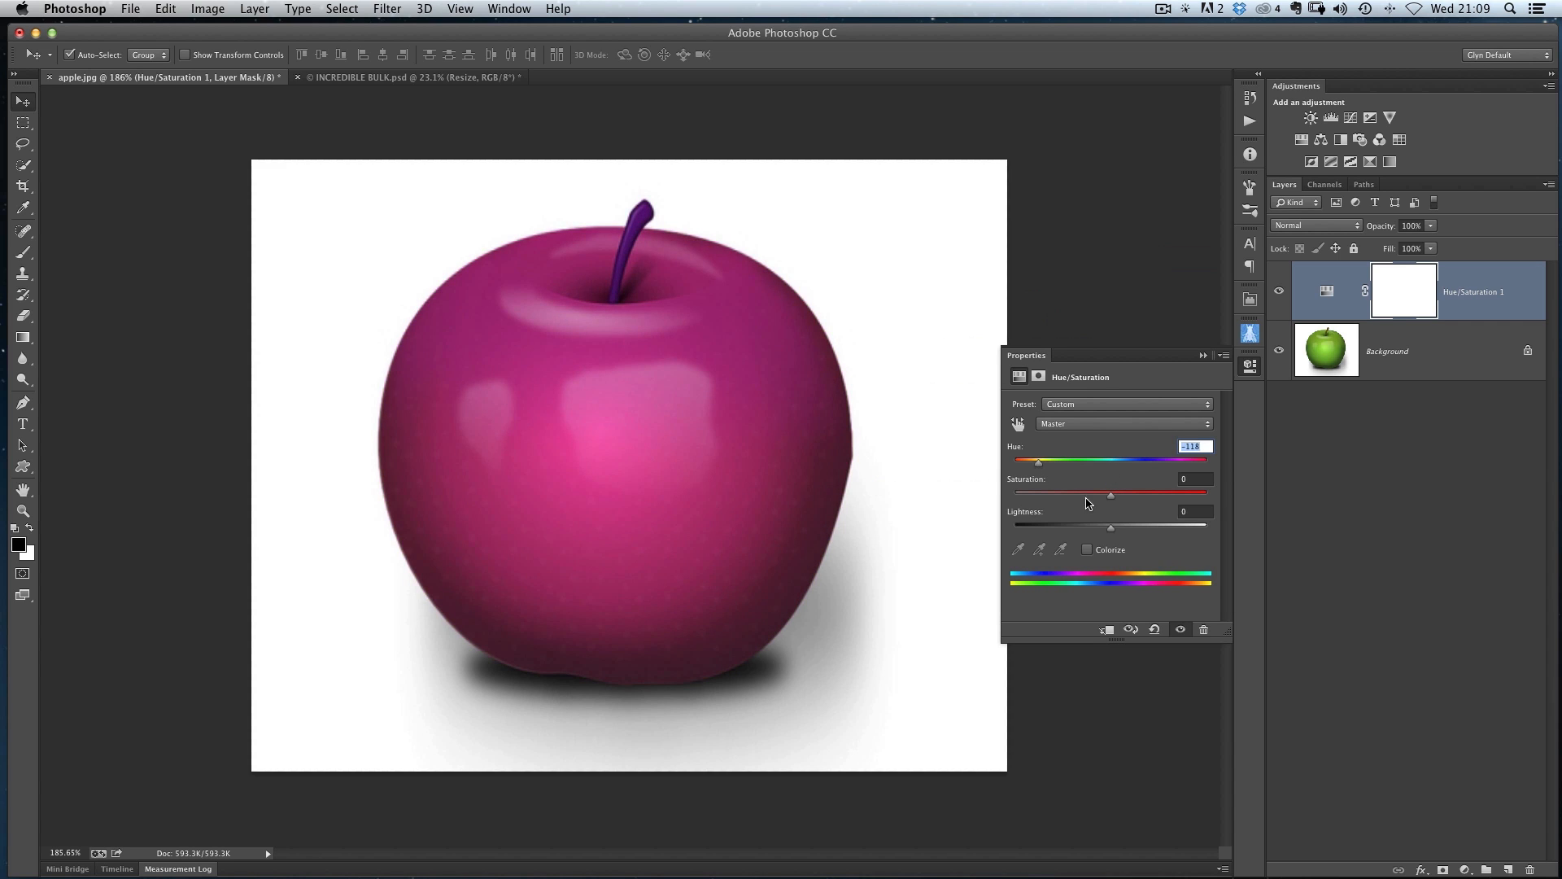
pyautogui.moveTo(1176, 594)
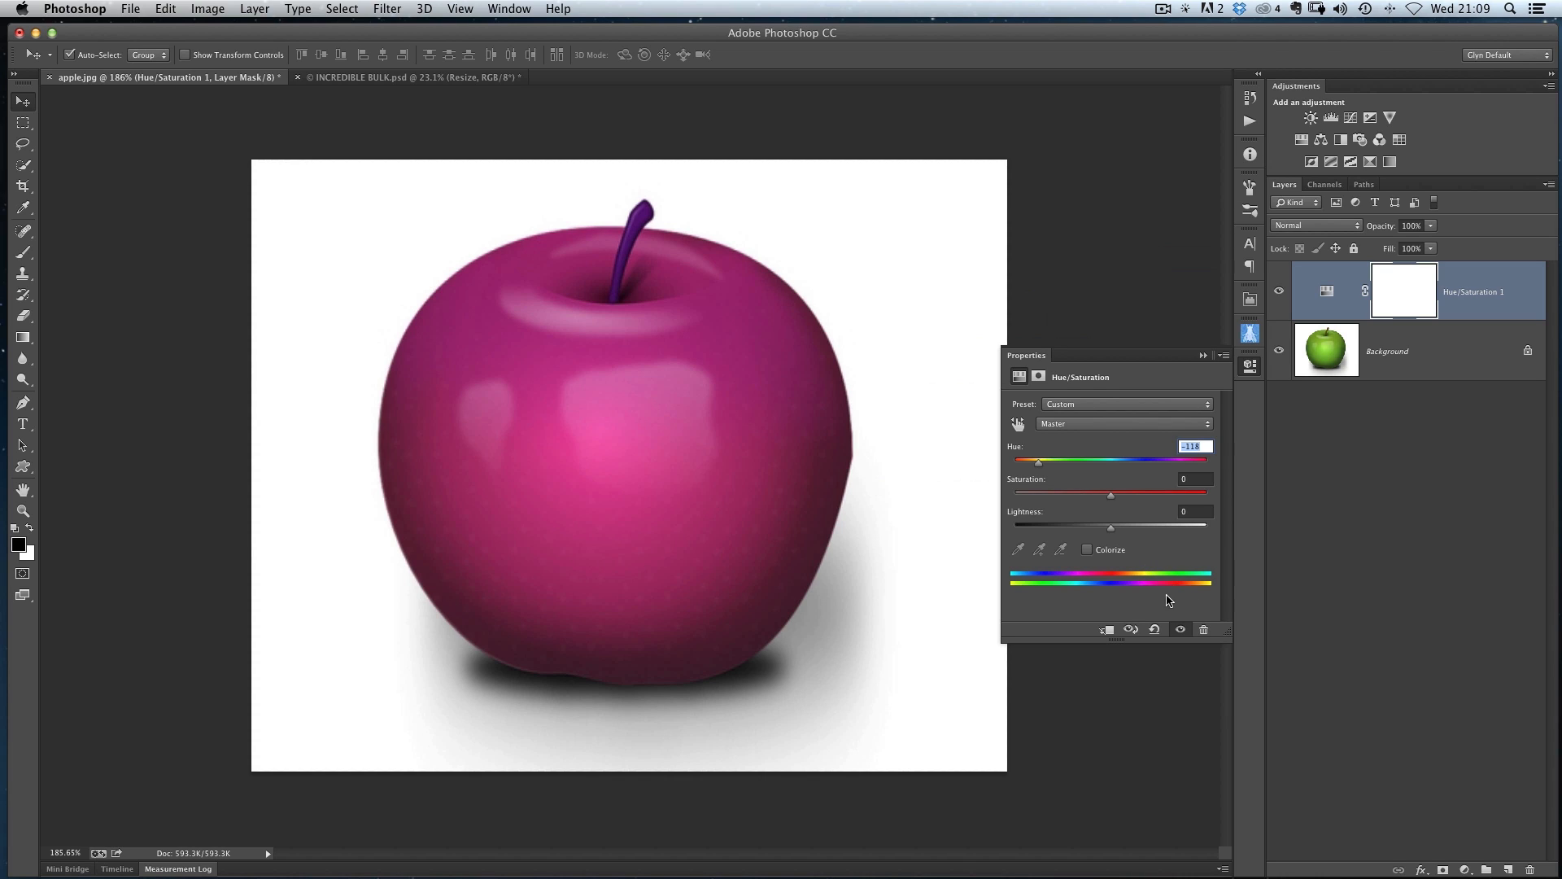
pyautogui.moveTo(1173, 573)
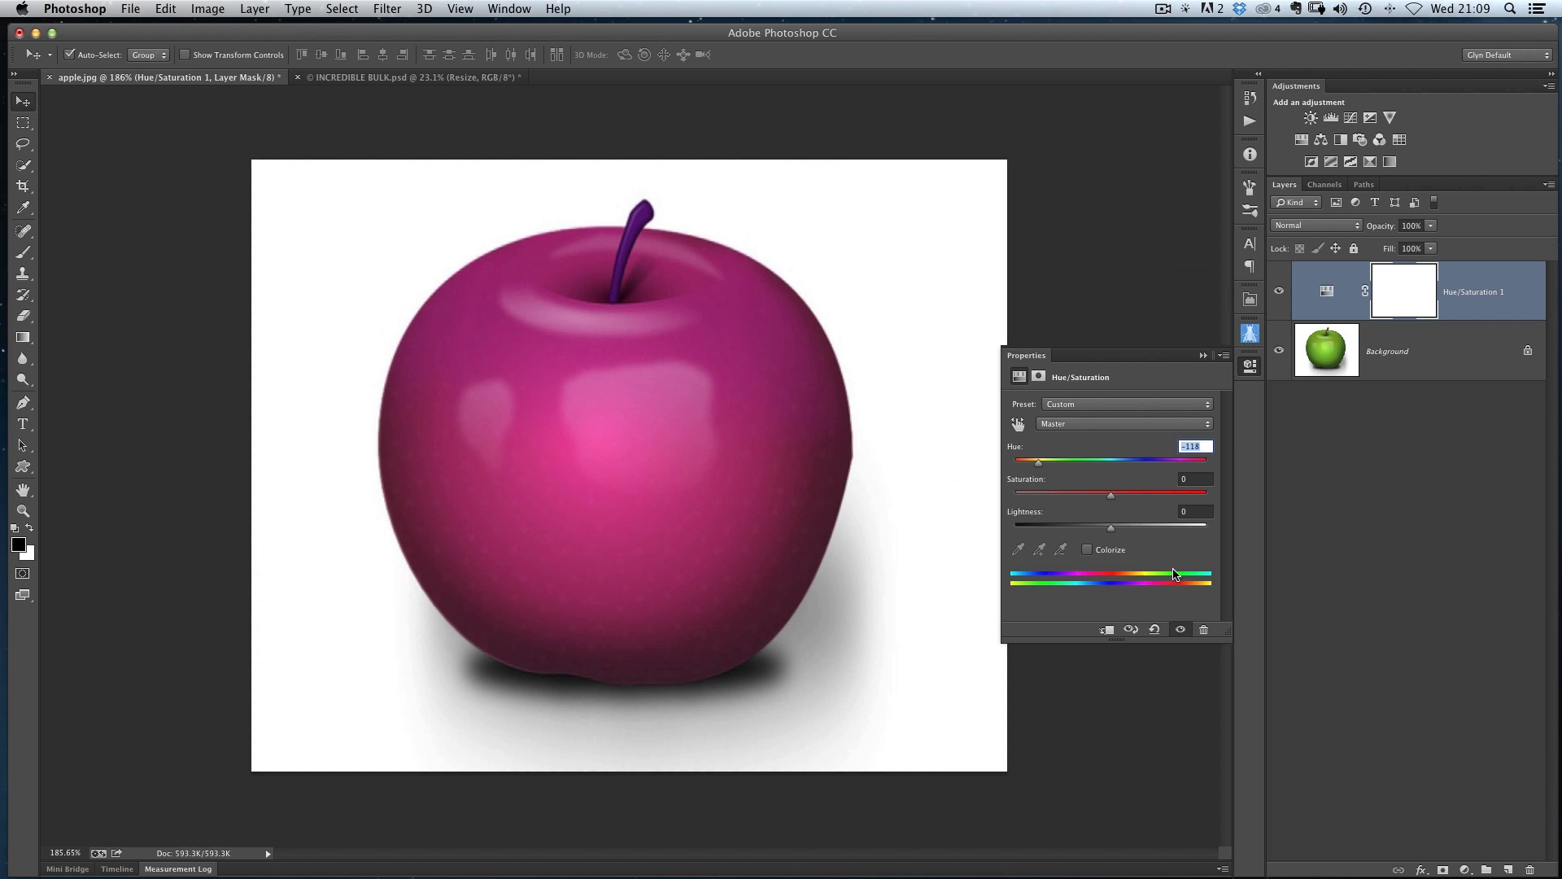
pyautogui.moveTo(1109, 578)
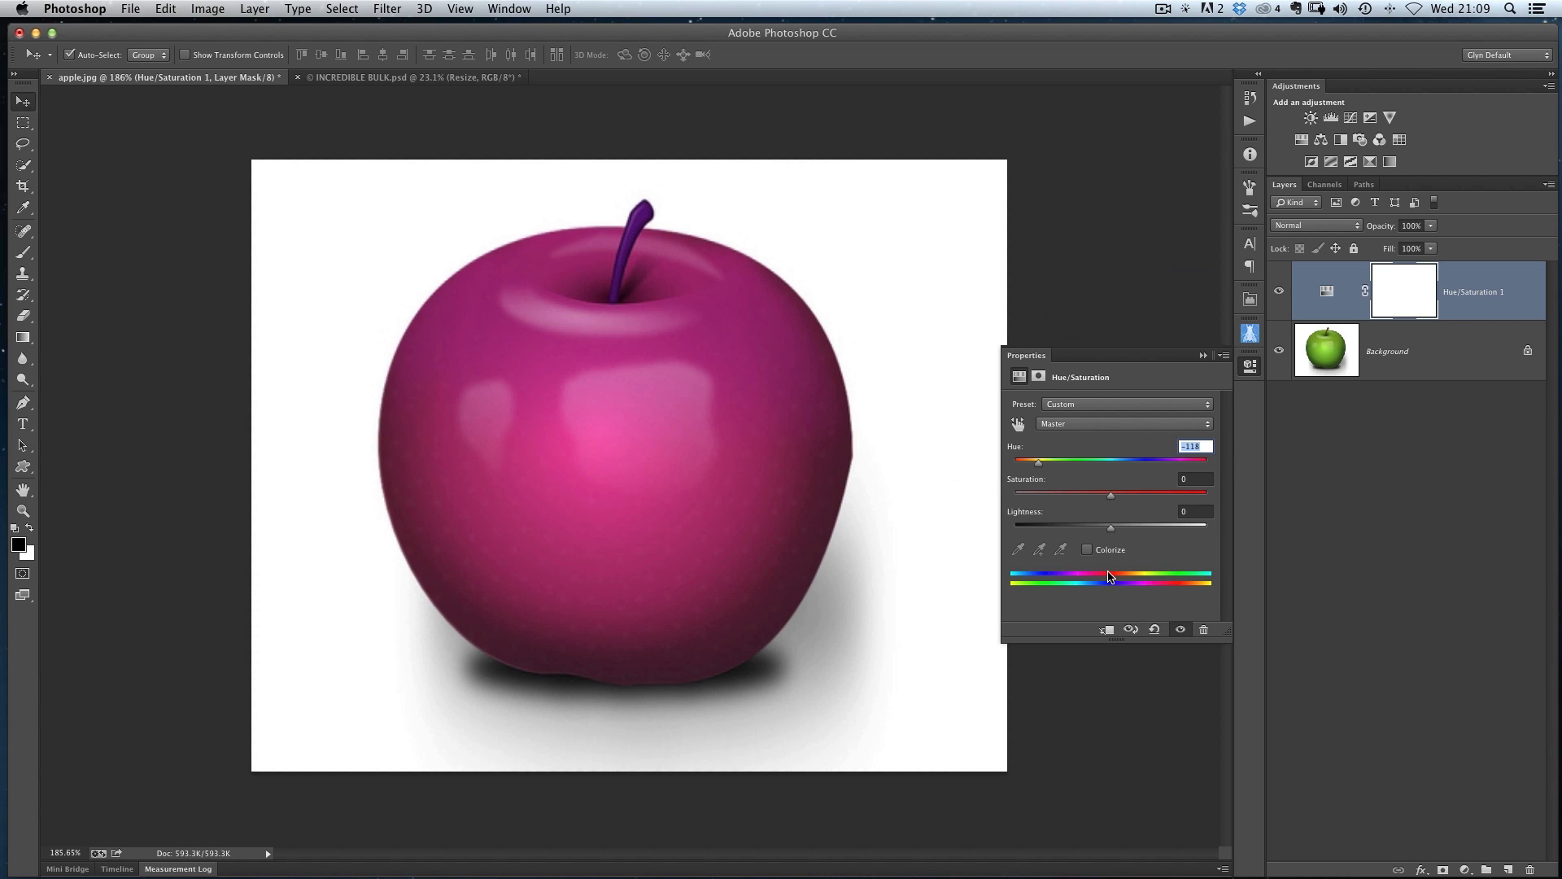
pyautogui.moveTo(1084, 585)
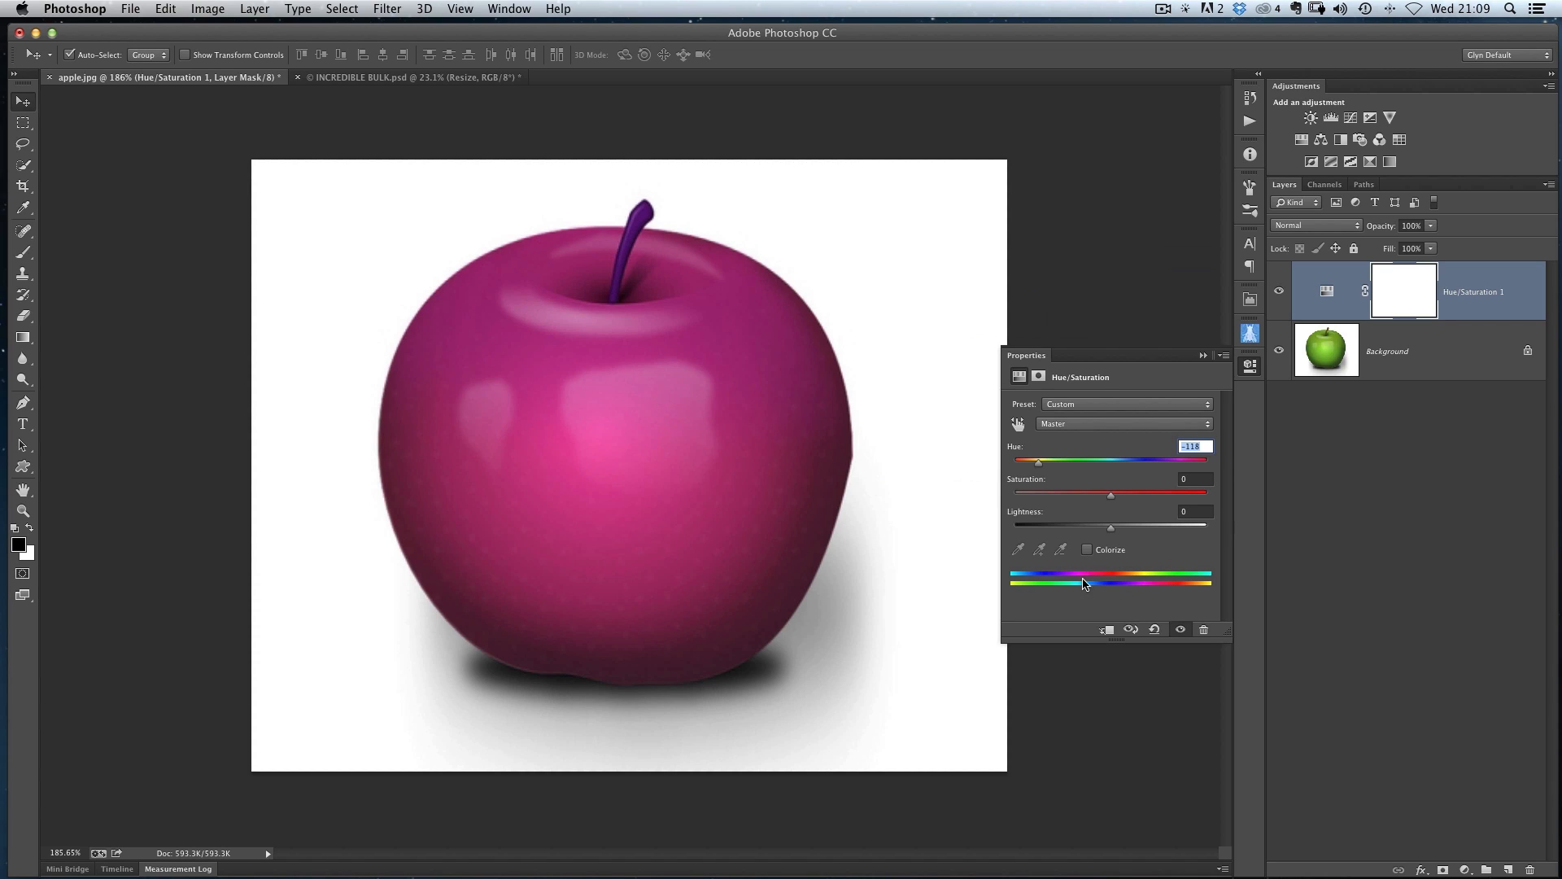
pyautogui.moveTo(1044, 451)
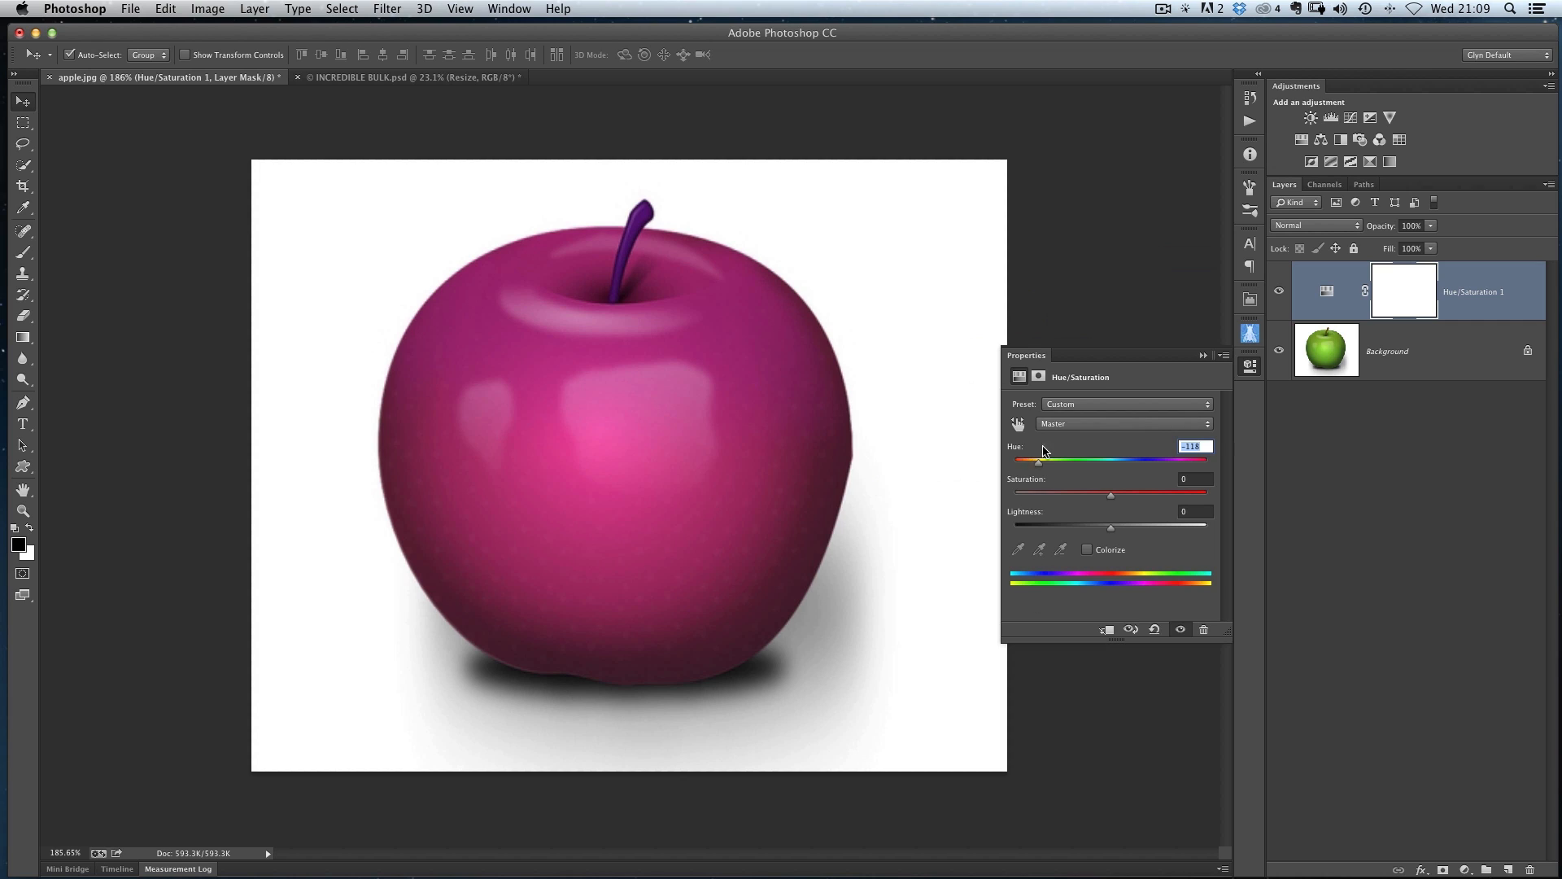
pyautogui.moveTo(1088, 466)
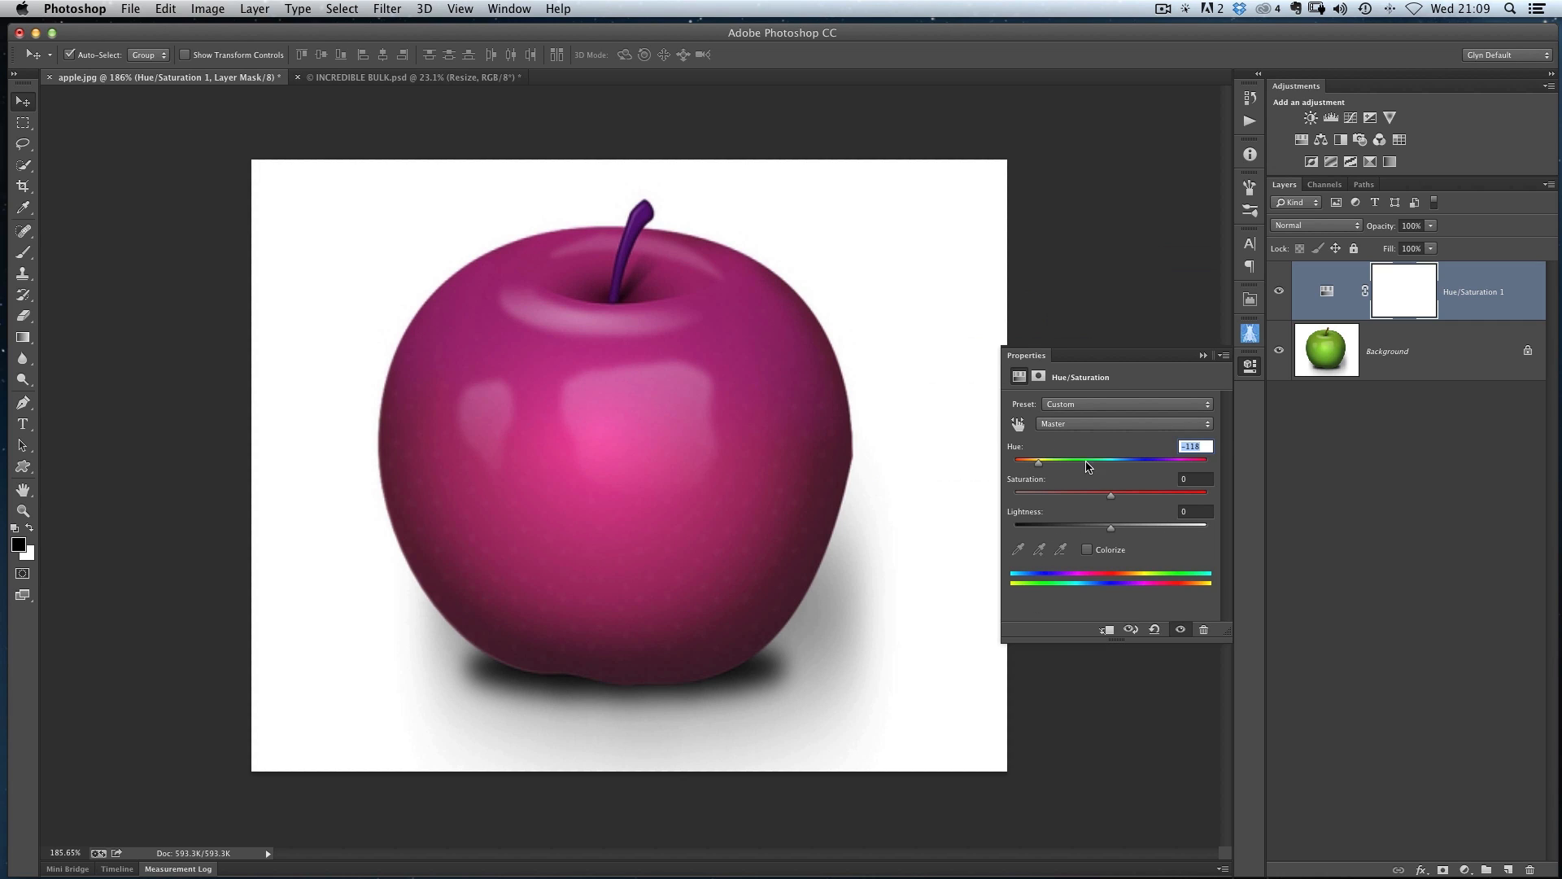
pyautogui.moveTo(1036, 460); pyautogui.dragTo(1112, 460)
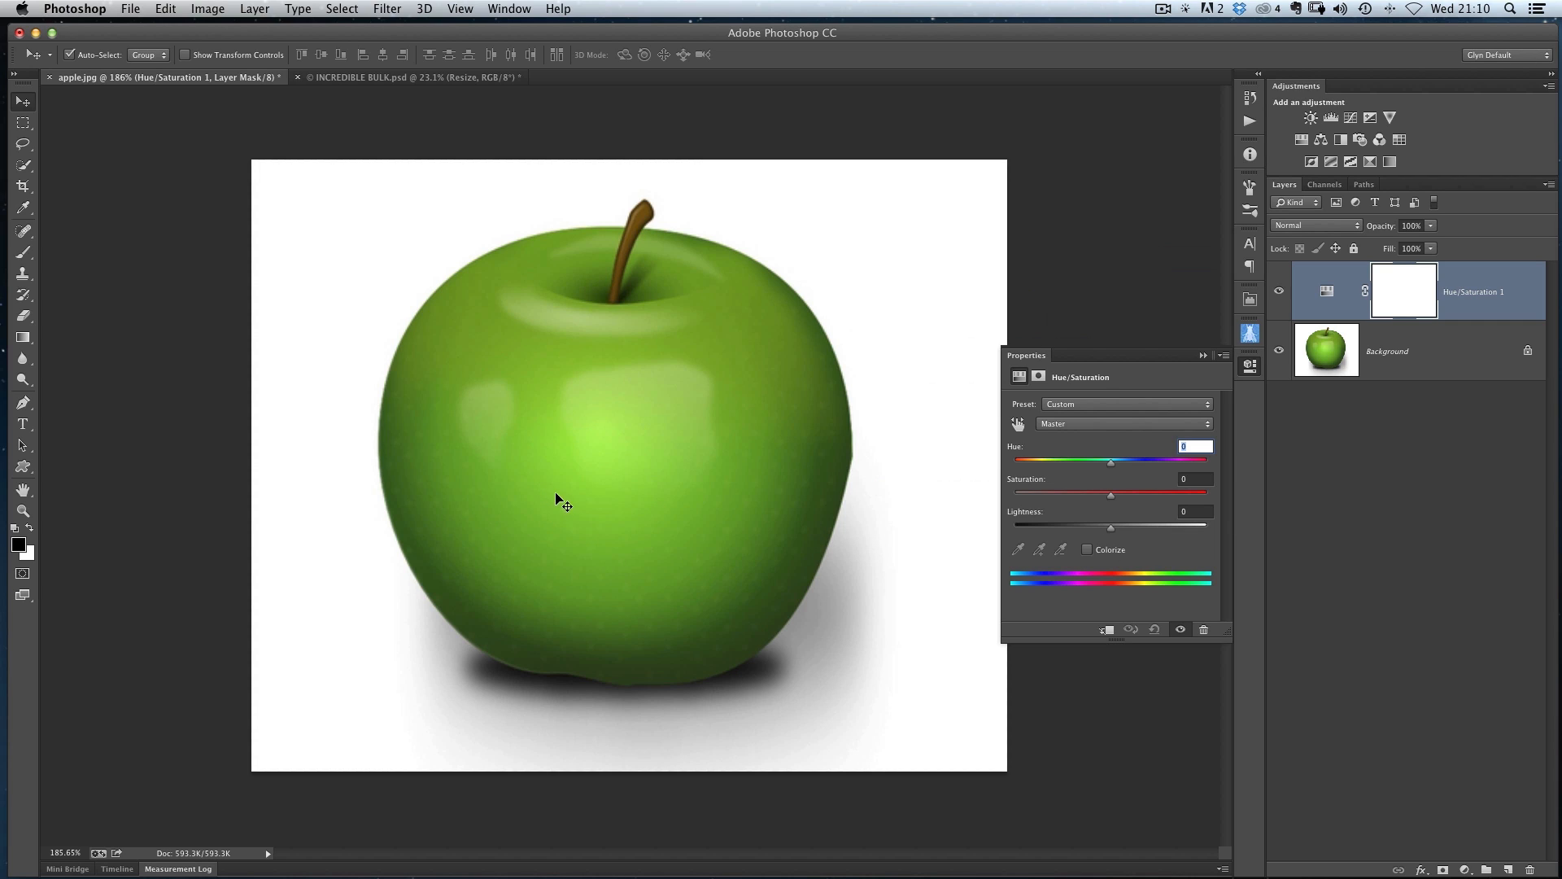
pyautogui.moveTo(586, 485)
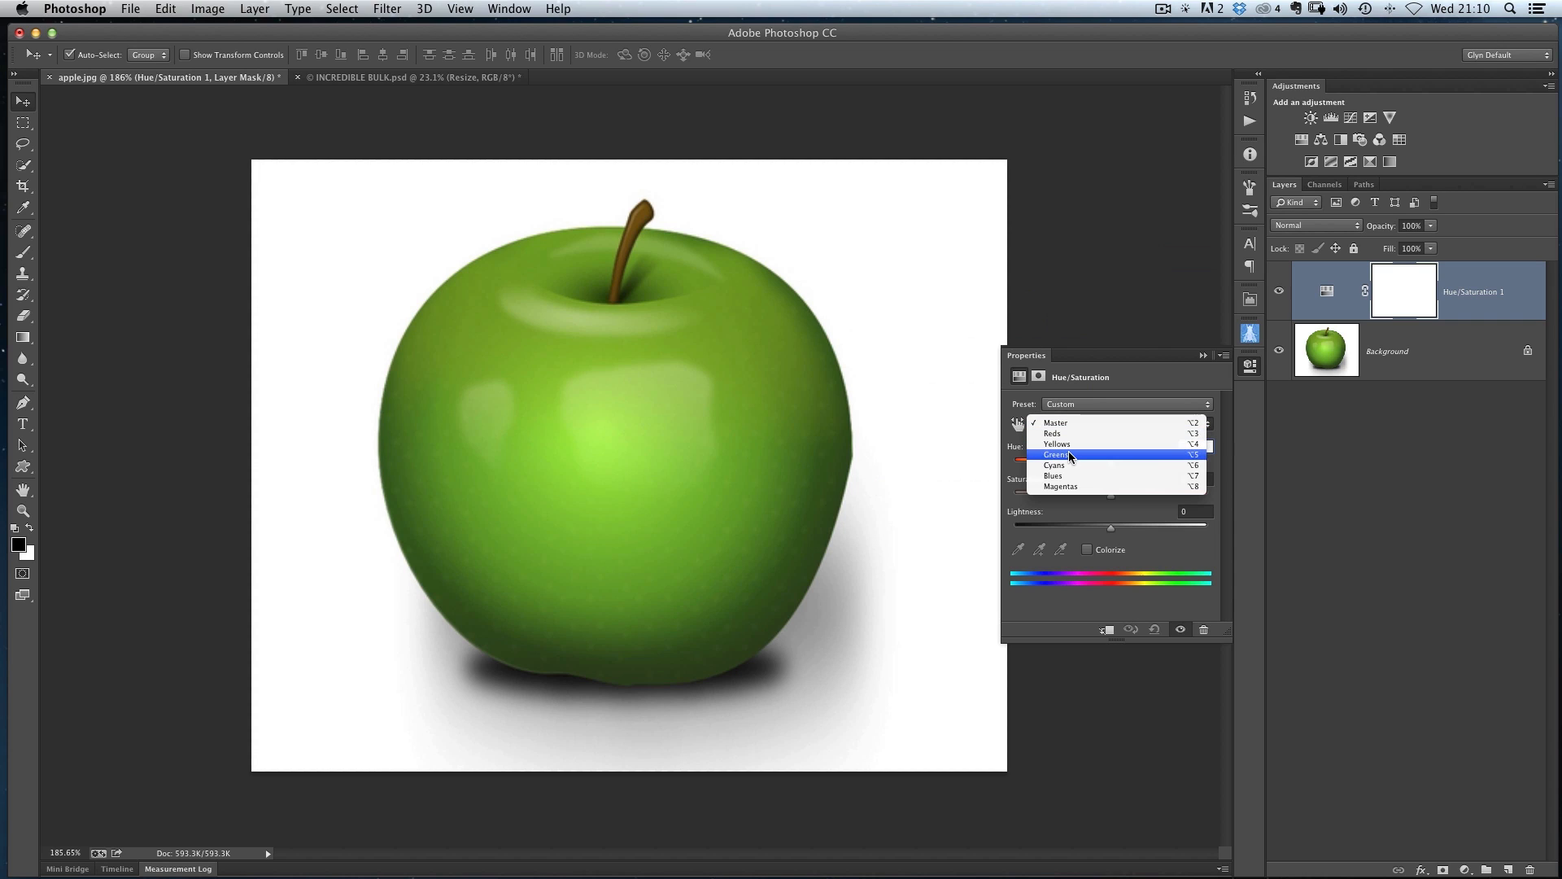
# Target the Greens range and shift its hue to about -153, turning the apple red
pyautogui.click(1057, 454)
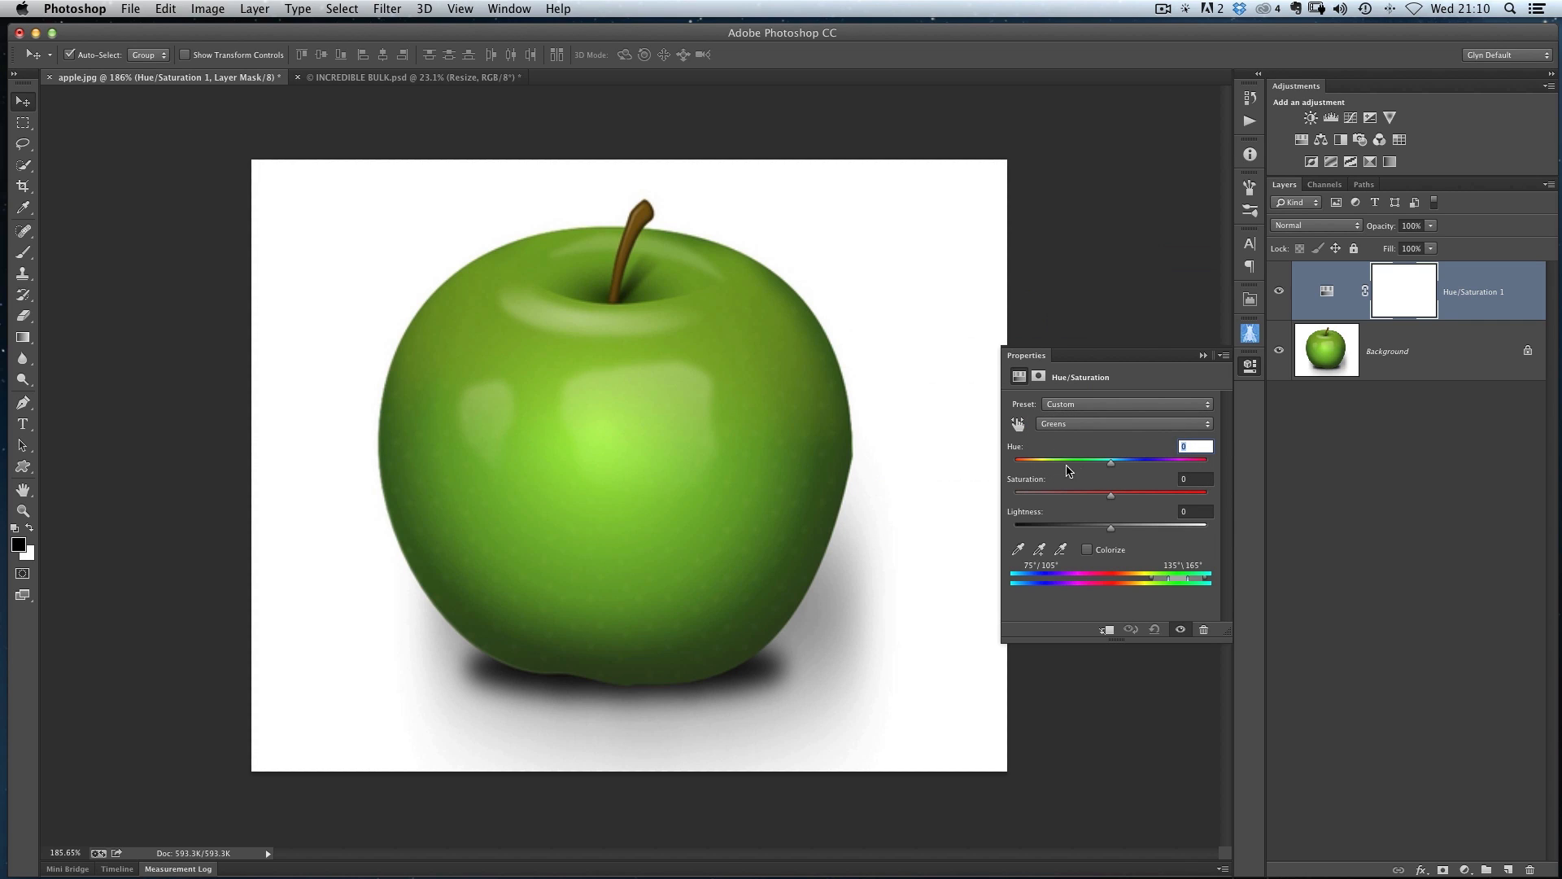
pyautogui.moveTo(1113, 459); pyautogui.dragTo(1077, 459)
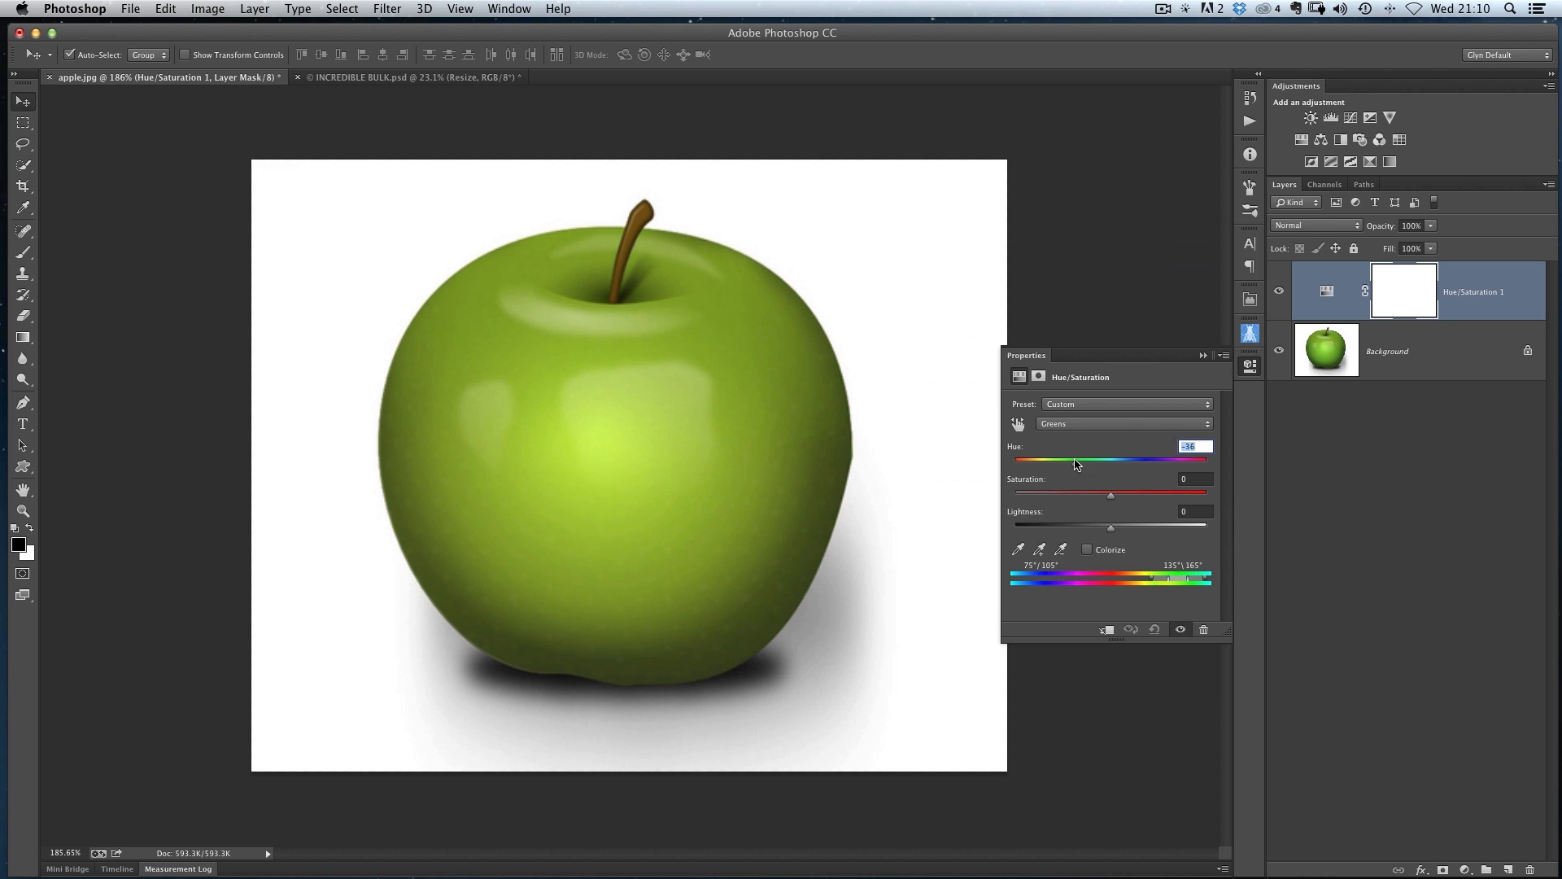
pyautogui.moveTo(1074, 458); pyautogui.dragTo(1048, 458)
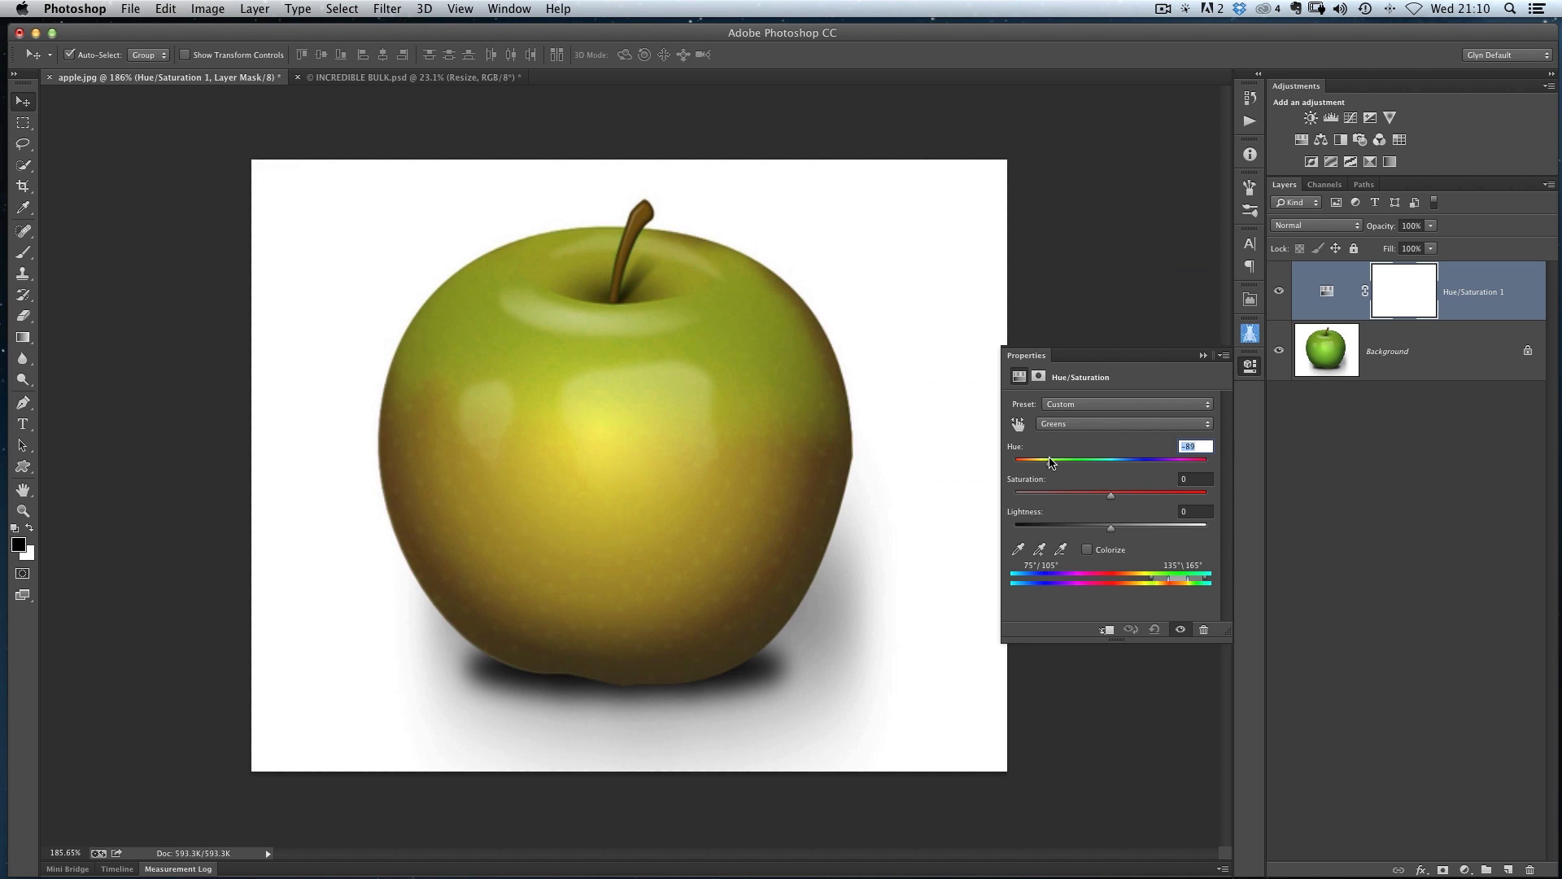
pyautogui.moveTo(1048, 458); pyautogui.dragTo(1039, 458)
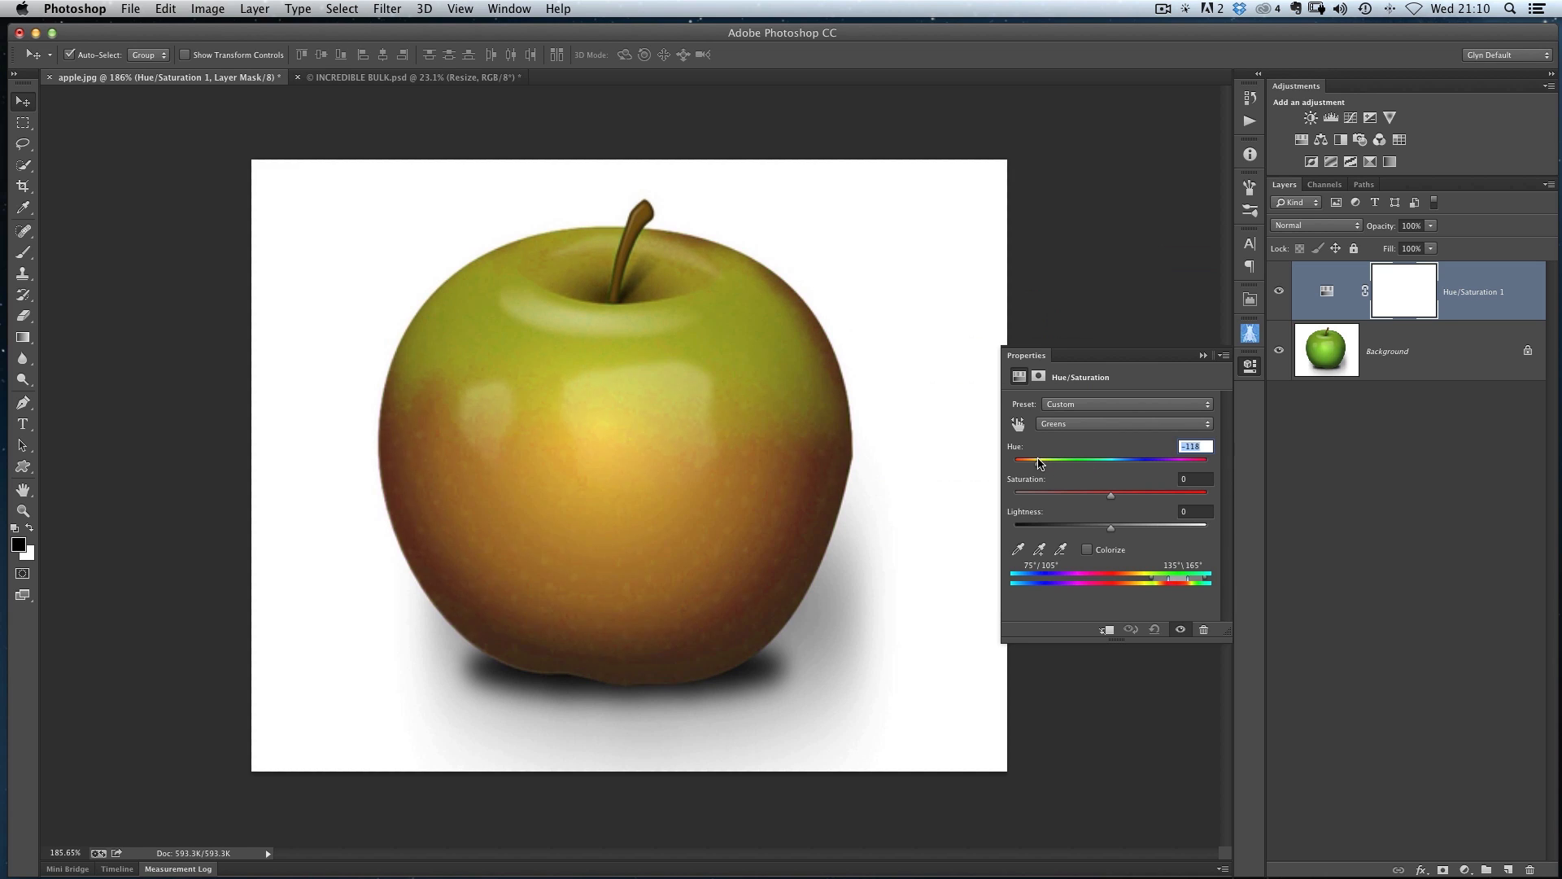
pyautogui.moveTo(1039, 459); pyautogui.dragTo(1023, 458)
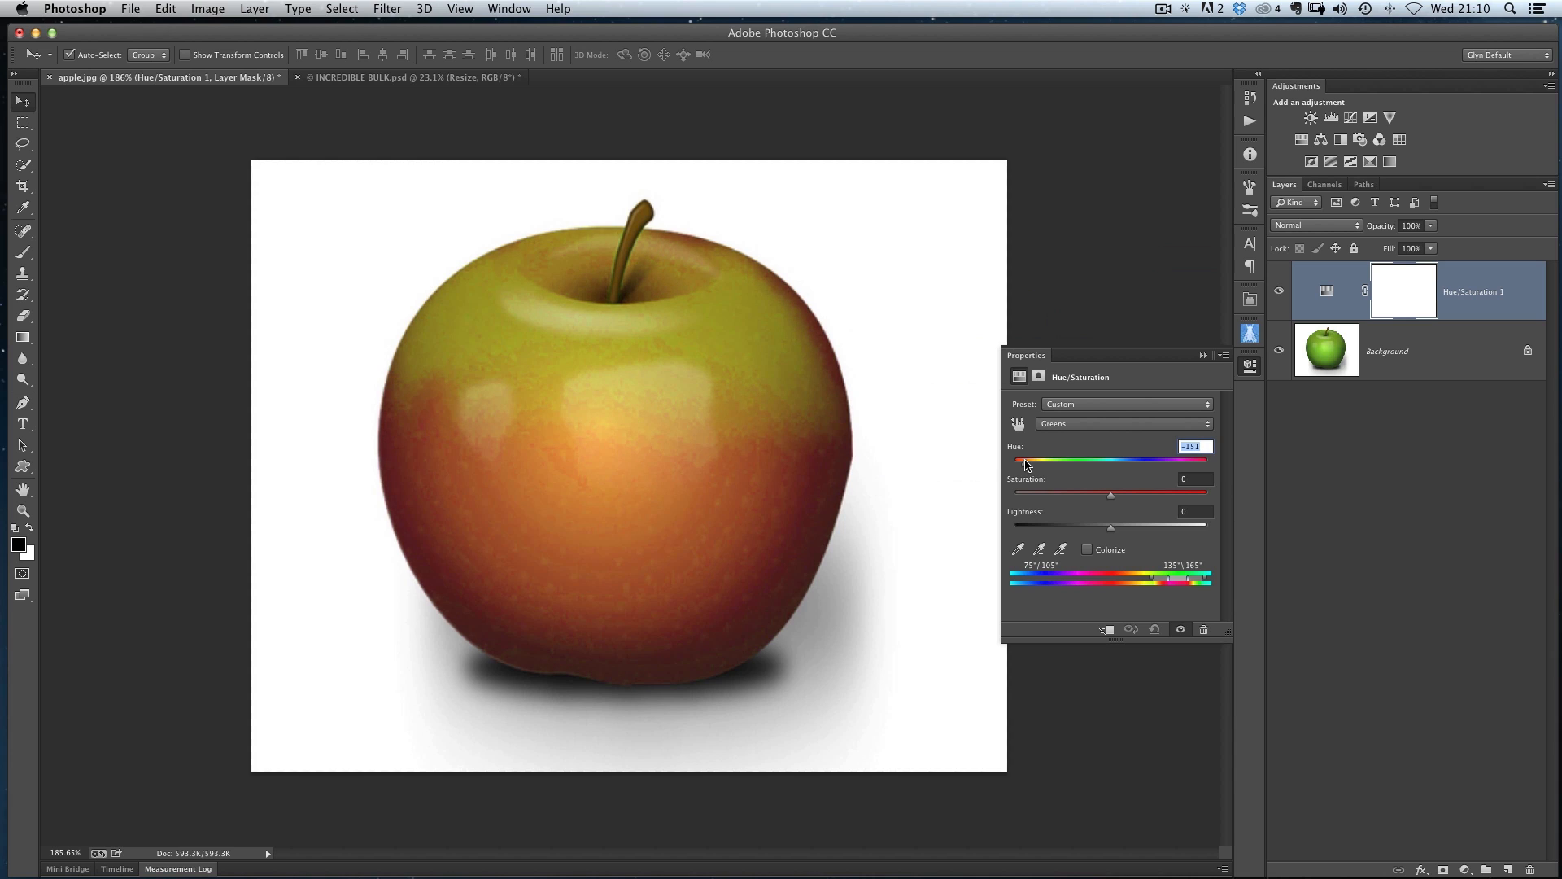
pyautogui.moveTo(1021, 458); pyautogui.dragTo(1019, 458)
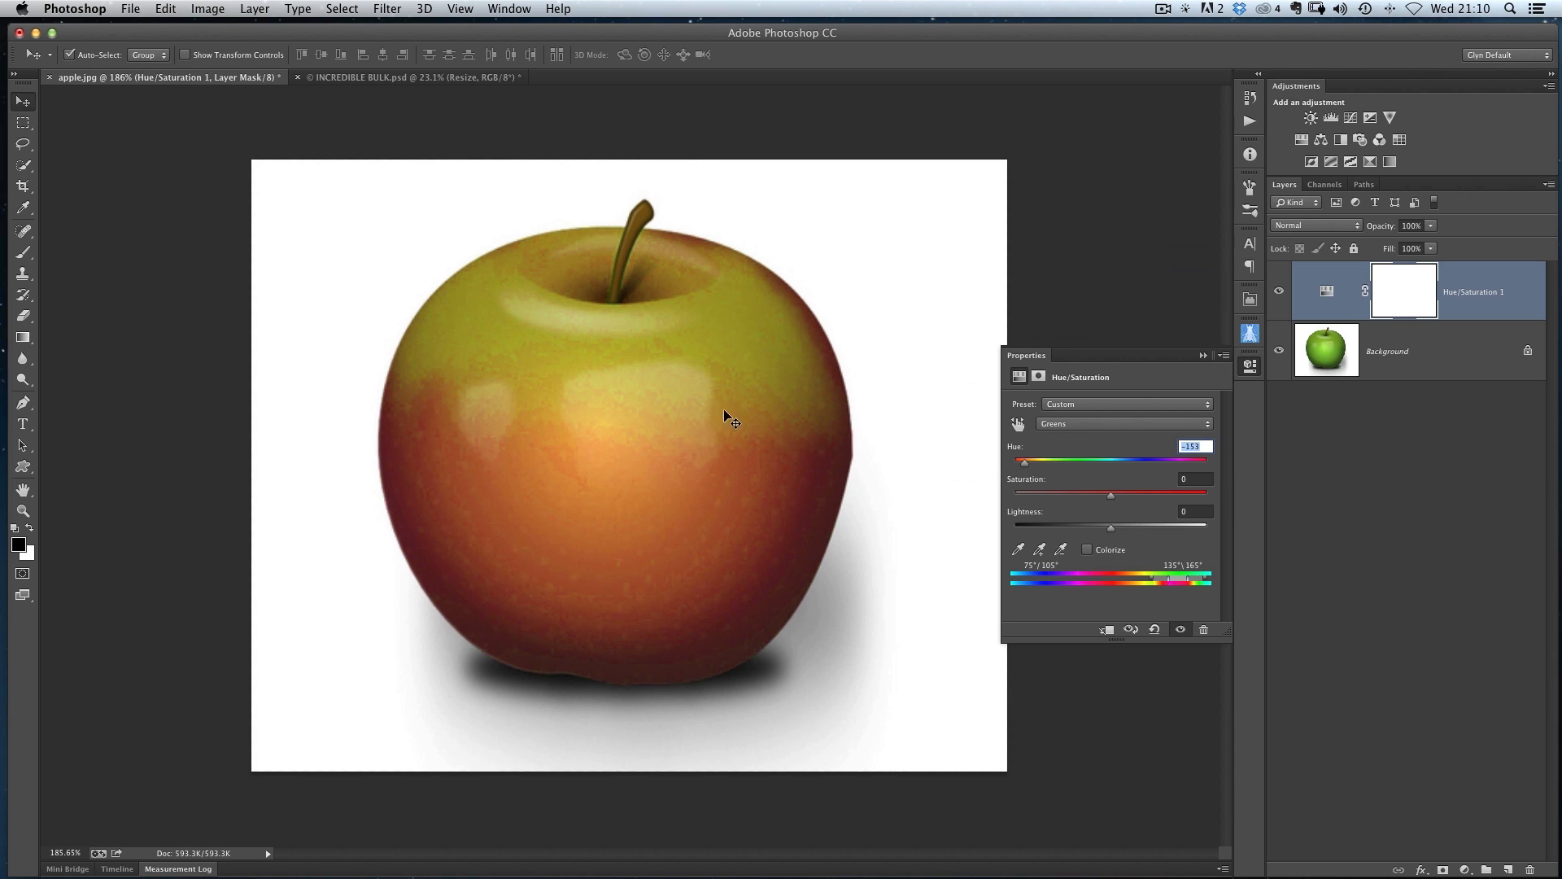
pyautogui.moveTo(591, 439)
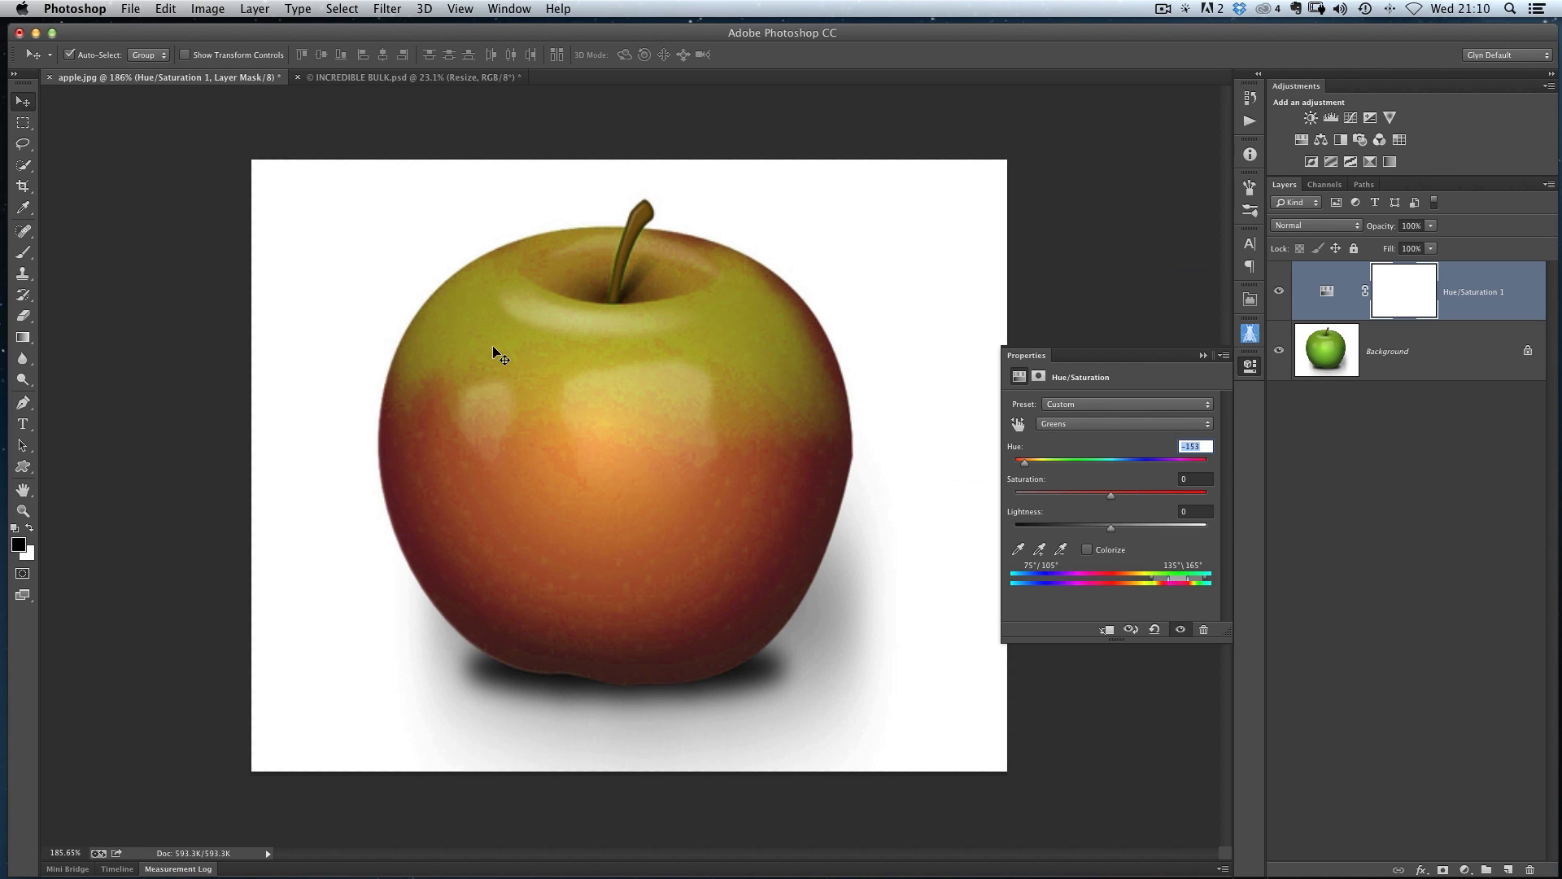
pyautogui.moveTo(587, 436)
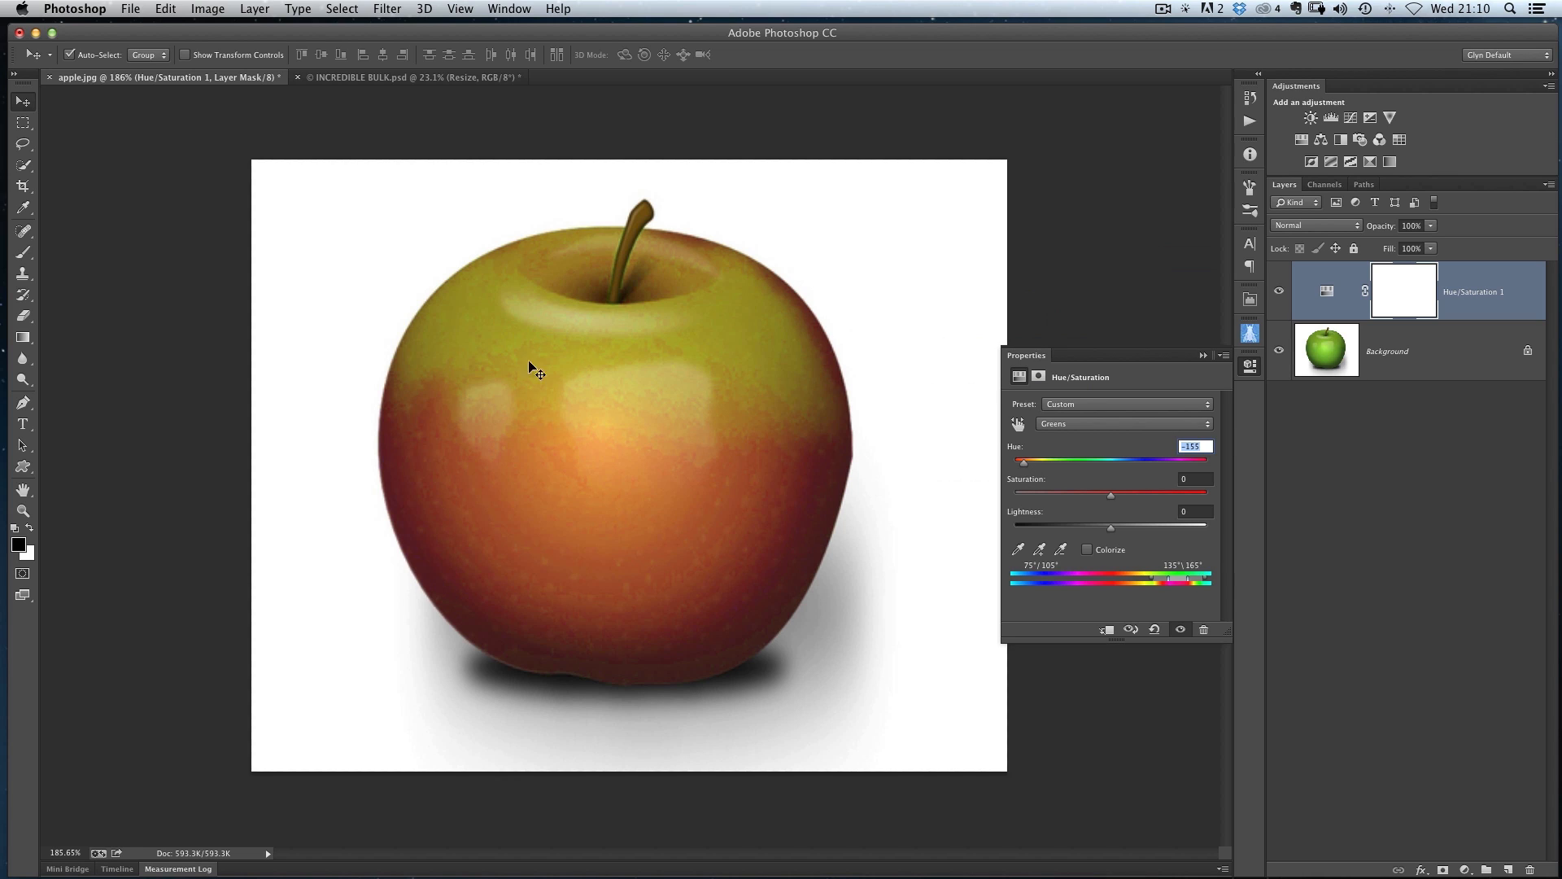
pyautogui.moveTo(707, 545)
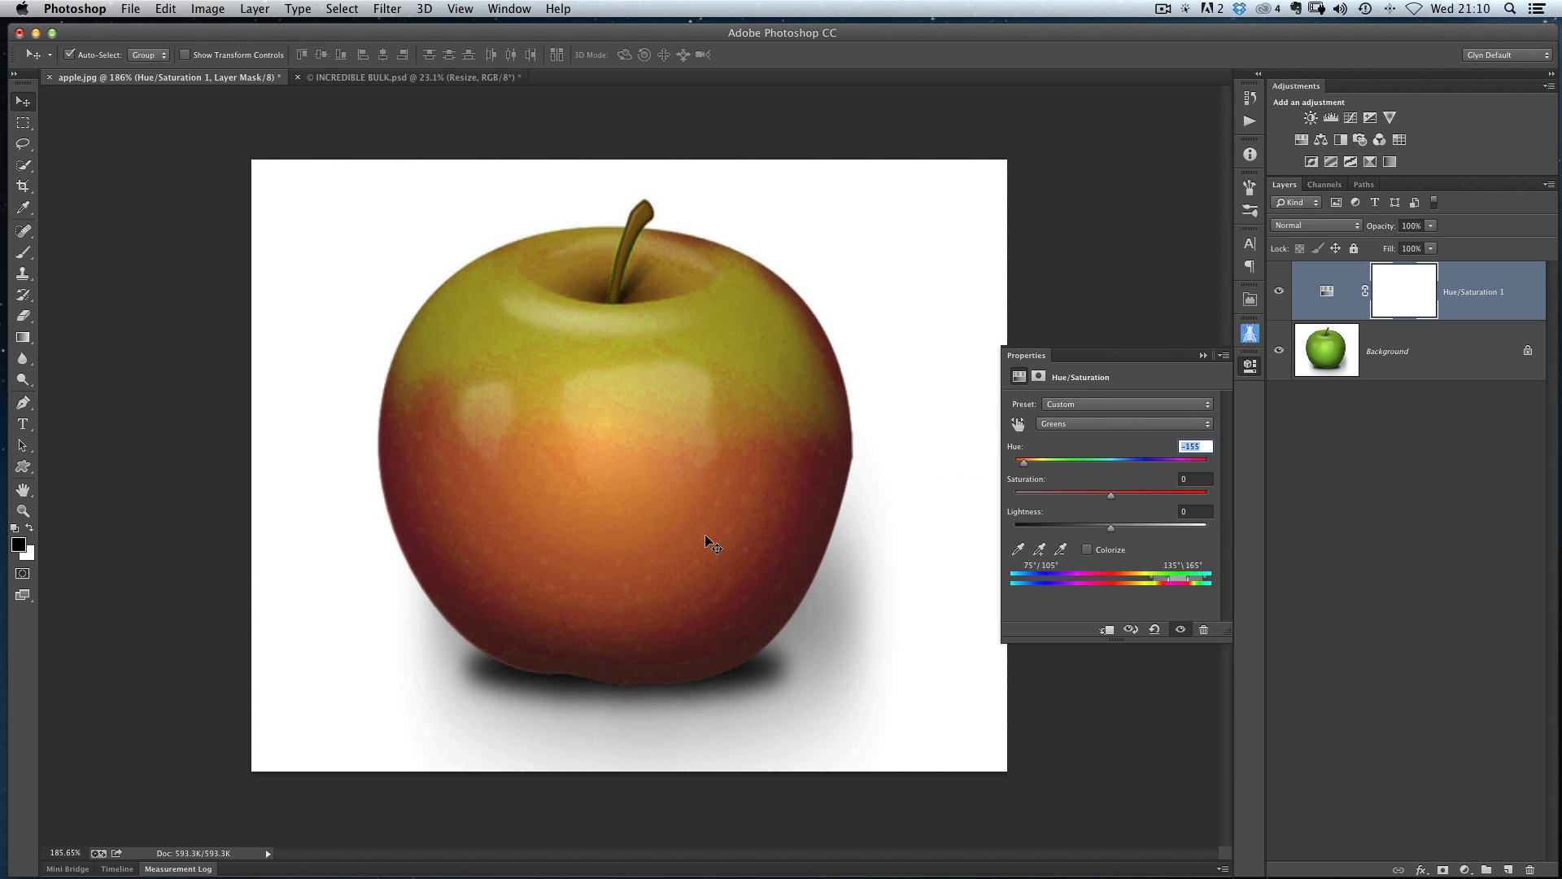
pyautogui.moveTo(480, 587)
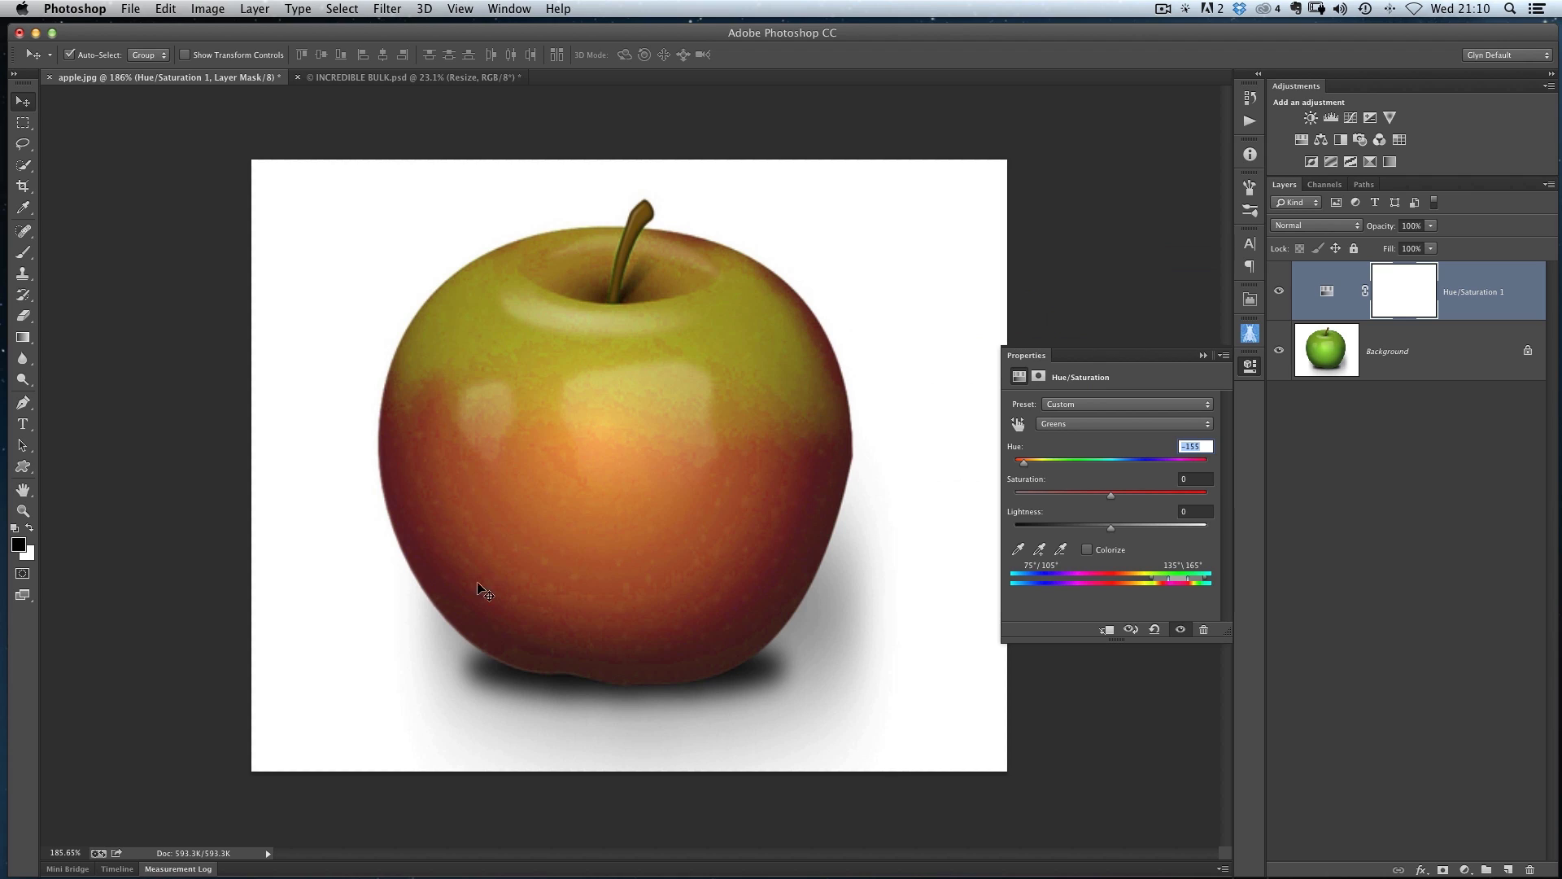
pyautogui.moveTo(688, 352)
pyautogui.write('0')
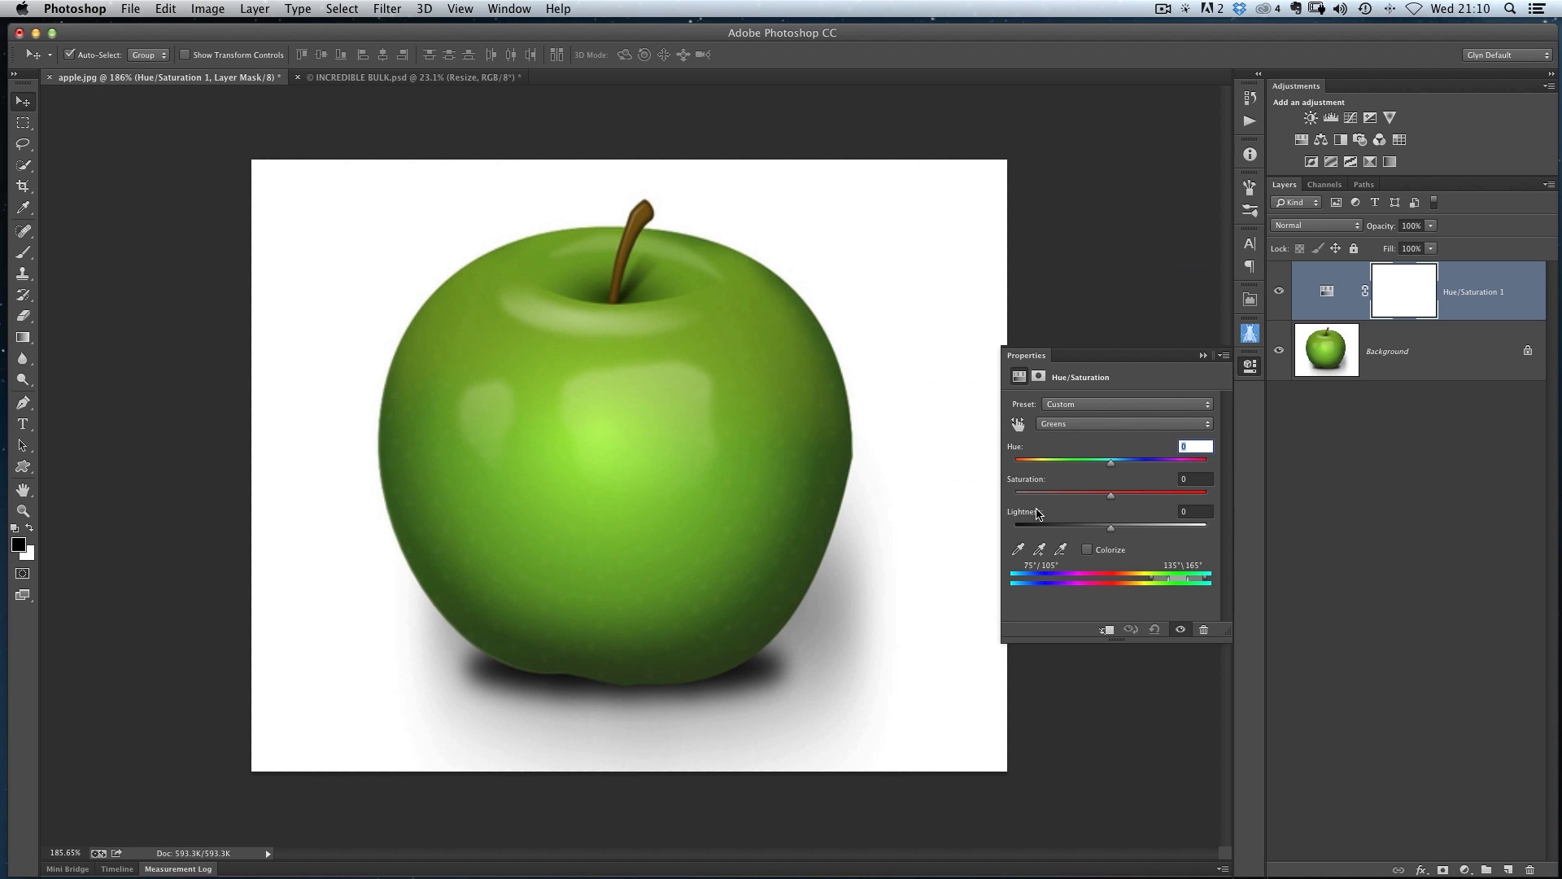
# Select the Greens range and drag its limits on the colour bar
pyautogui.click(1123, 422)
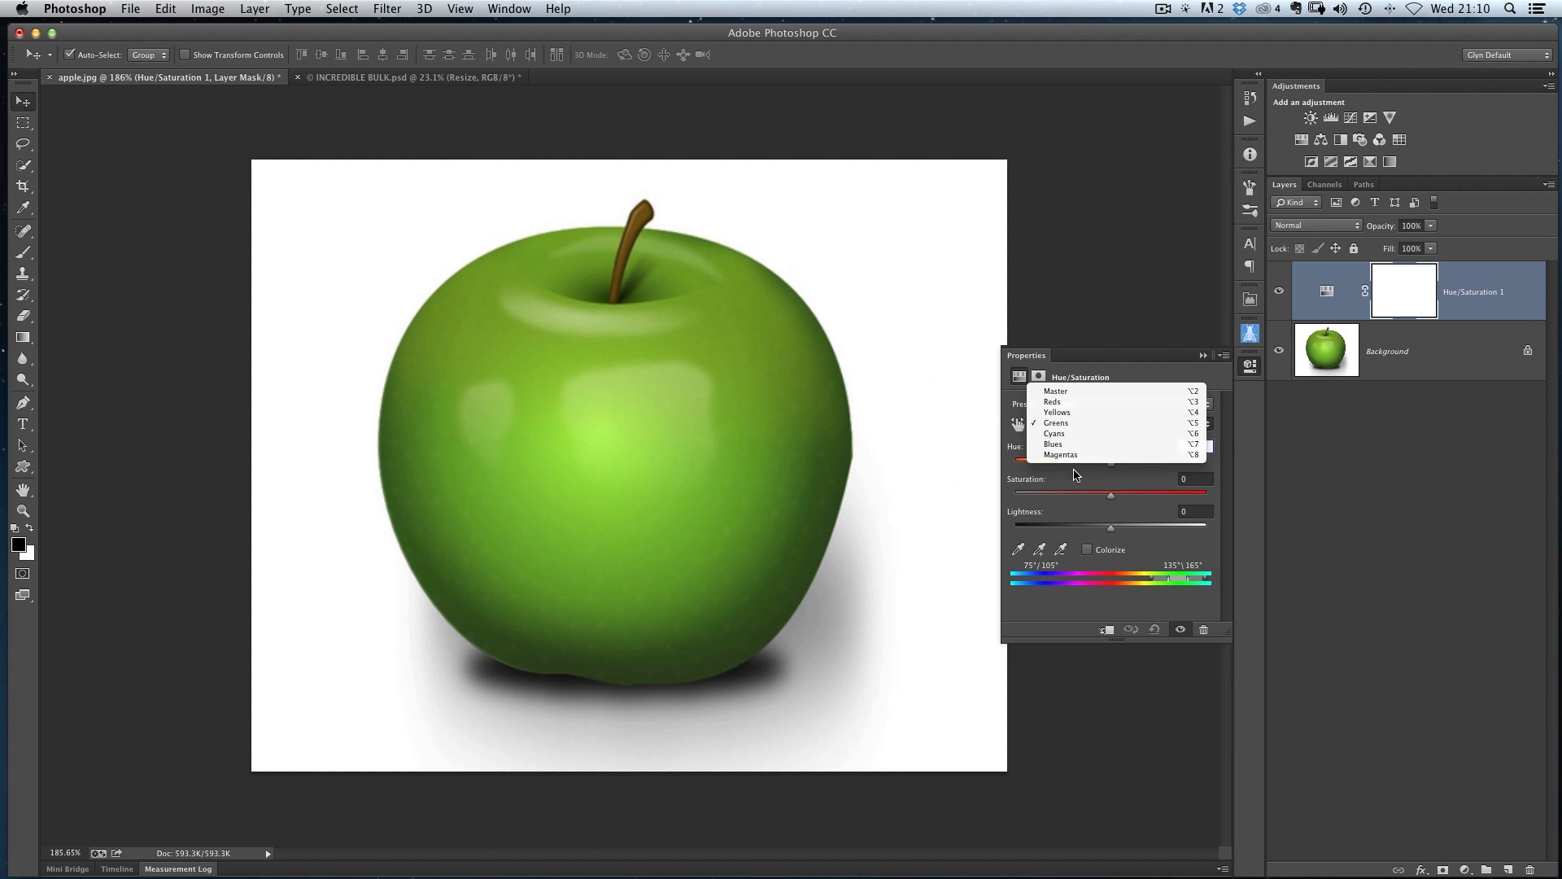
pyautogui.moveTo(1054, 401)
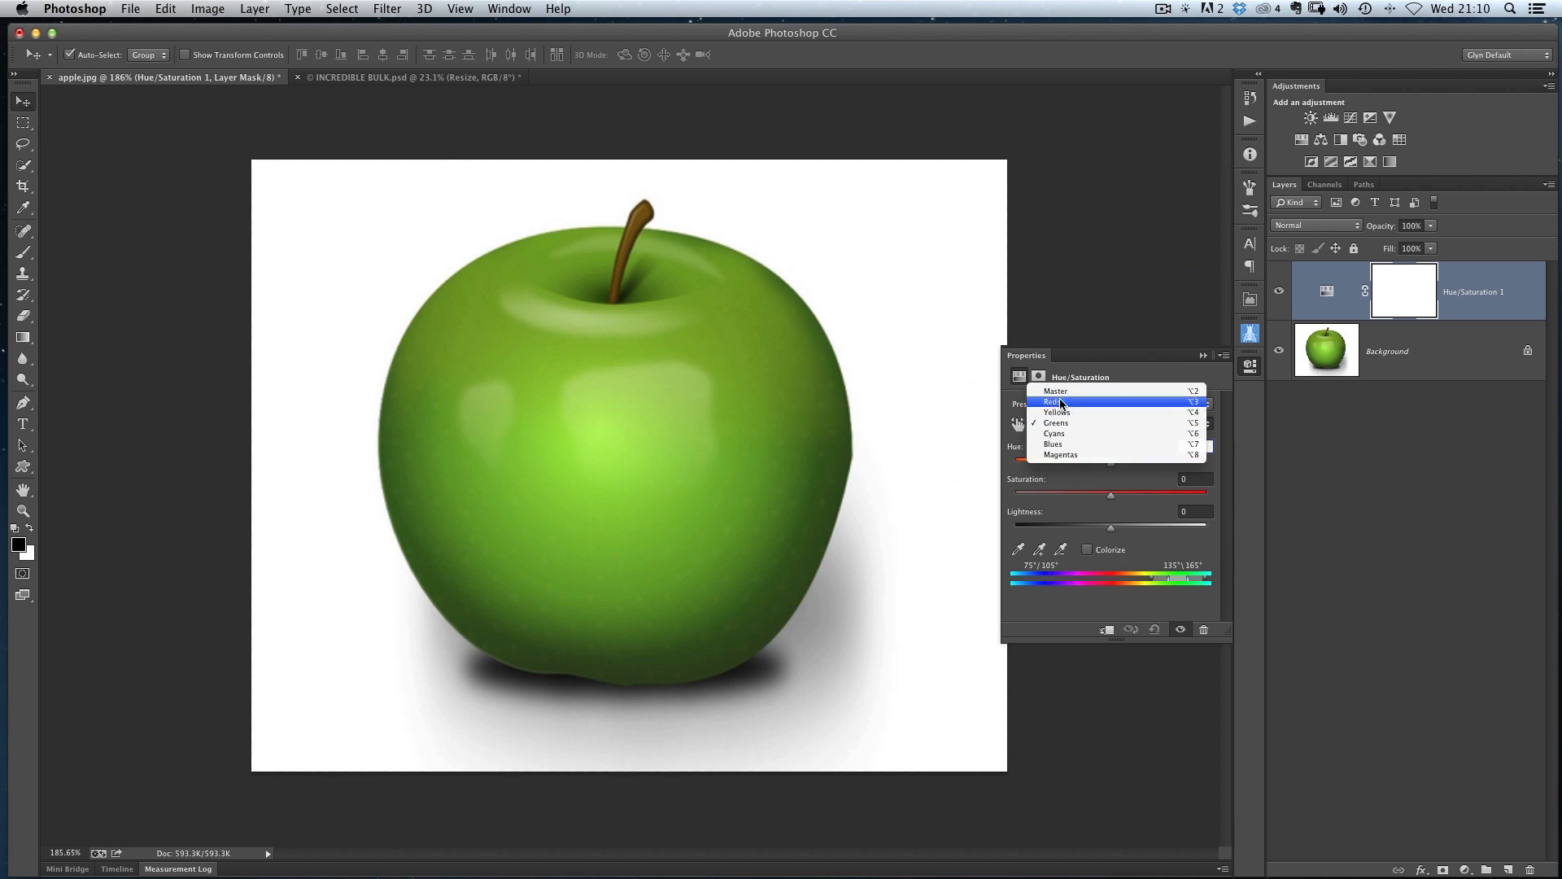
pyautogui.click(1056, 423)
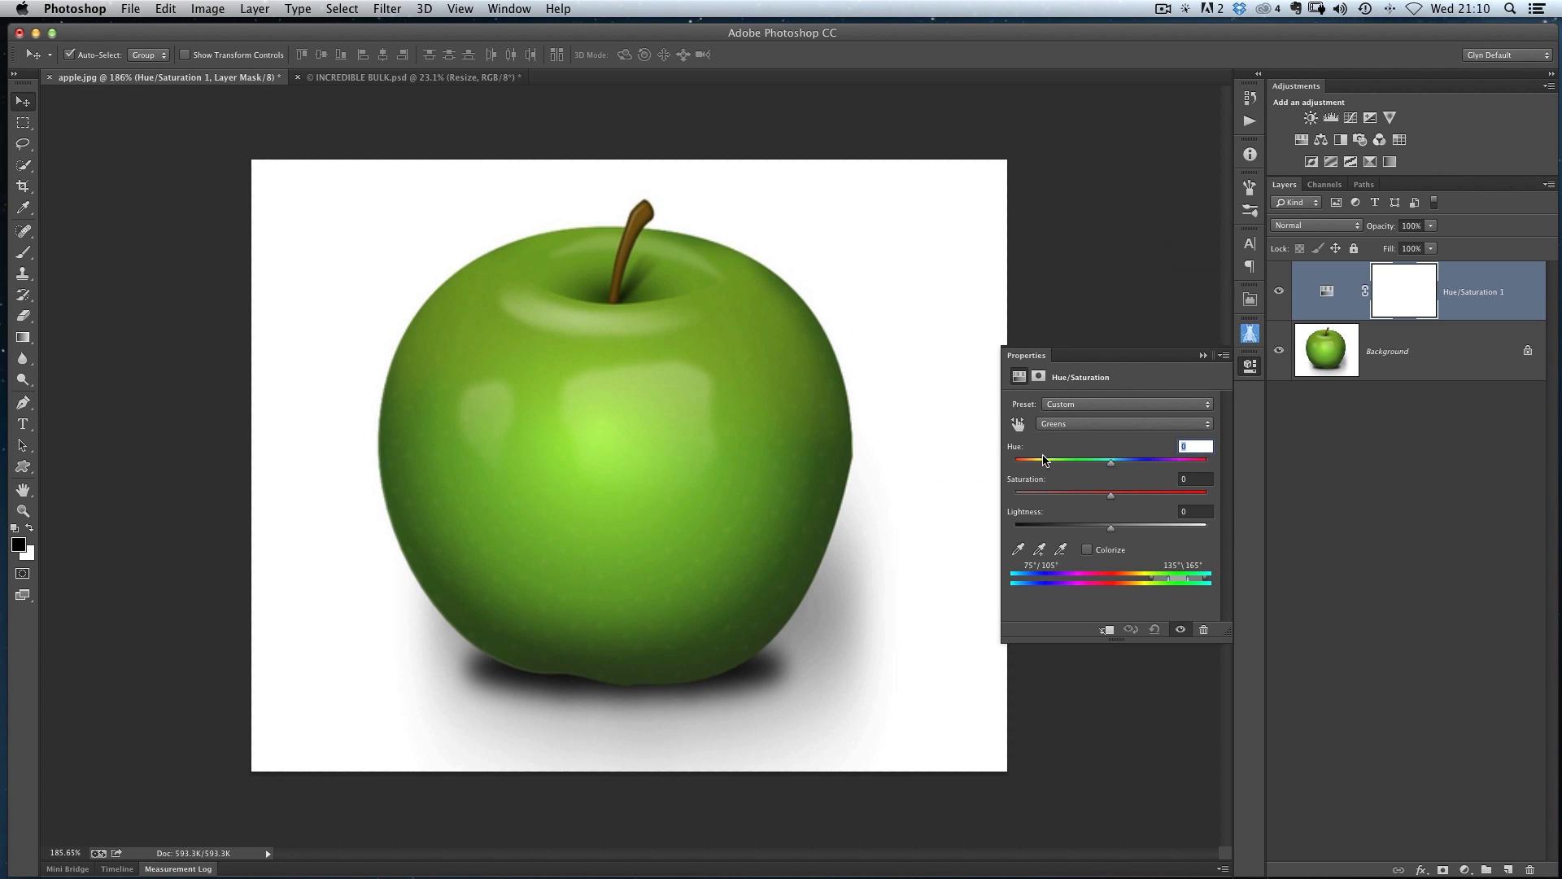
pyautogui.moveTo(1176, 579)
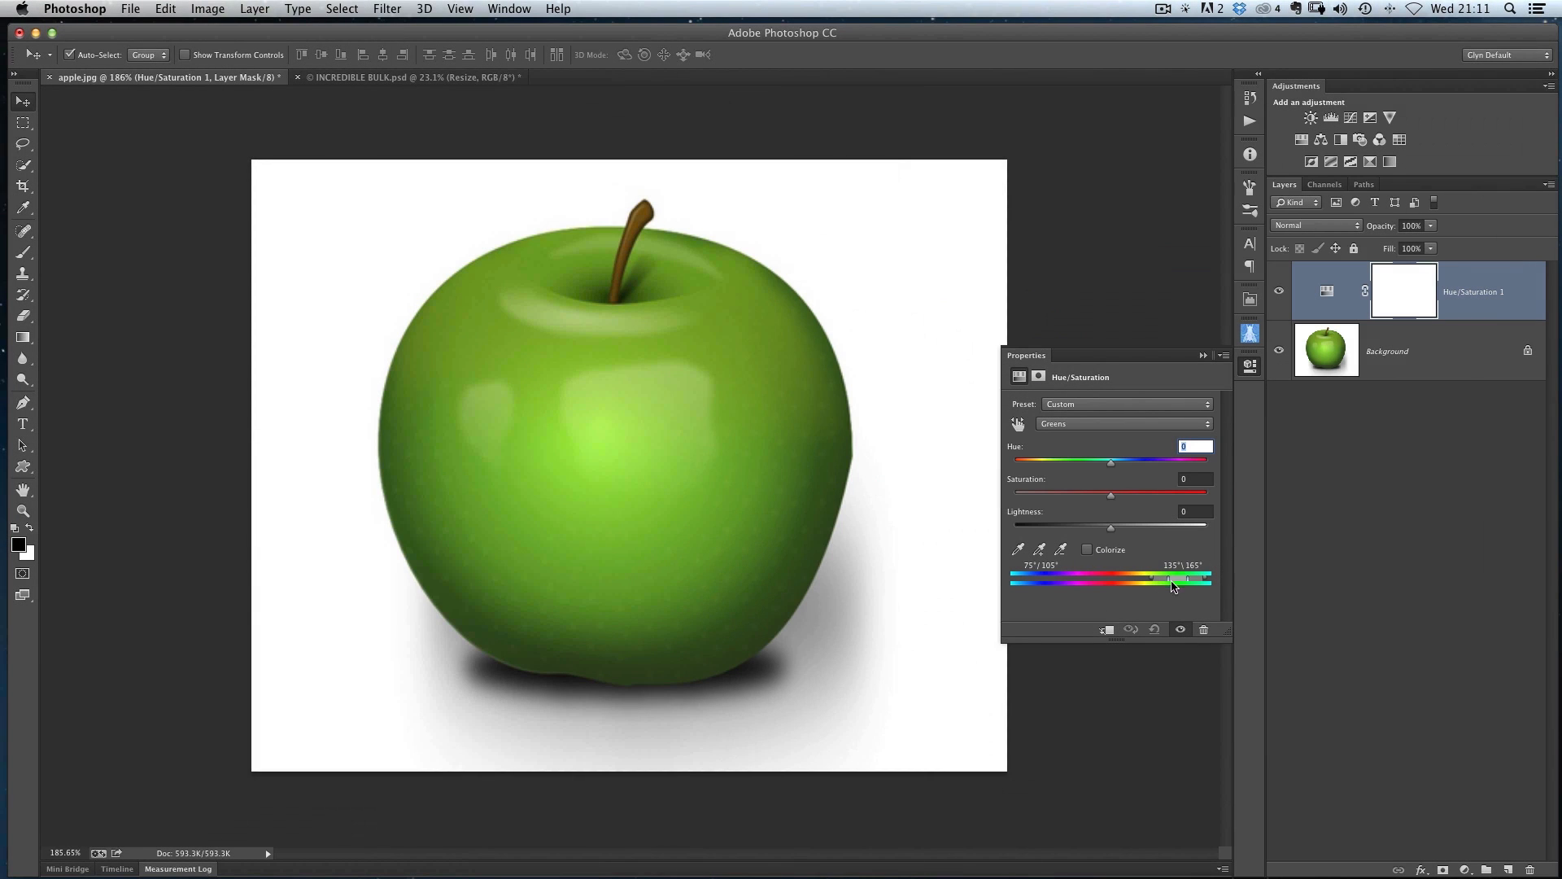
pyautogui.moveTo(1178, 588)
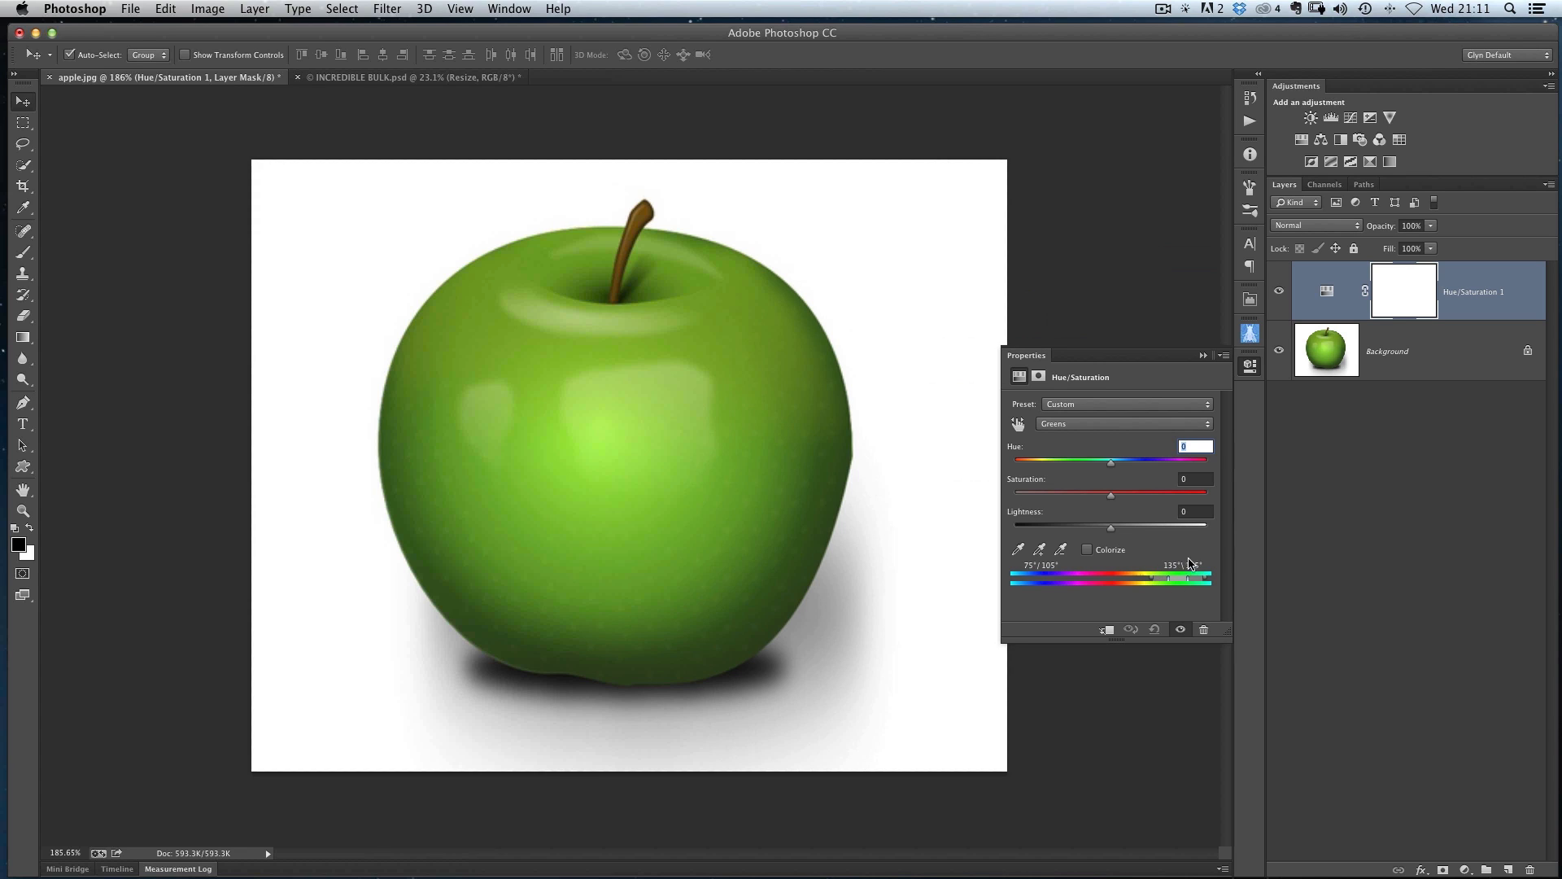
pyautogui.moveTo(1191, 577); pyautogui.dragTo(1166, 577)
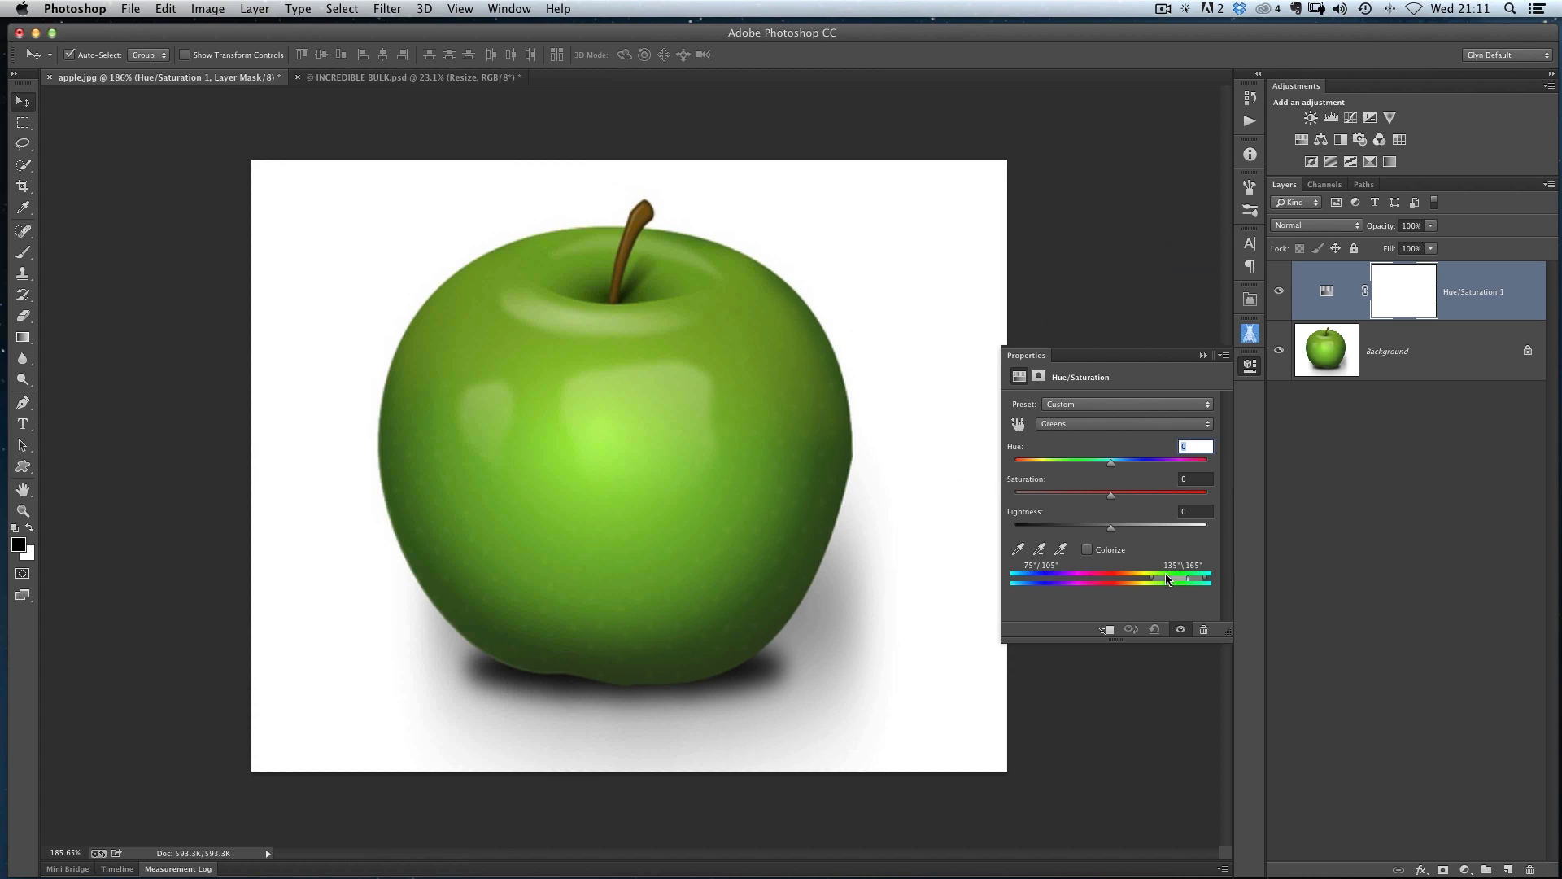
pyautogui.moveTo(1194, 582)
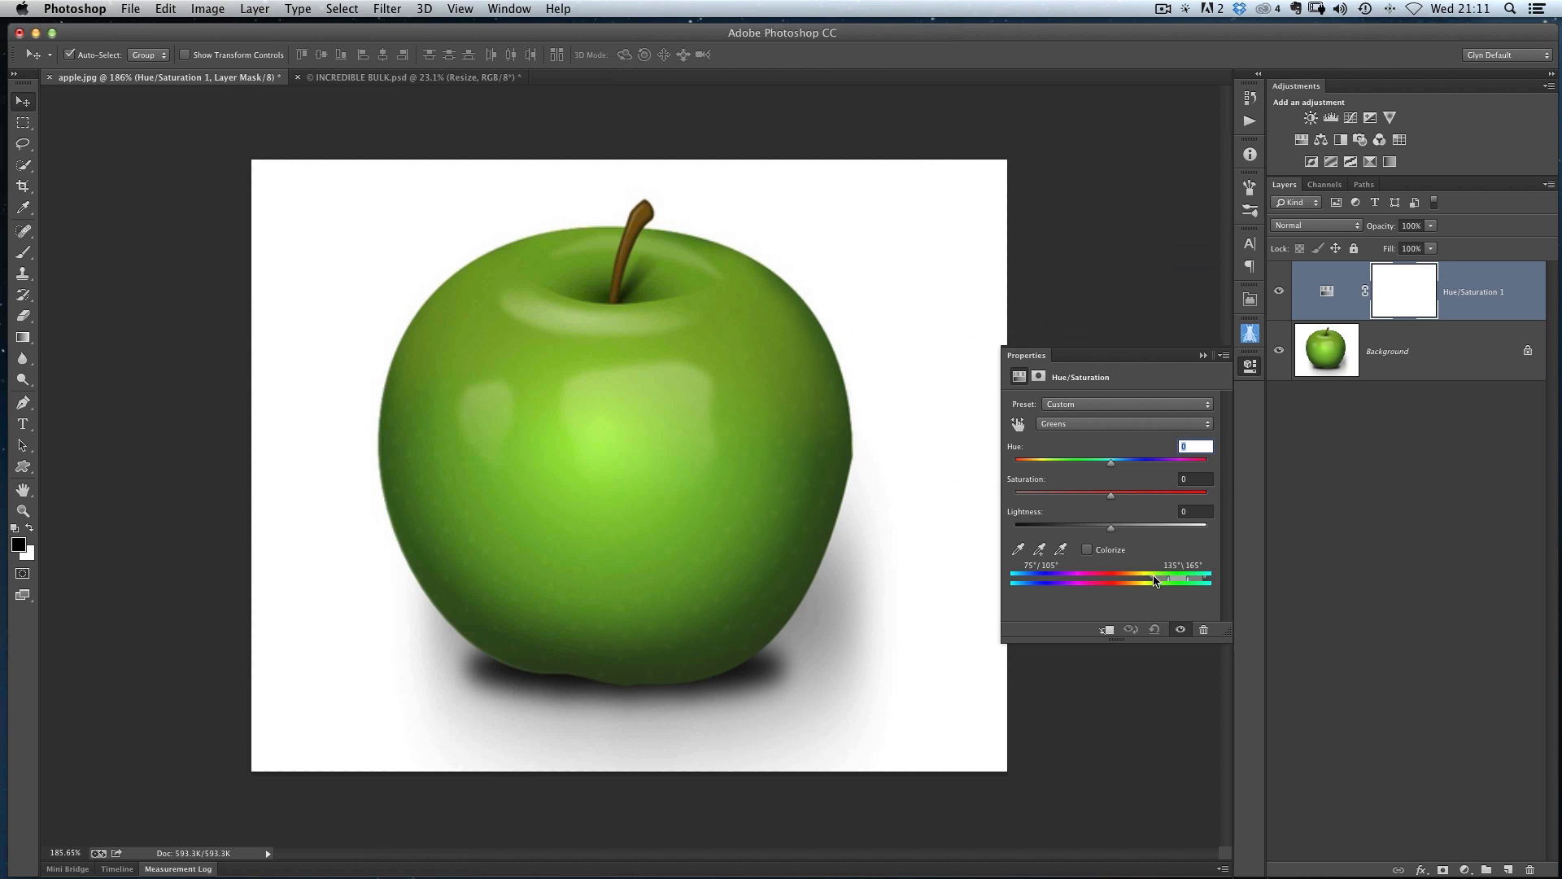
pyautogui.moveTo(1154, 587)
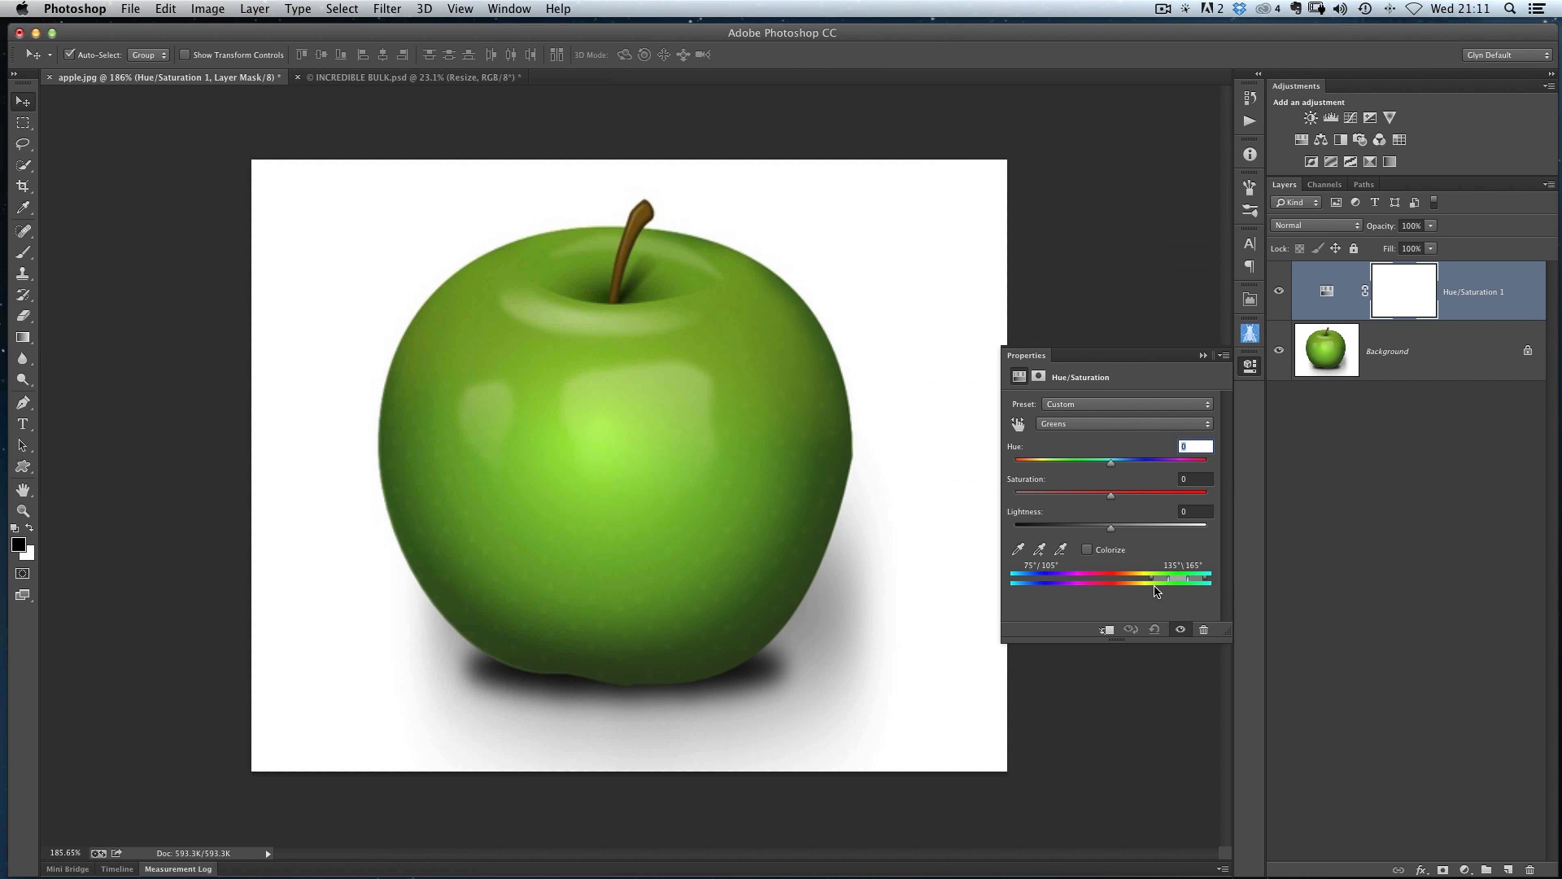
pyautogui.moveTo(1153, 585)
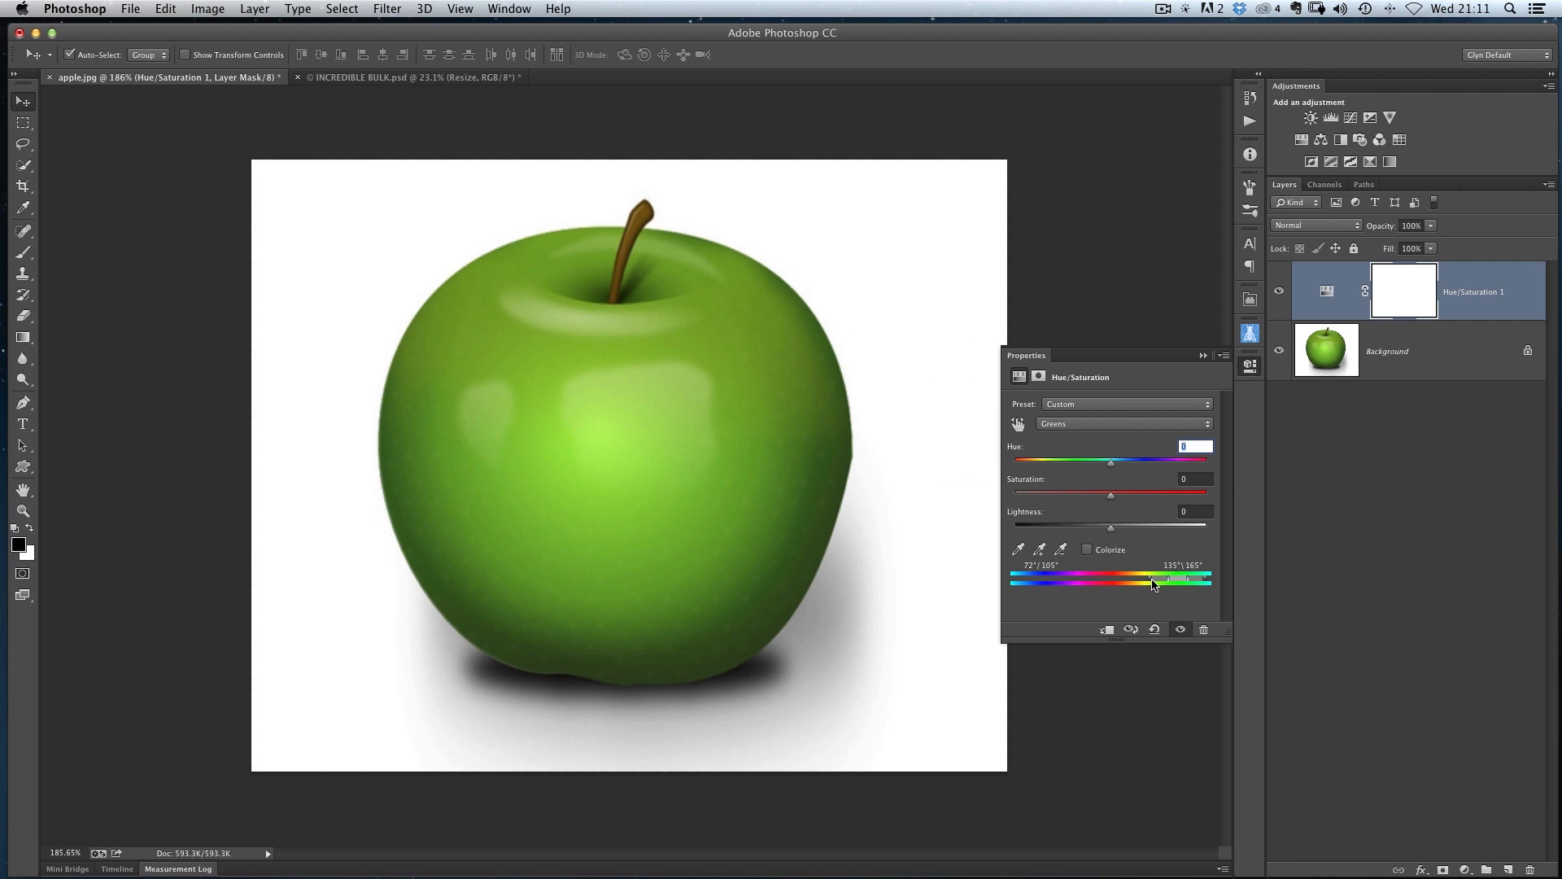
pyautogui.moveTo(594, 299)
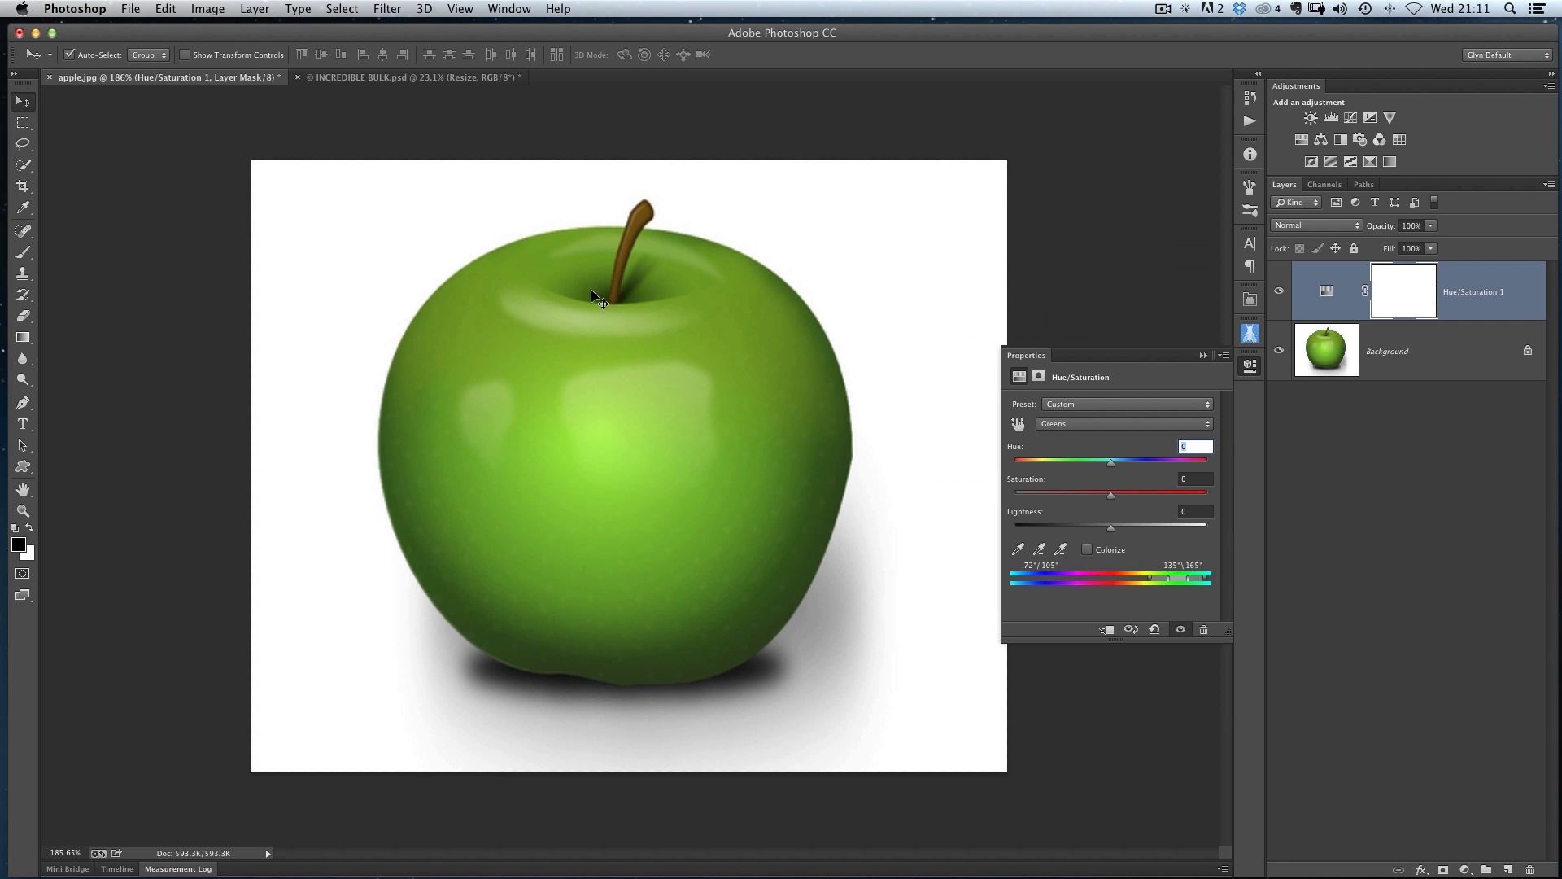
pyautogui.moveTo(725, 356)
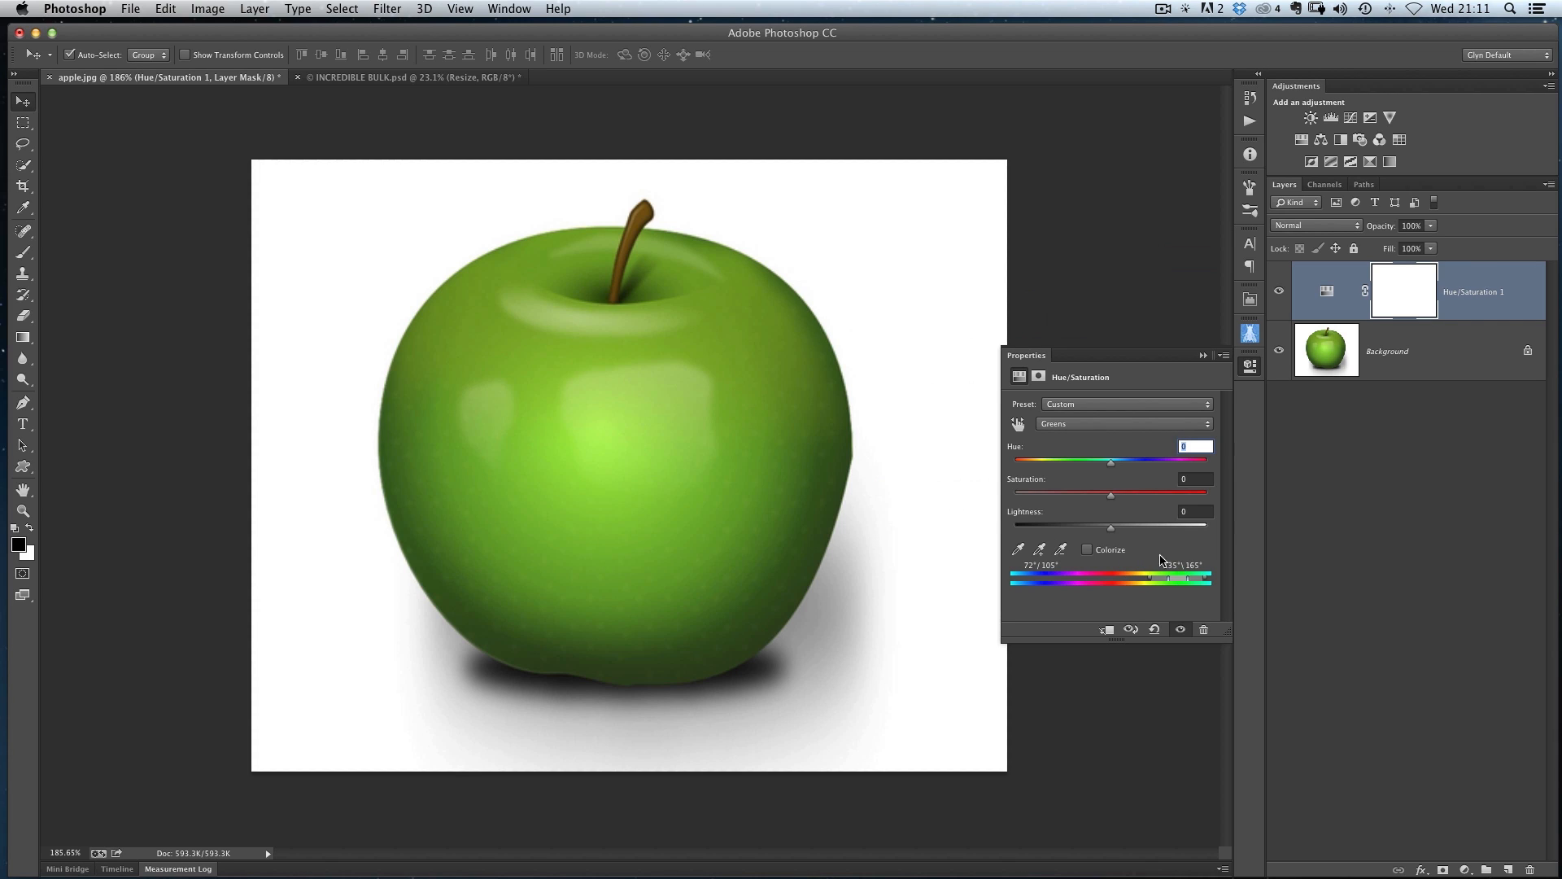
pyautogui.moveTo(1190, 578); pyautogui.dragTo(1205, 580)
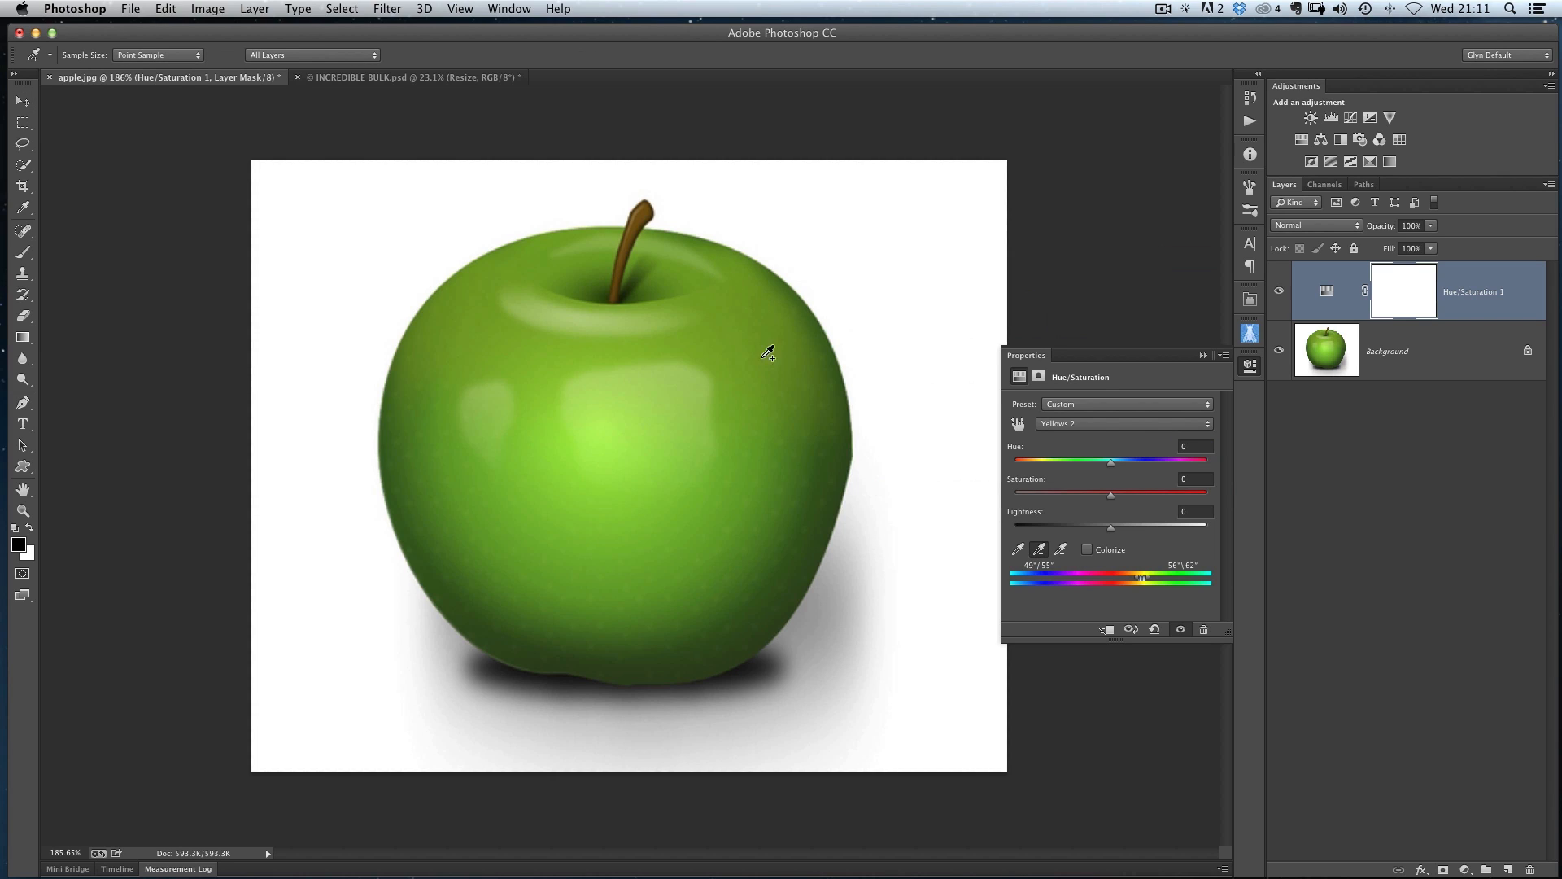
pyautogui.moveTo(501, 359)
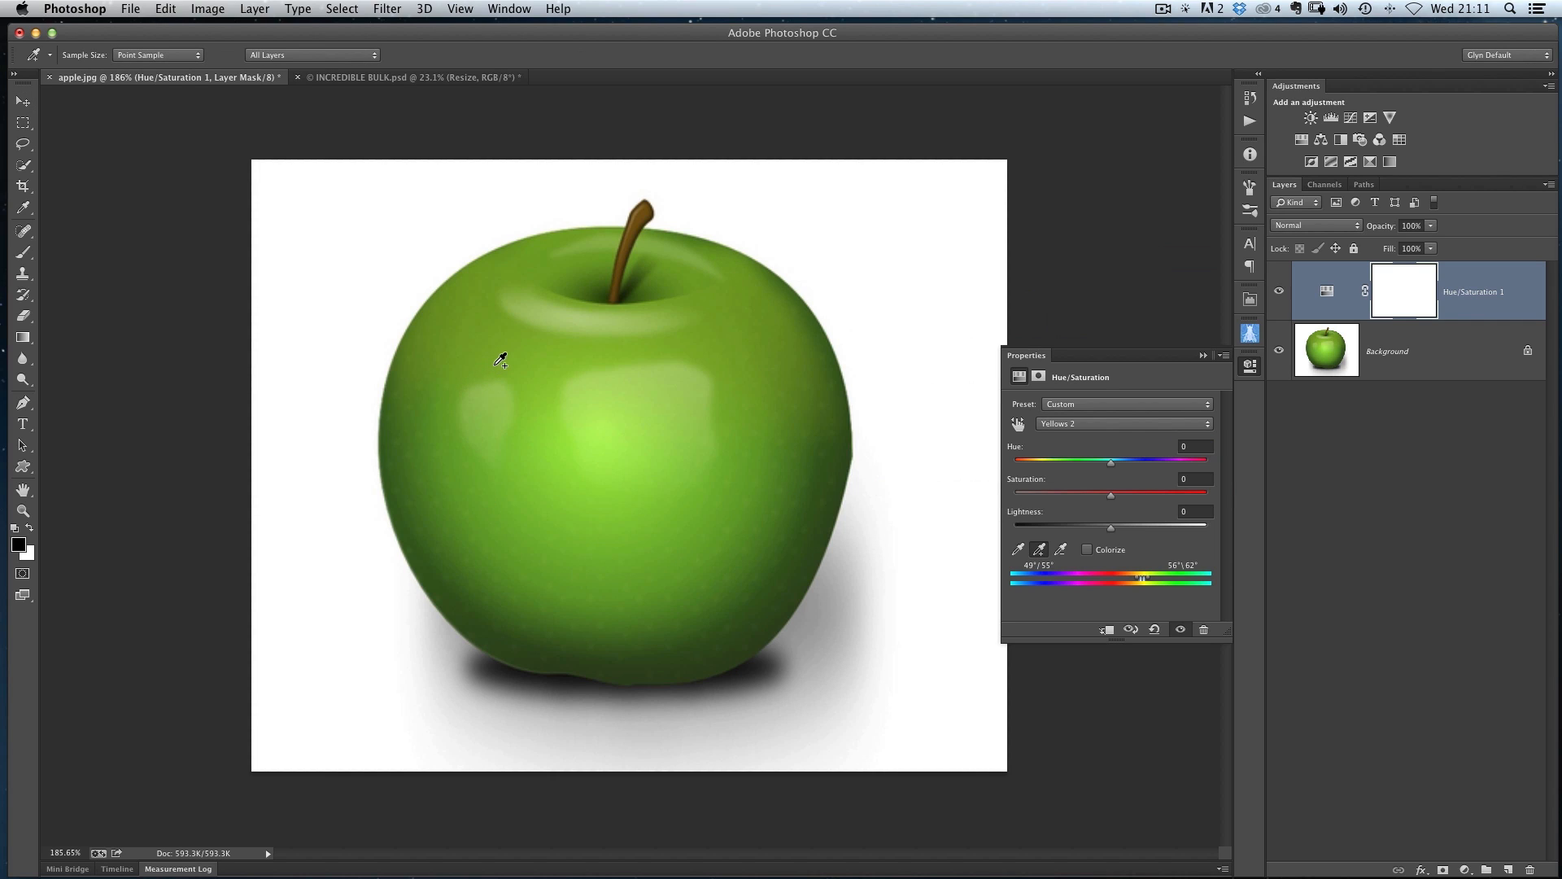
pyautogui.moveTo(1139, 585)
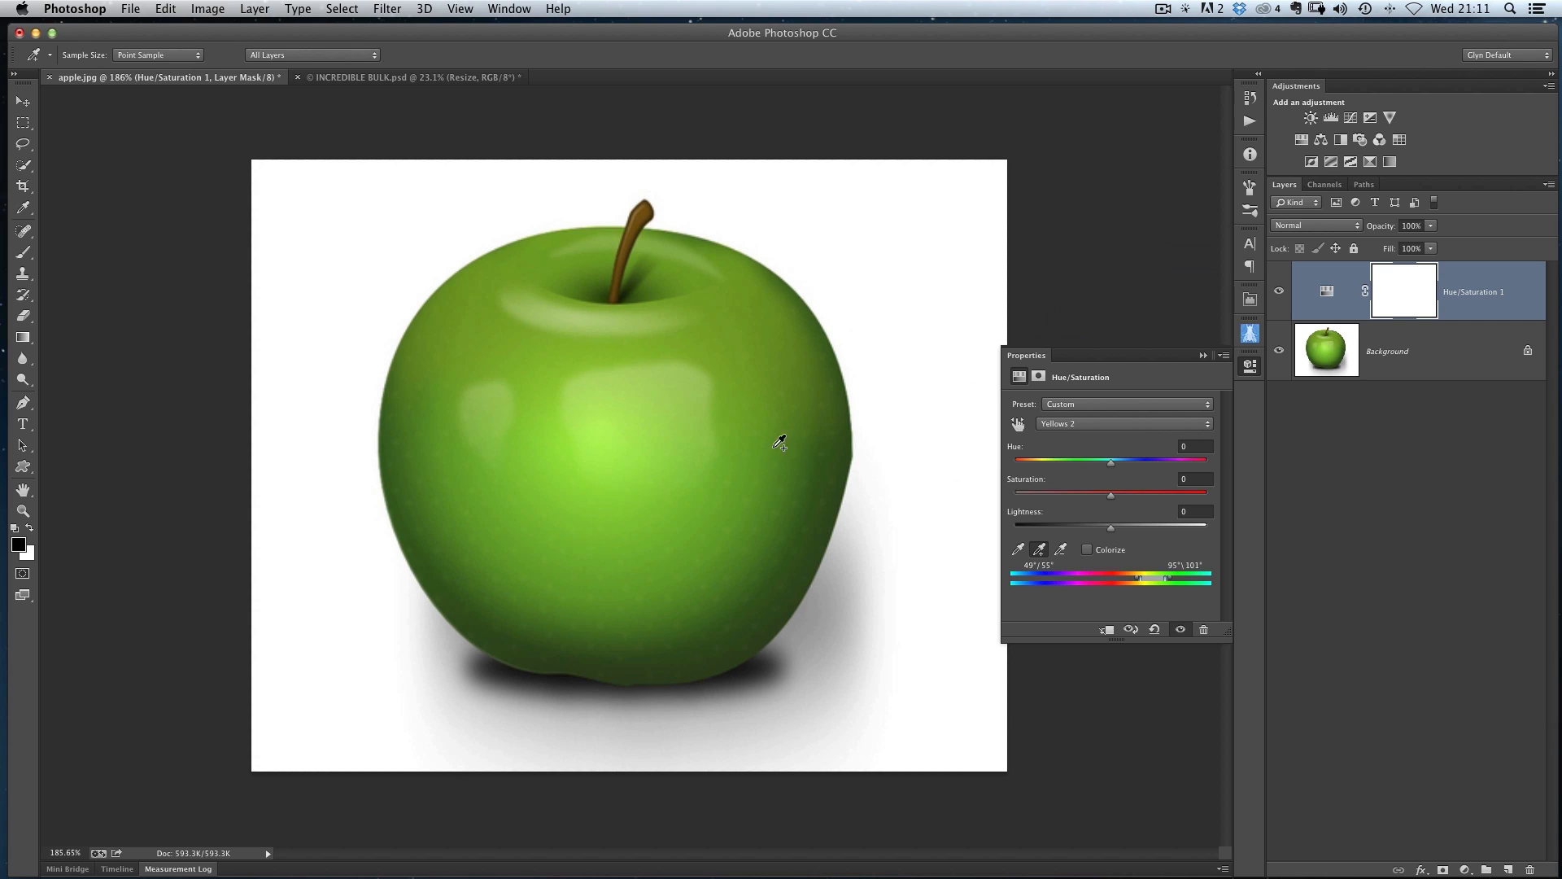
pyautogui.moveTo(666, 271)
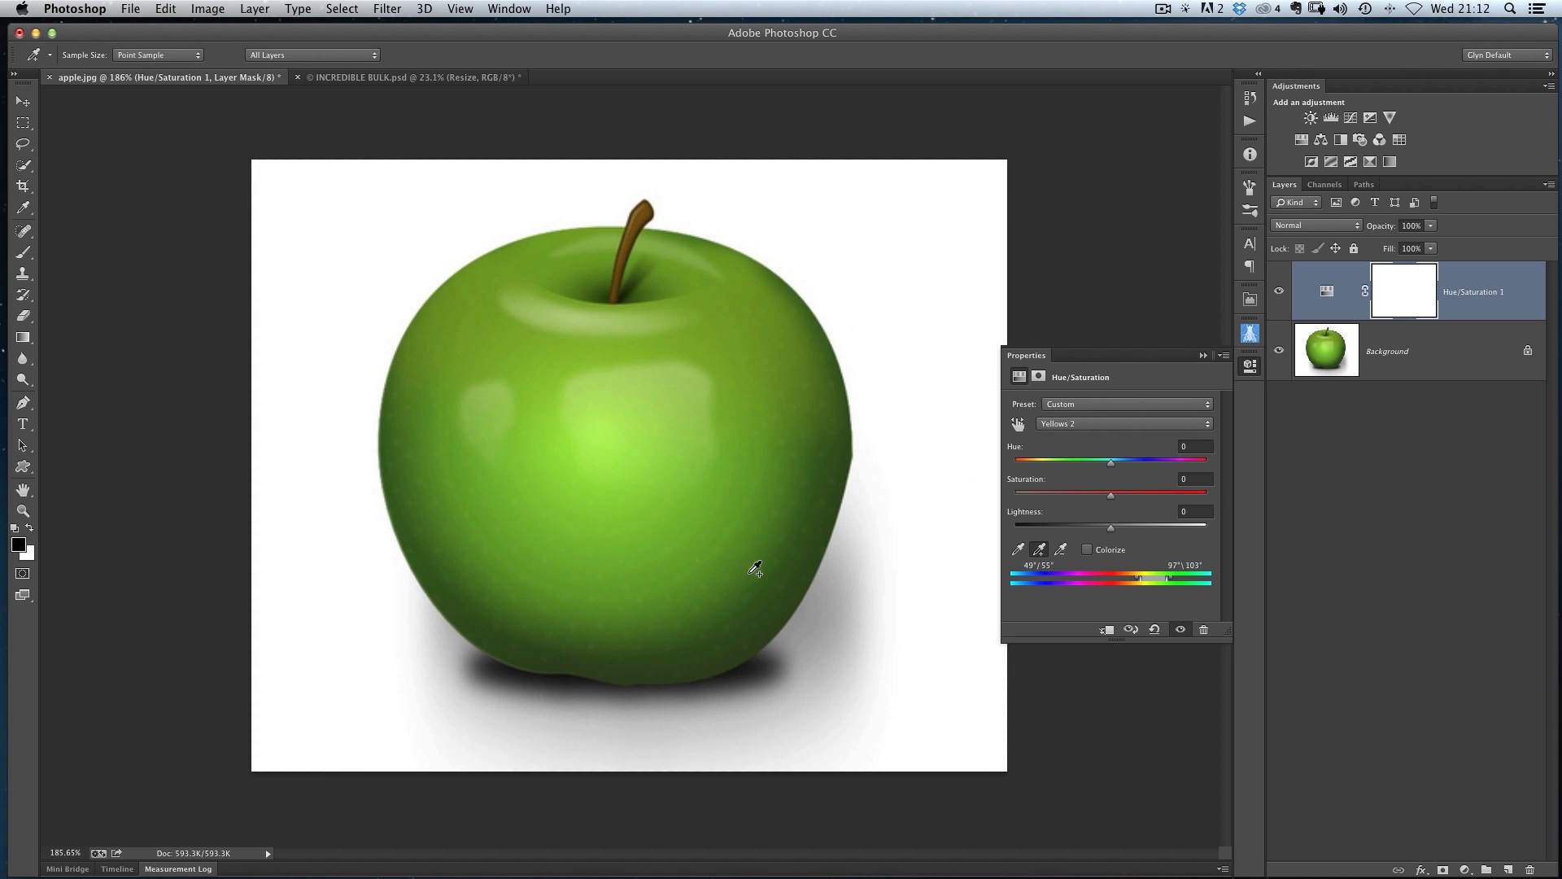
pyautogui.moveTo(571, 485)
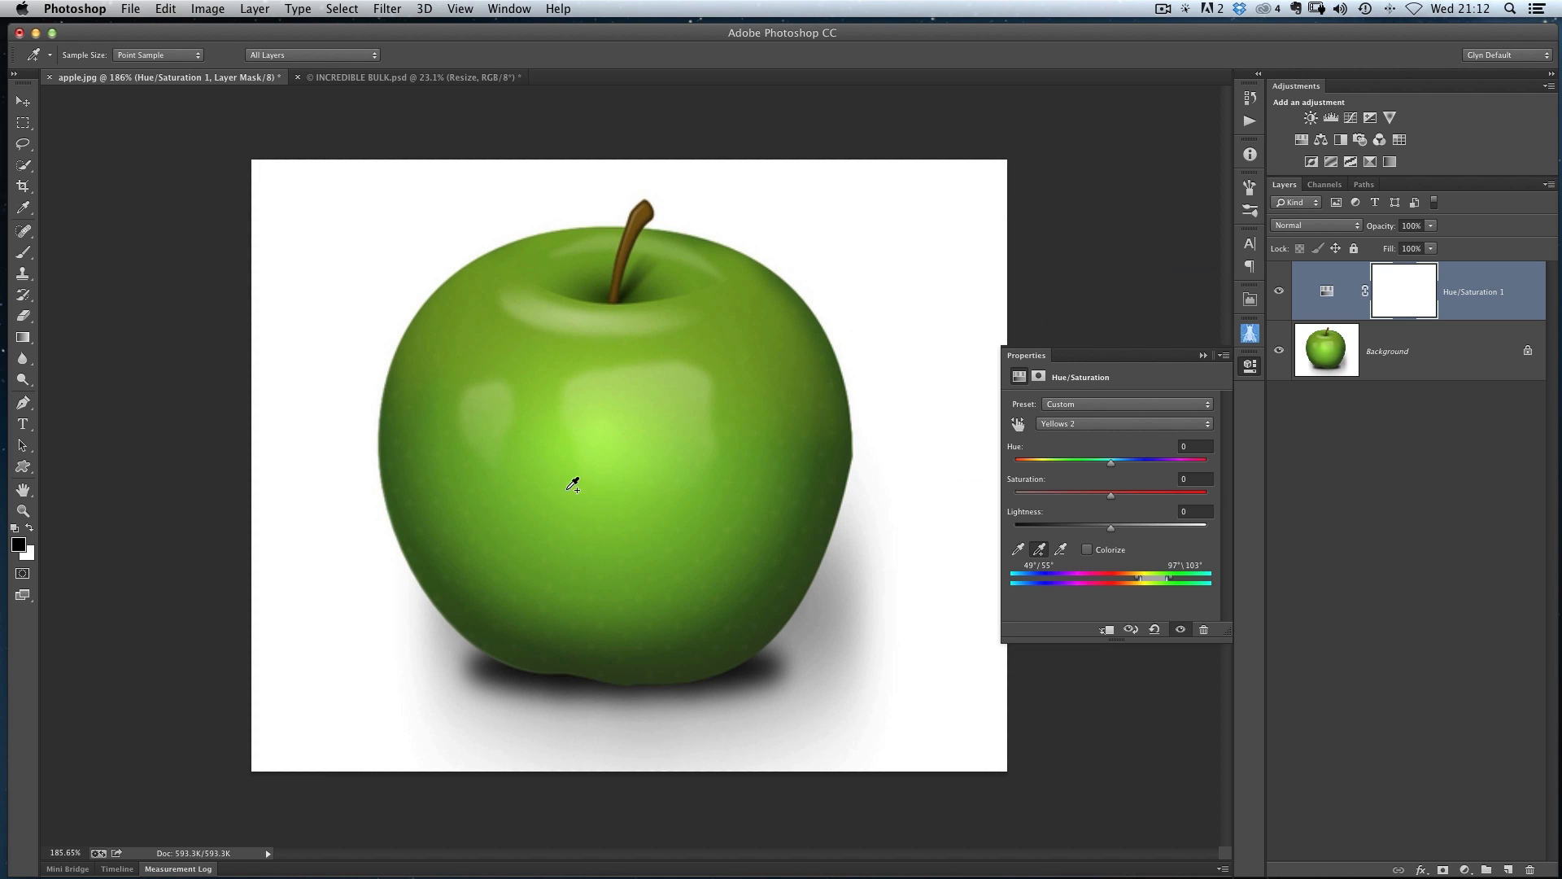
pyautogui.moveTo(1115, 480)
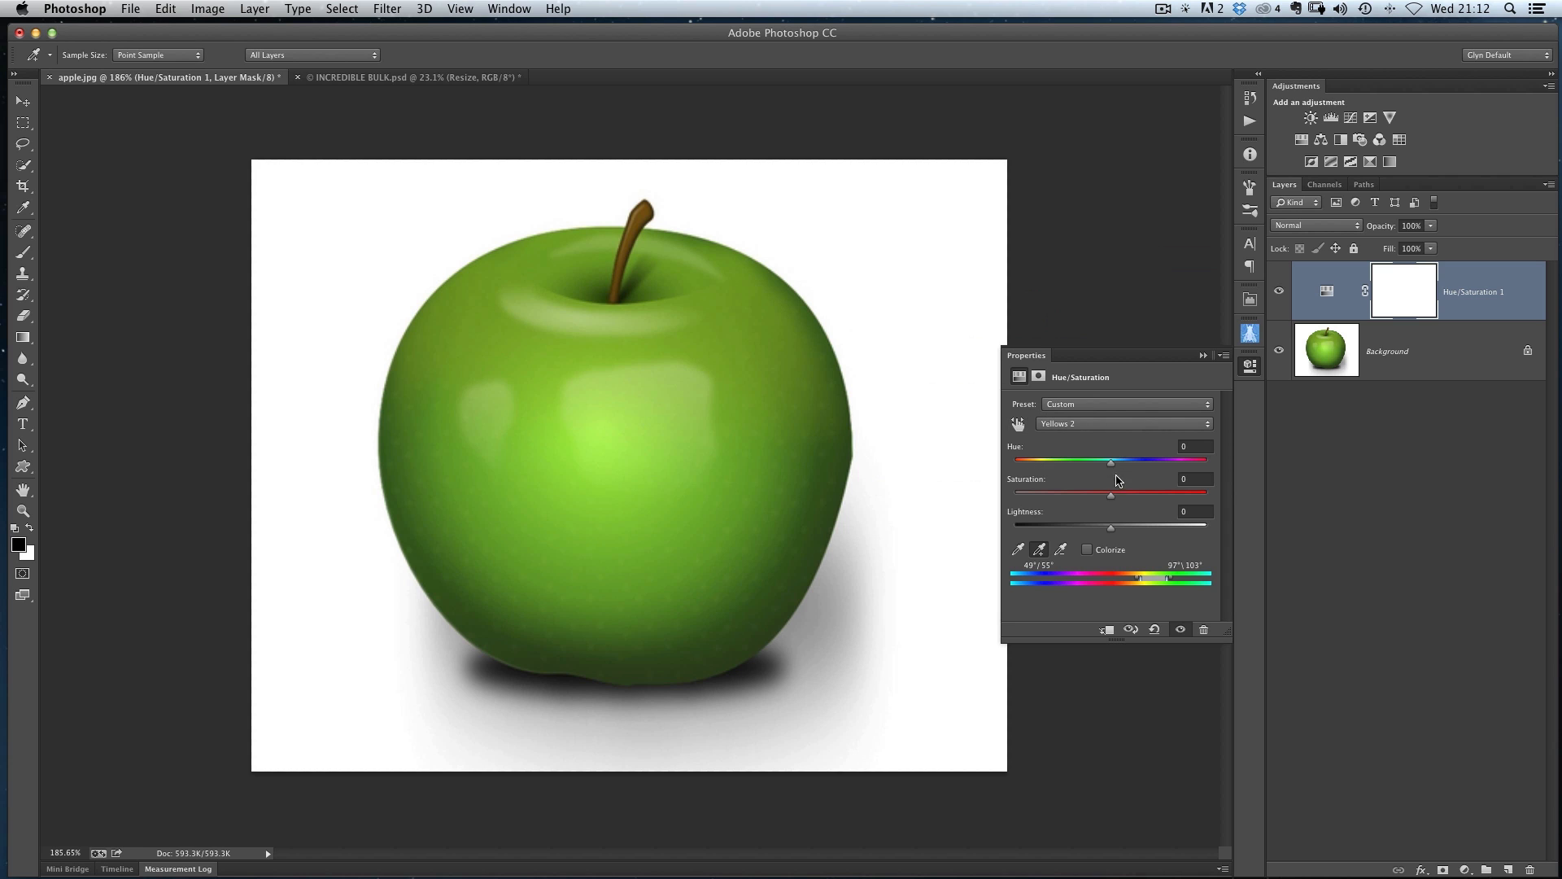
# Shift the sampled range's hue to about -83, turning the whole apple red
pyautogui.moveTo(1112, 459); pyautogui.dragTo(1100, 459)
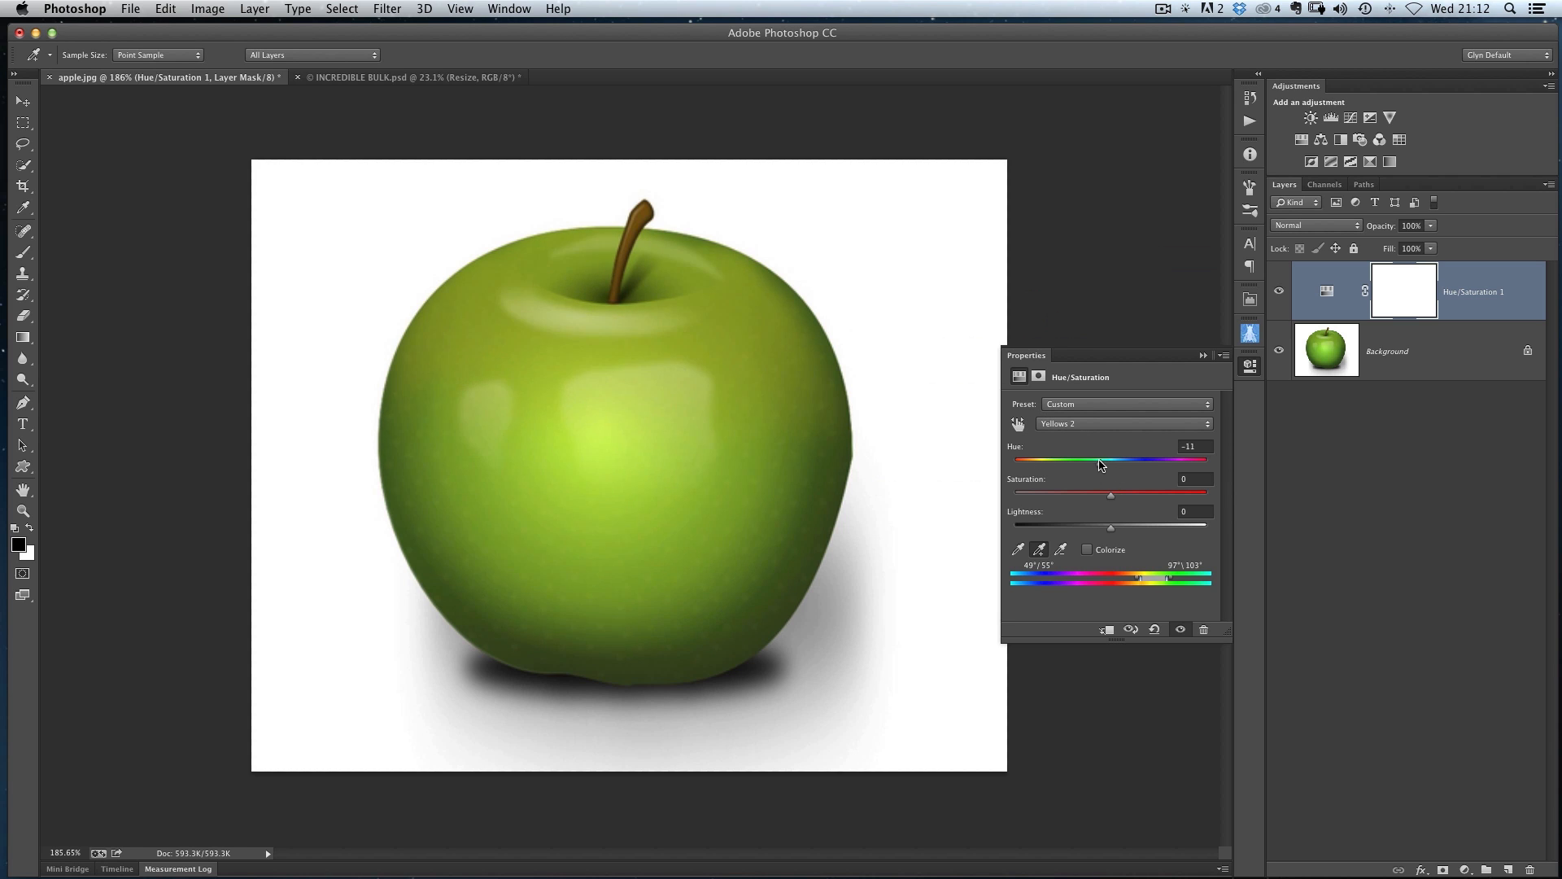
pyautogui.moveTo(1101, 459); pyautogui.dragTo(1048, 459)
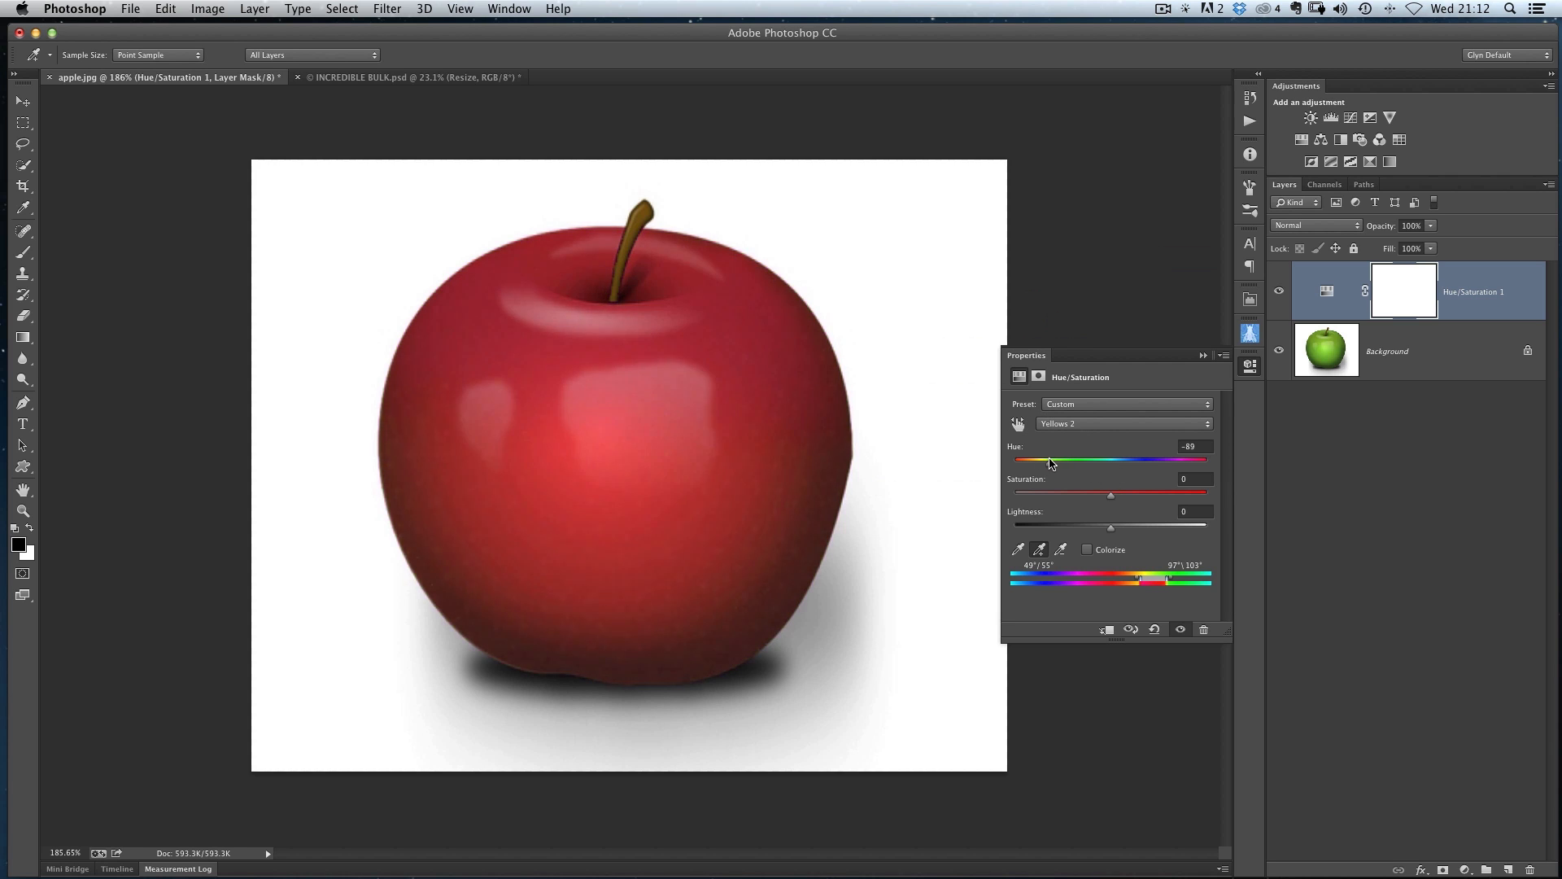
pyautogui.moveTo(1046, 458); pyautogui.dragTo(1052, 459)
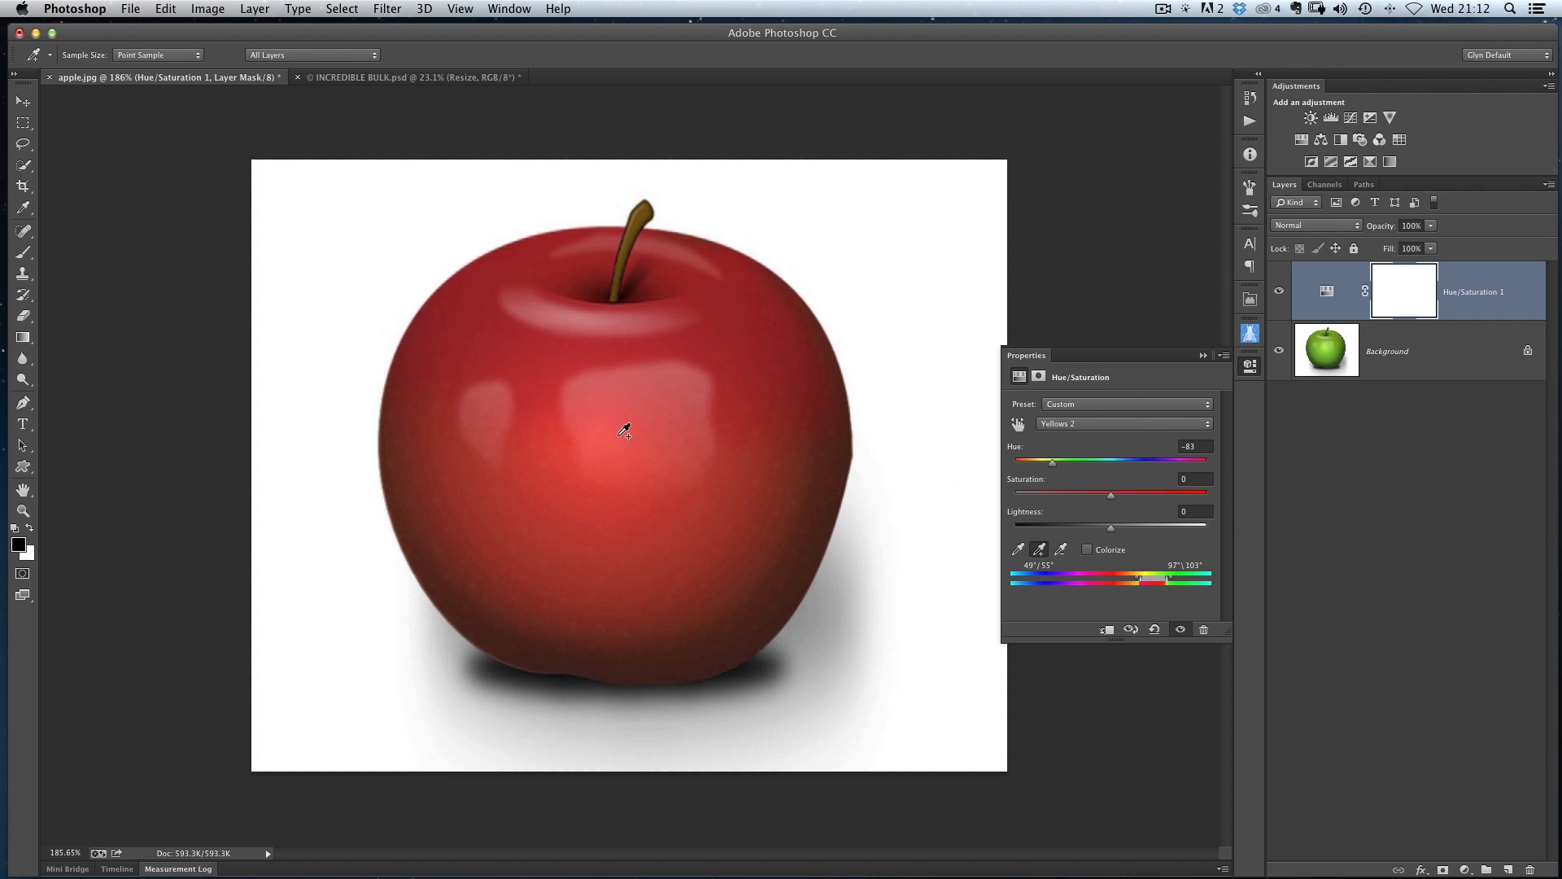
pyautogui.moveTo(629, 441)
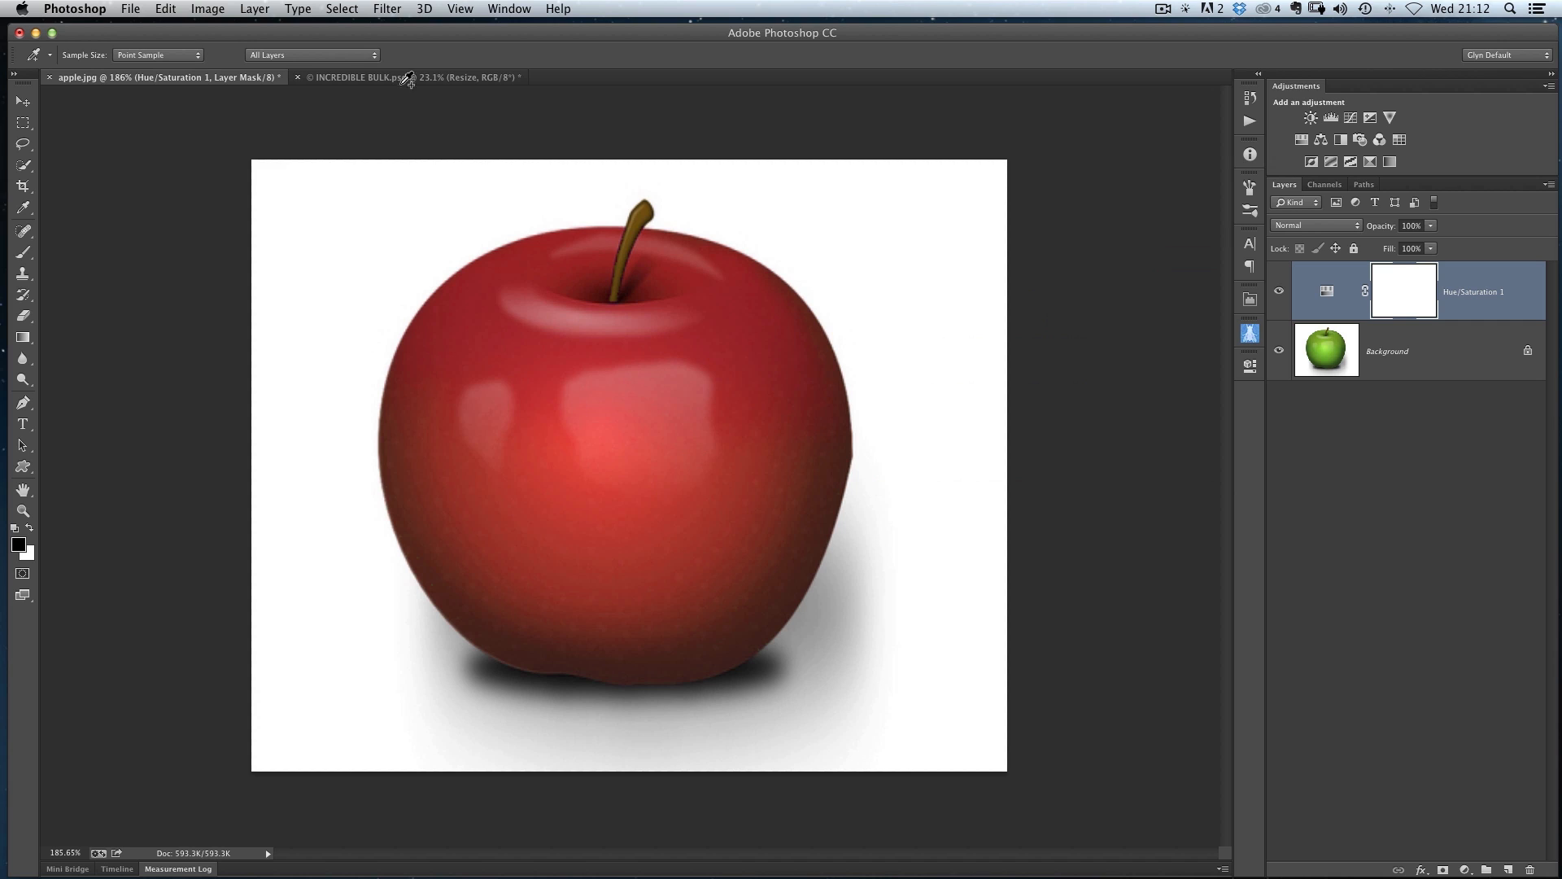
# Switch to the INCREDIBLE BULK document and toggle the COLOURING group to compare skin
pyautogui.click(409, 78)
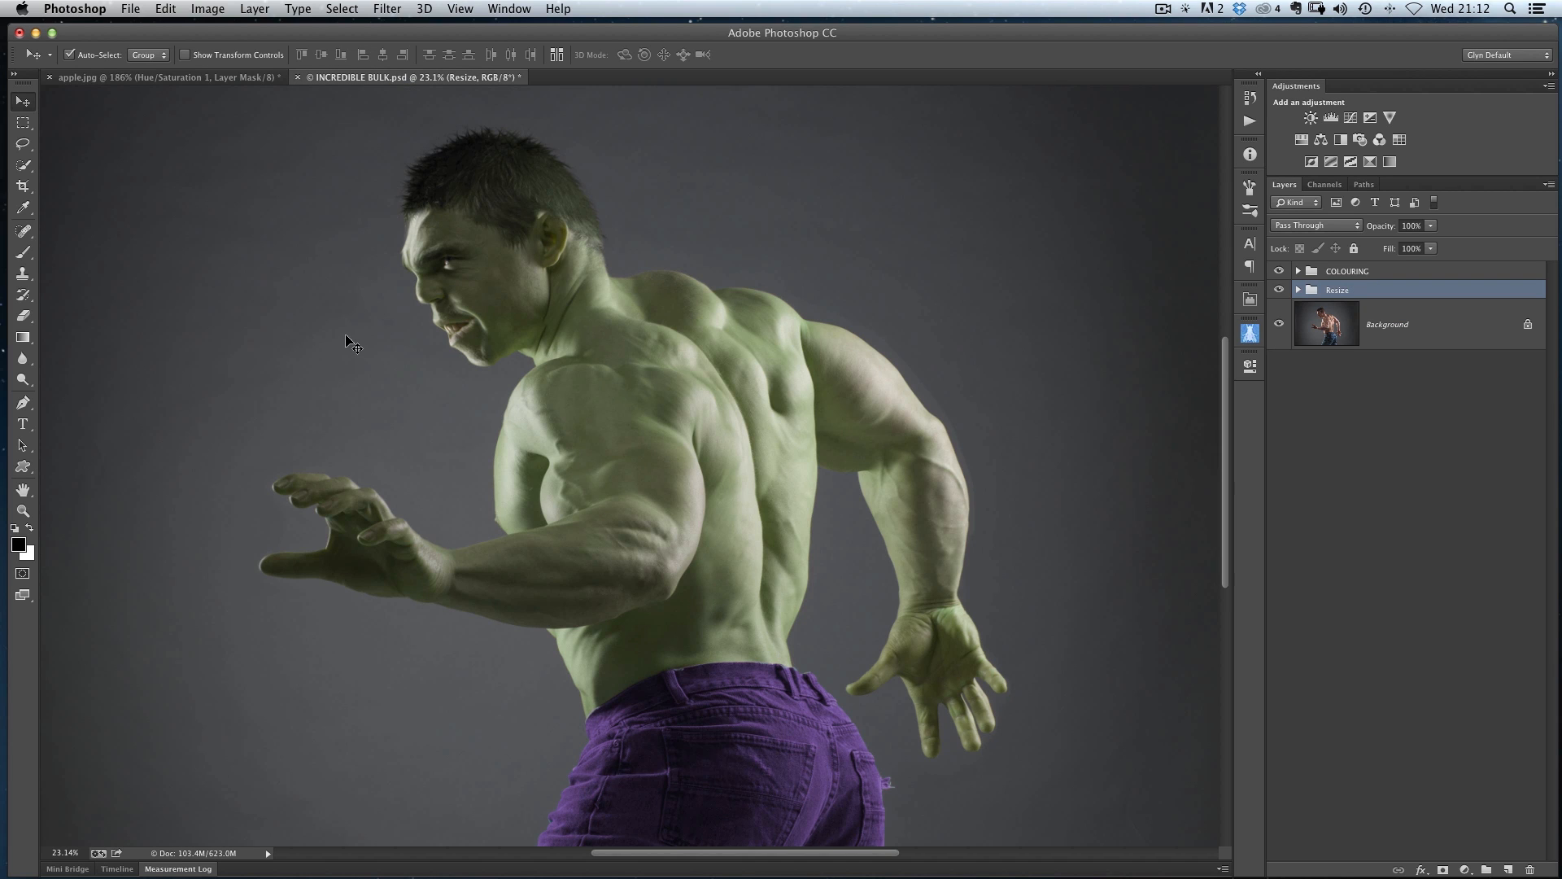
pyautogui.moveTo(371, 341)
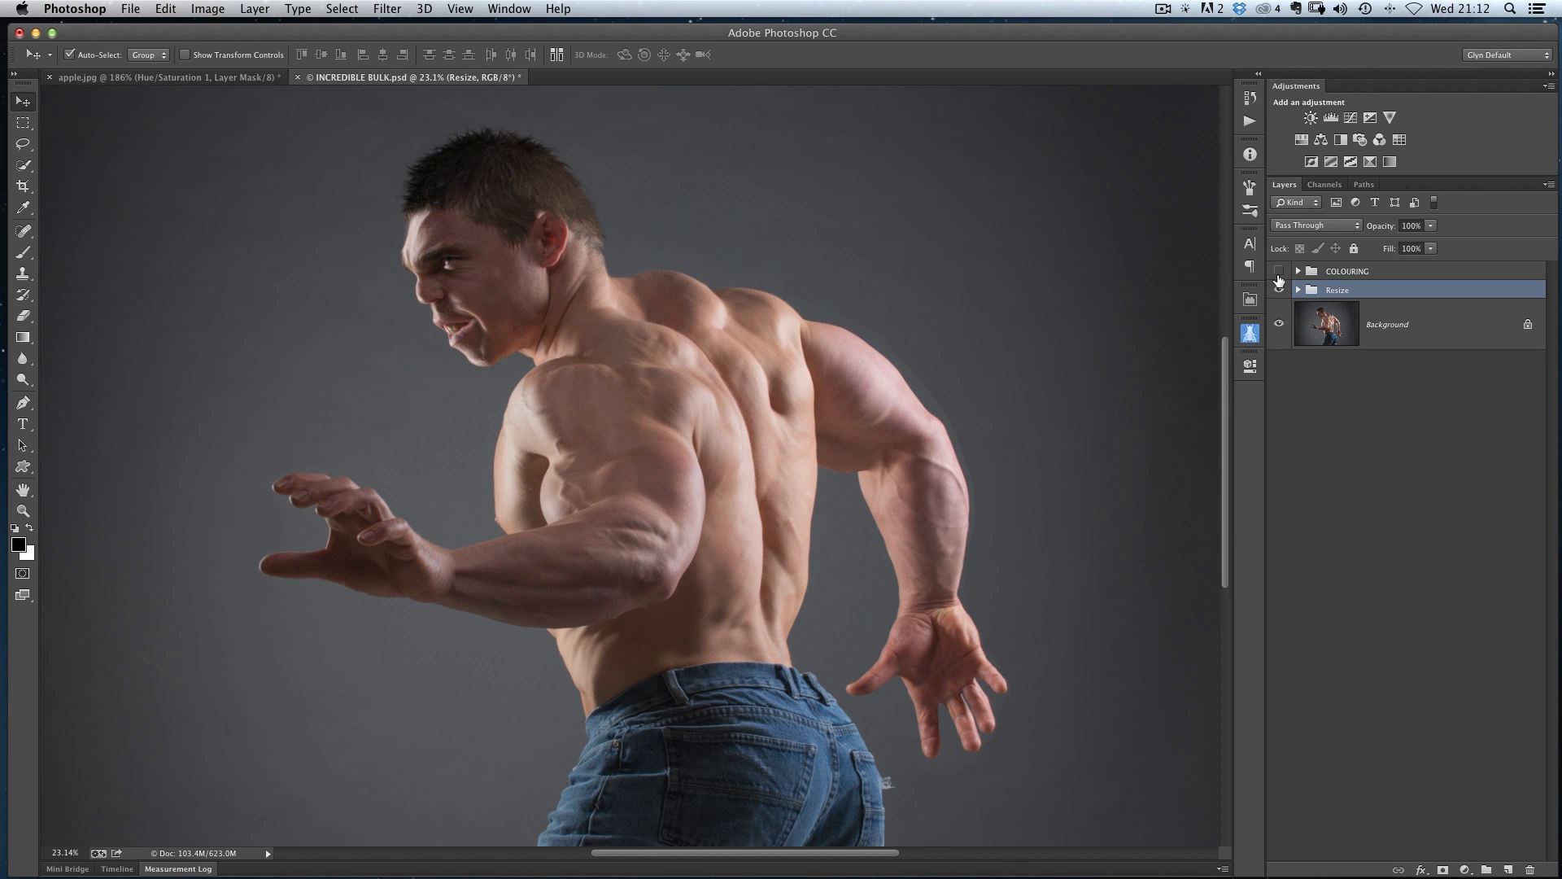
pyautogui.click(1278, 288)
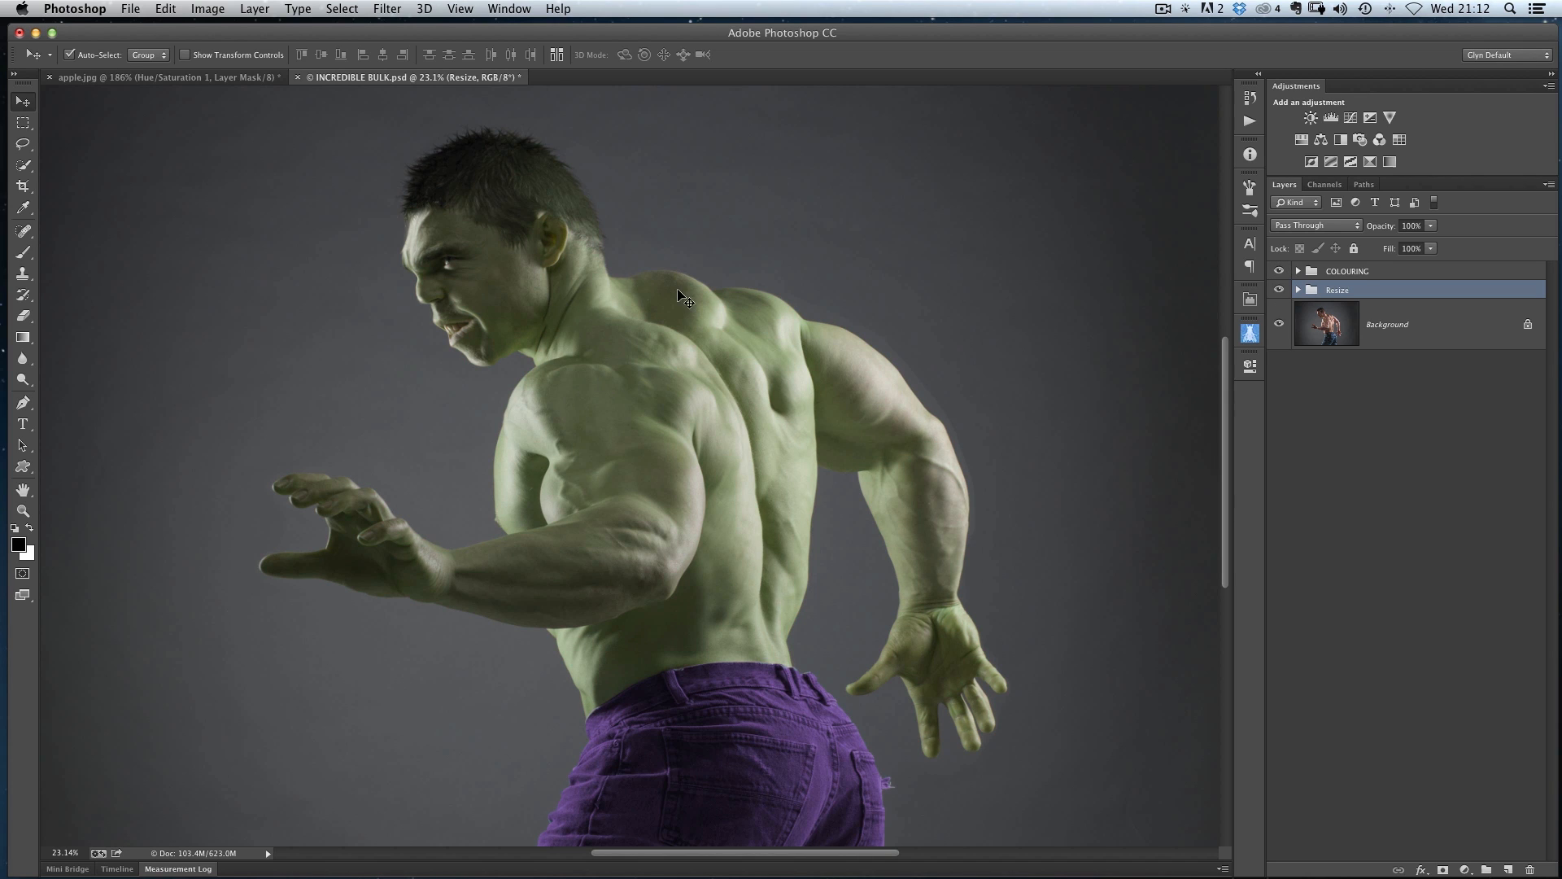
pyautogui.moveTo(609, 387)
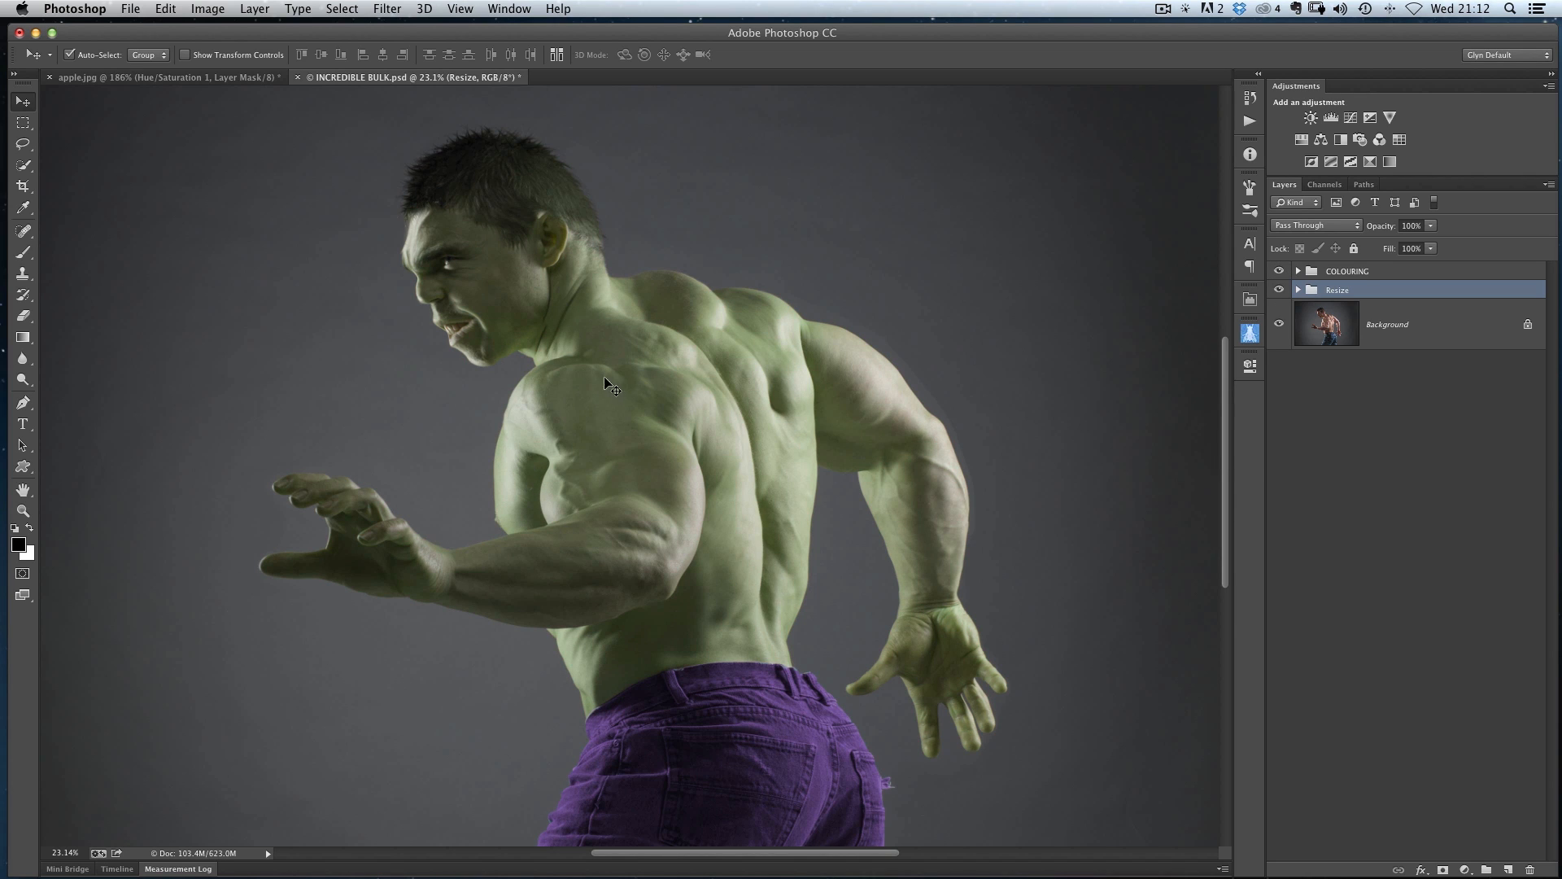
pyautogui.moveTo(1077, 447)
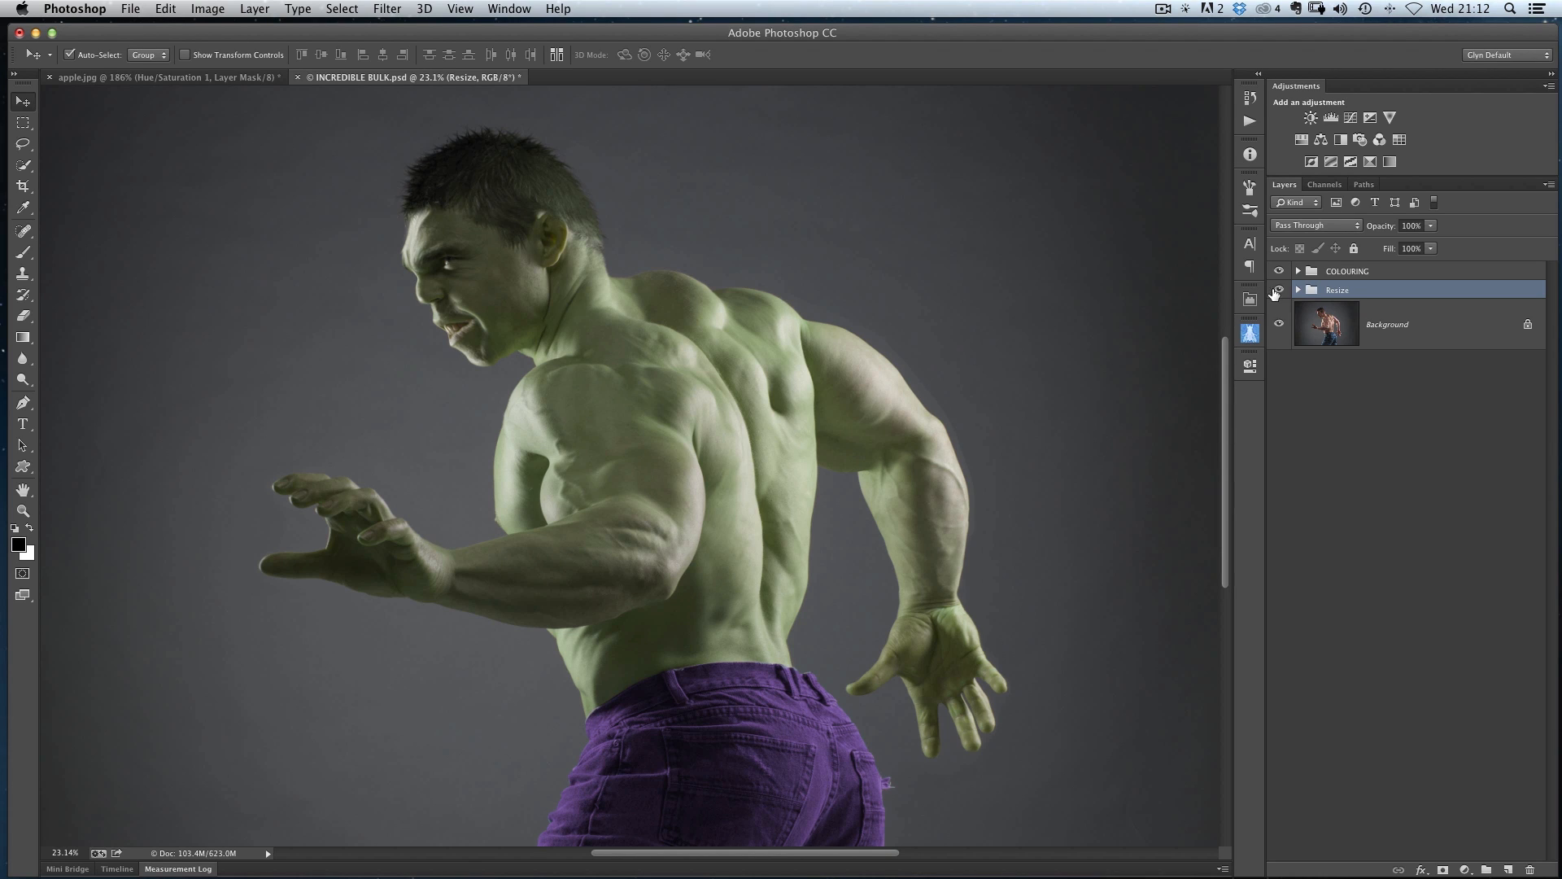
pyautogui.click(1278, 271)
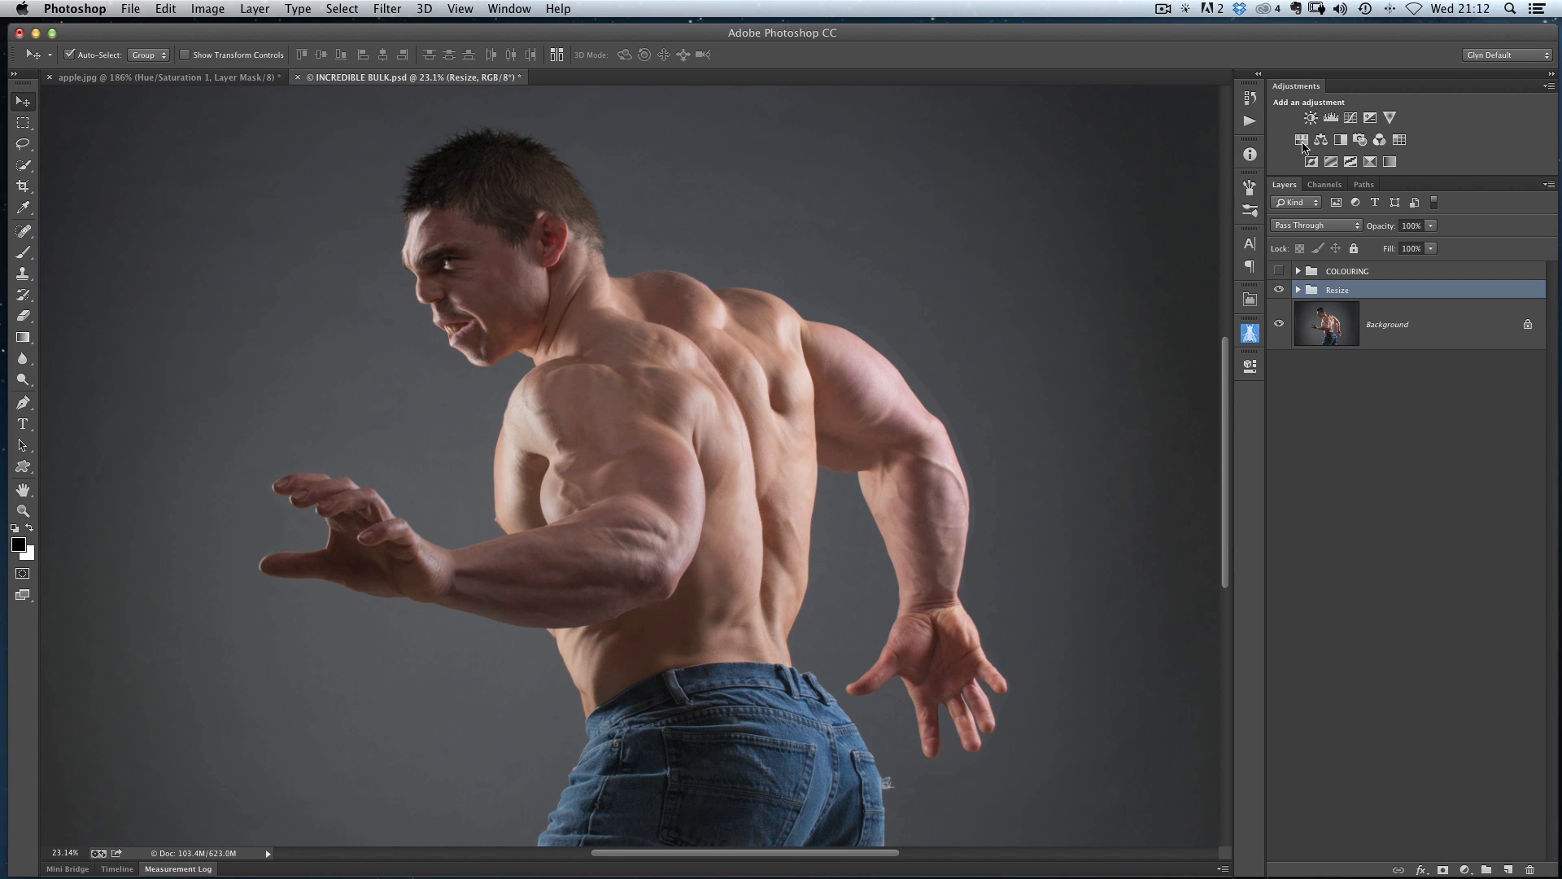
# Add a Hue/Saturation layer targeting Reds, adjust its range sliders, and choose Add to Sample
pyautogui.click(1310, 117)
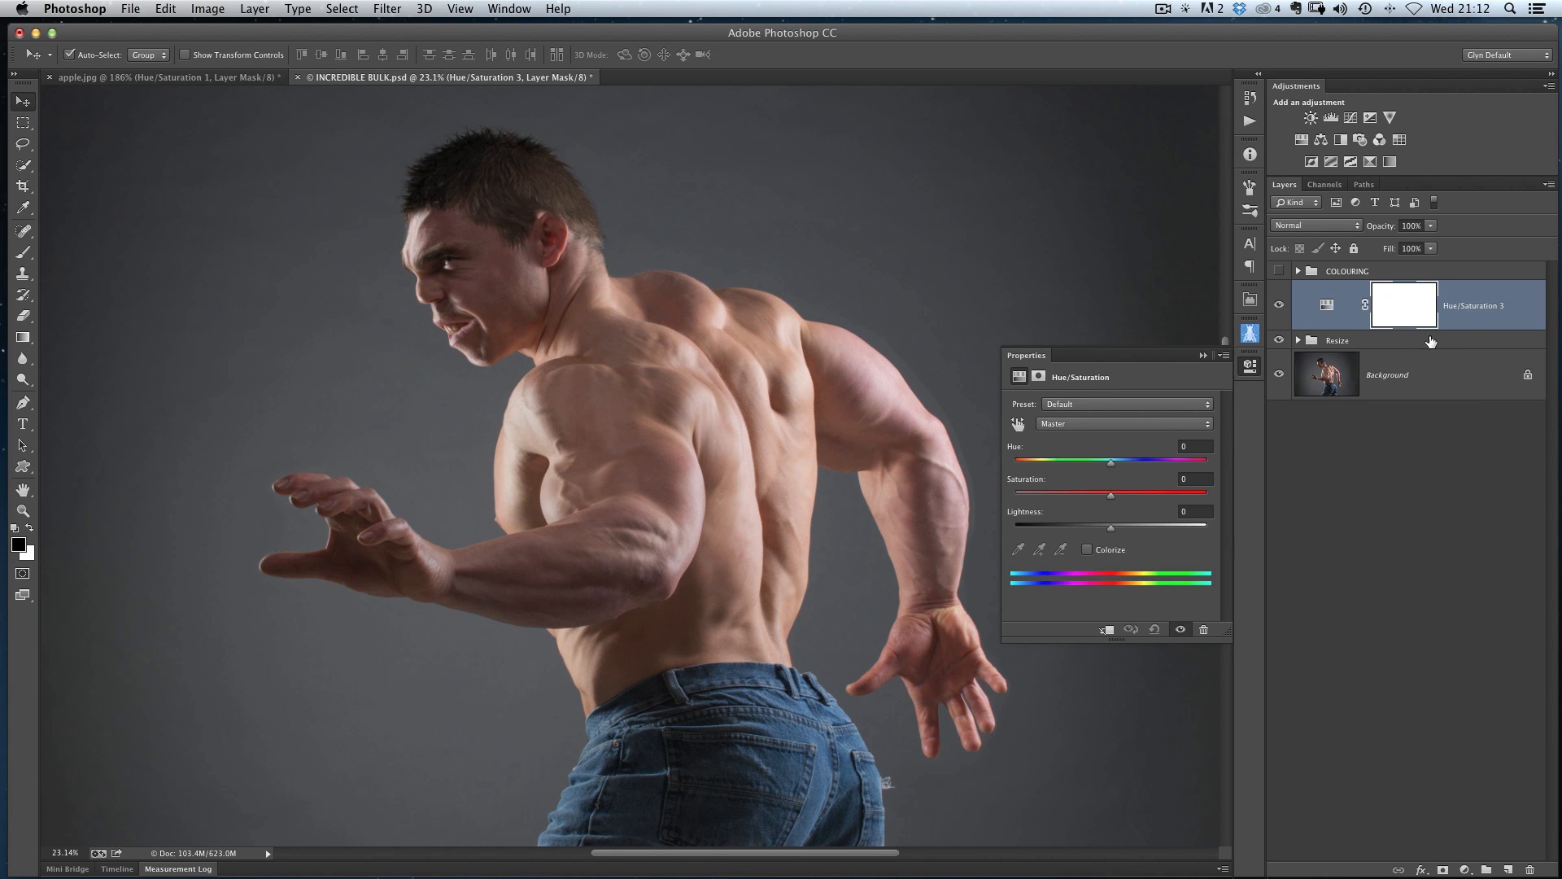
pyautogui.moveTo(697, 327)
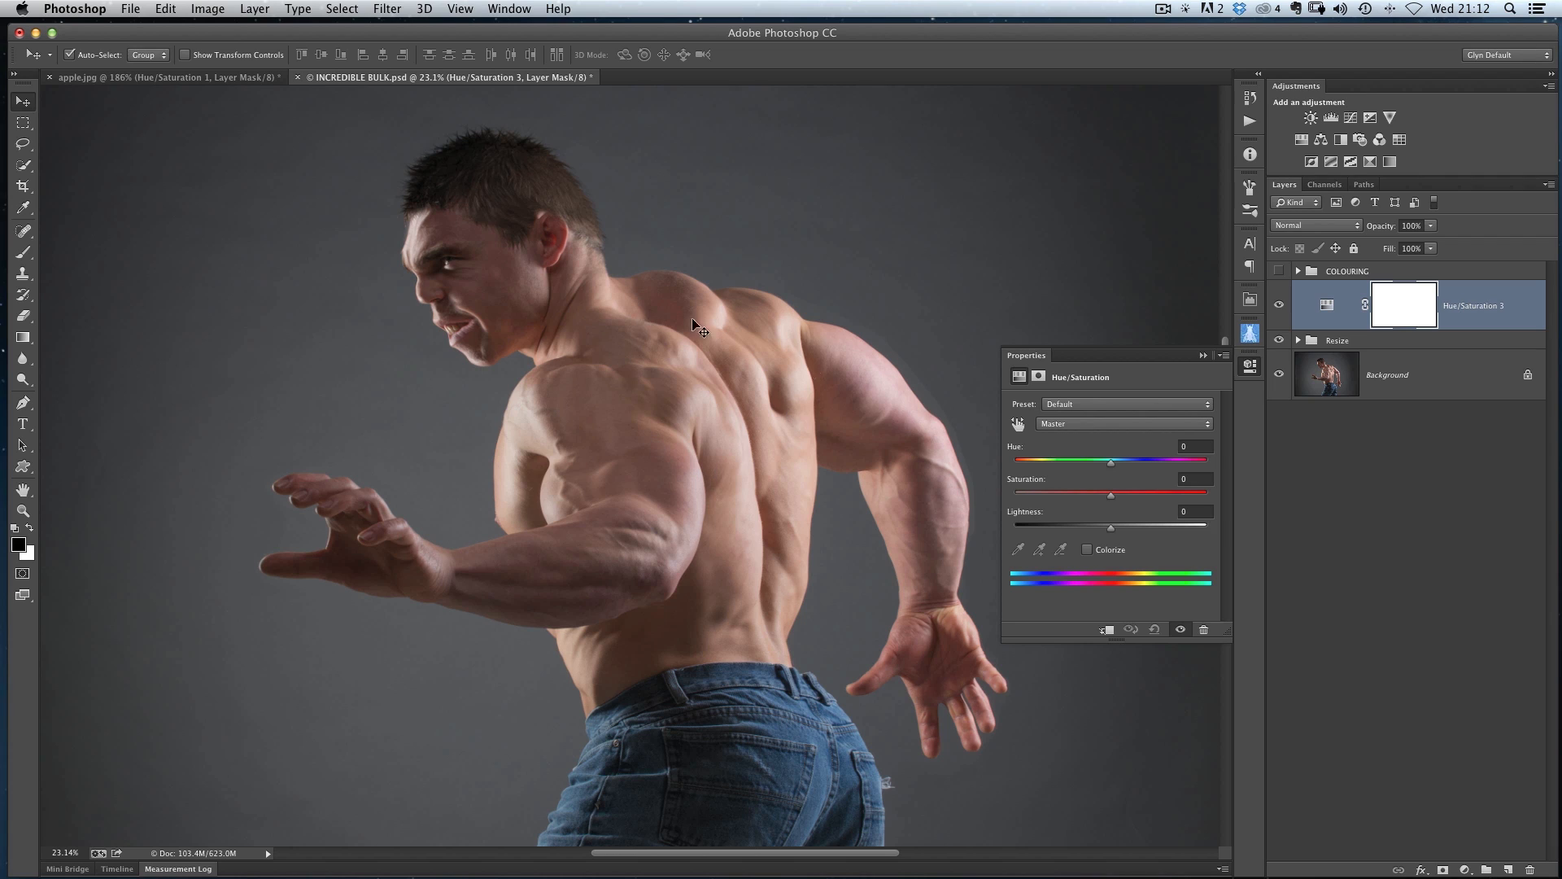
pyautogui.click(1121, 422)
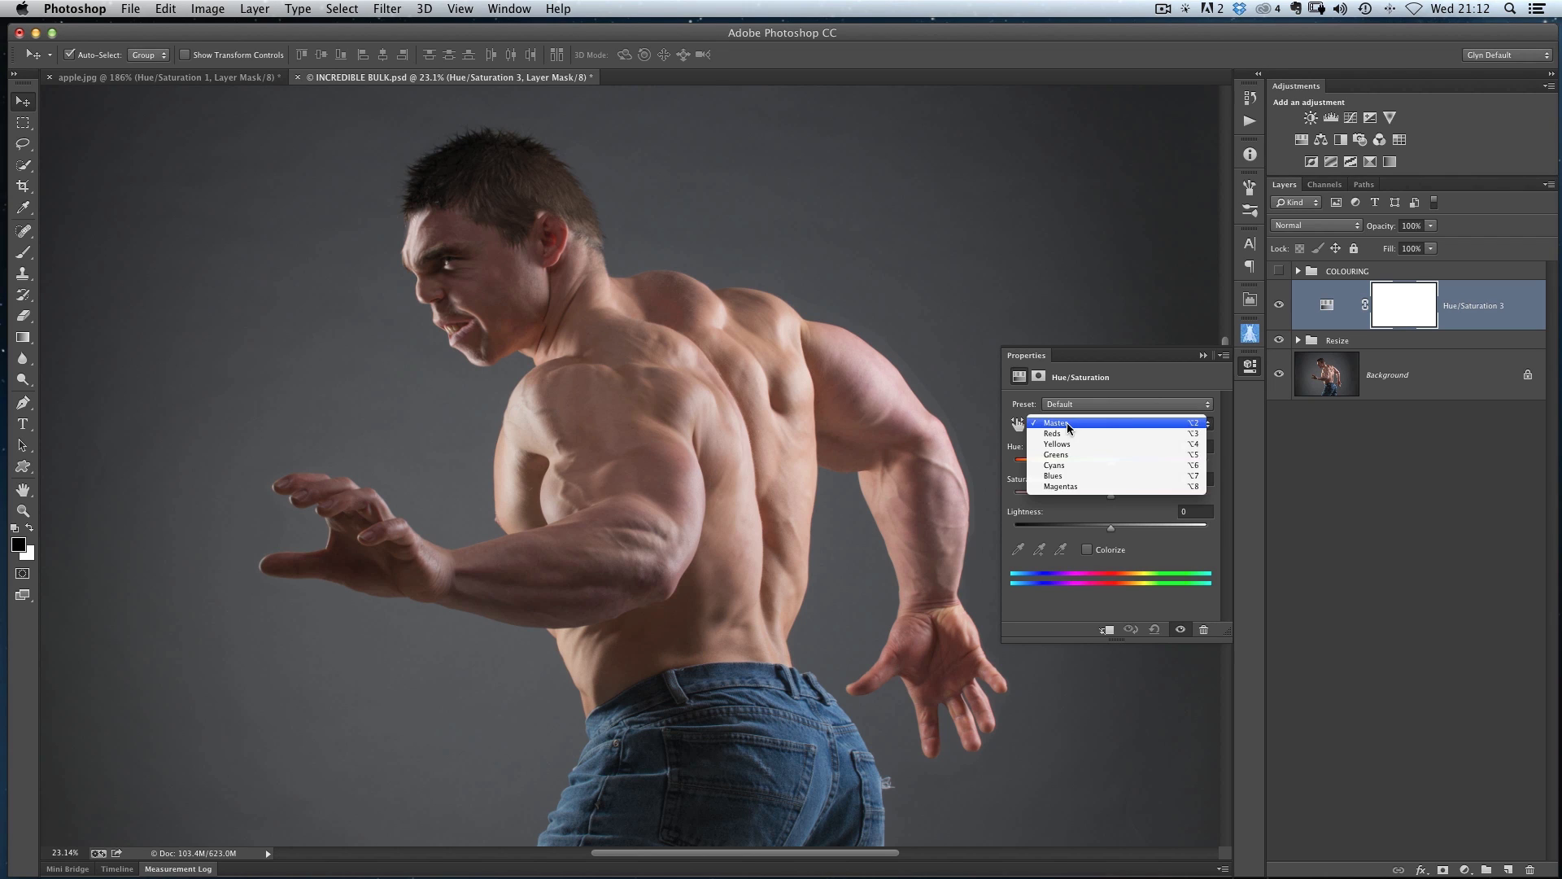
pyautogui.click(1052, 432)
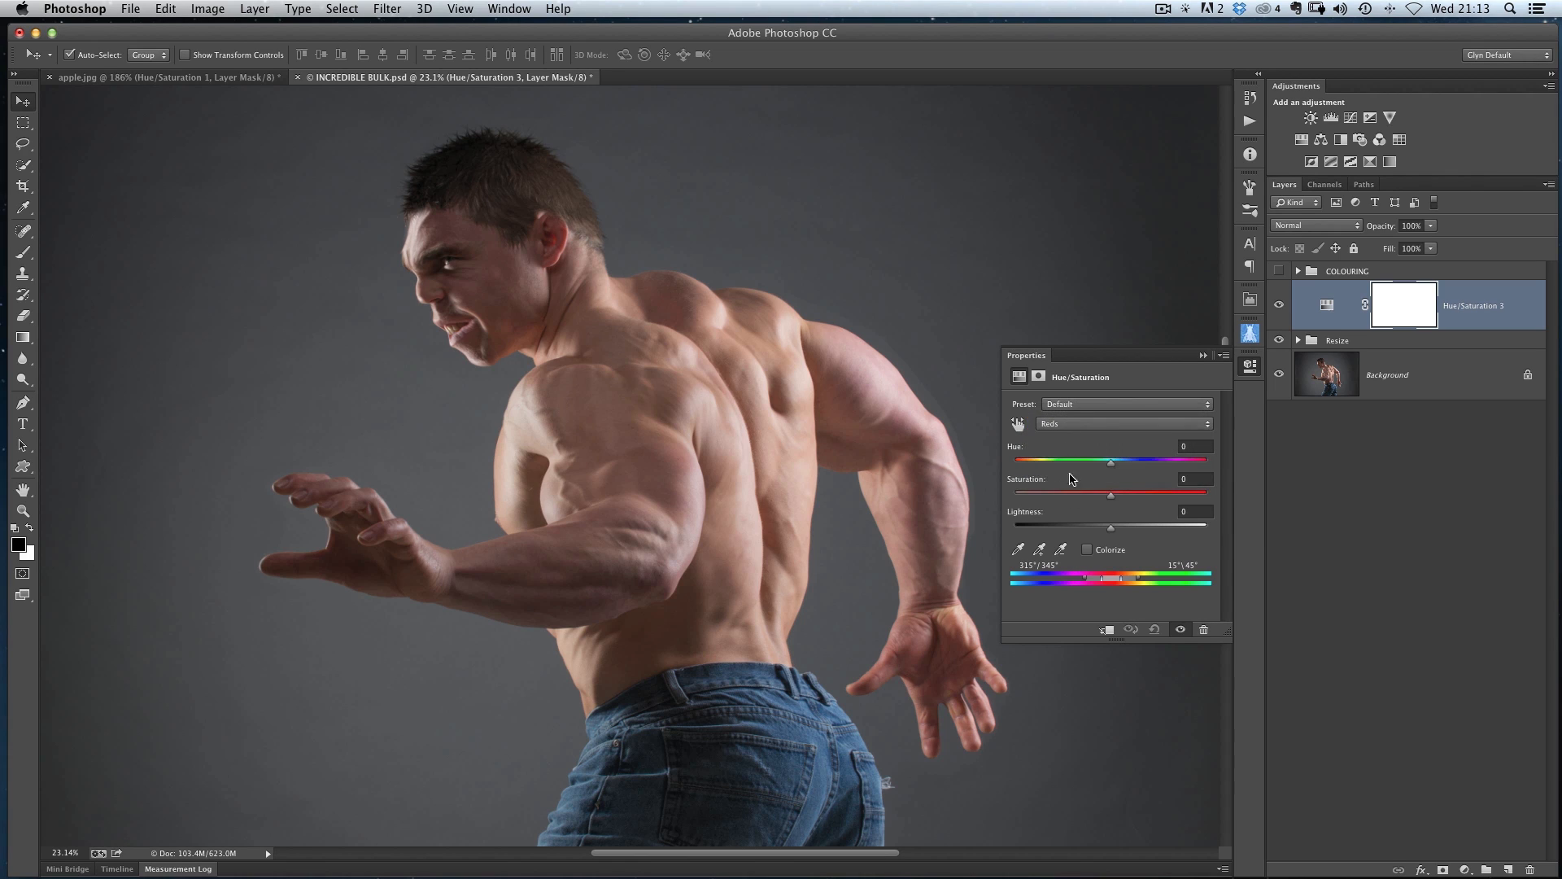
pyautogui.moveTo(913, 551)
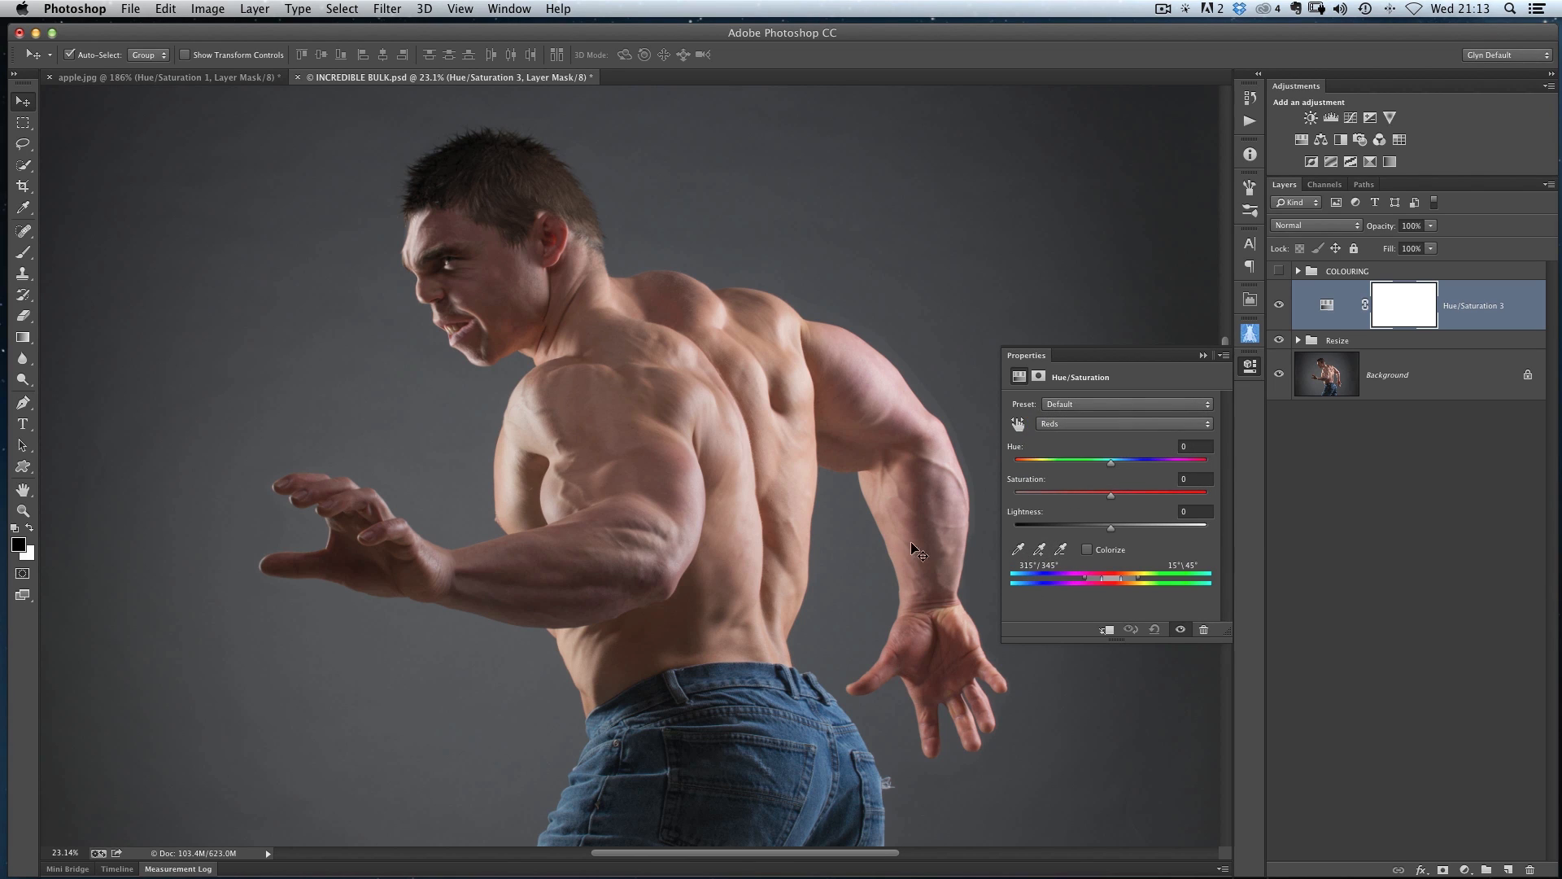
pyautogui.moveTo(1126, 594)
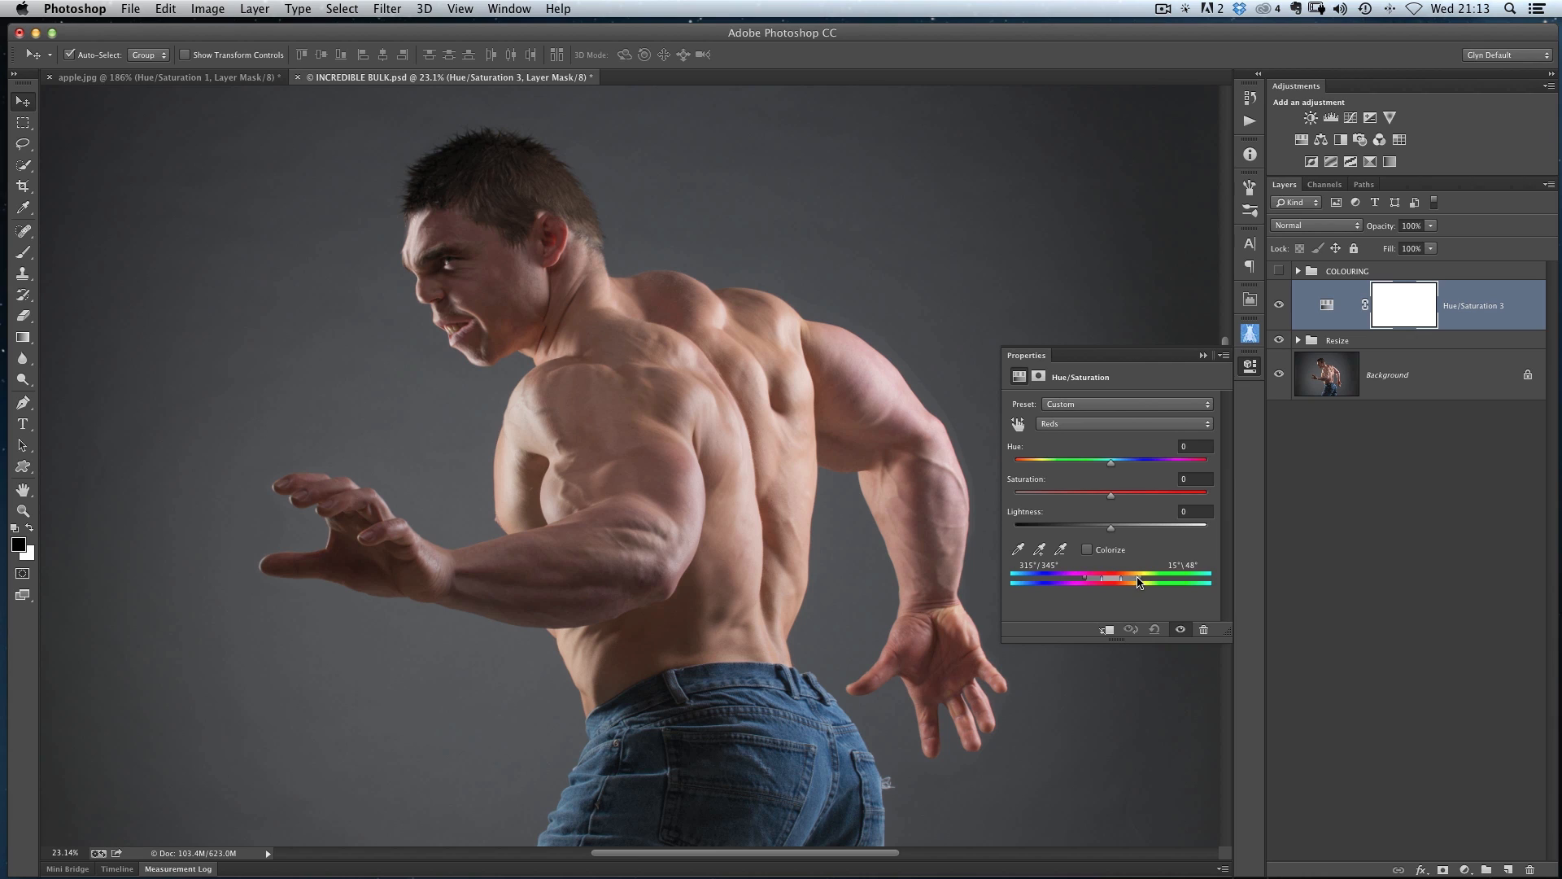
pyautogui.moveTo(1139, 580); pyautogui.dragTo(1113, 581)
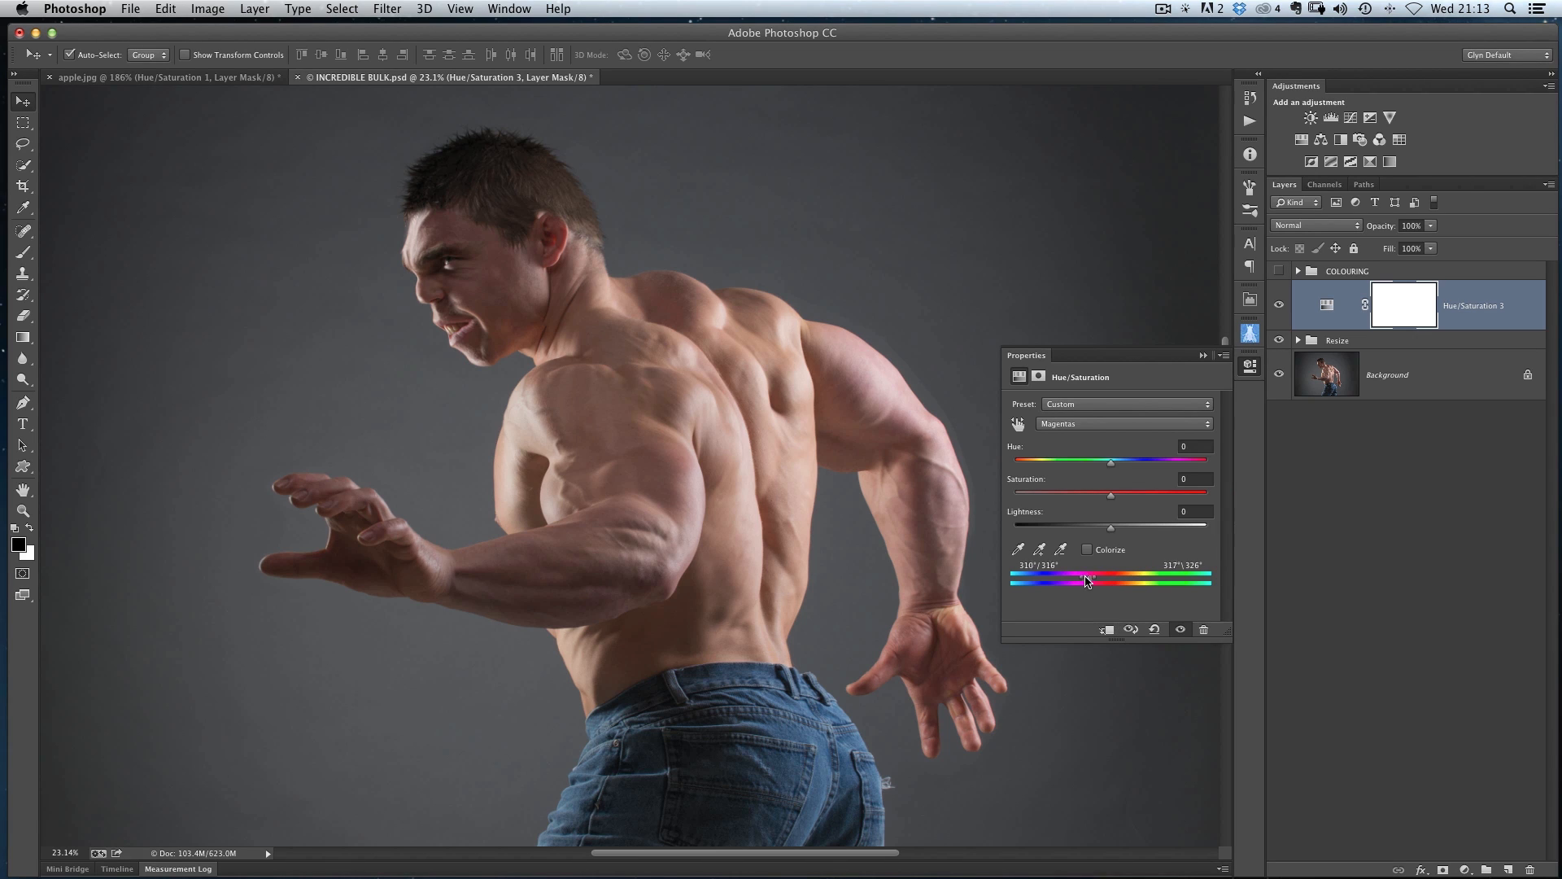
pyautogui.moveTo(1091, 577); pyautogui.dragTo(1051, 573)
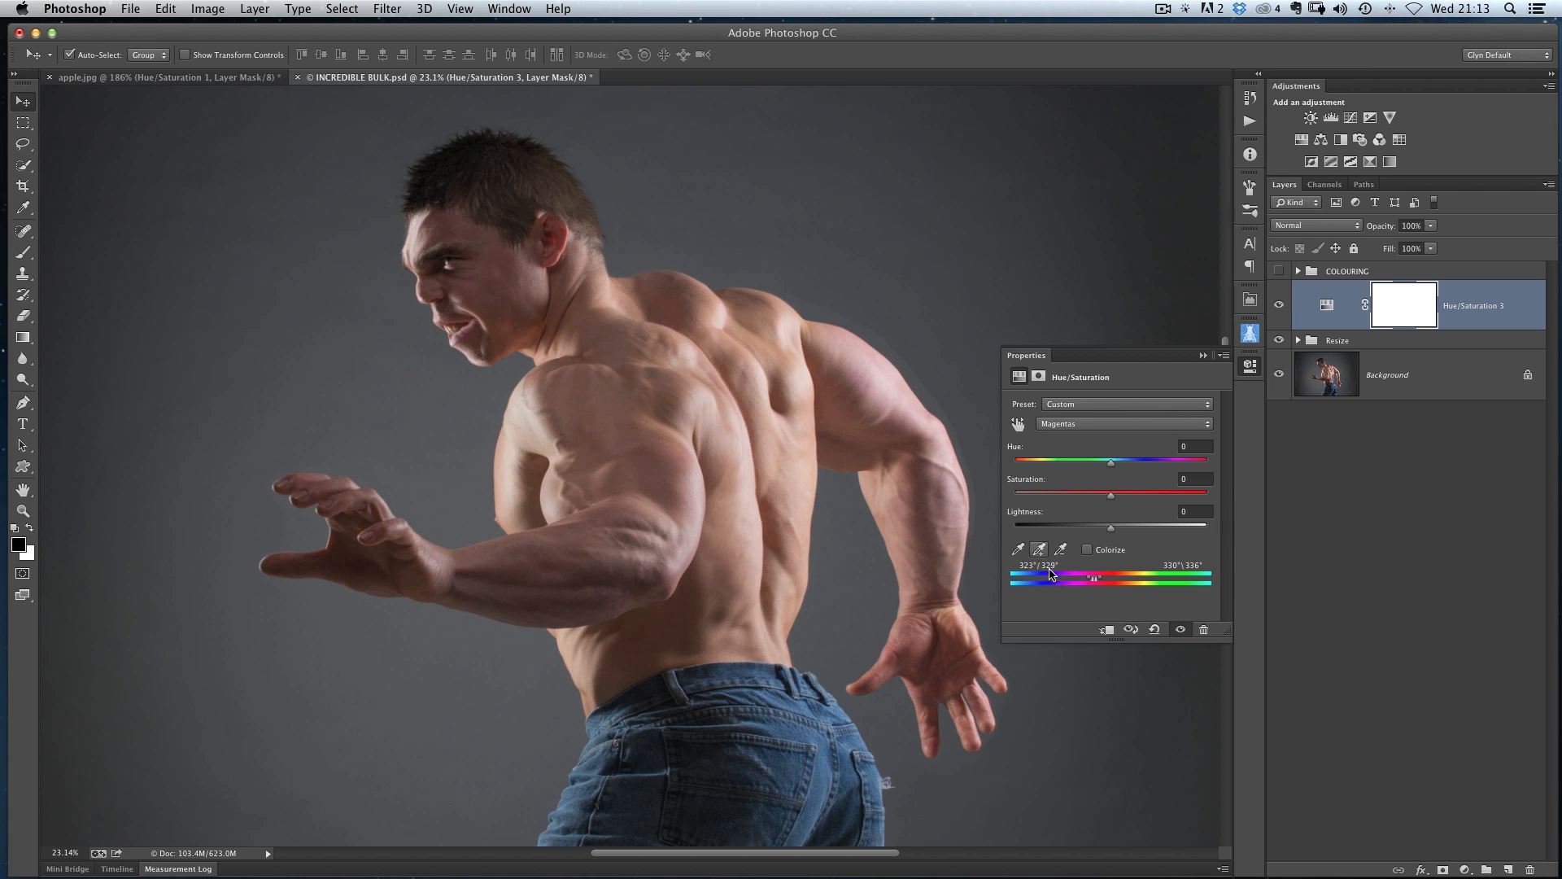
pyautogui.click(1038, 549)
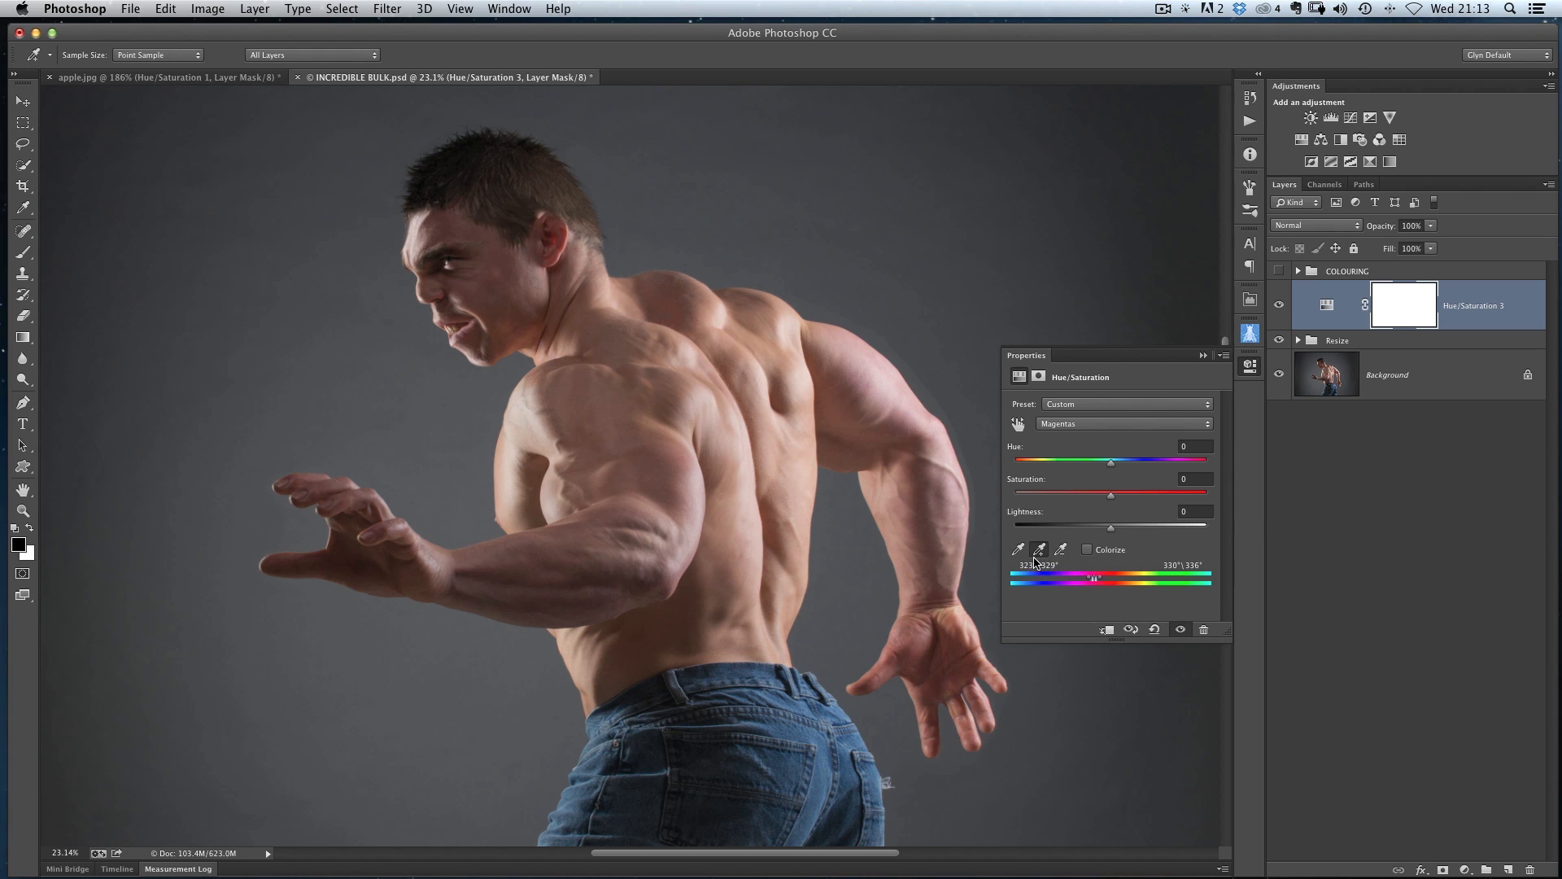
# Sample the bodybuilder's arm skin to widen the Reds range
pyautogui.click(1123, 423)
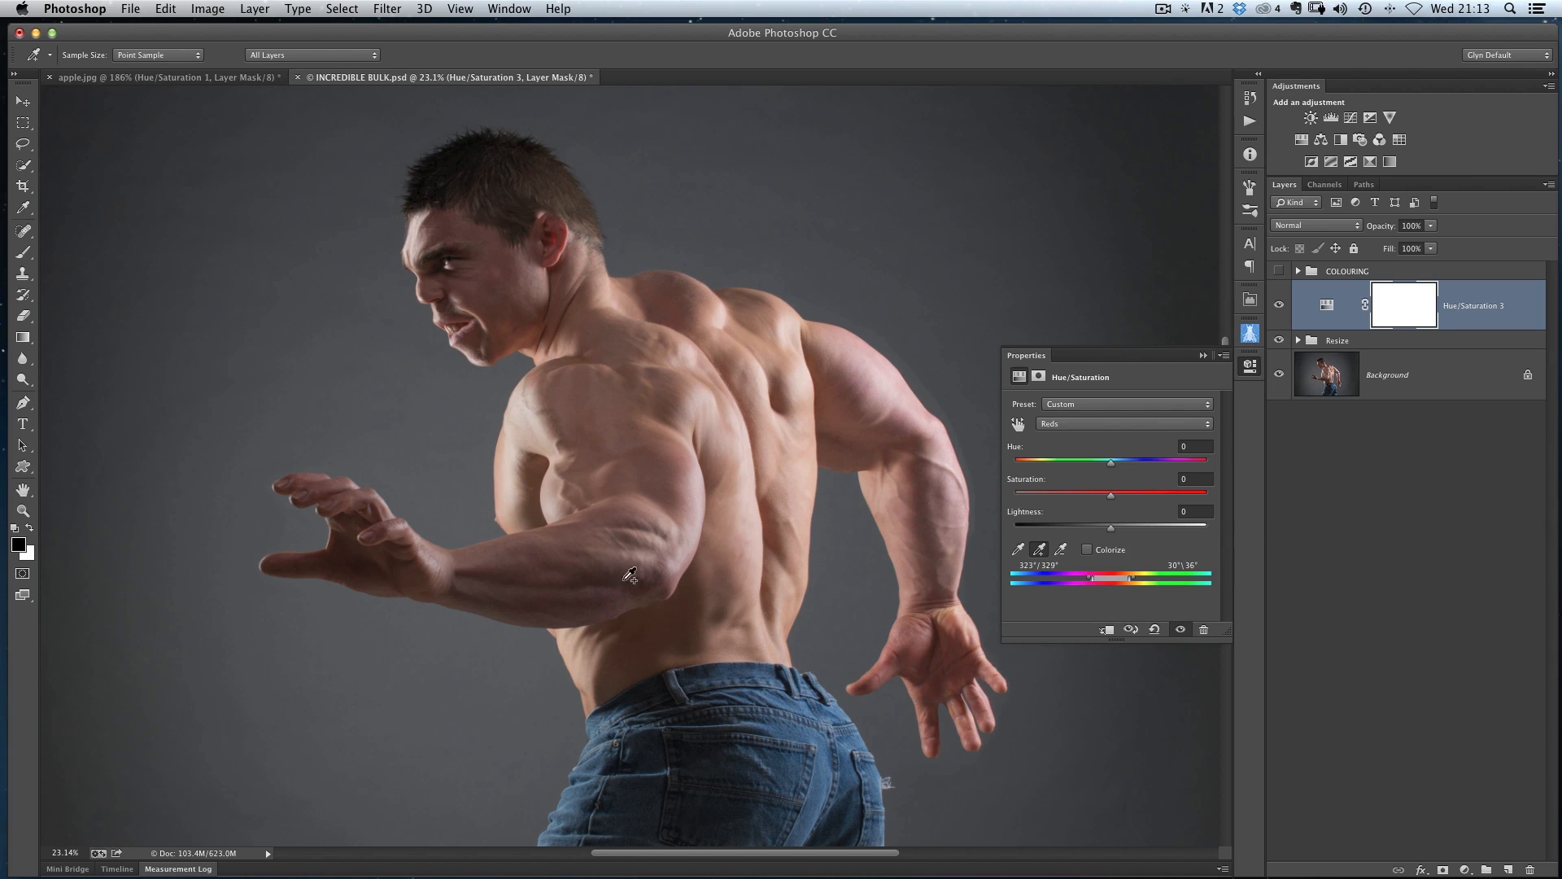
pyautogui.moveTo(590, 630)
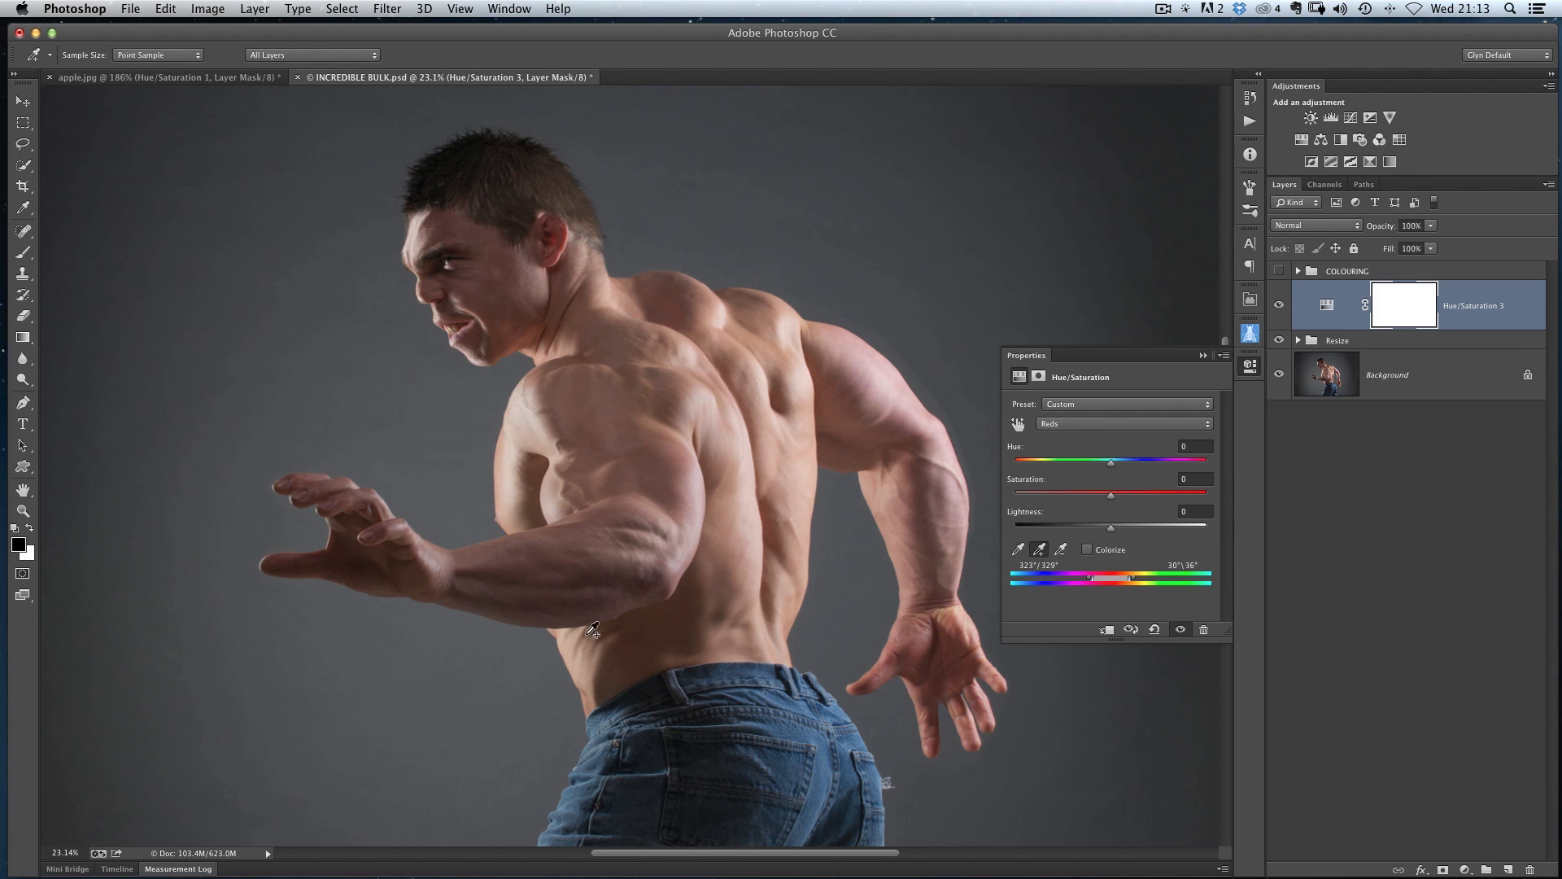
pyautogui.moveTo(924, 493)
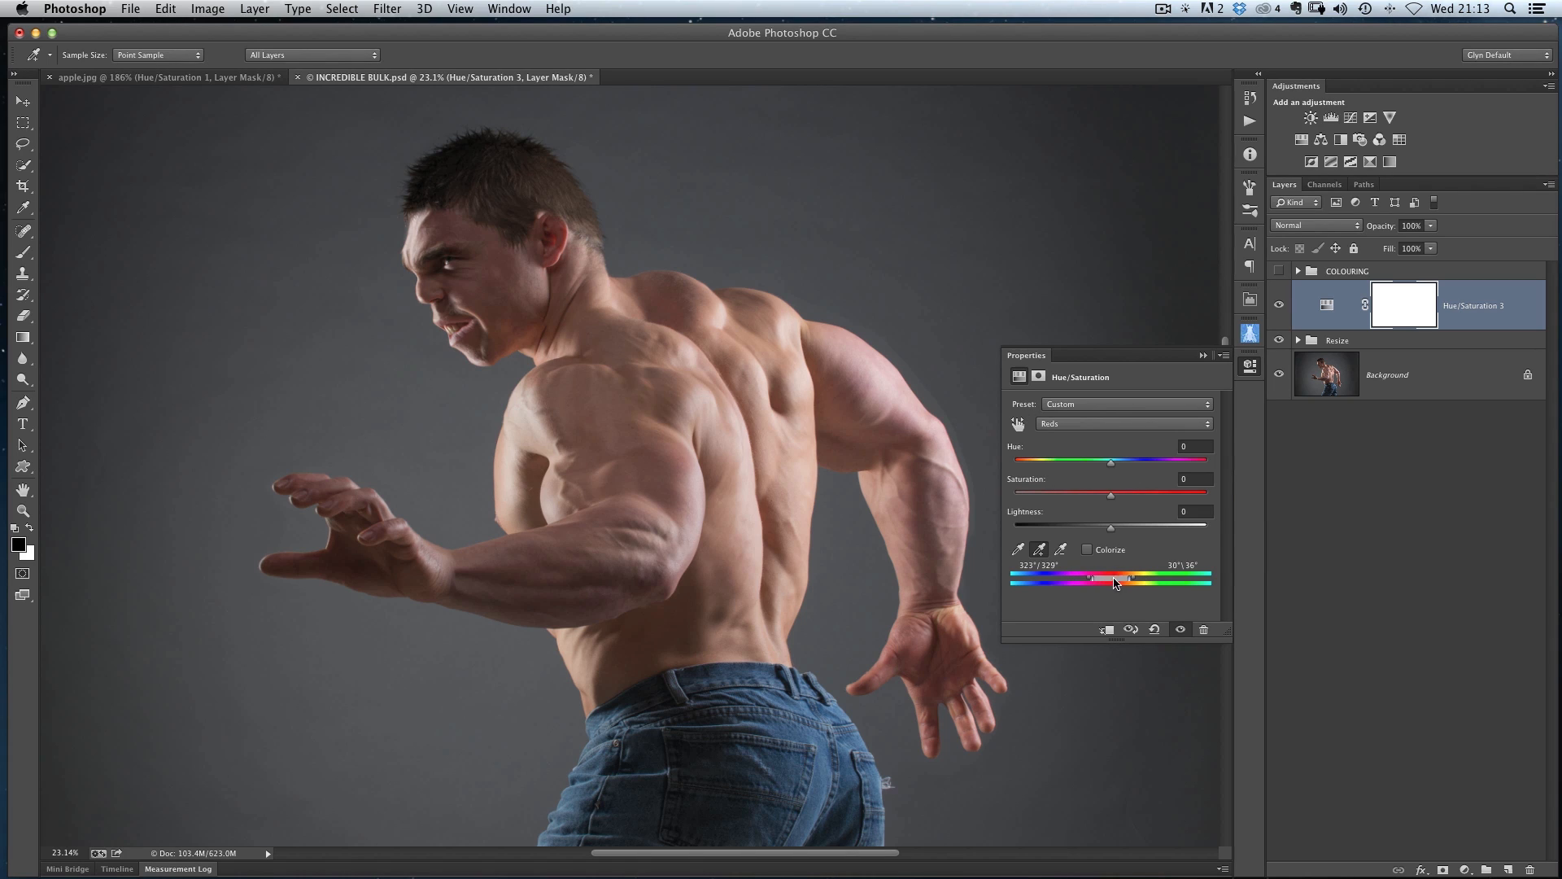
pyautogui.moveTo(768, 408)
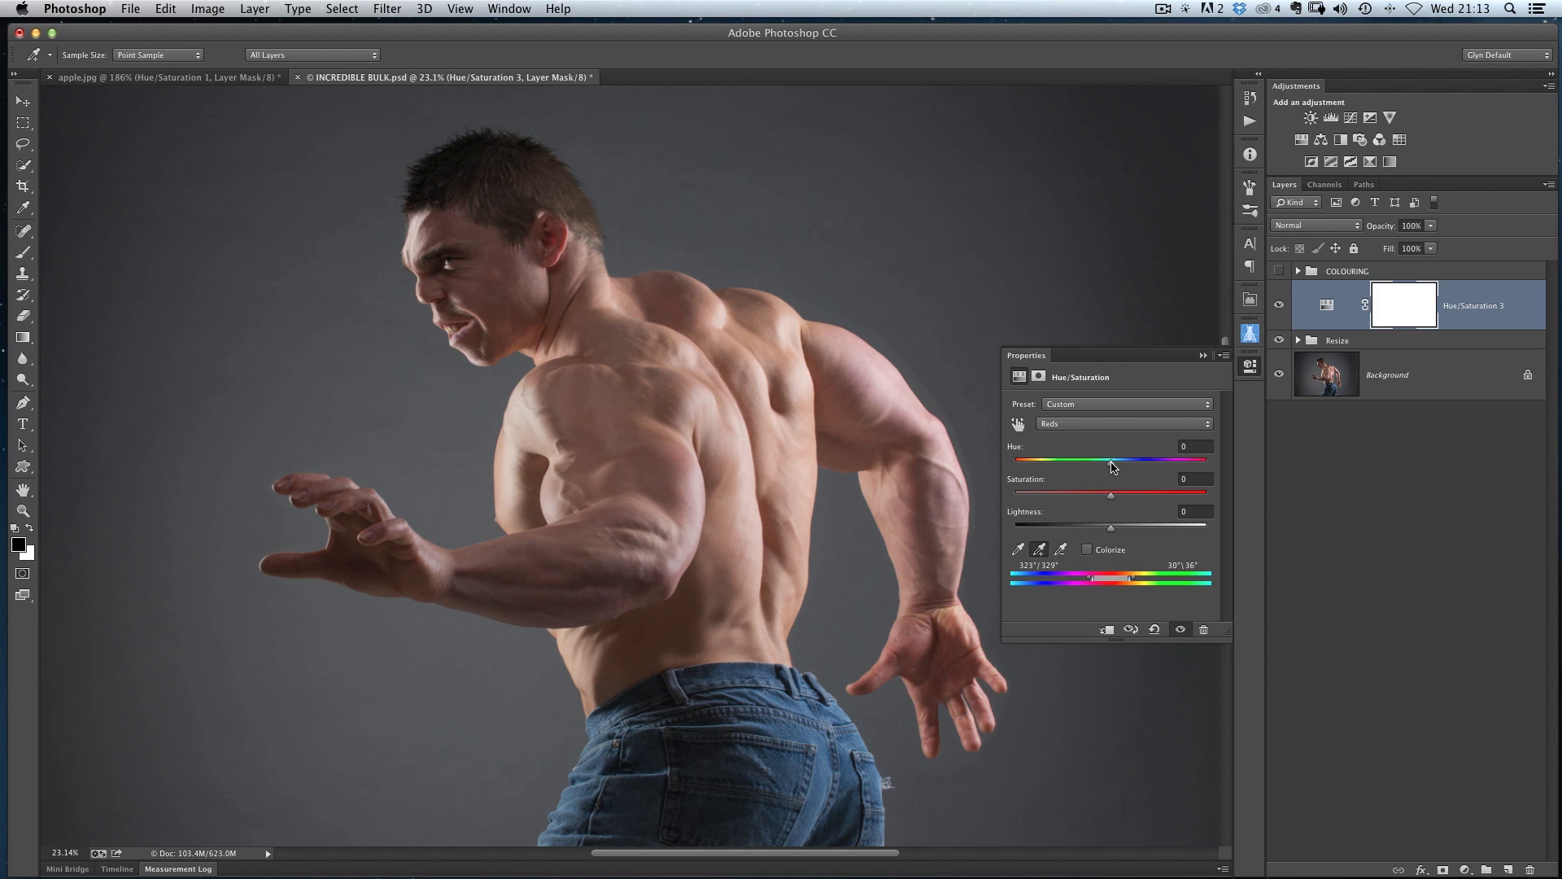
# Sweep the Reds hue through pink and purple before settling at +50 for green skin
pyautogui.moveTo(1112, 459); pyautogui.dragTo(1115, 459)
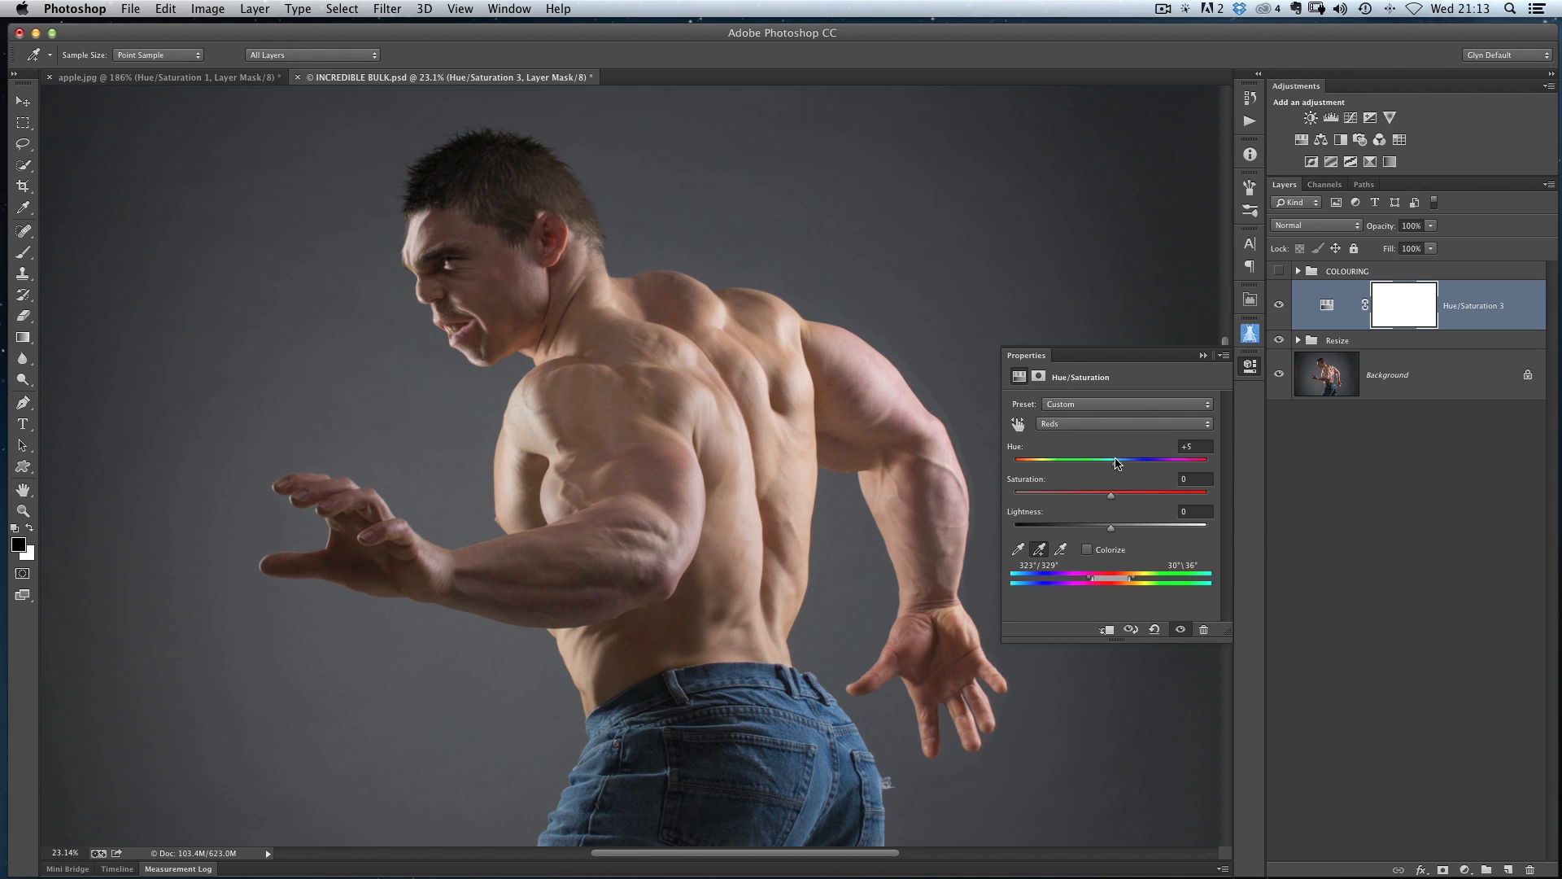
pyautogui.moveTo(1115, 459); pyautogui.dragTo(1058, 459)
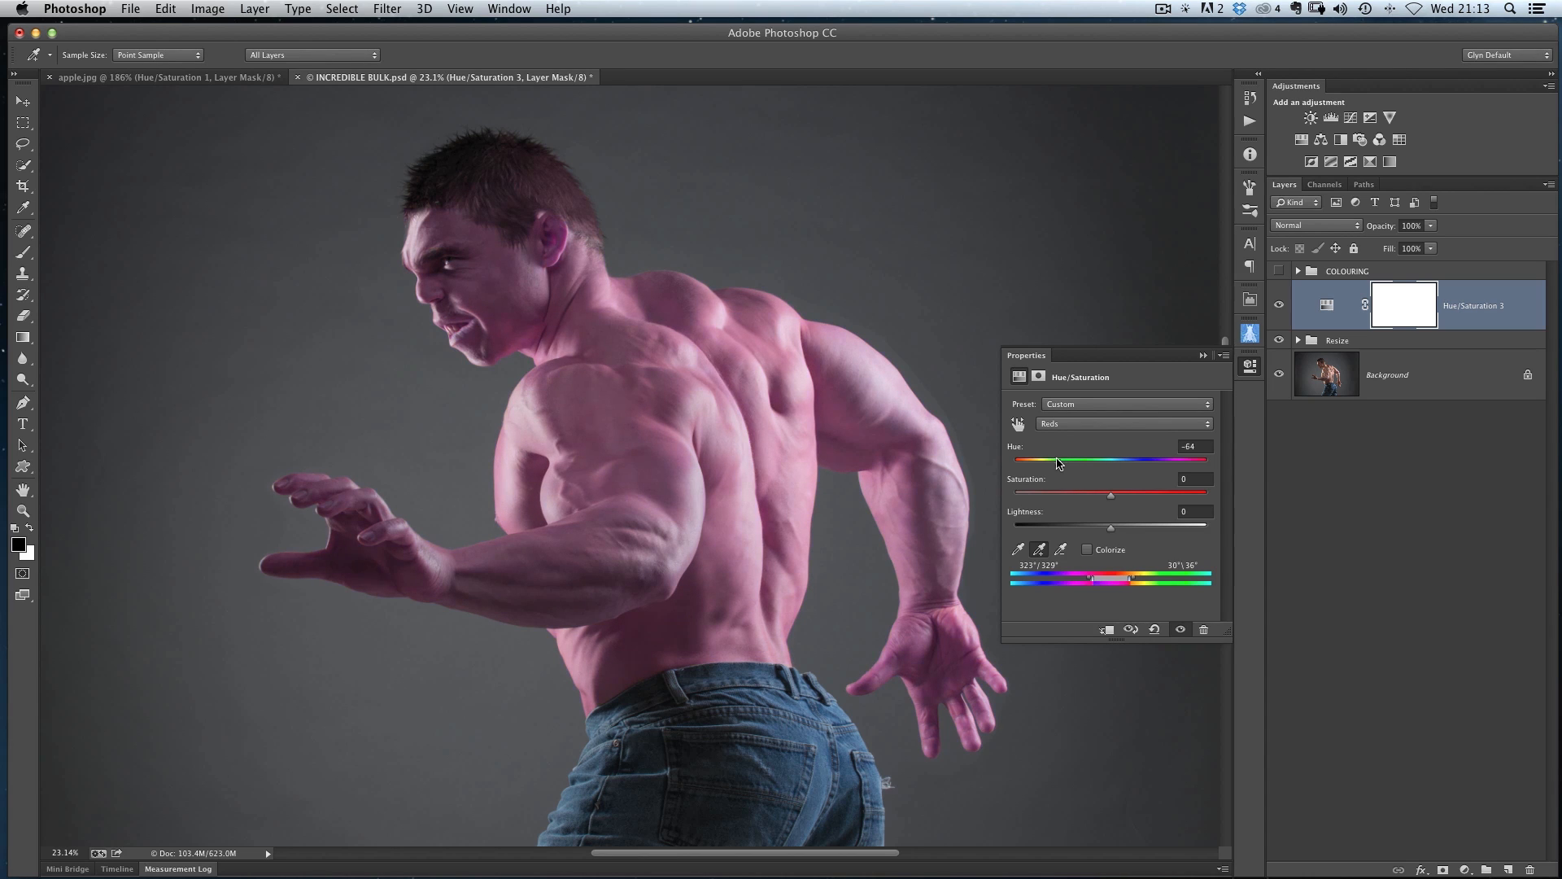
pyautogui.moveTo(1056, 458); pyautogui.dragTo(1031, 458)
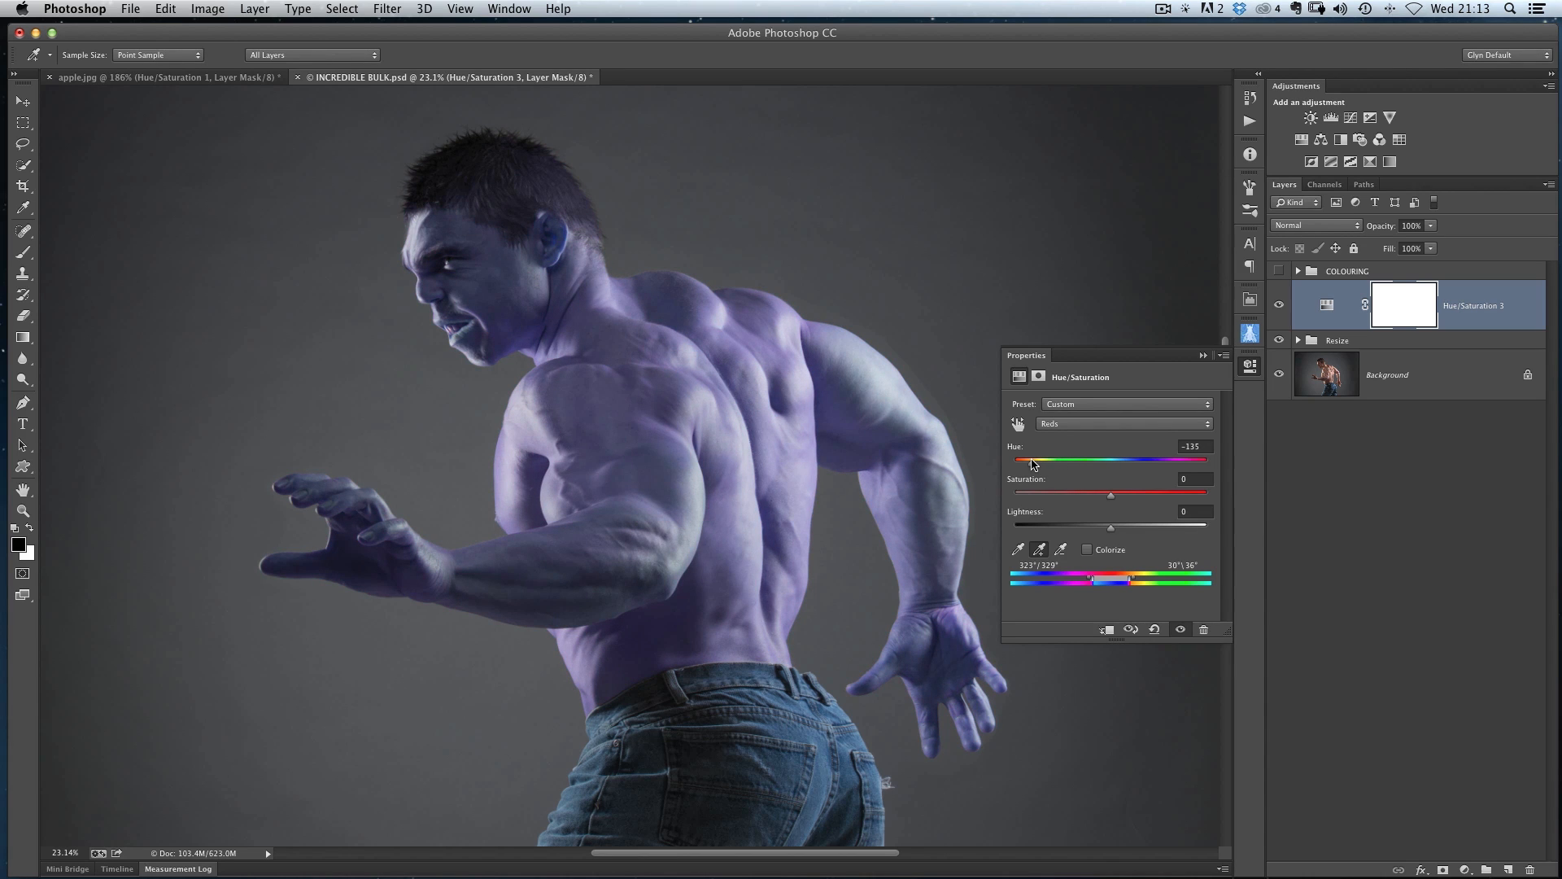
pyautogui.moveTo(1036, 459); pyautogui.dragTo(1088, 459)
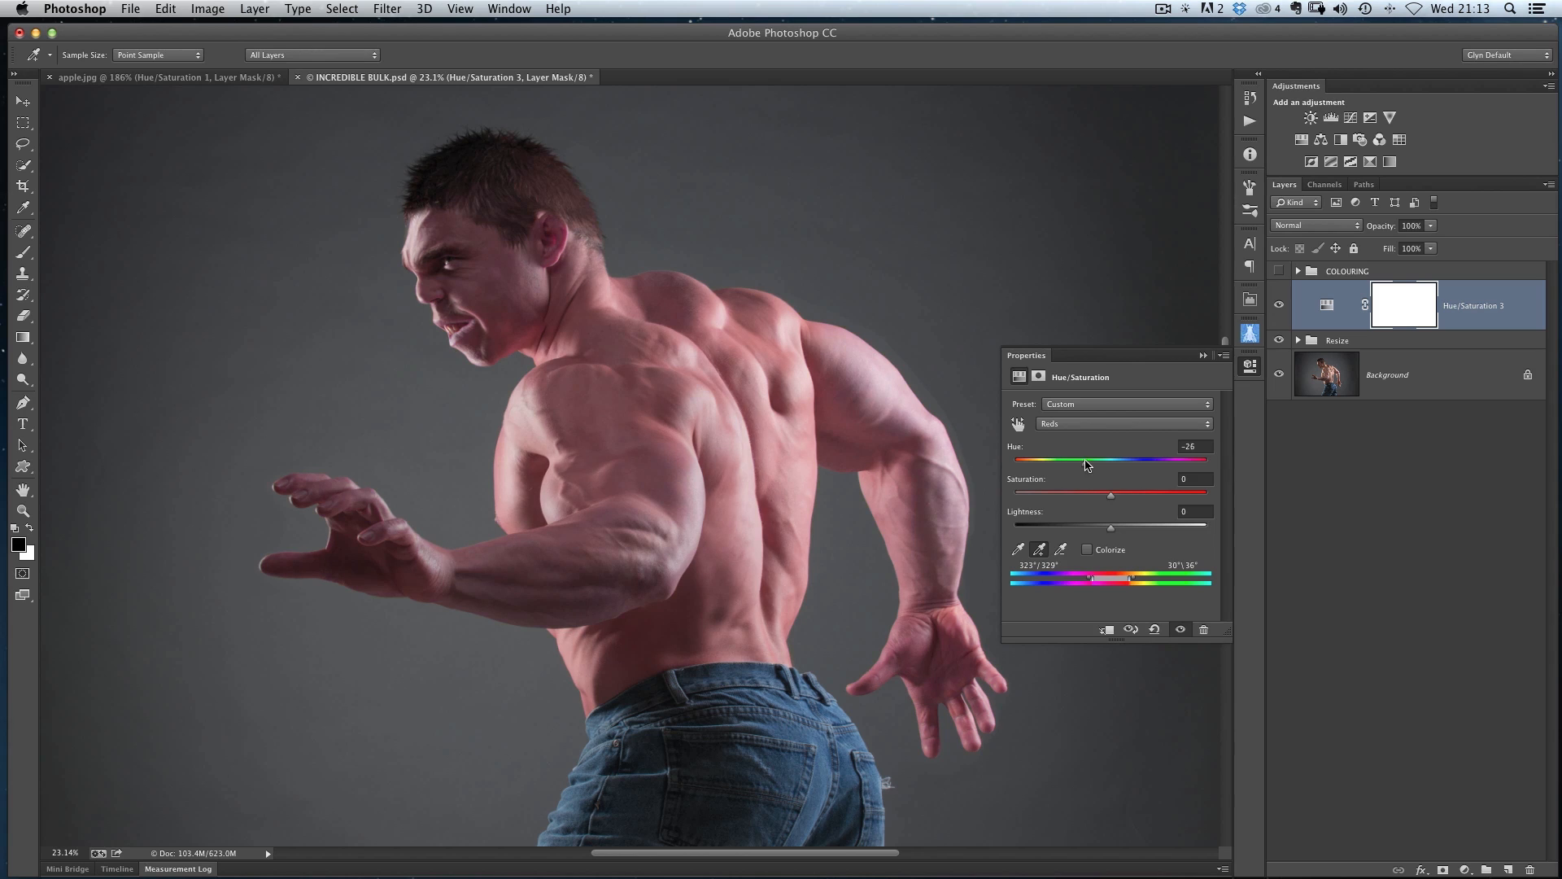
pyautogui.moveTo(1088, 459); pyautogui.dragTo(1131, 459)
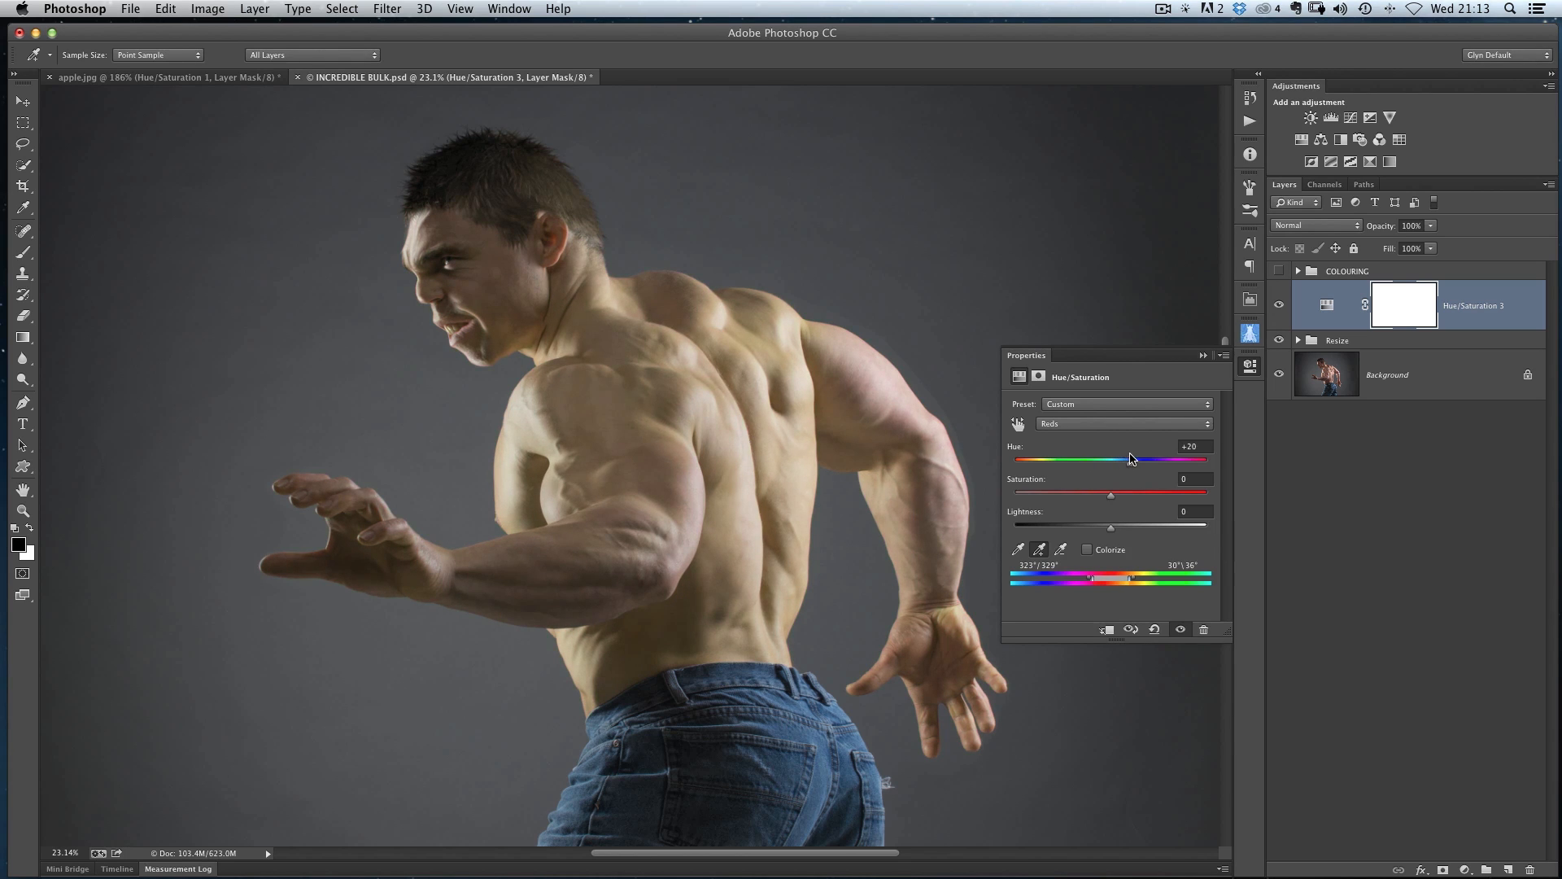
pyautogui.moveTo(1130, 459); pyautogui.dragTo(1153, 459)
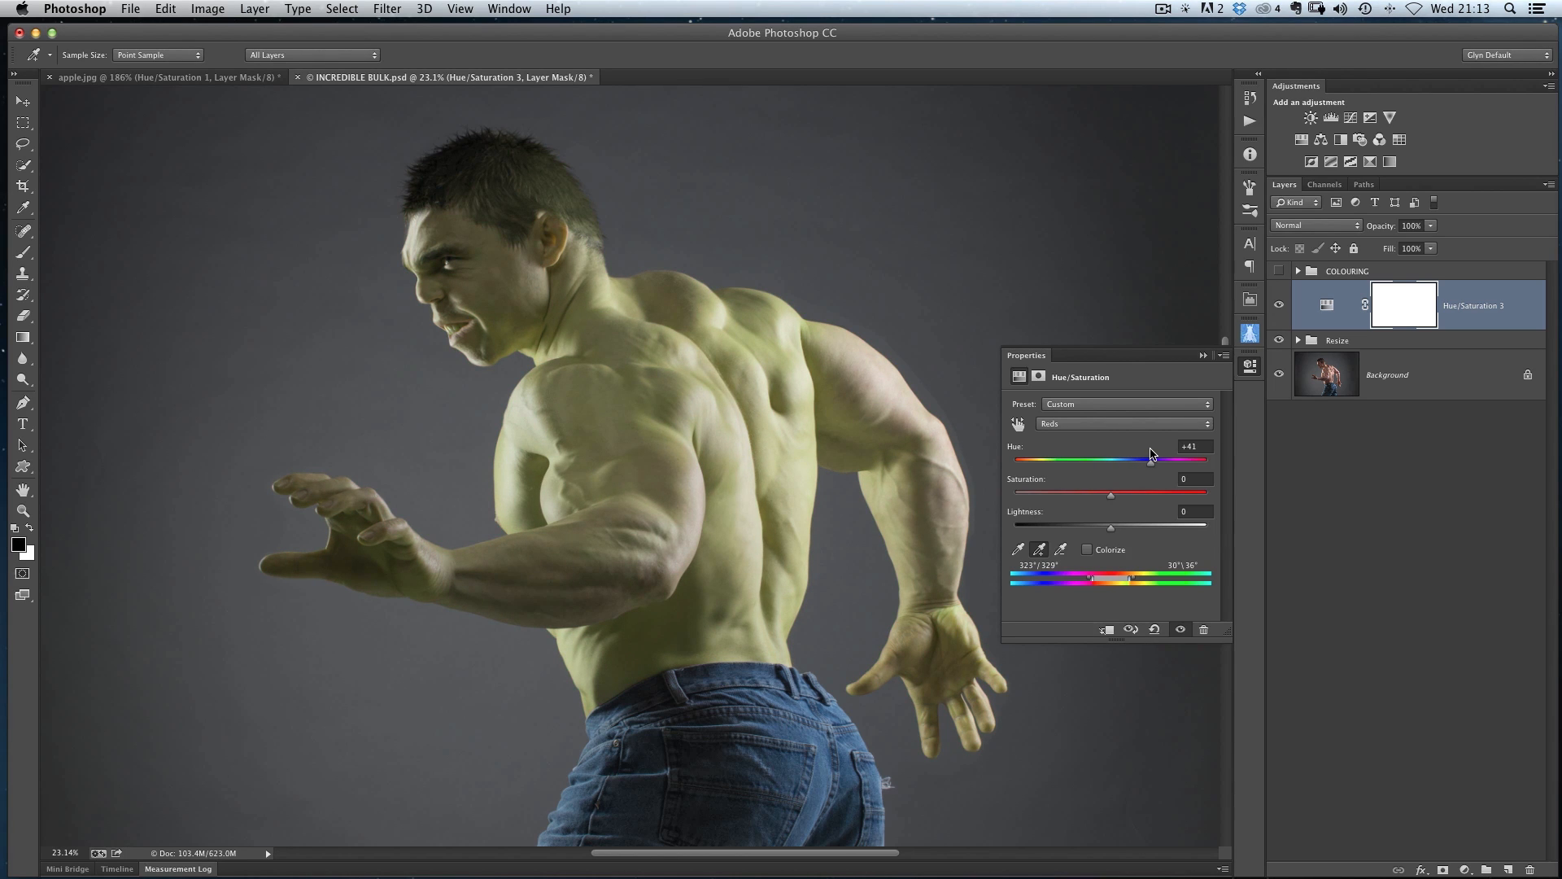
pyautogui.moveTo(1150, 458); pyautogui.dragTo(1155, 458)
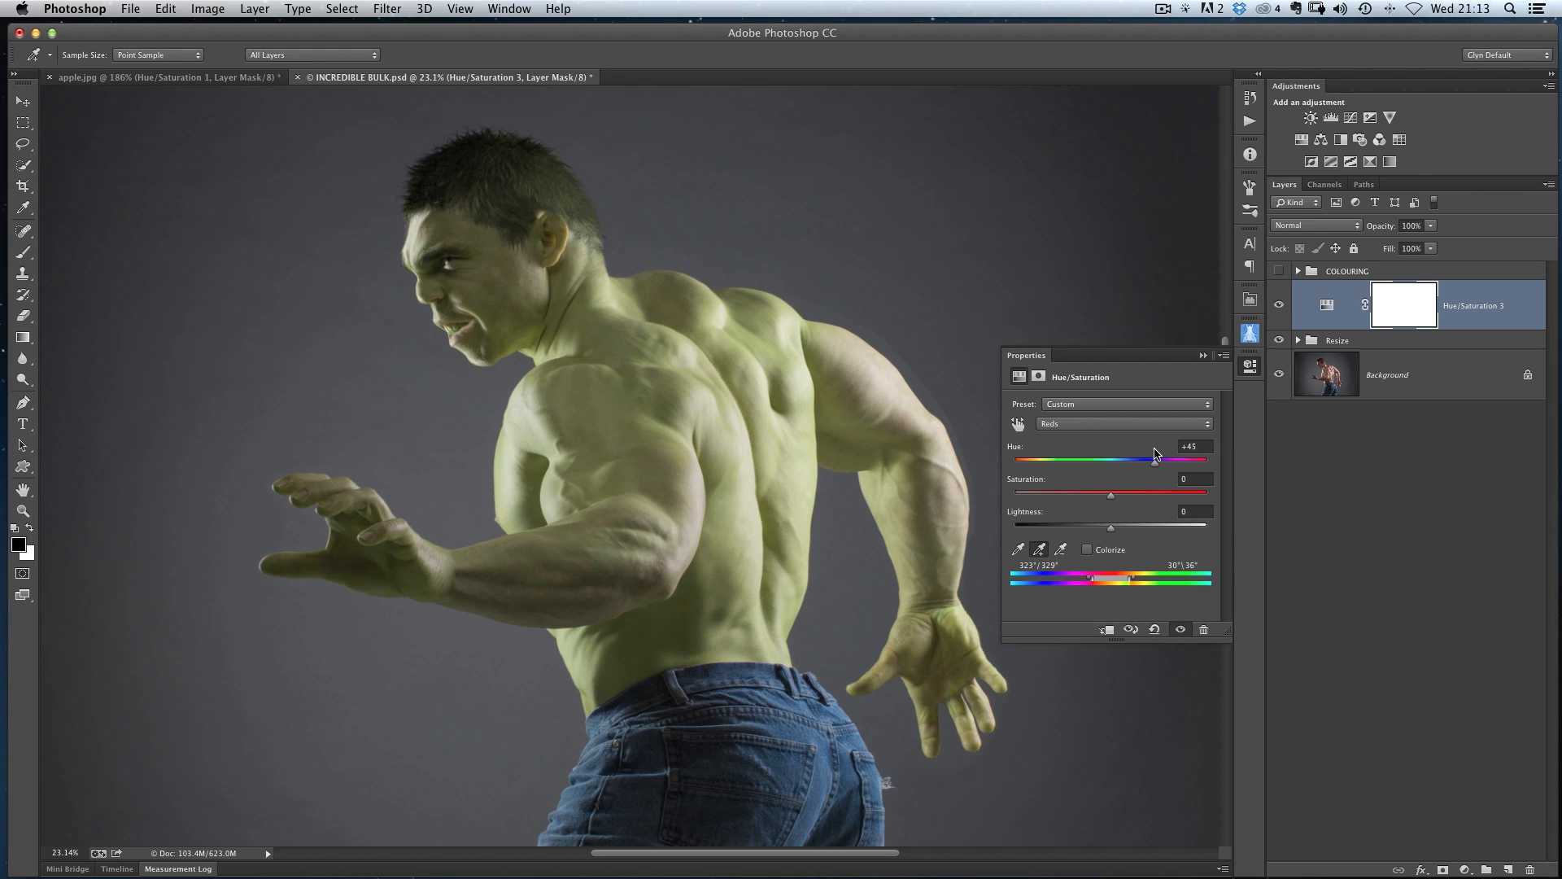
pyautogui.moveTo(1155, 458); pyautogui.dragTo(1157, 458)
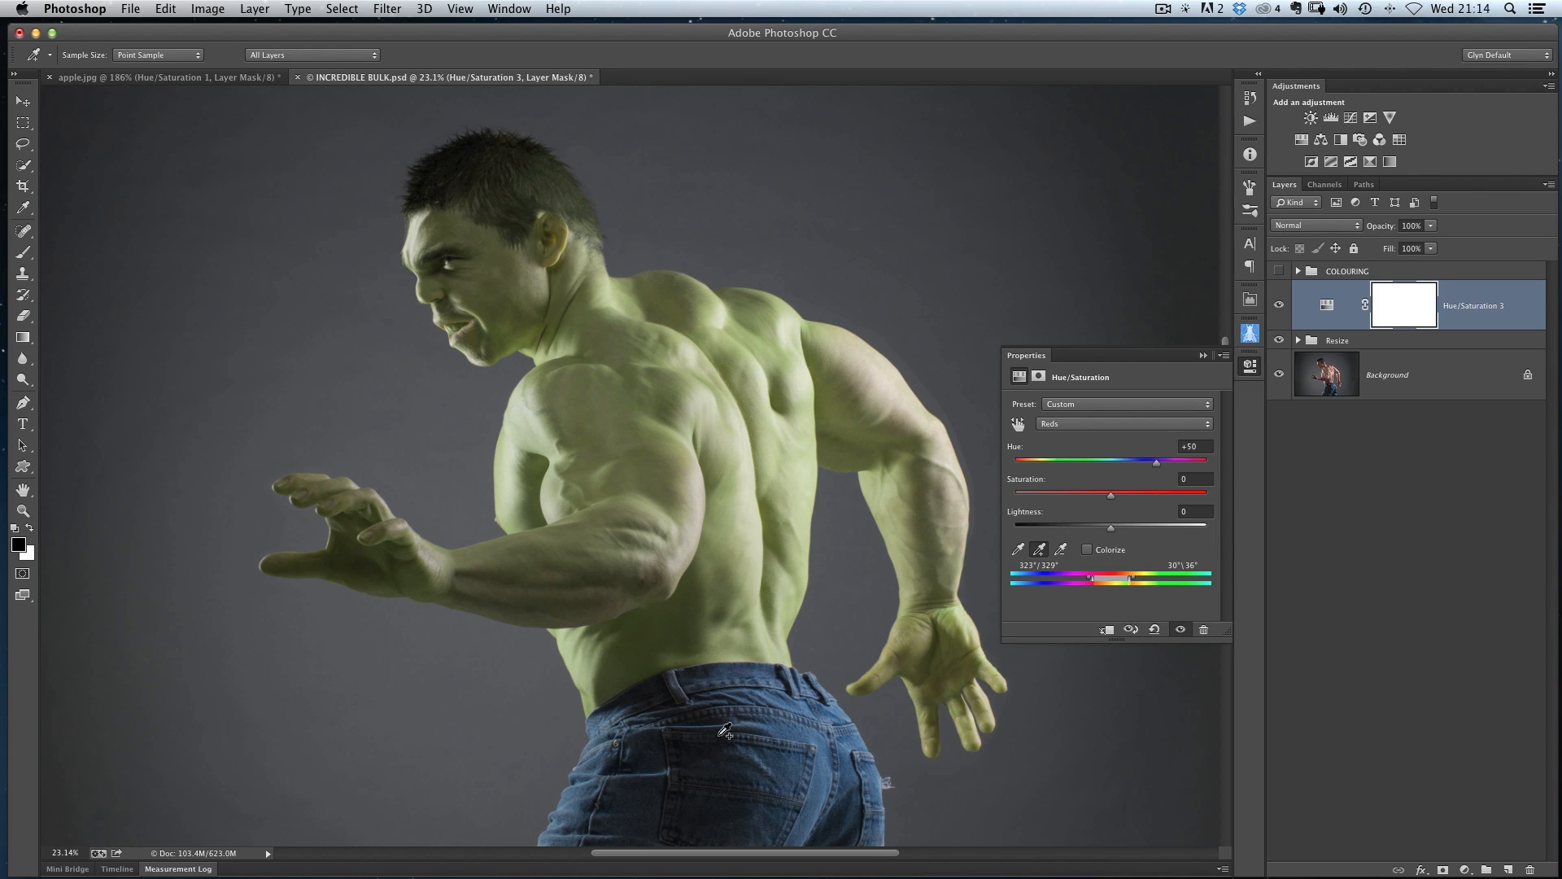
pyautogui.moveTo(780, 626)
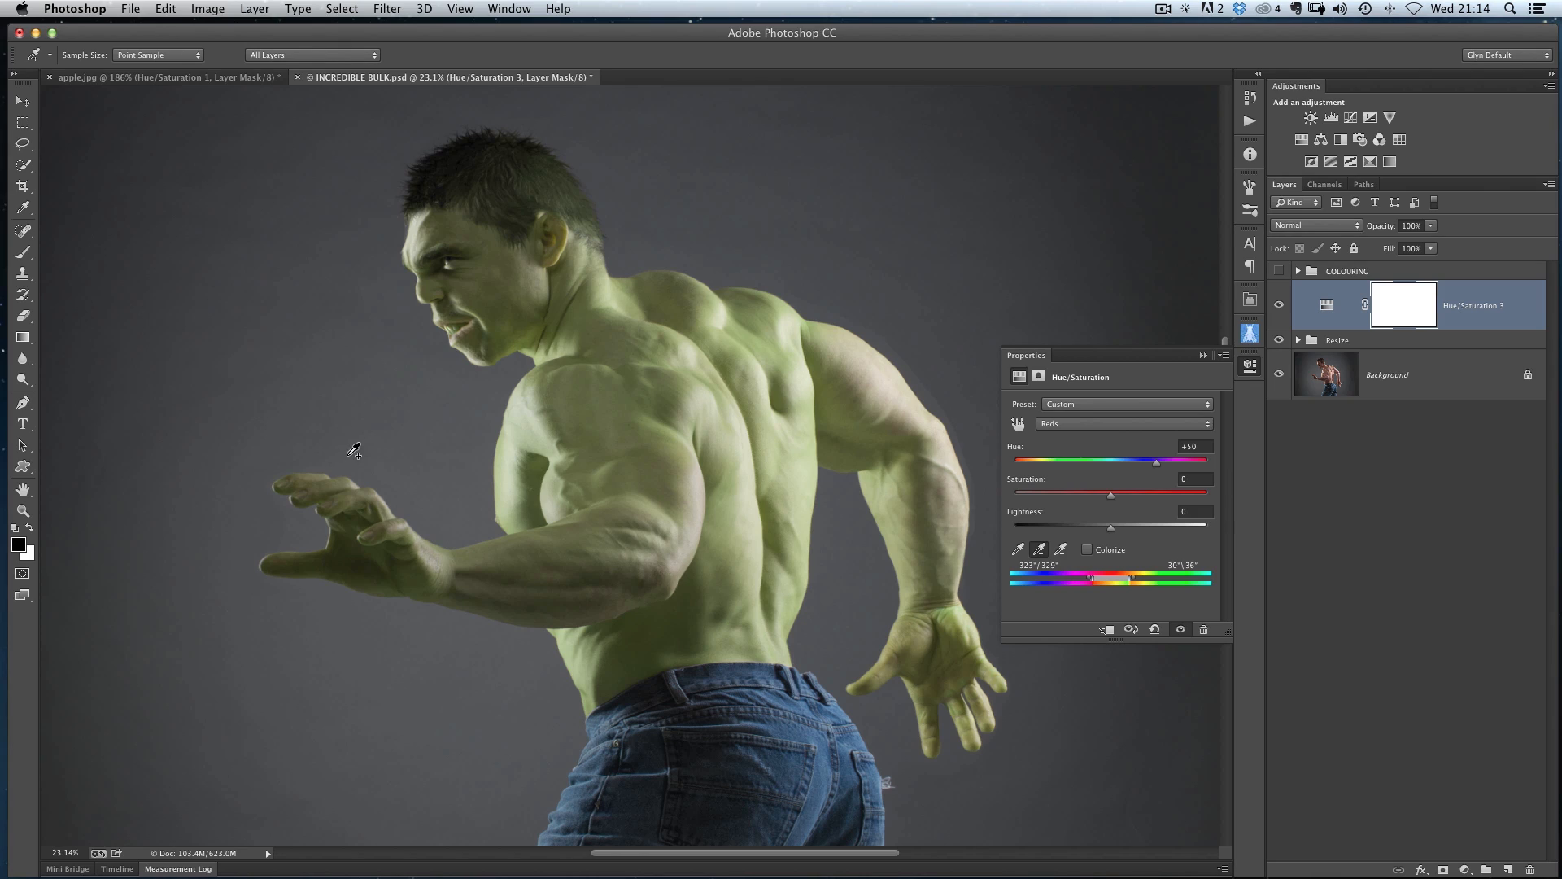
pyautogui.moveTo(901, 545)
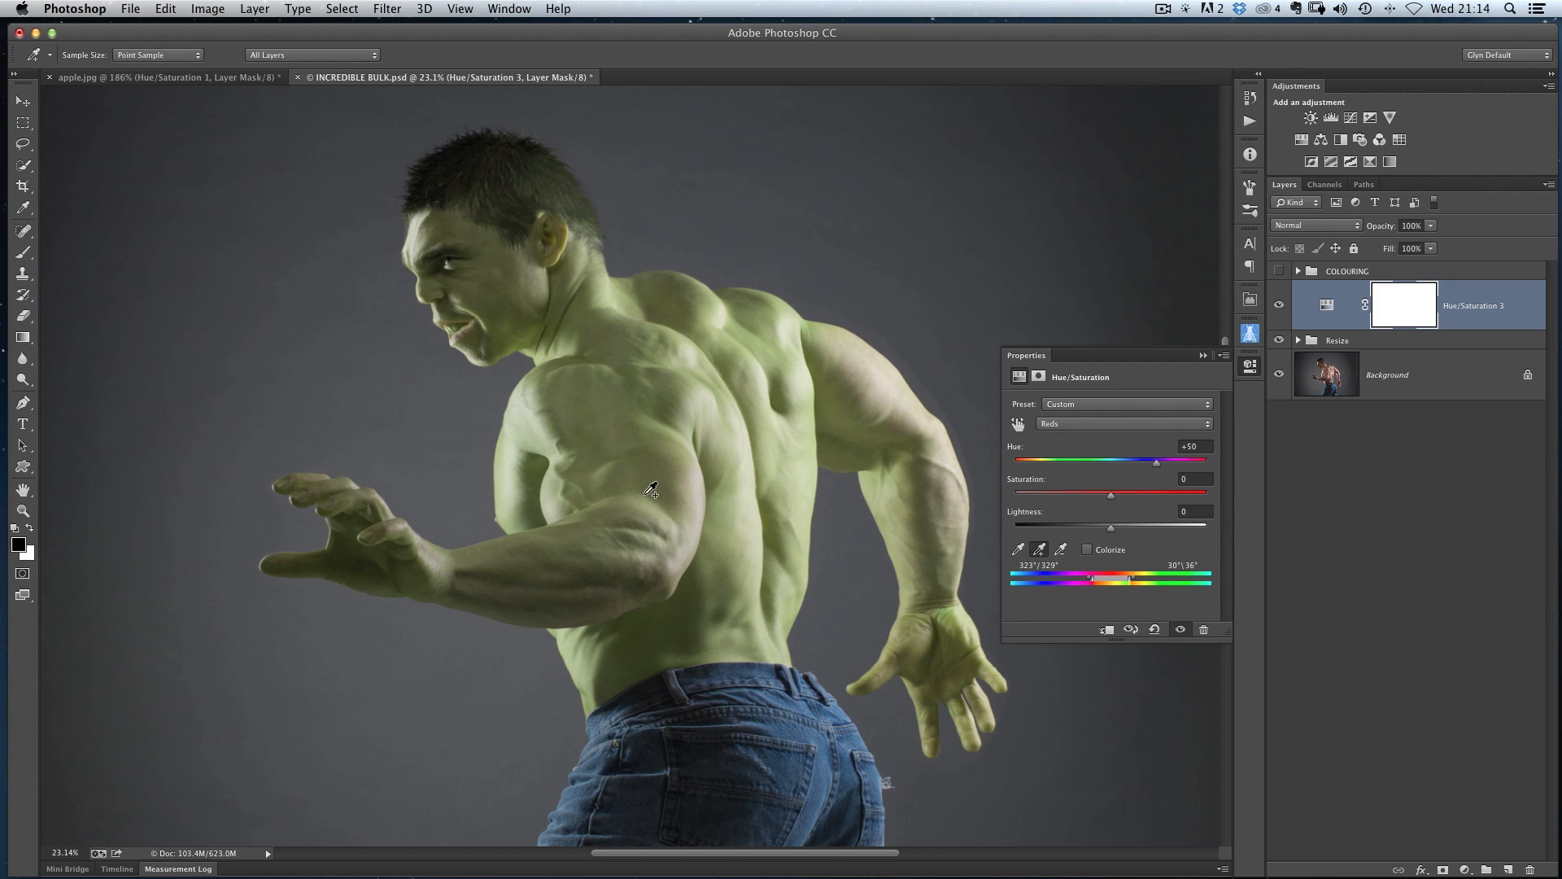
pyautogui.moveTo(666, 484)
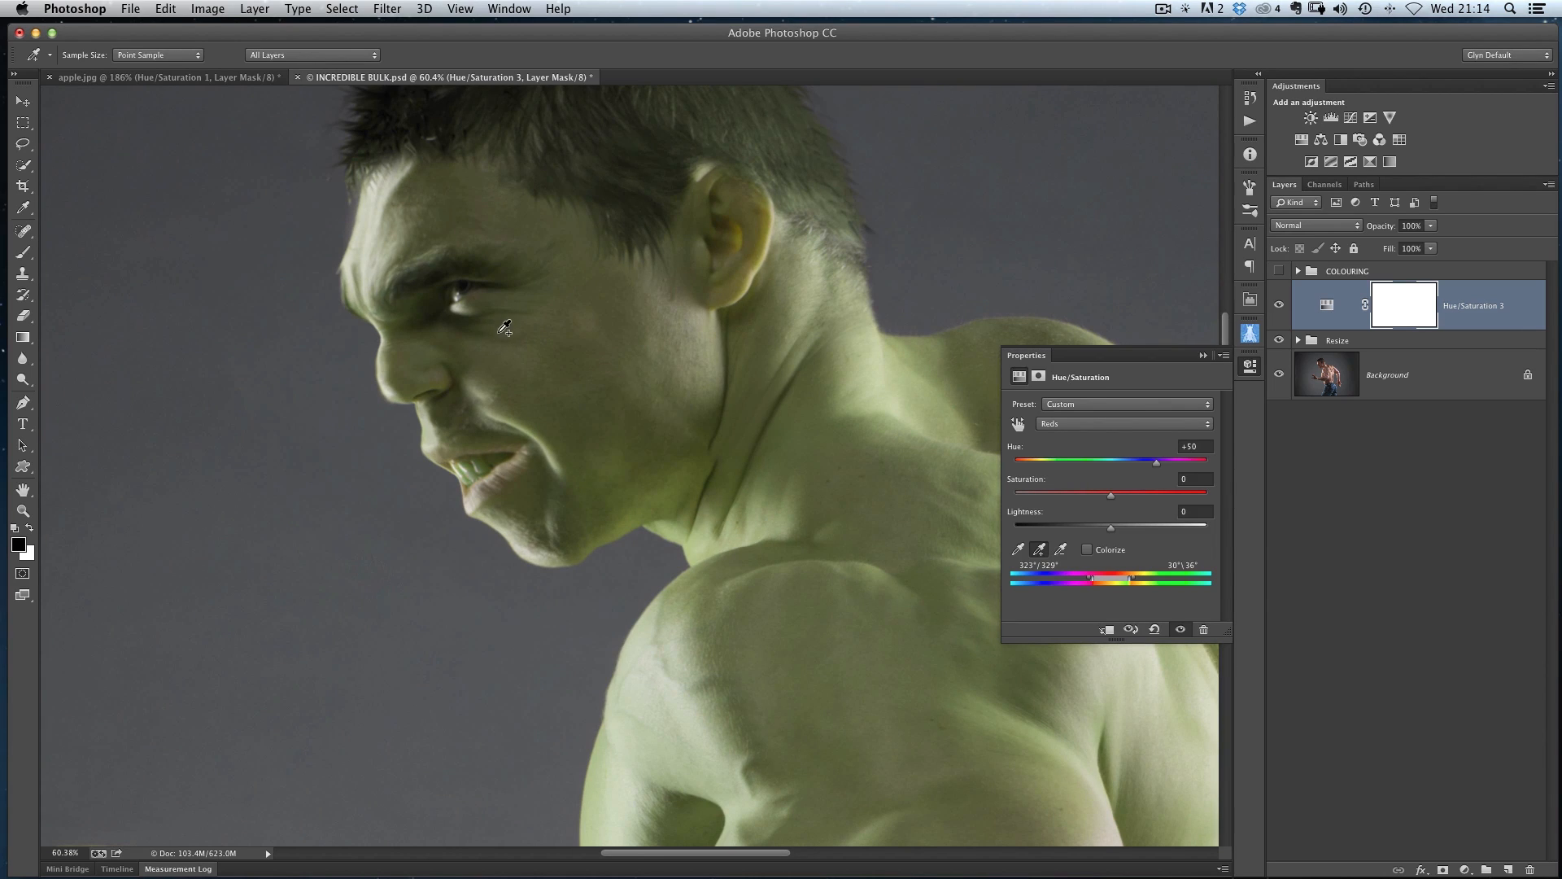
pyautogui.moveTo(476, 466)
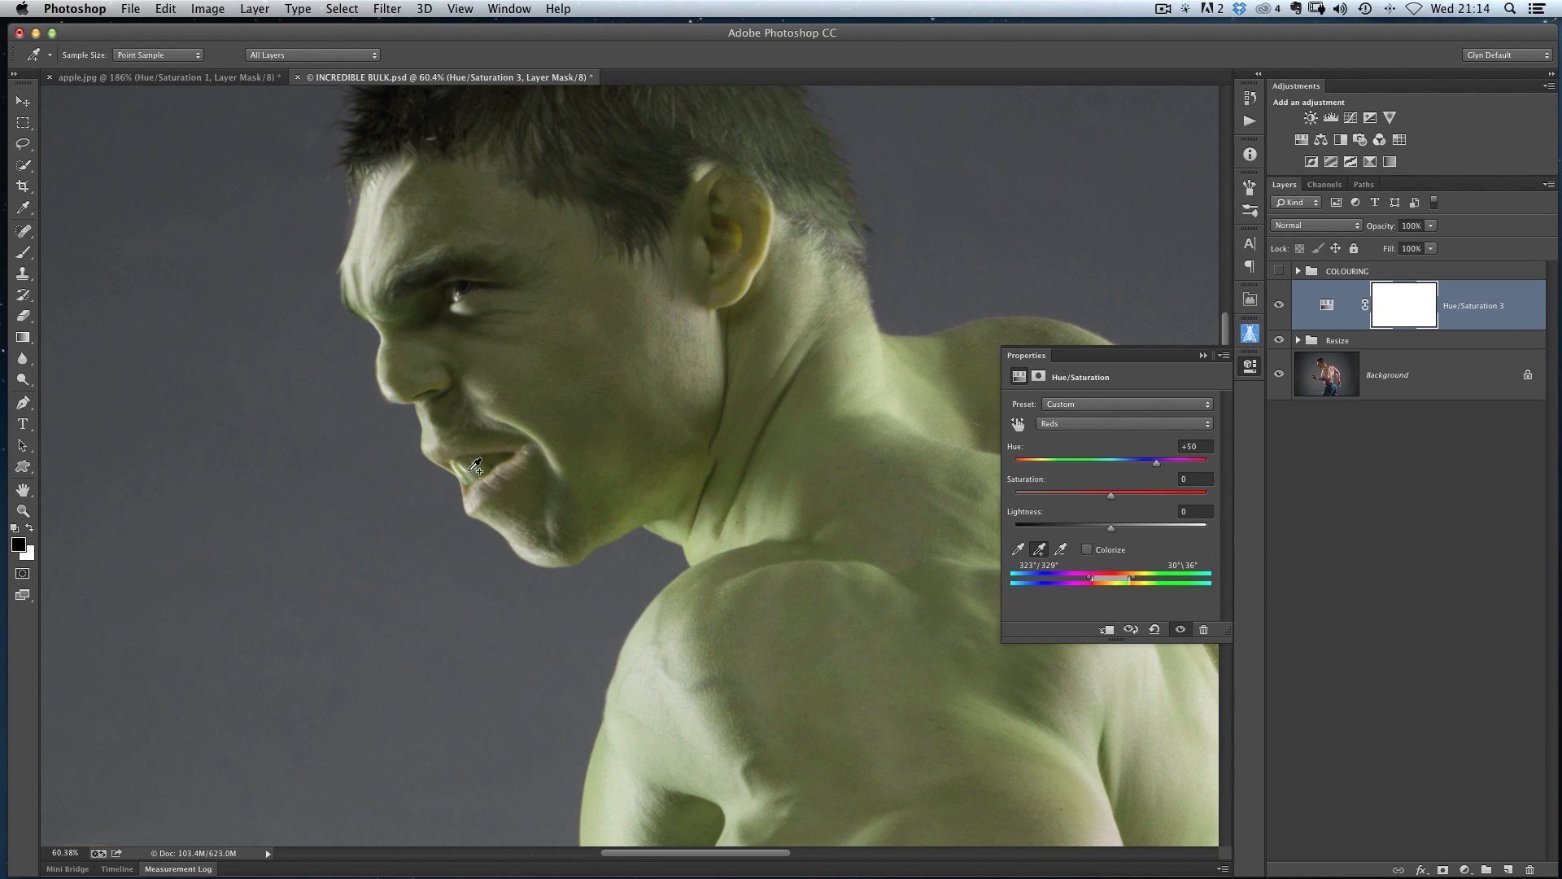
pyautogui.moveTo(471, 289)
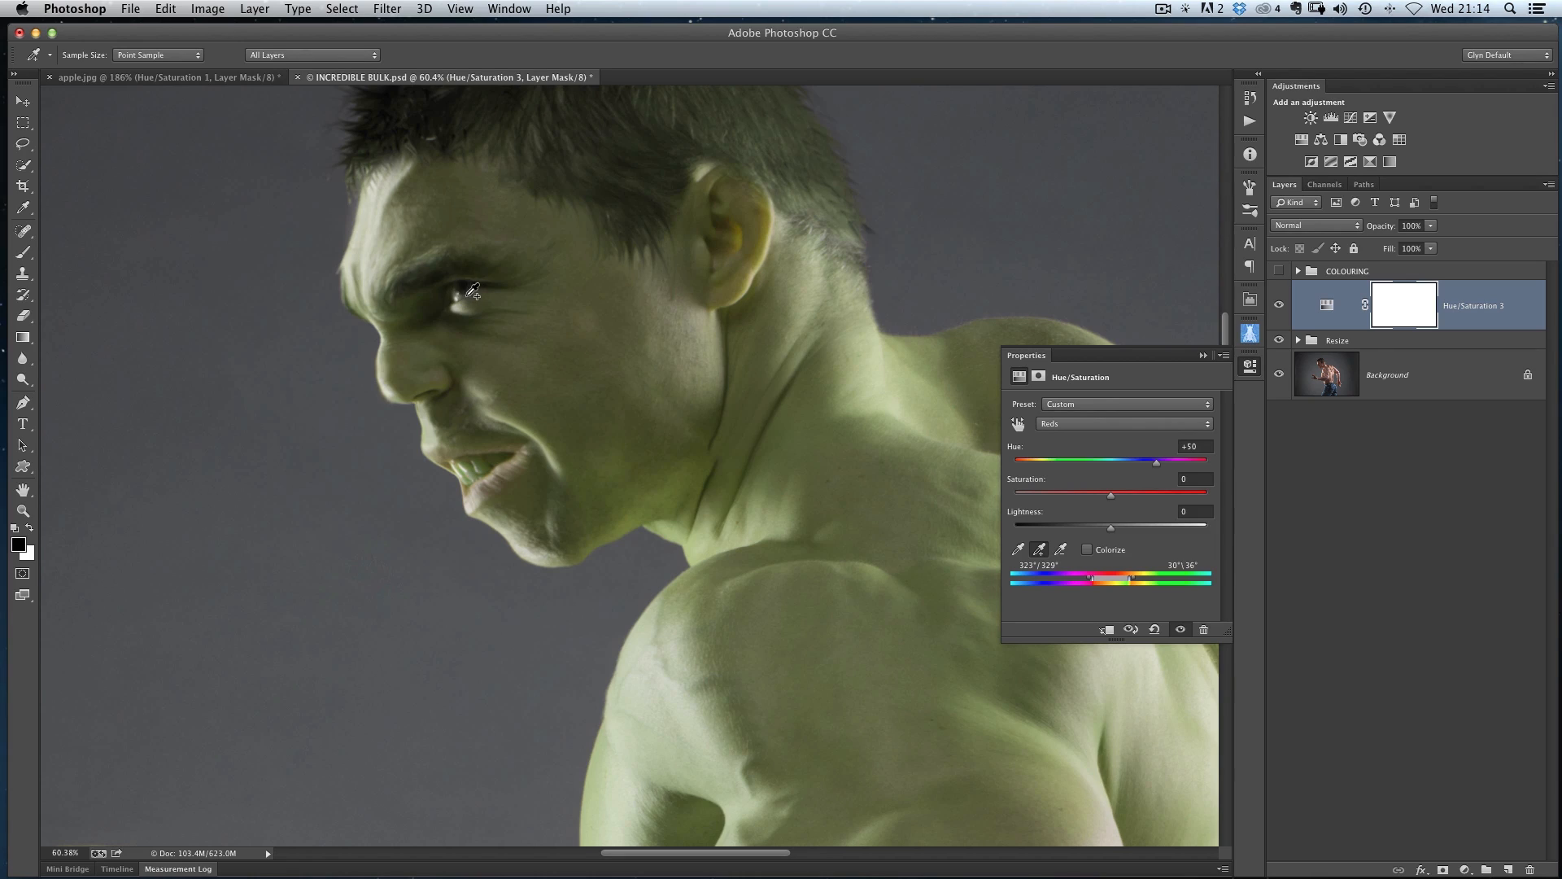
pyautogui.moveTo(705, 421)
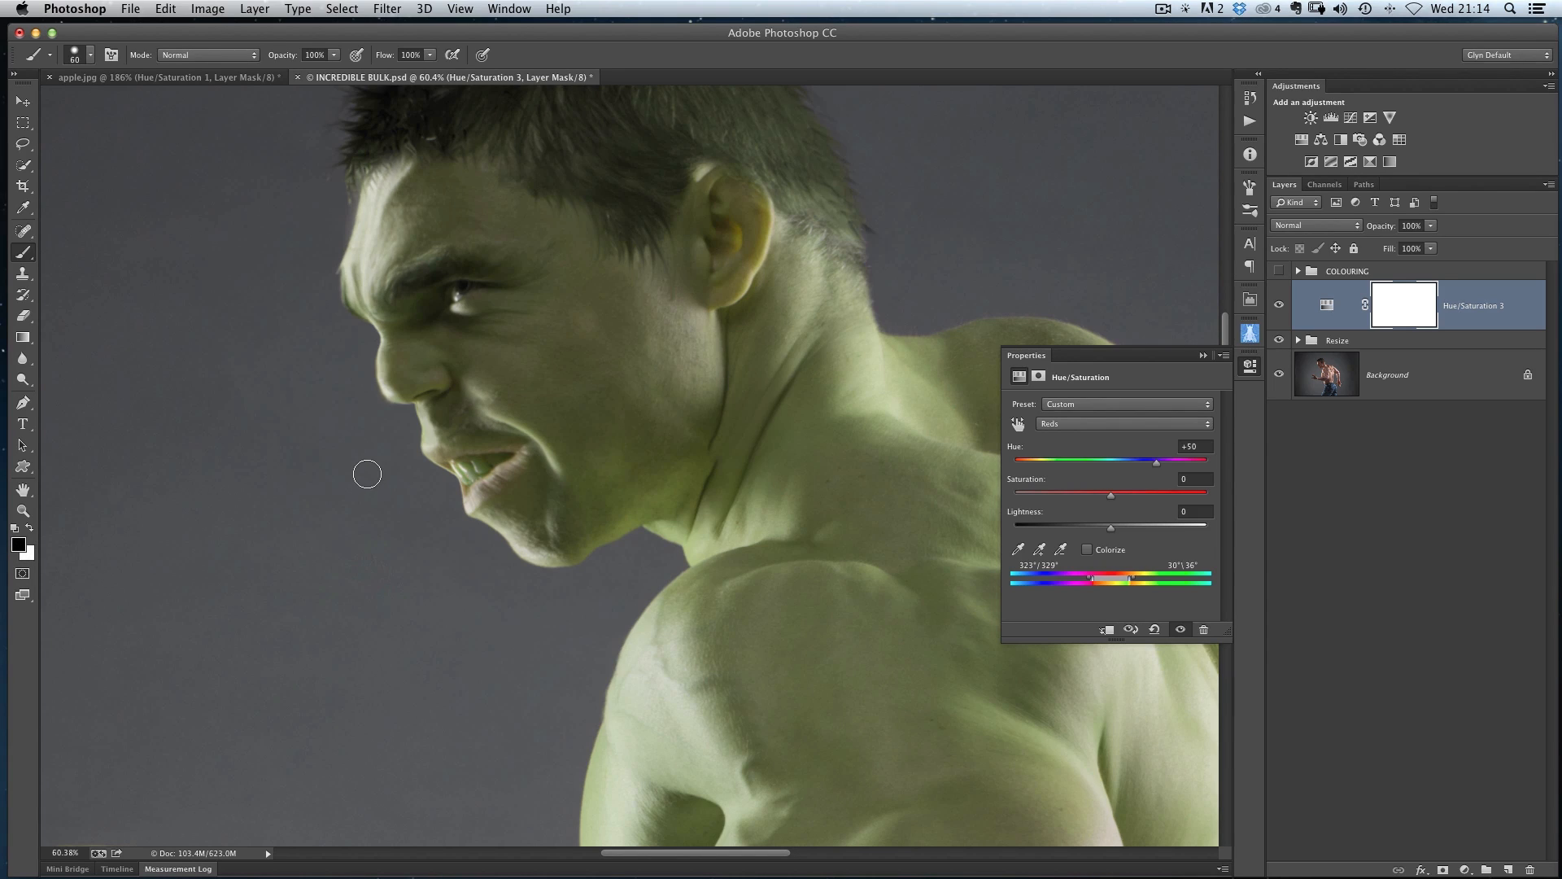
pyautogui.moveTo(387, 480)
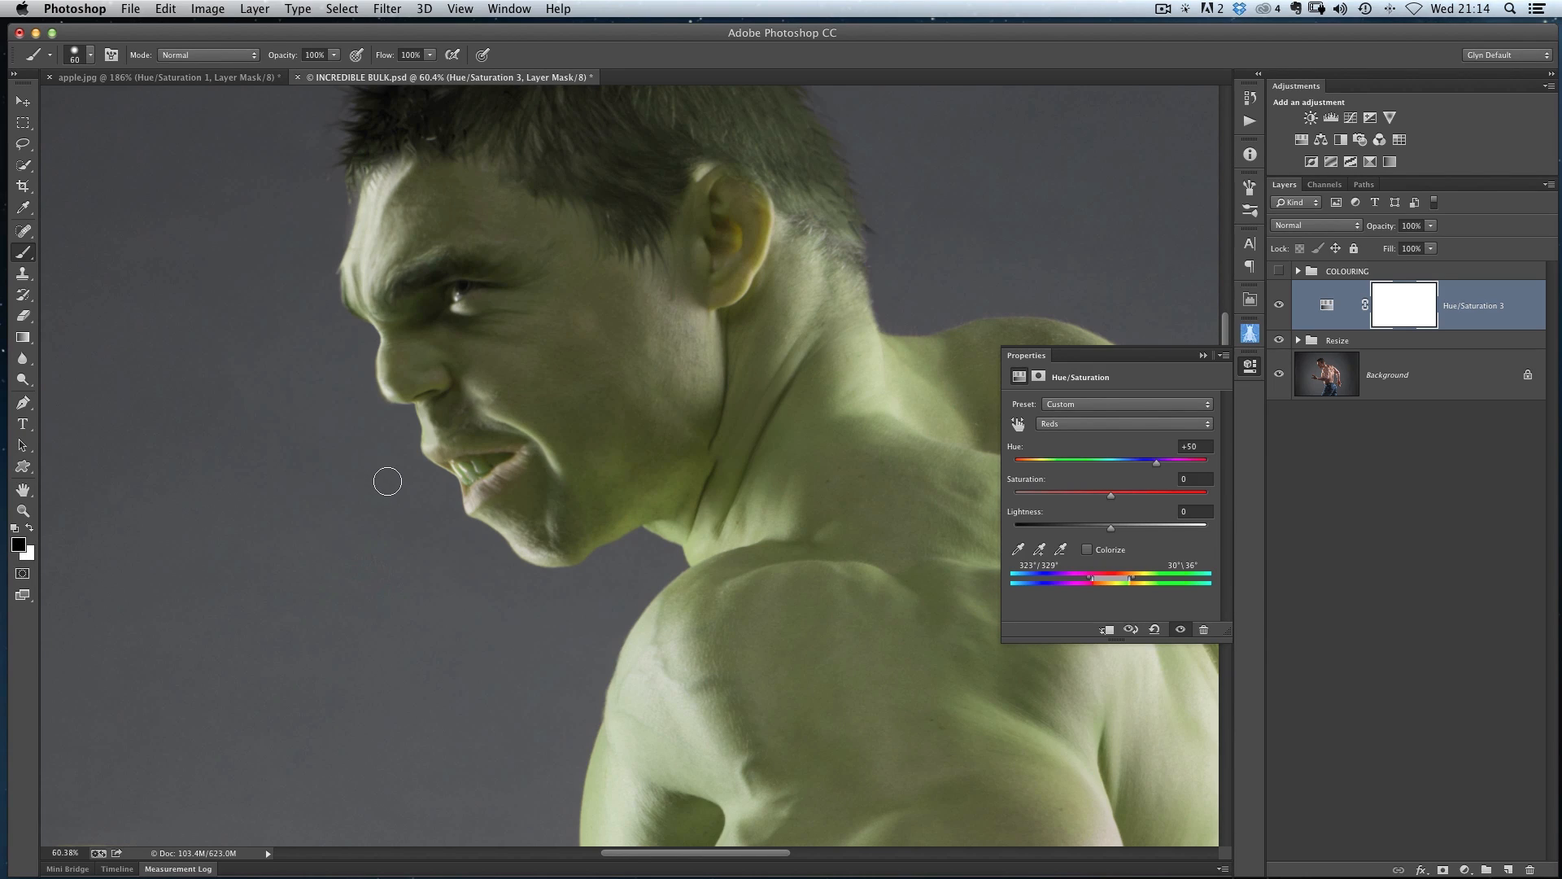
pyautogui.moveTo(648, 440)
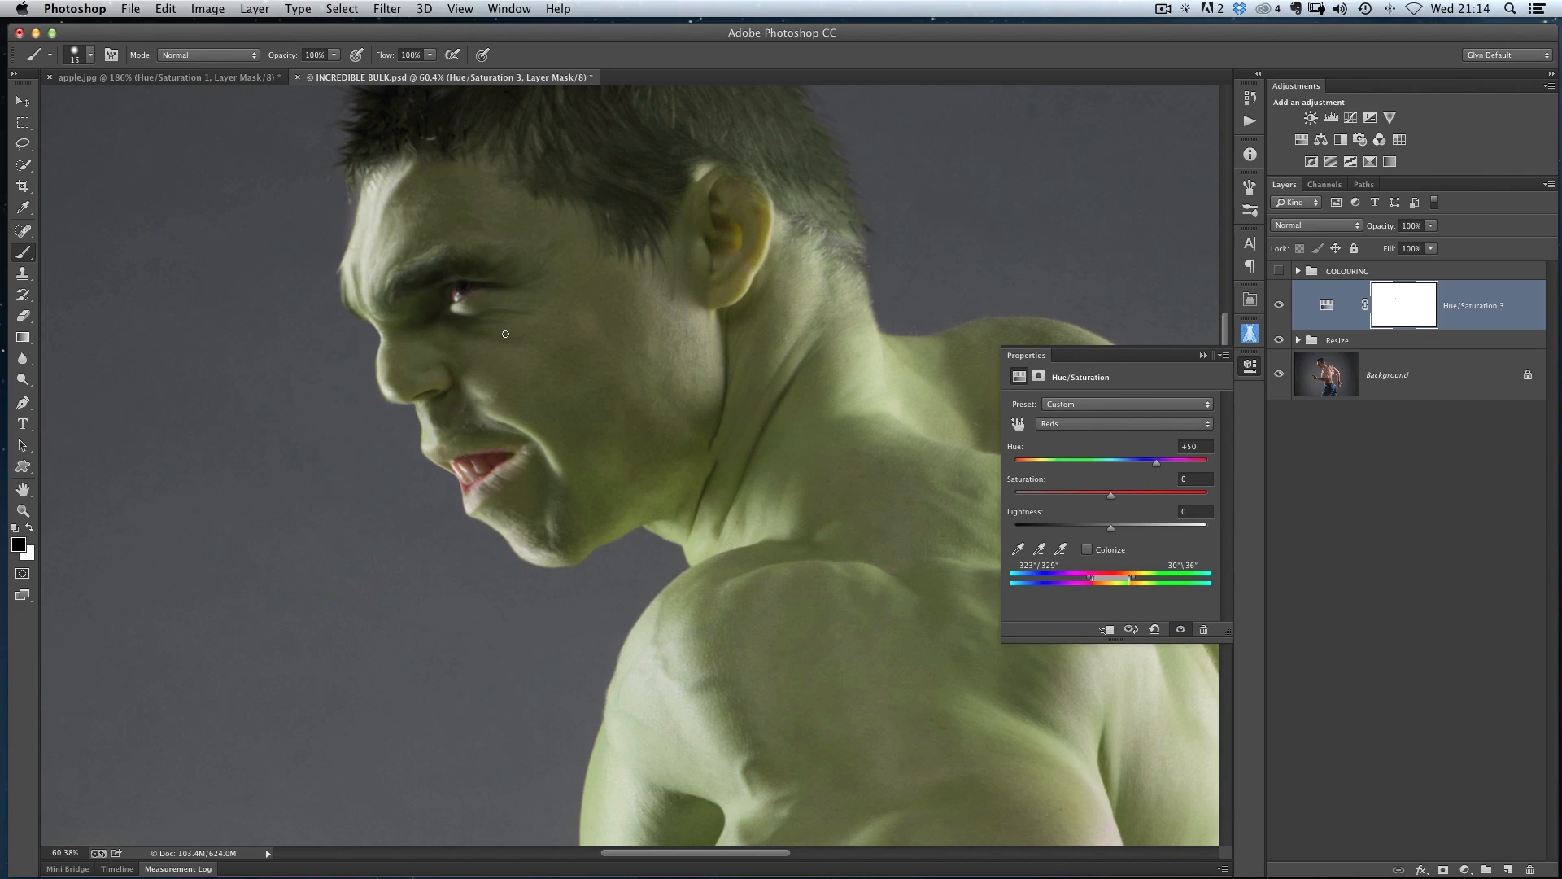
pyautogui.moveTo(543, 390)
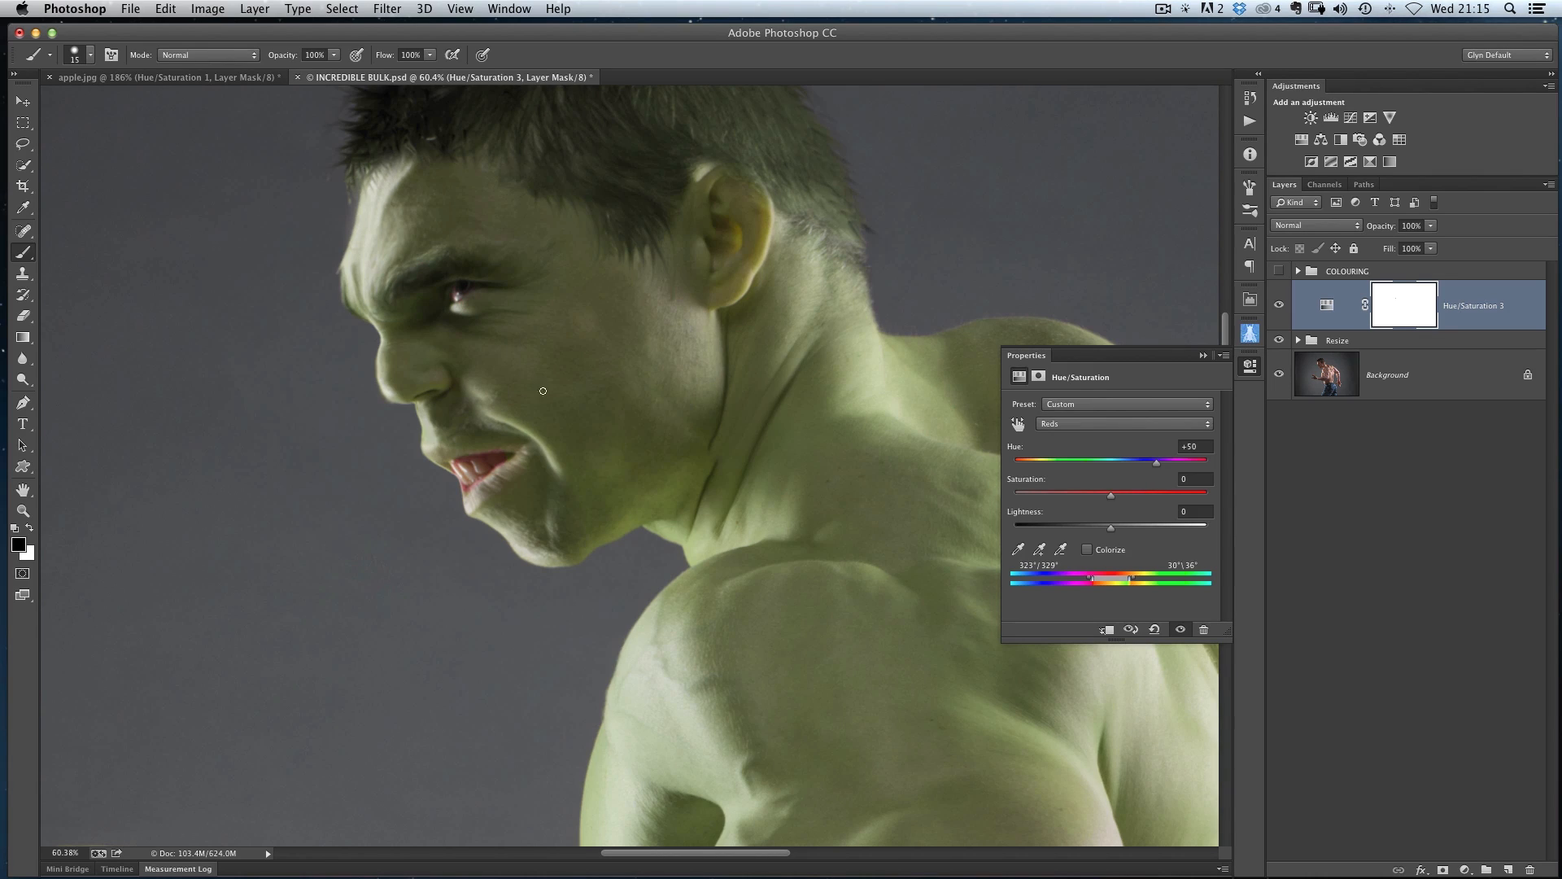
pyautogui.moveTo(745, 414)
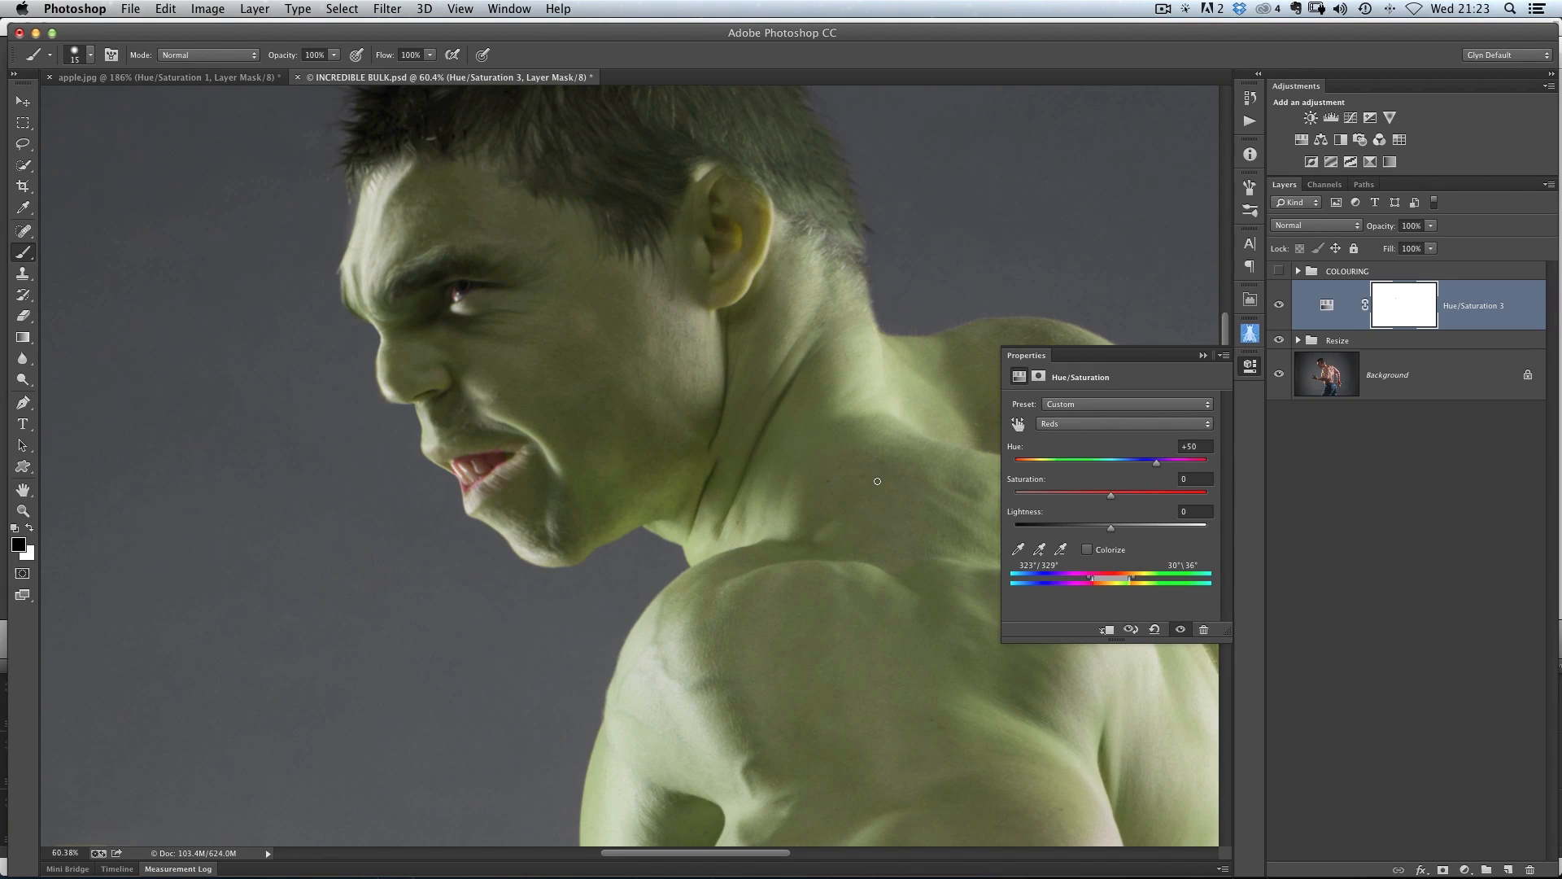
pyautogui.moveTo(914, 397)
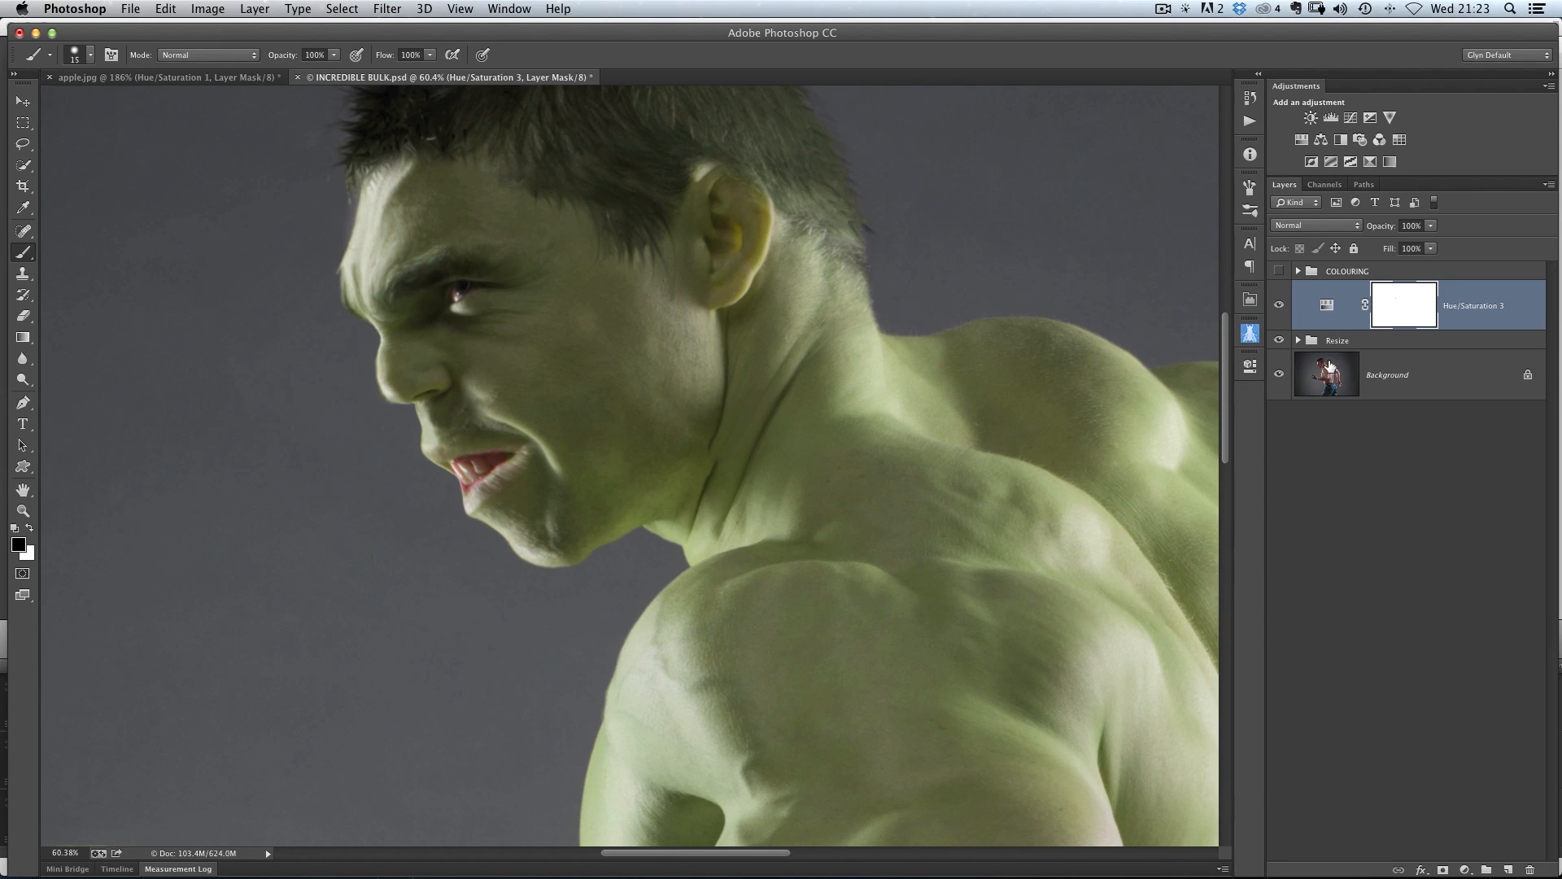
# Fit the image on screen and set the Hue/Saturation 3 layer's blend mode to Color
pyautogui.click(1313, 224)
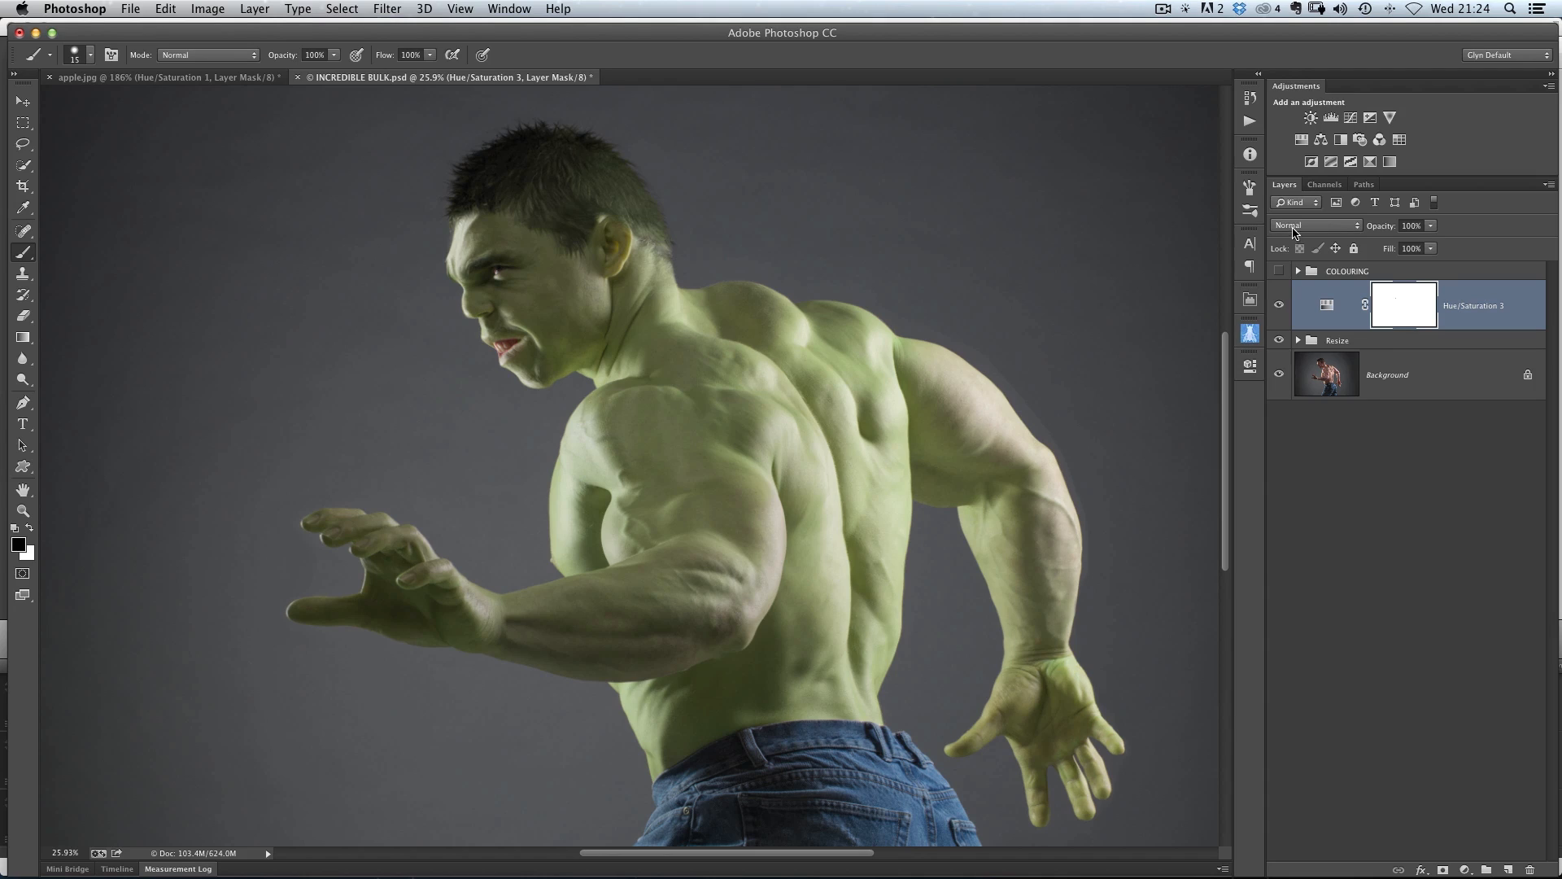
pyautogui.click(1315, 225)
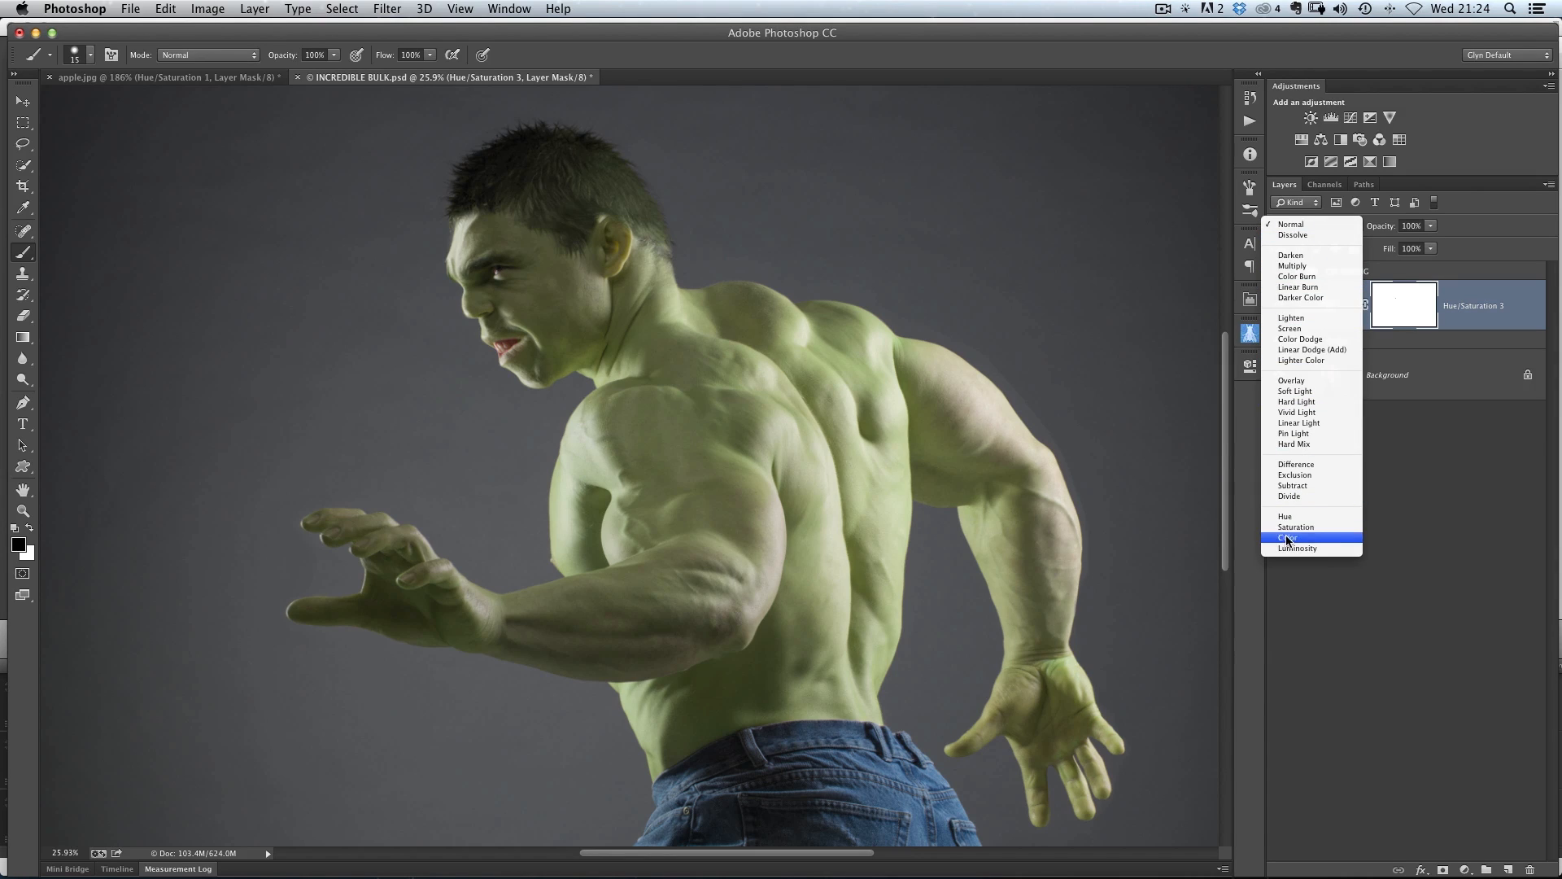
pyautogui.click(1288, 538)
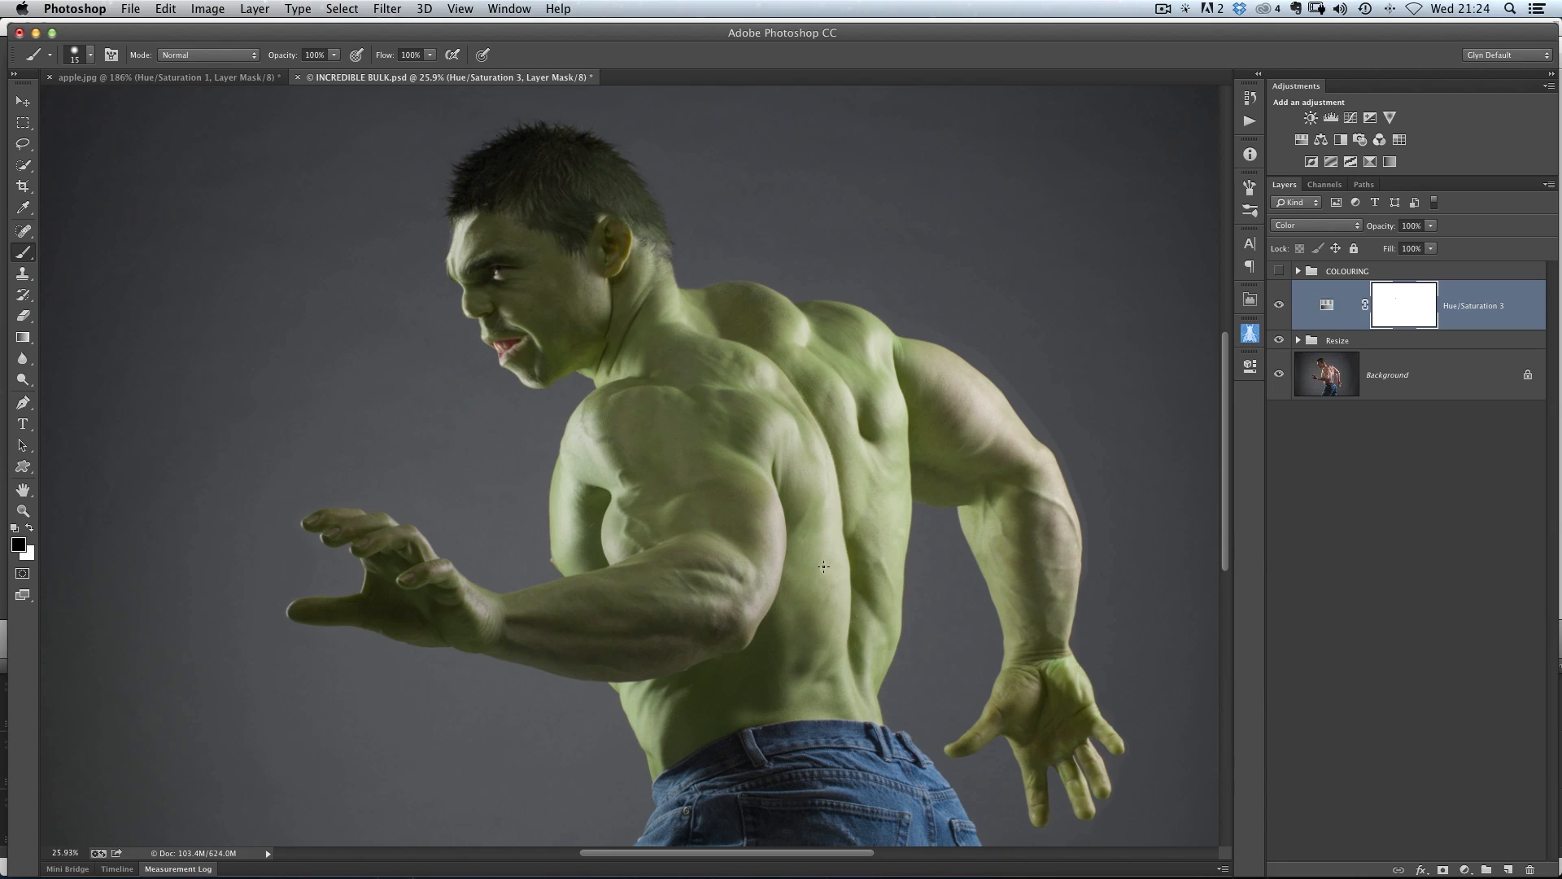
pyautogui.moveTo(735, 302)
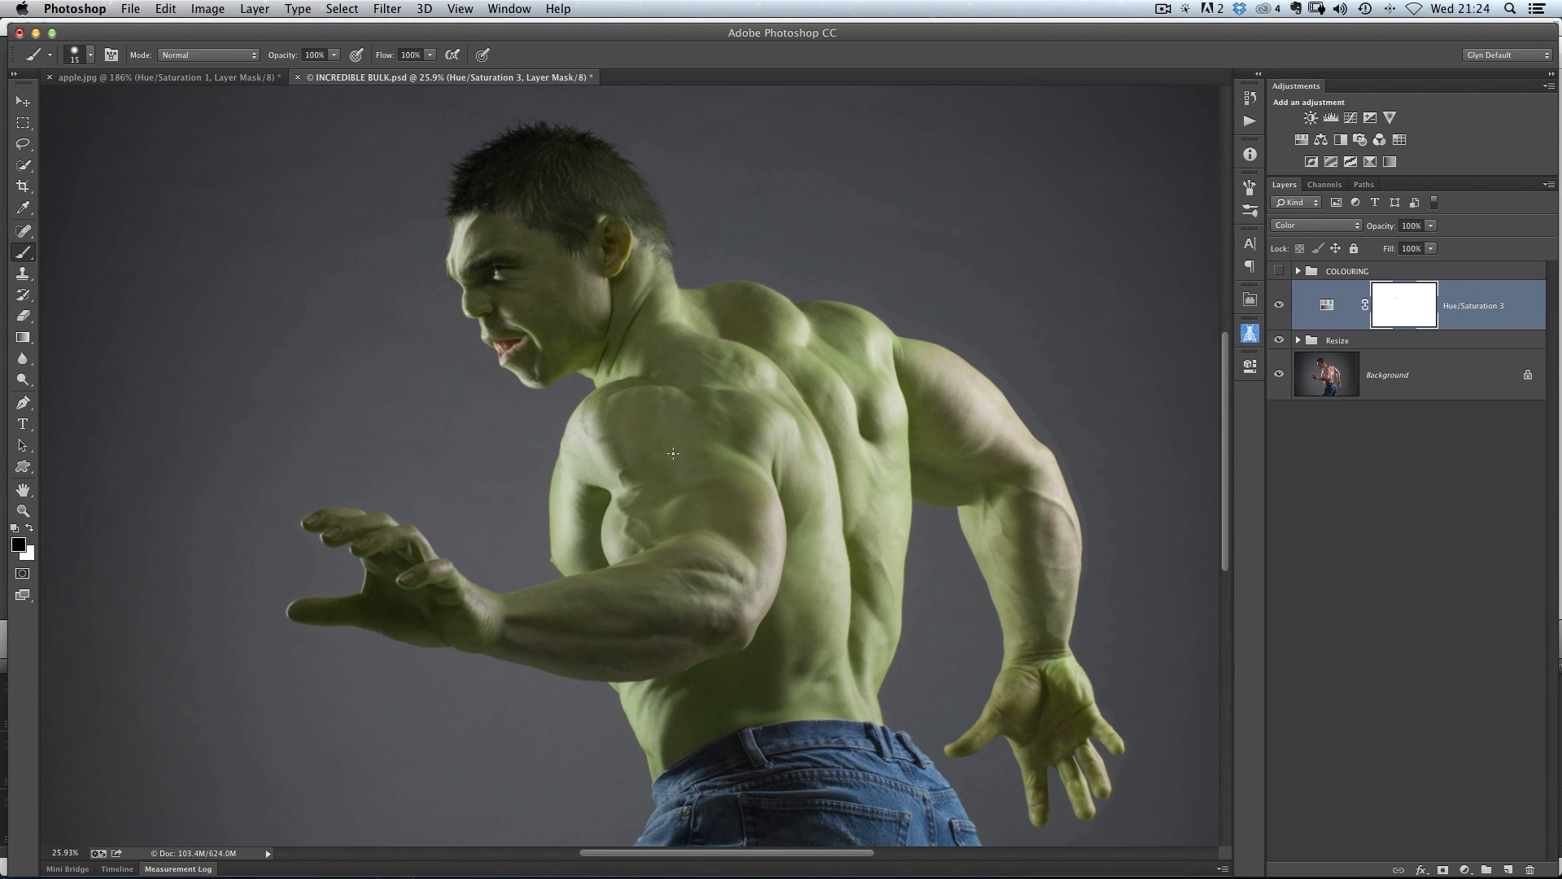
pyautogui.moveTo(684, 360)
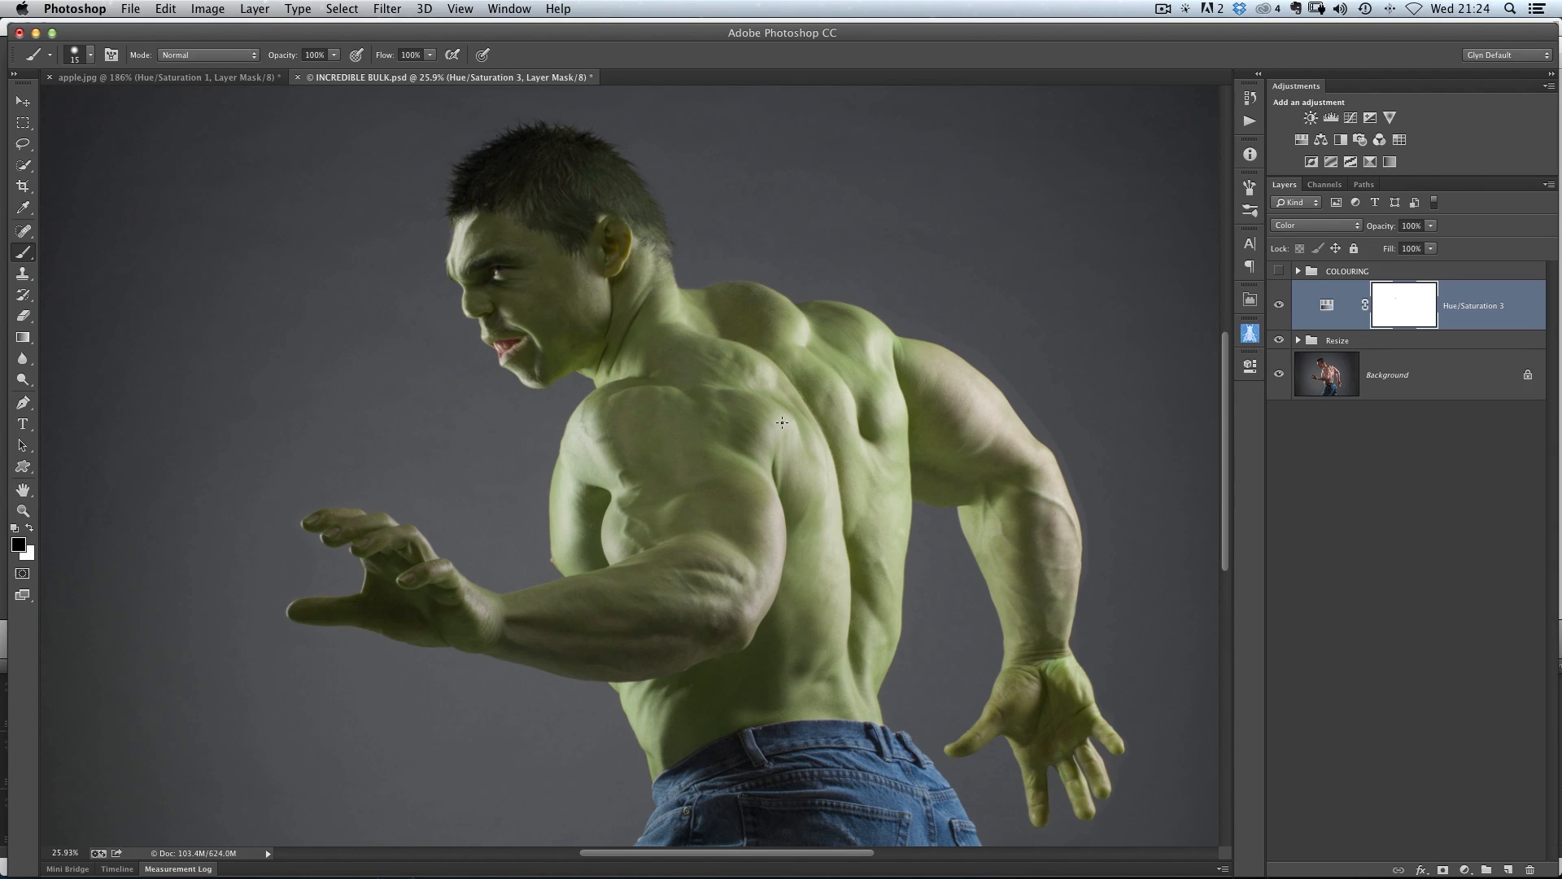
pyautogui.moveTo(664, 327)
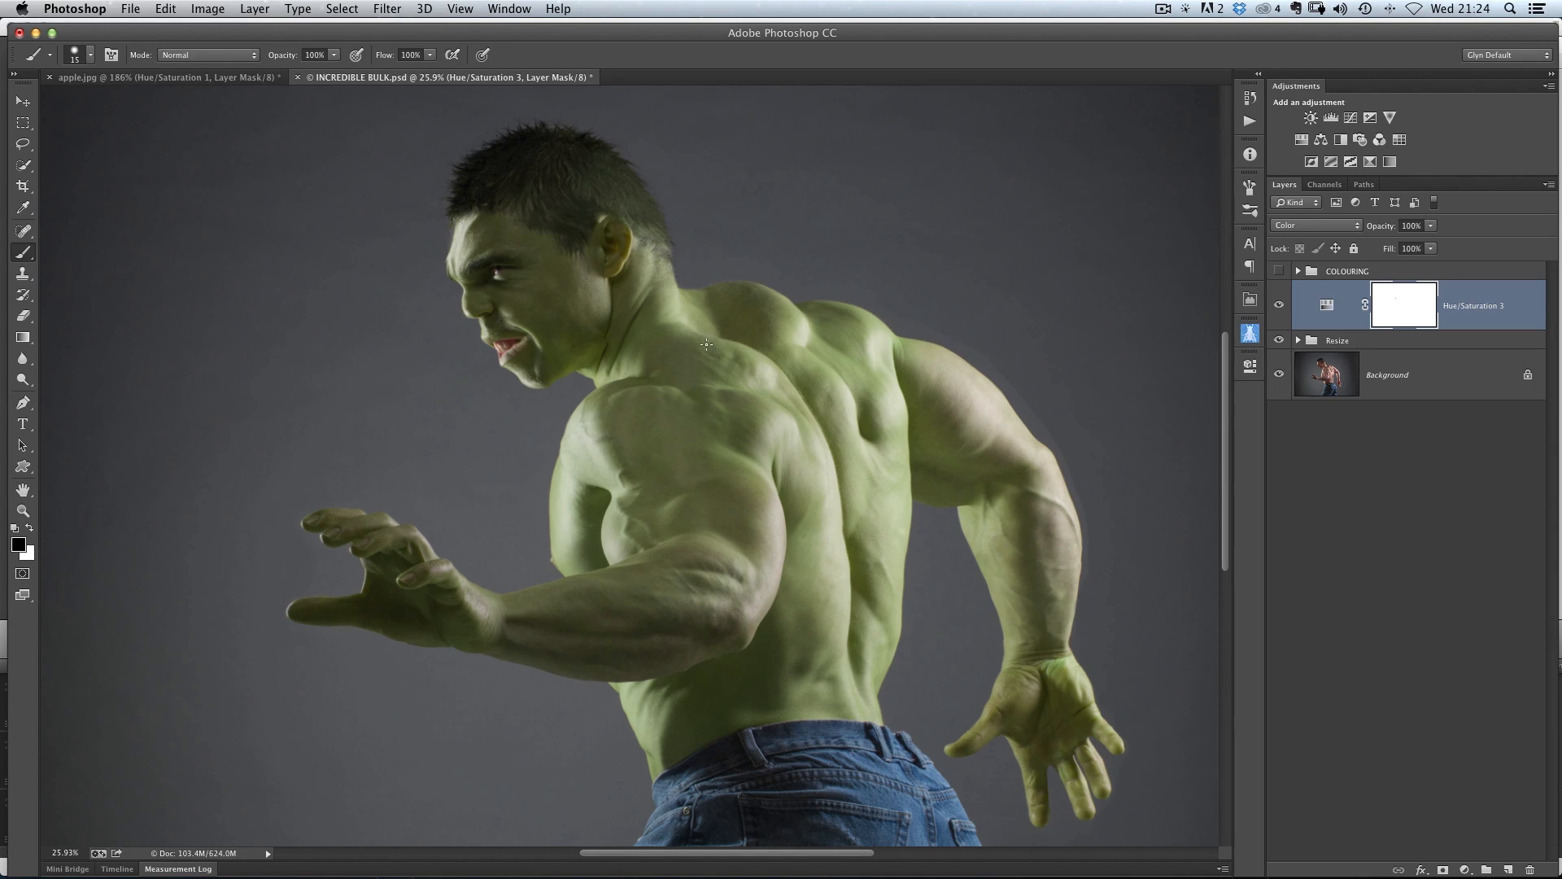
pyautogui.moveTo(822, 395)
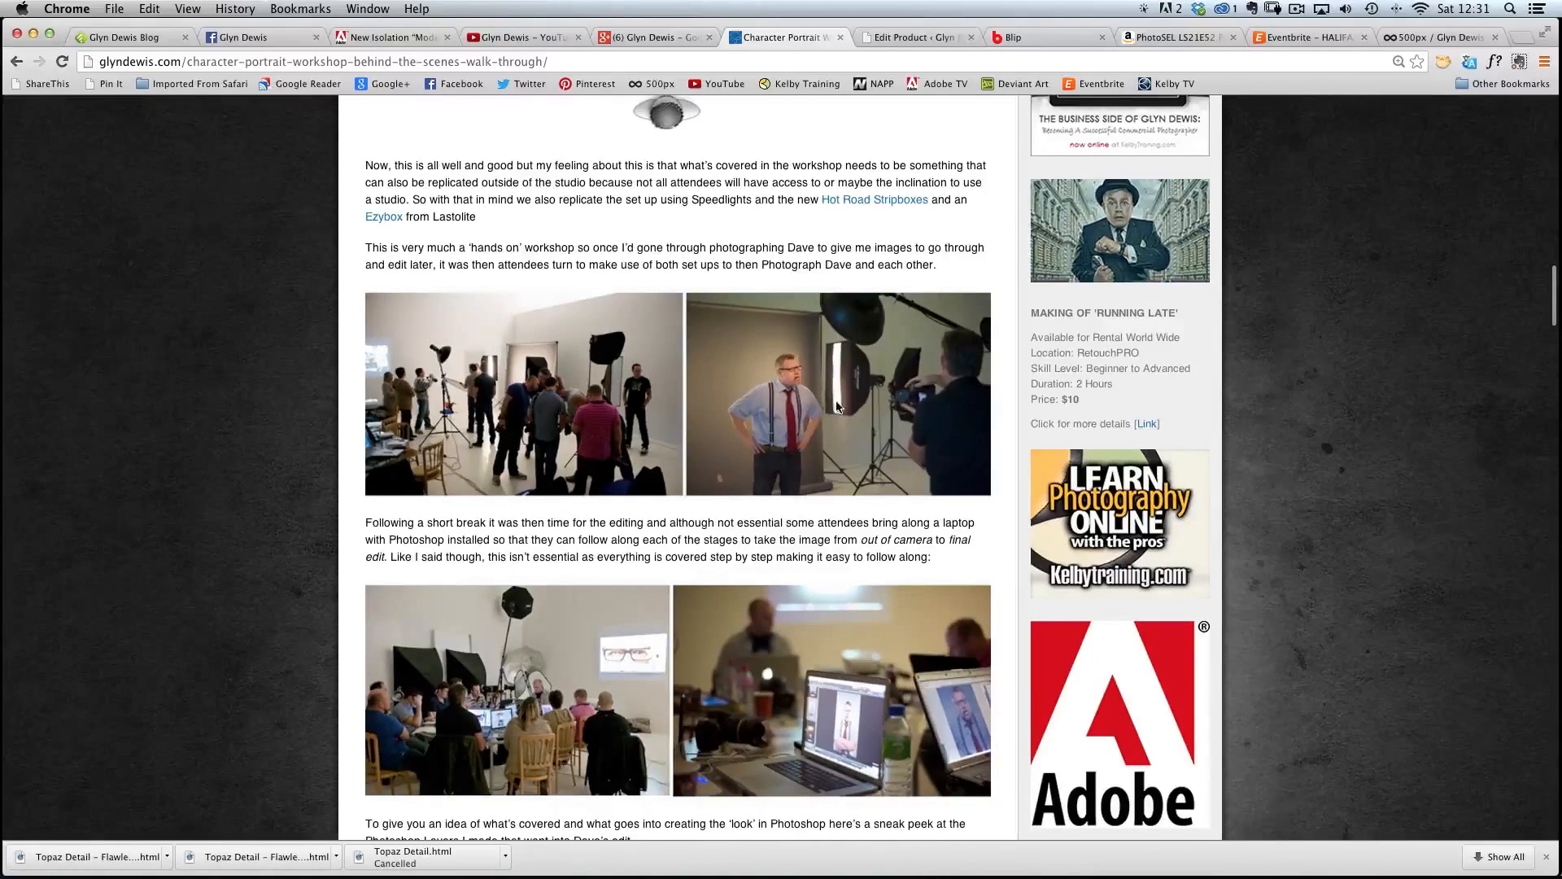
# Scroll up the portrait workshop post to its three-light studio setup diagram
pyautogui.scroll(3)
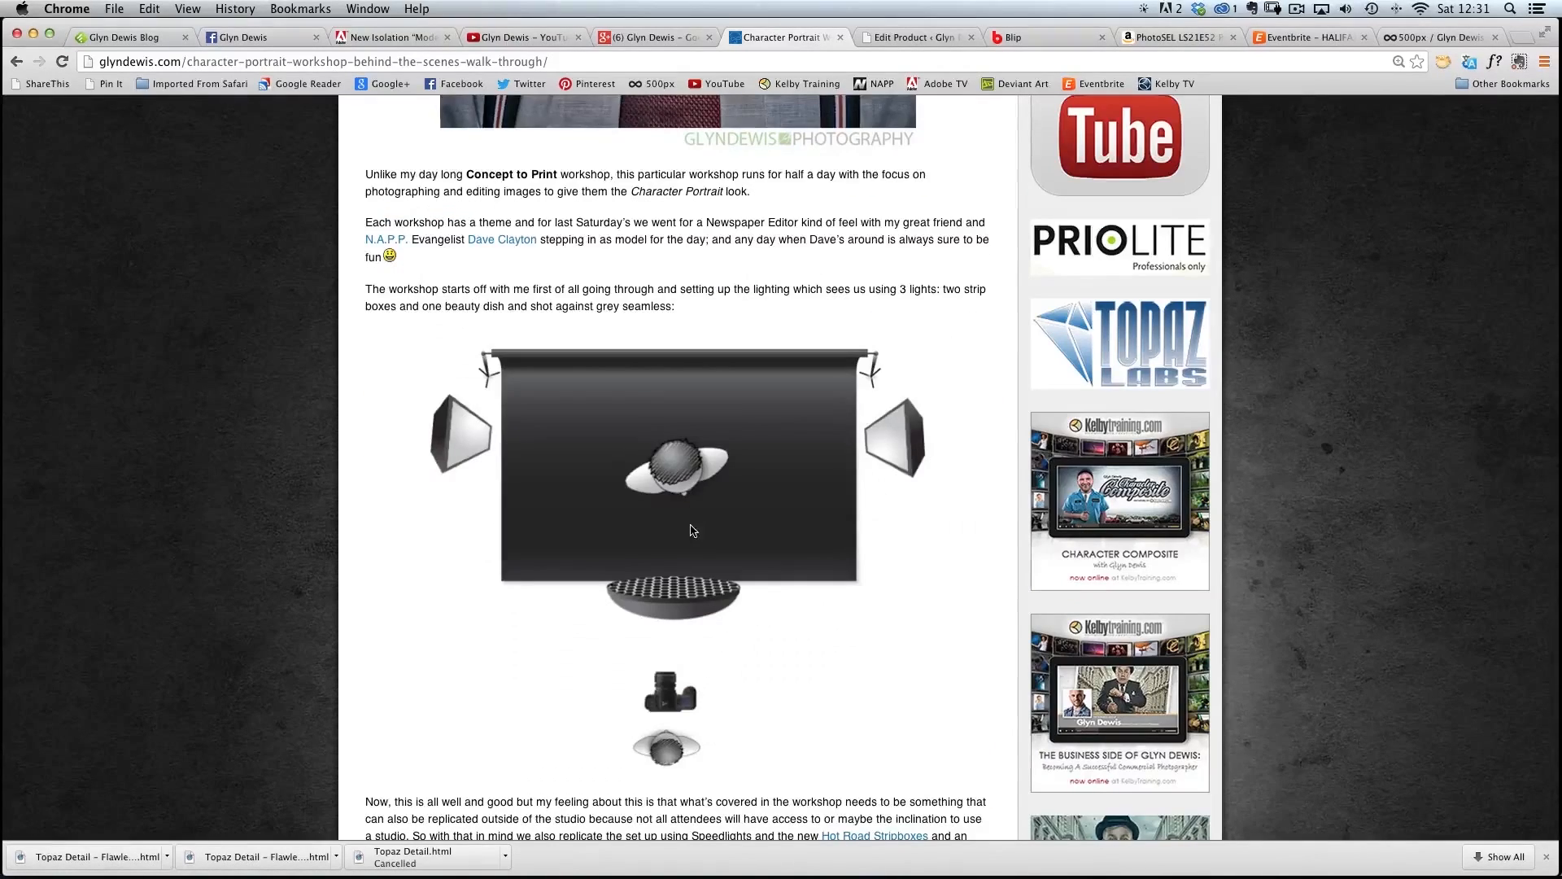
pyautogui.moveTo(638, 417)
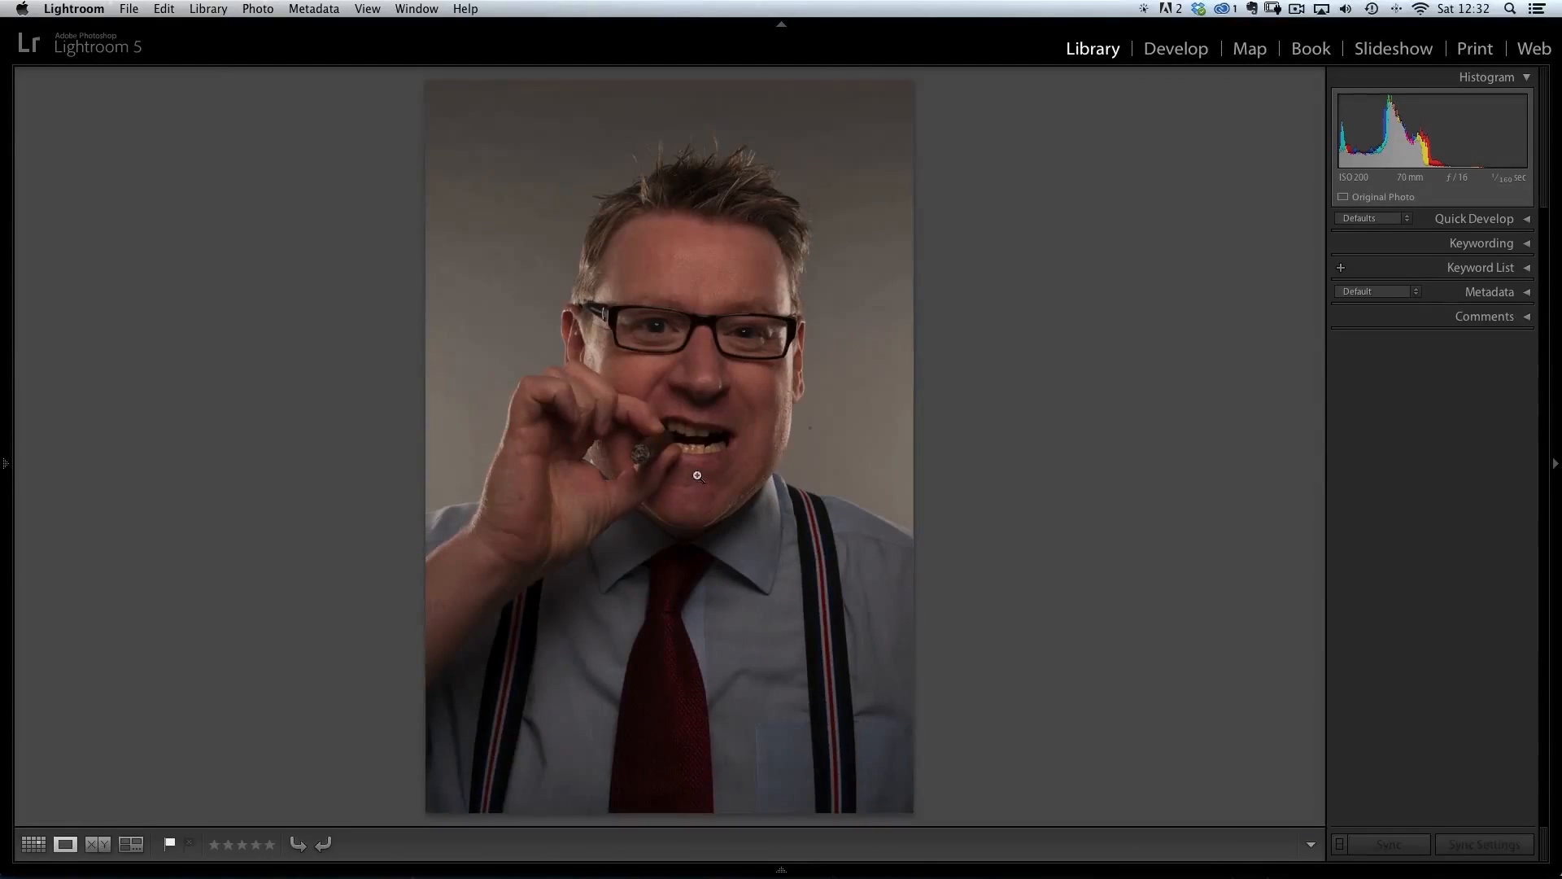
# Open the cigar portrait in Develop and raise the Visualize Spots threshold
pyautogui.click(1175, 48)
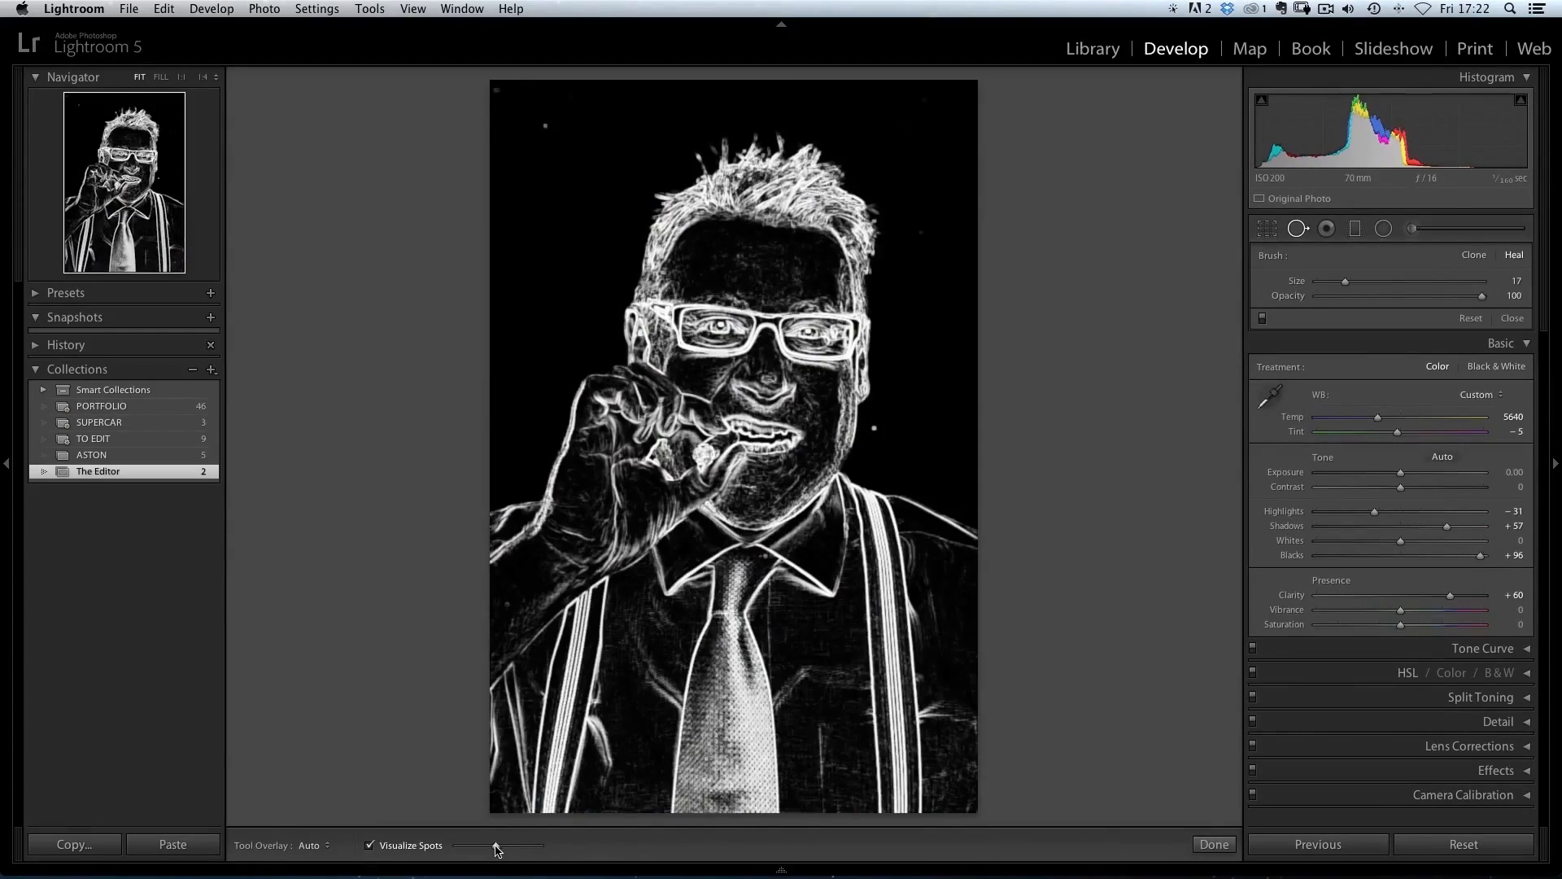
pyautogui.moveTo(496, 844); pyautogui.dragTo(537, 845)
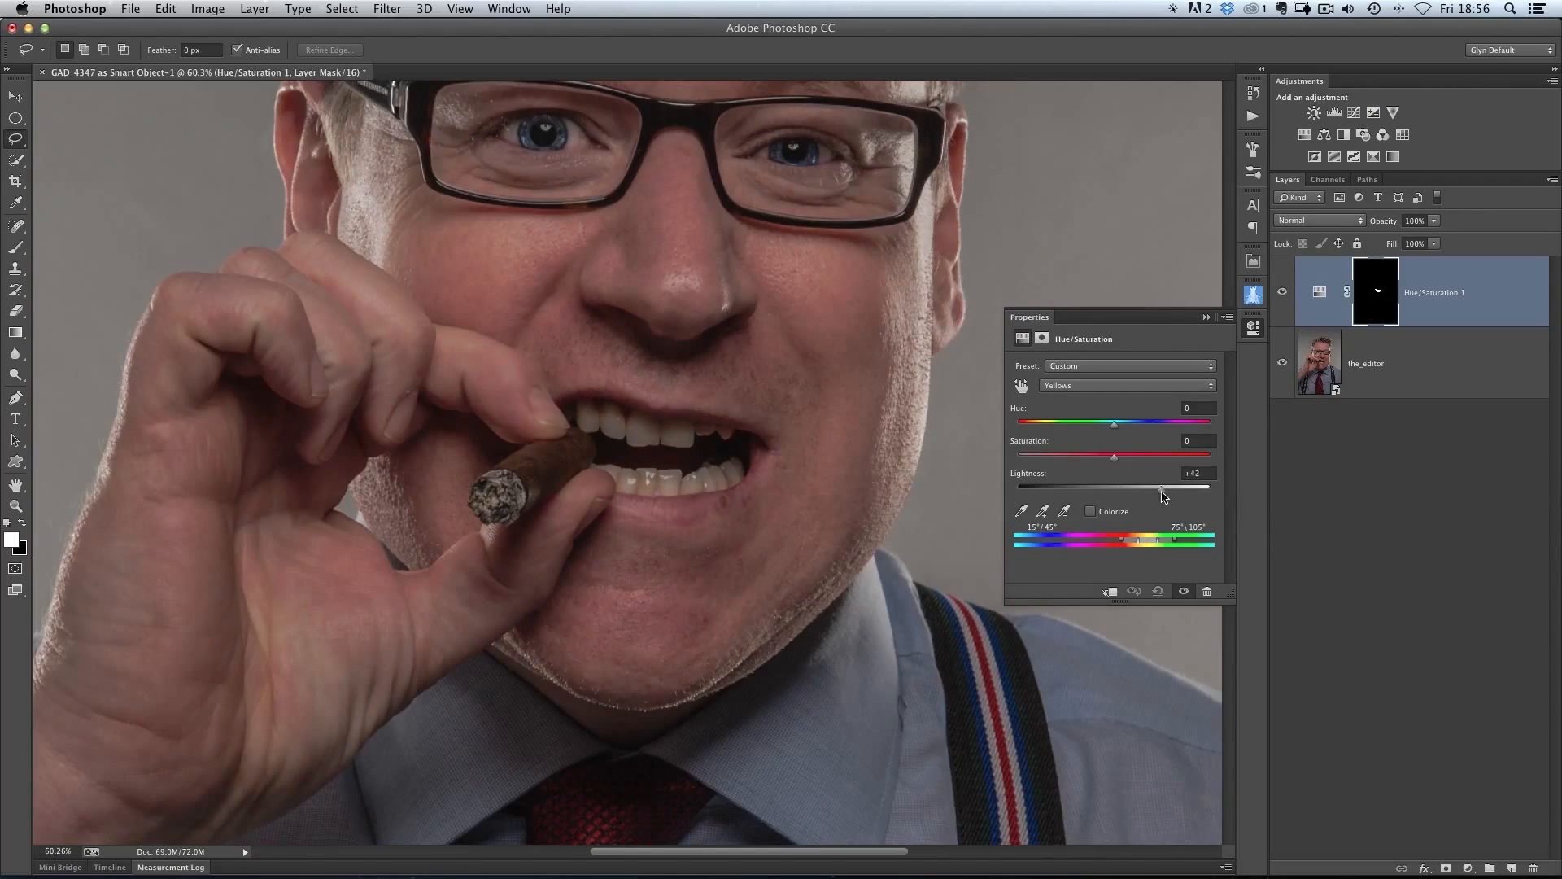
# Drag the Yellows Lightness to +42 on the masked Hue/Saturation 1 layer
pyautogui.moveTo(1113, 488); pyautogui.dragTo(1191, 488)
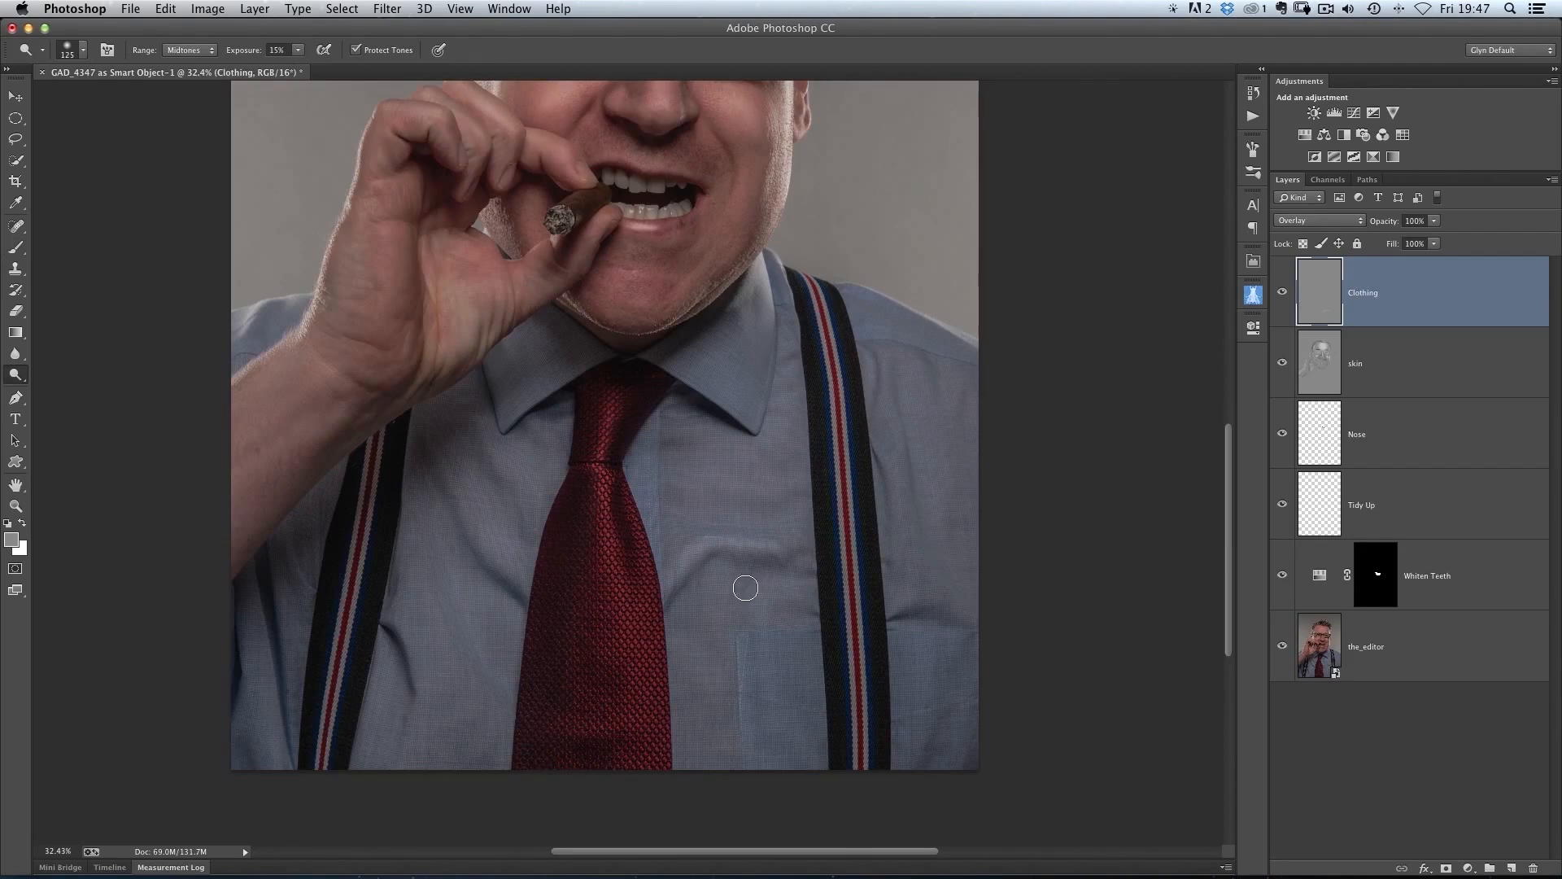
pyautogui.moveTo(773, 566)
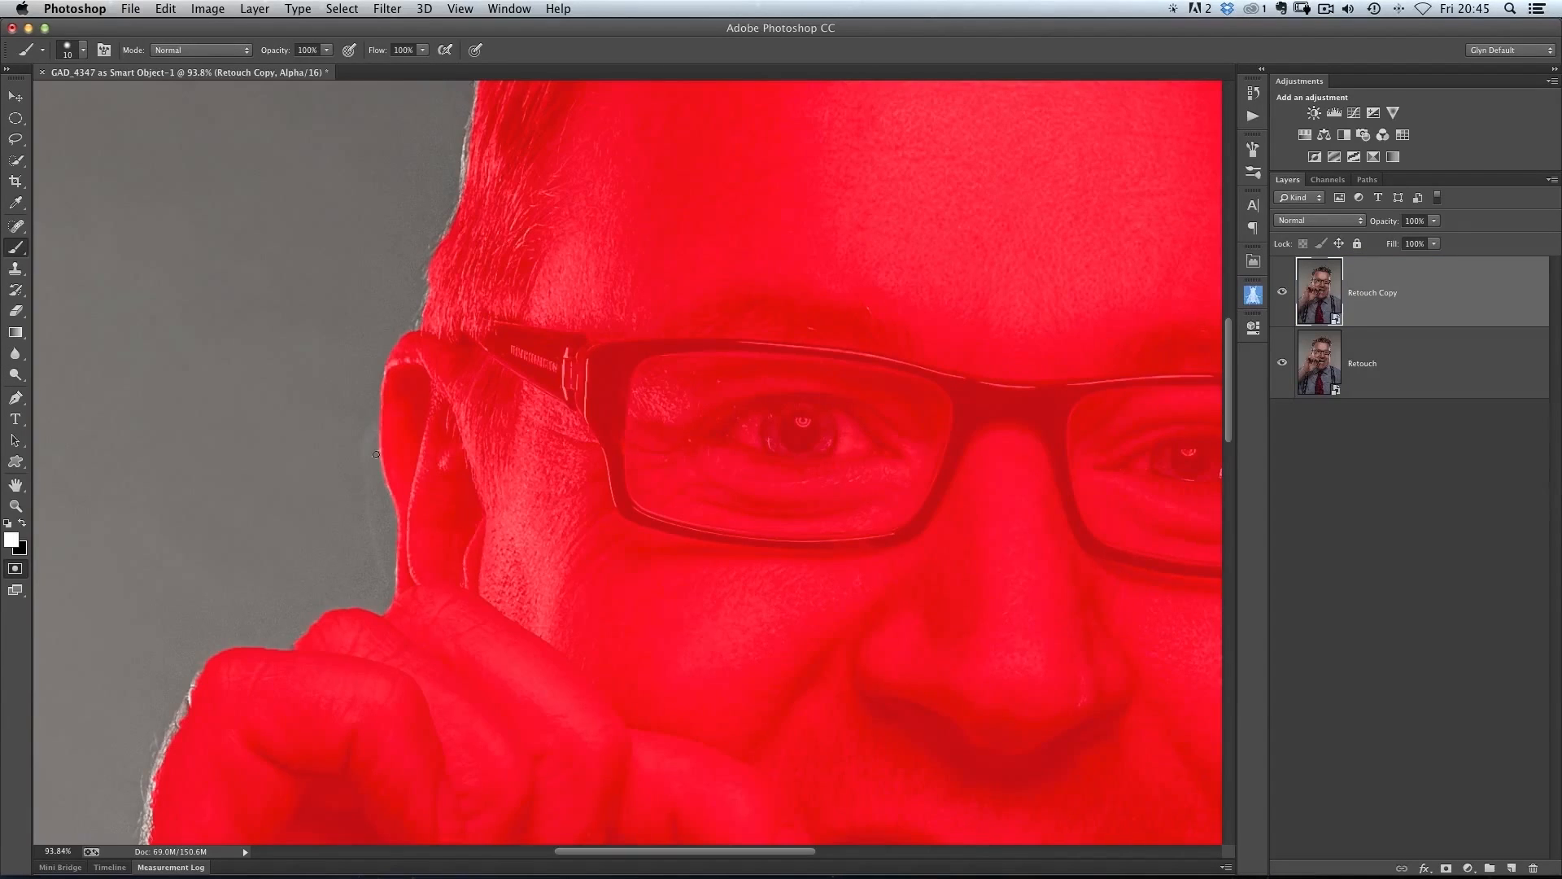
# Set Inner and Outer Glow on the cigar and apply Reduce Noise to the portrait
pyautogui.scroll(-3)
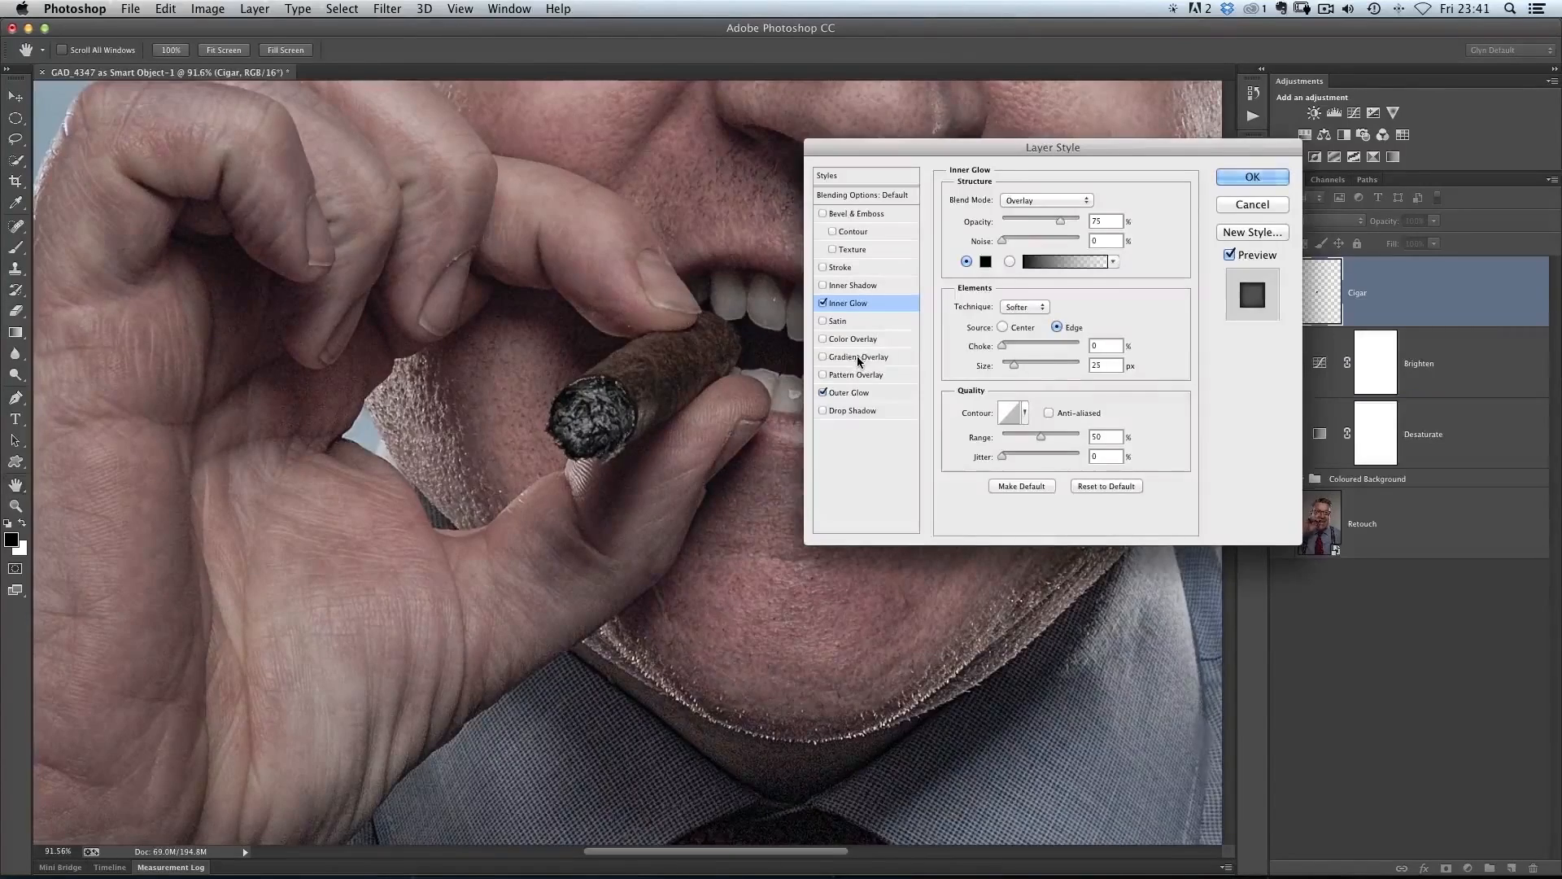
pyautogui.click(843, 360)
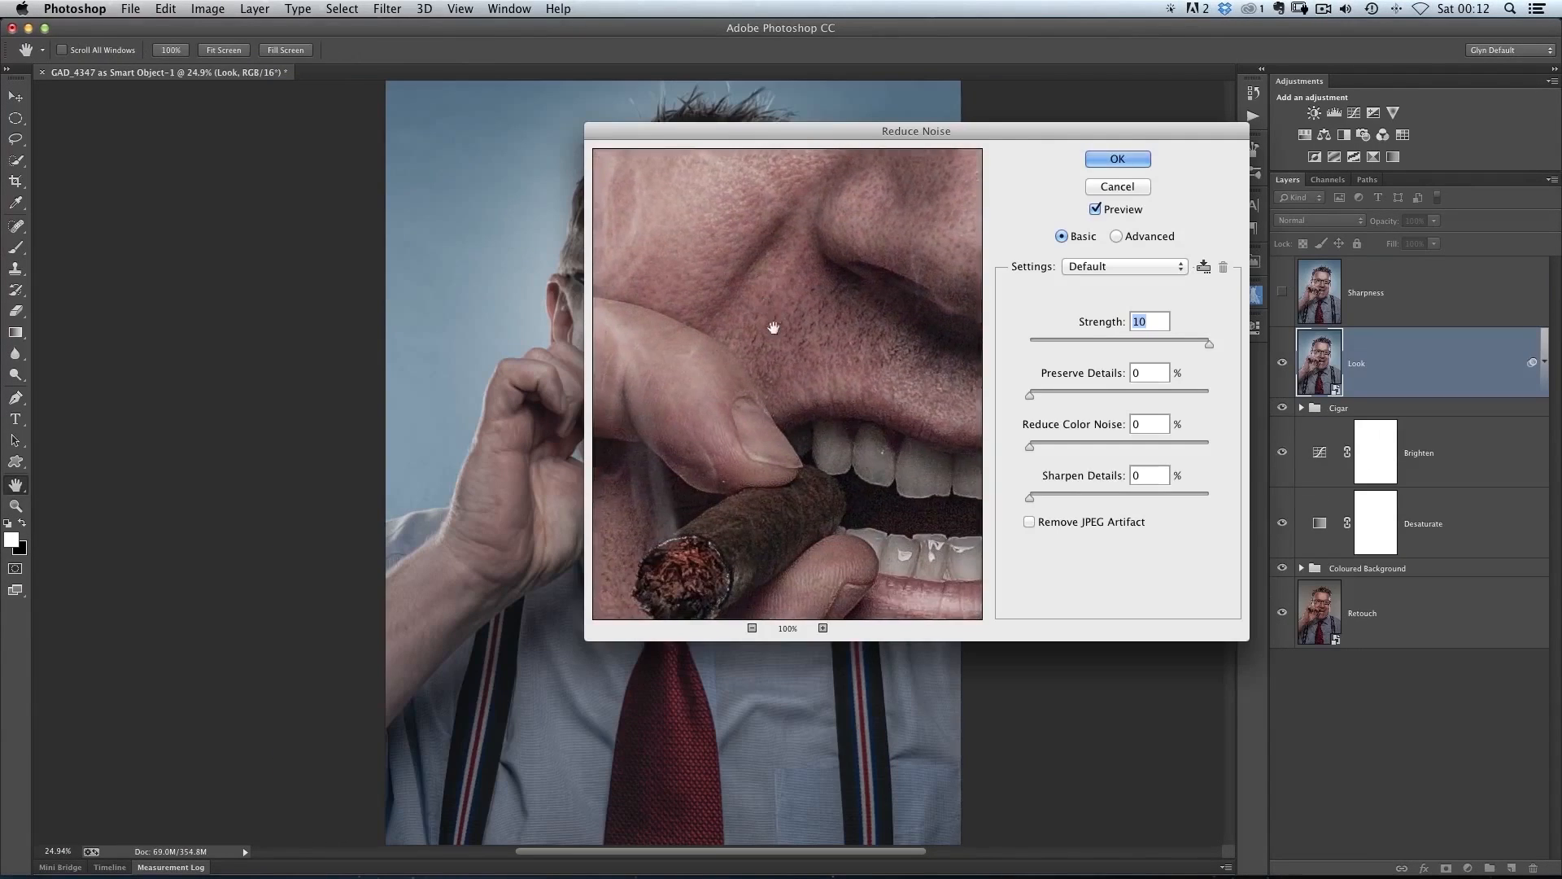
pyautogui.click(1115, 159)
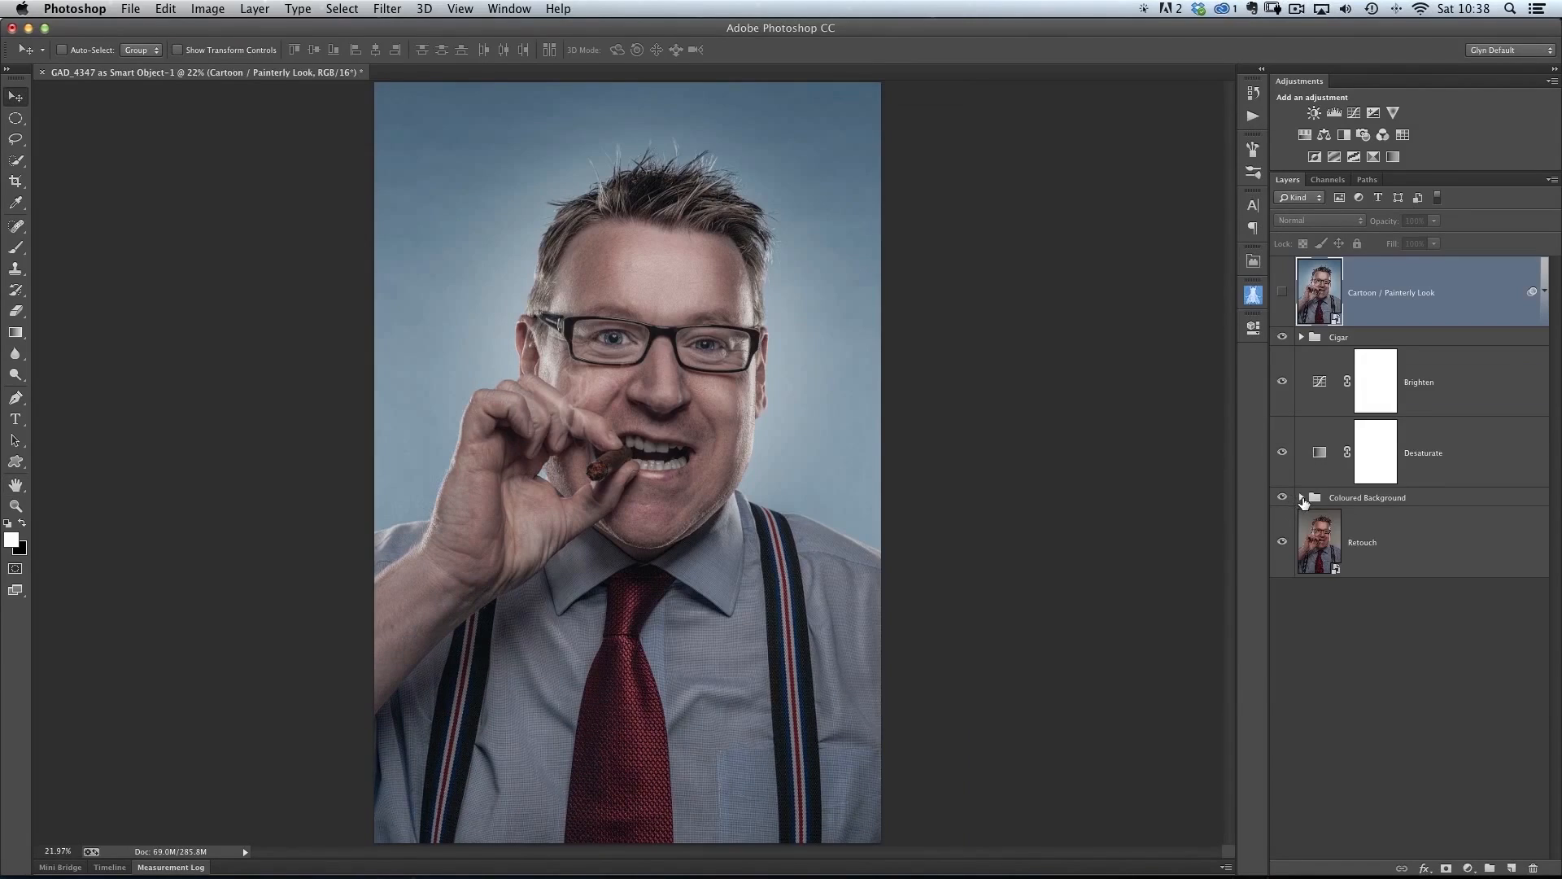
# Tint the Coloured Background fill a pale green and apply Surface Blur to the detail layer
pyautogui.click(1300, 497)
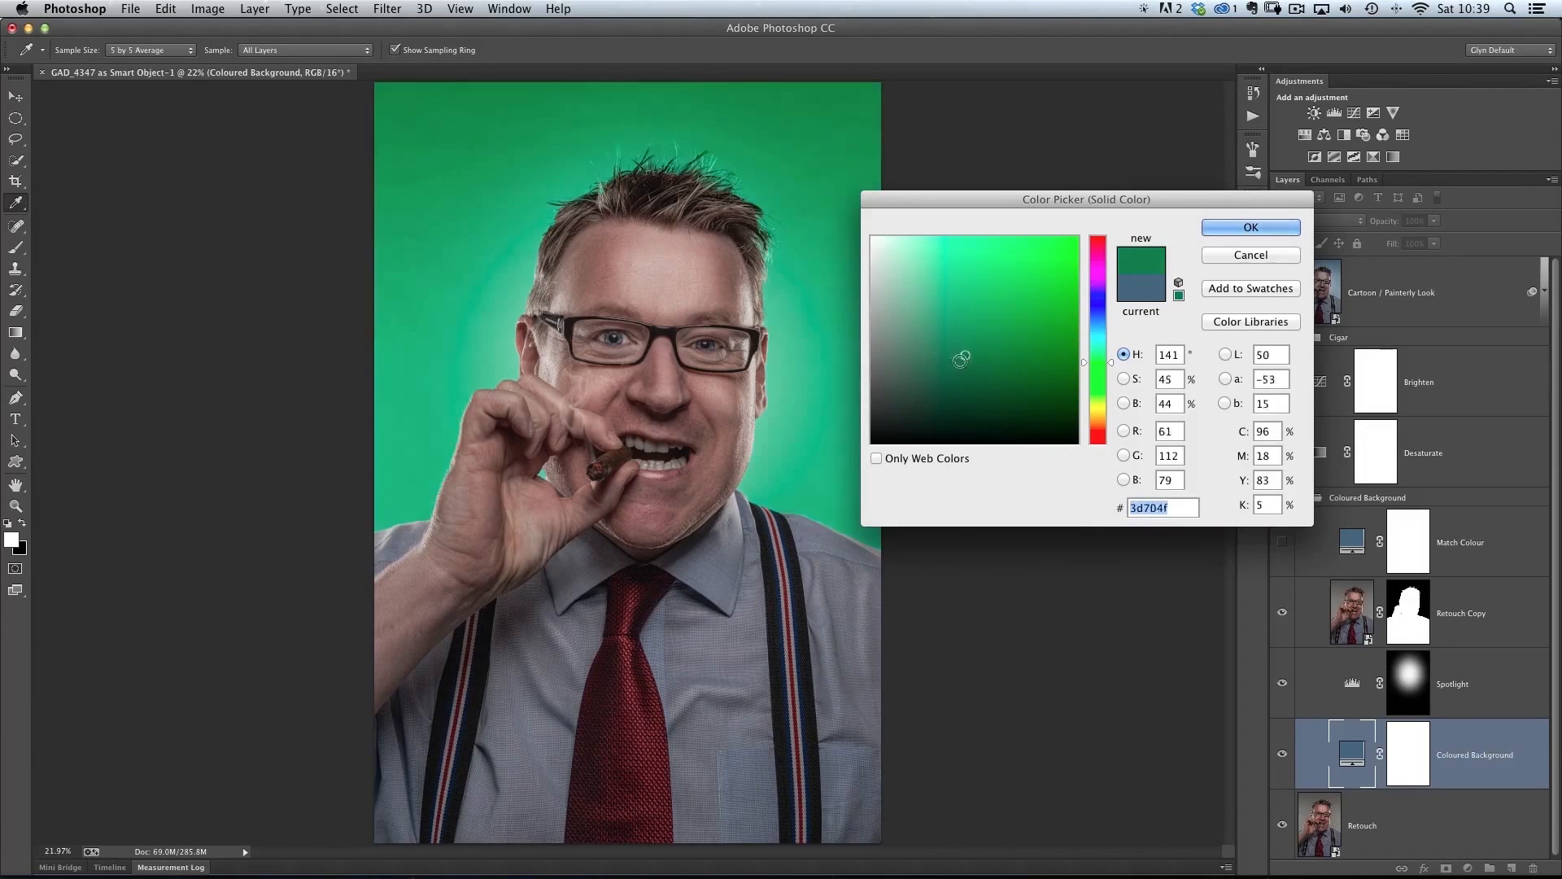
pyautogui.click(945, 325)
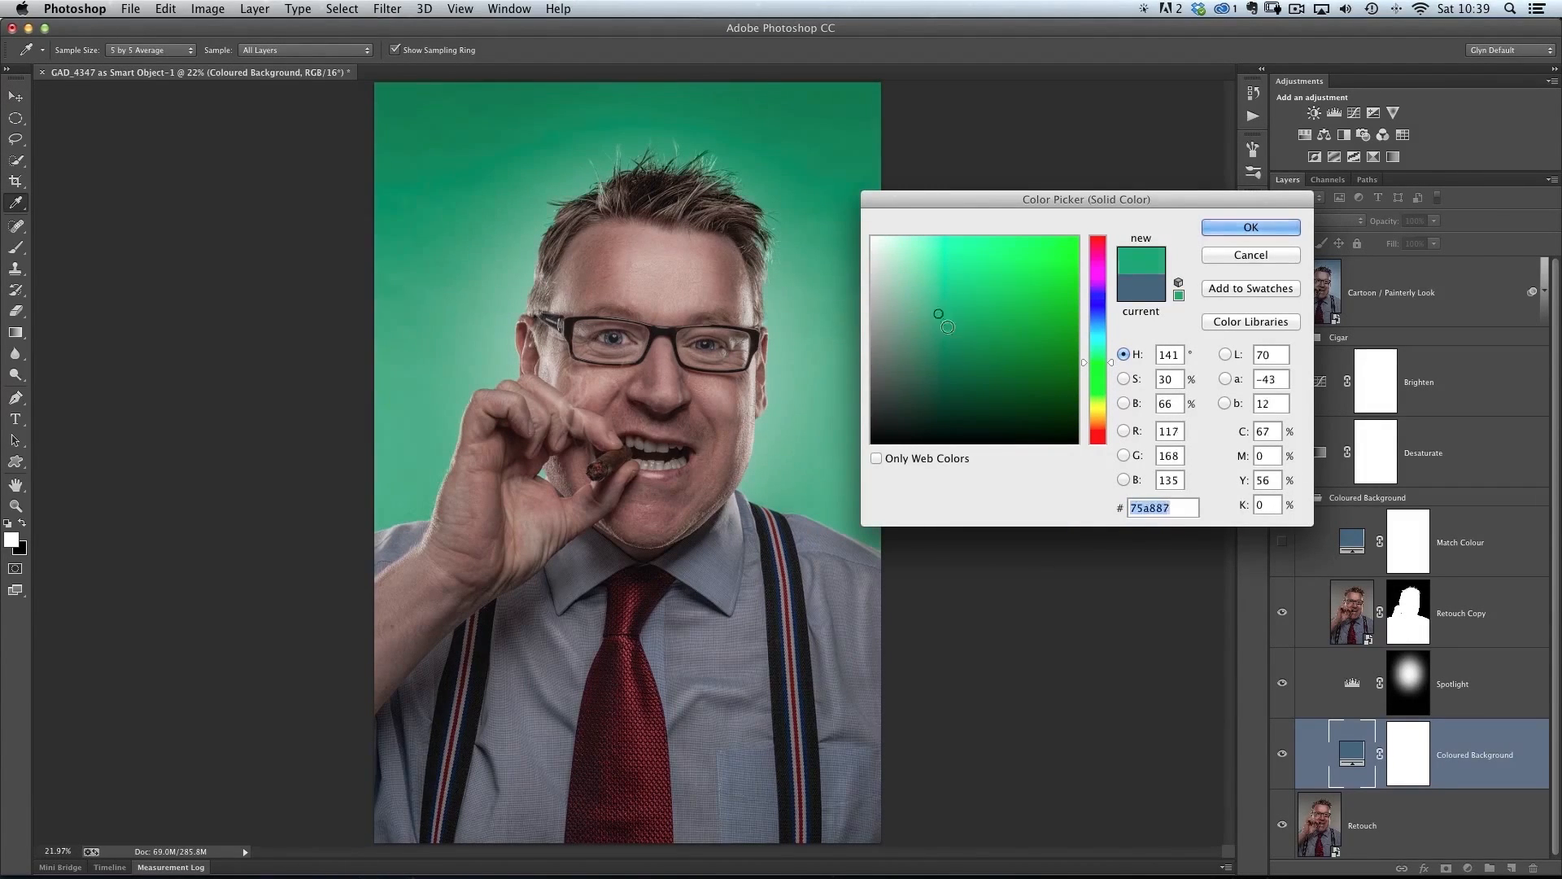
pyautogui.click(1024, 343)
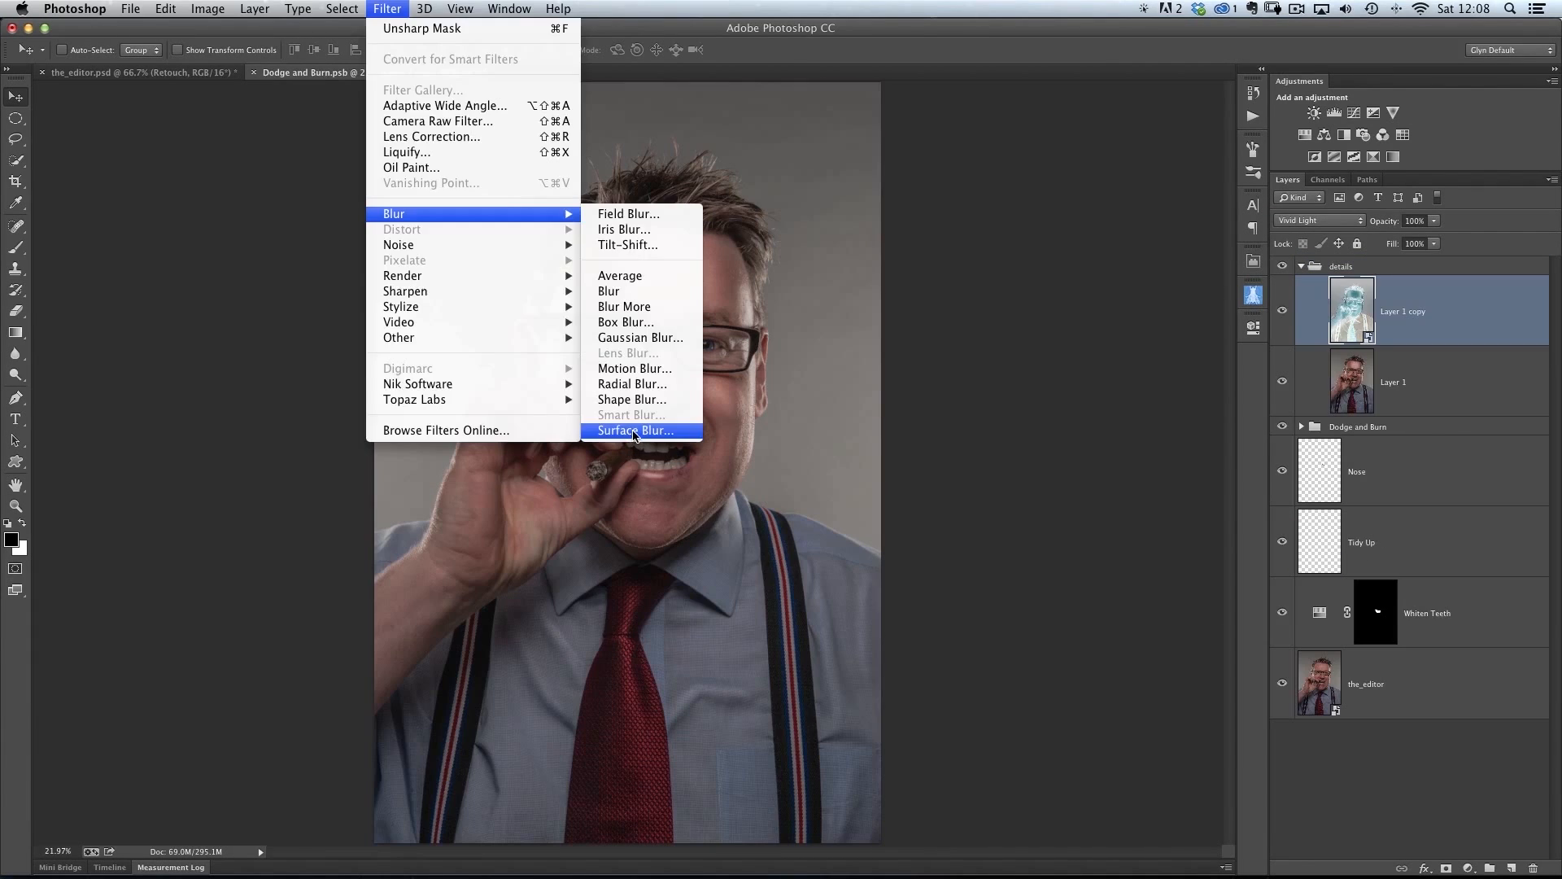
pyautogui.click(633, 430)
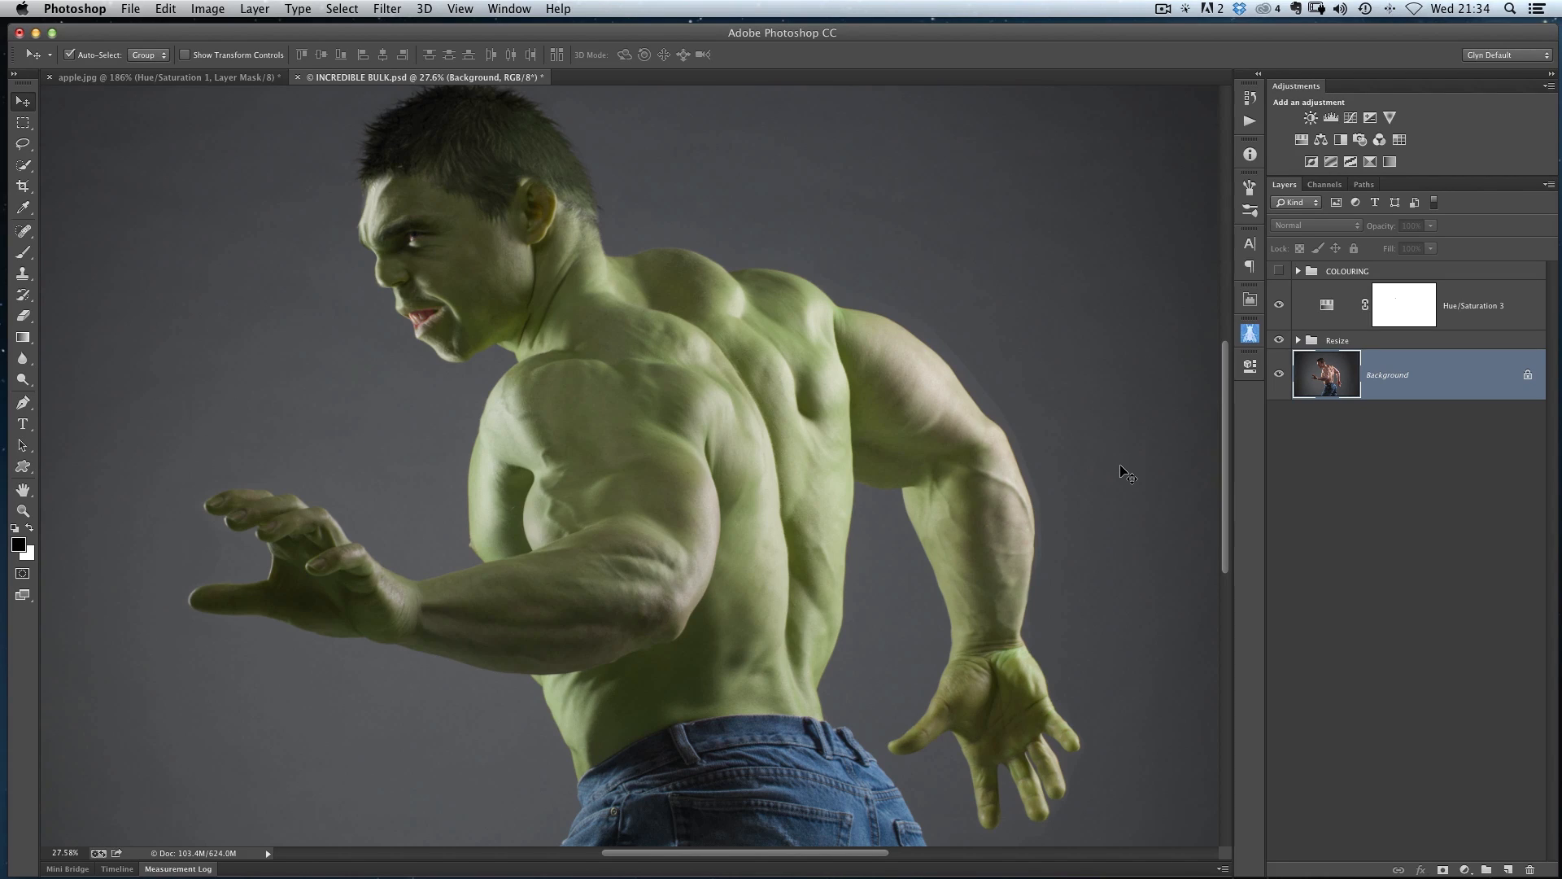
pyautogui.moveTo(600, 450)
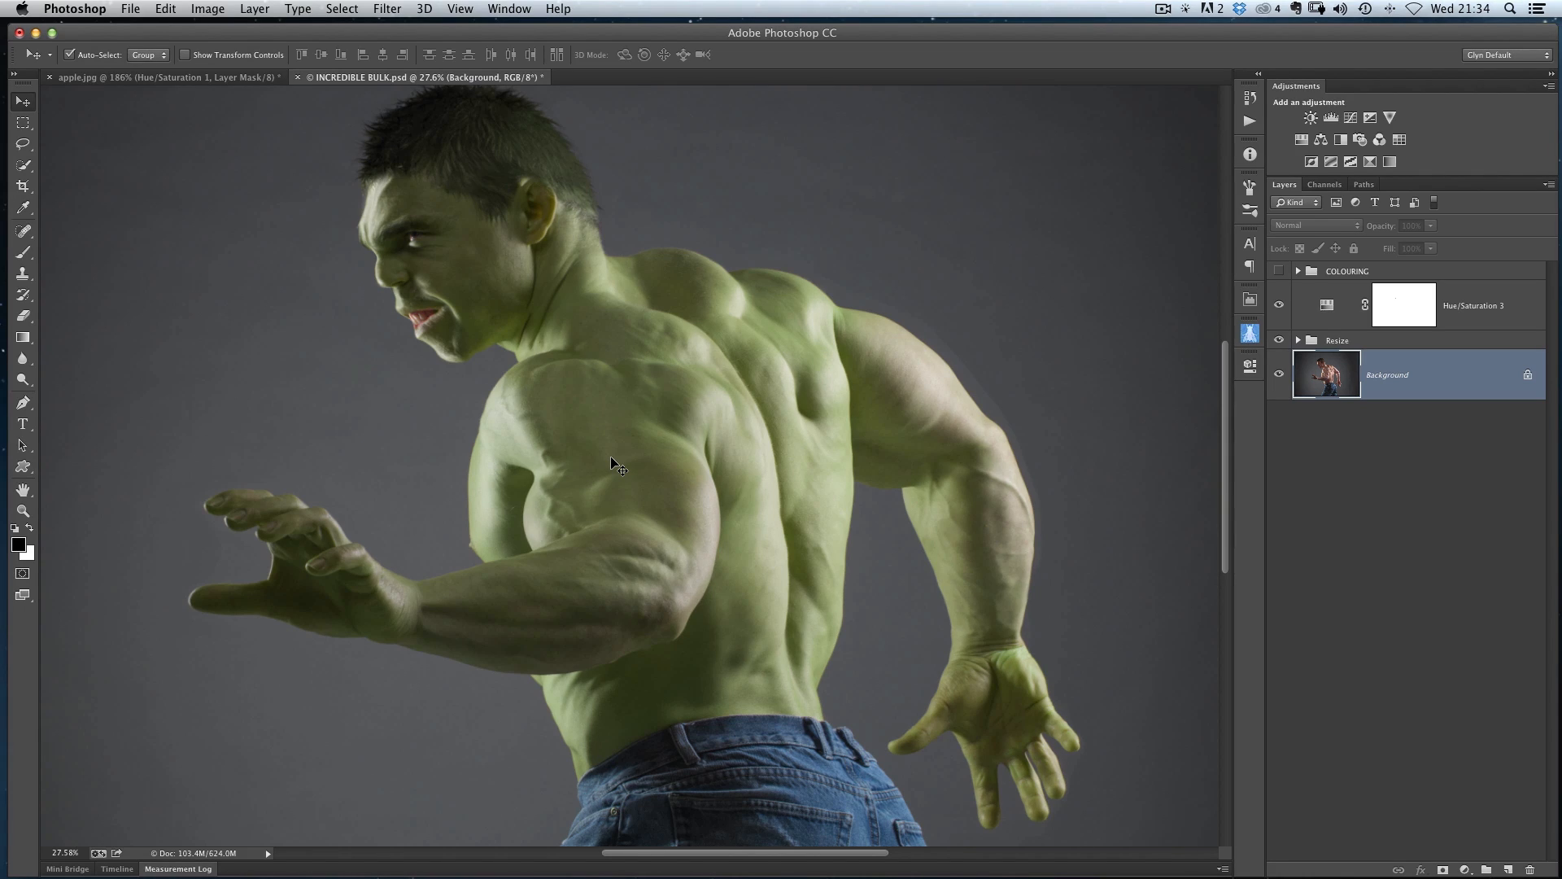
pyautogui.moveTo(82, 483)
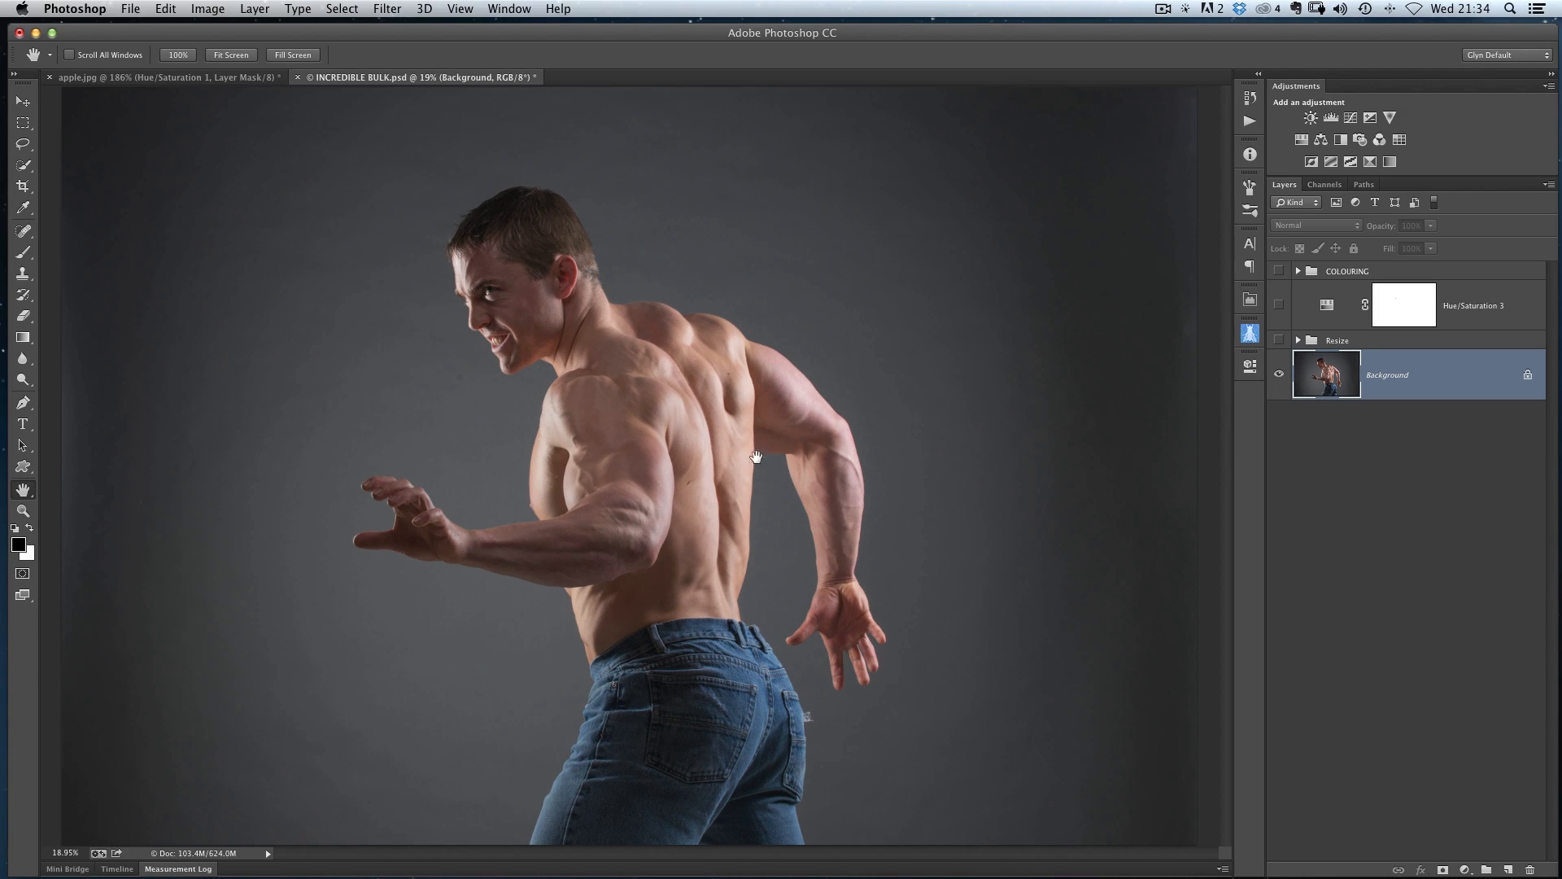
# Hide the COLOURING group and Hue/Saturation 3, then duplicate the Background layer
pyautogui.click(22, 101)
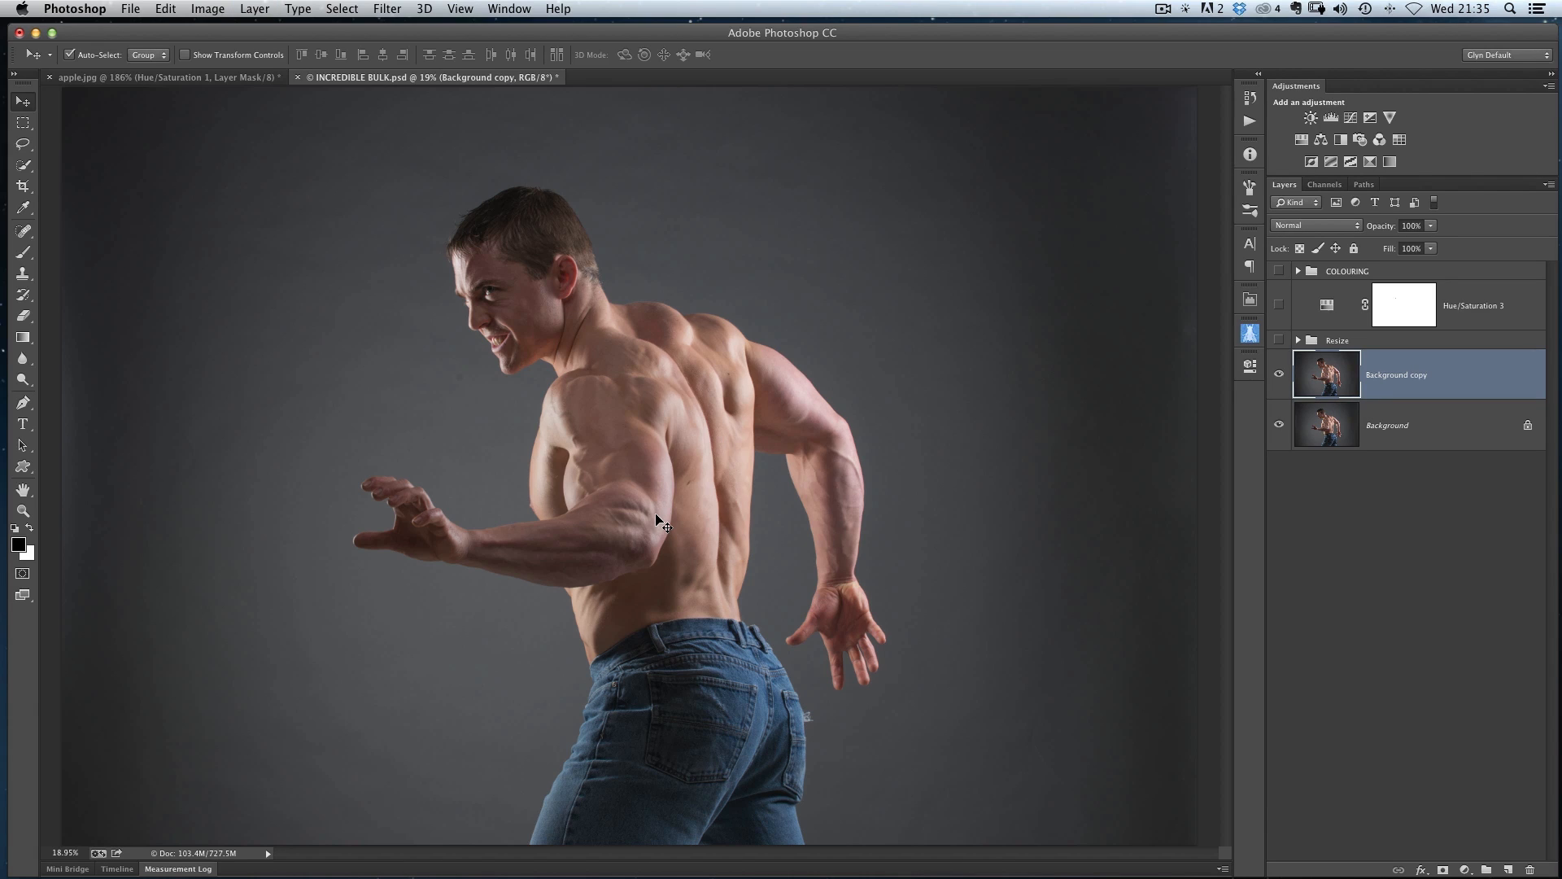
pyautogui.moveTo(166, 8)
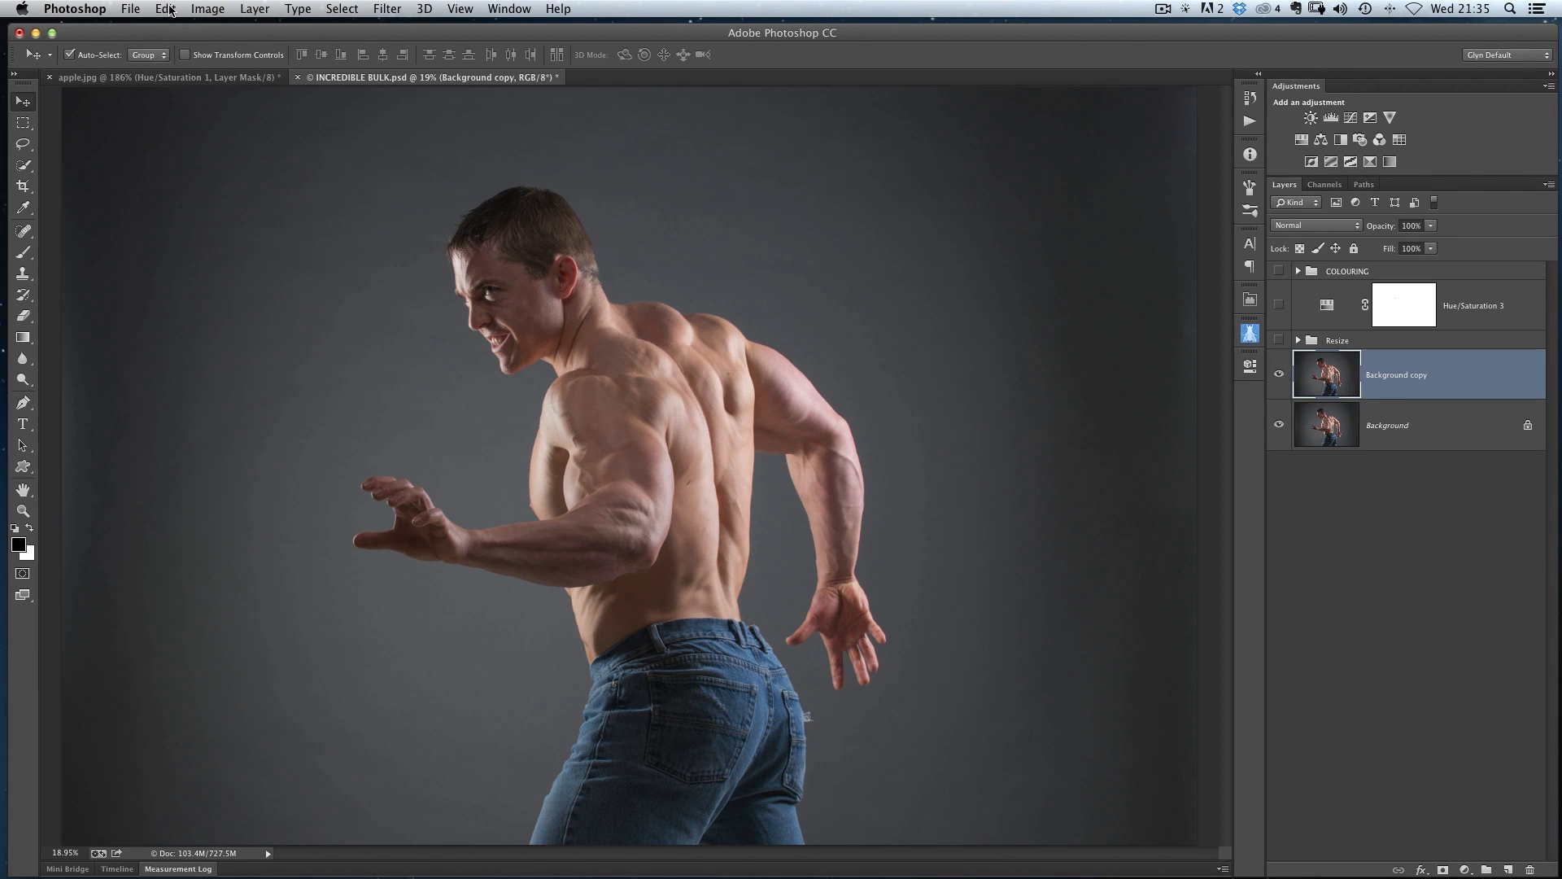
# Free Transform the Background copy to 105% width and commit it
pyautogui.click(165, 9)
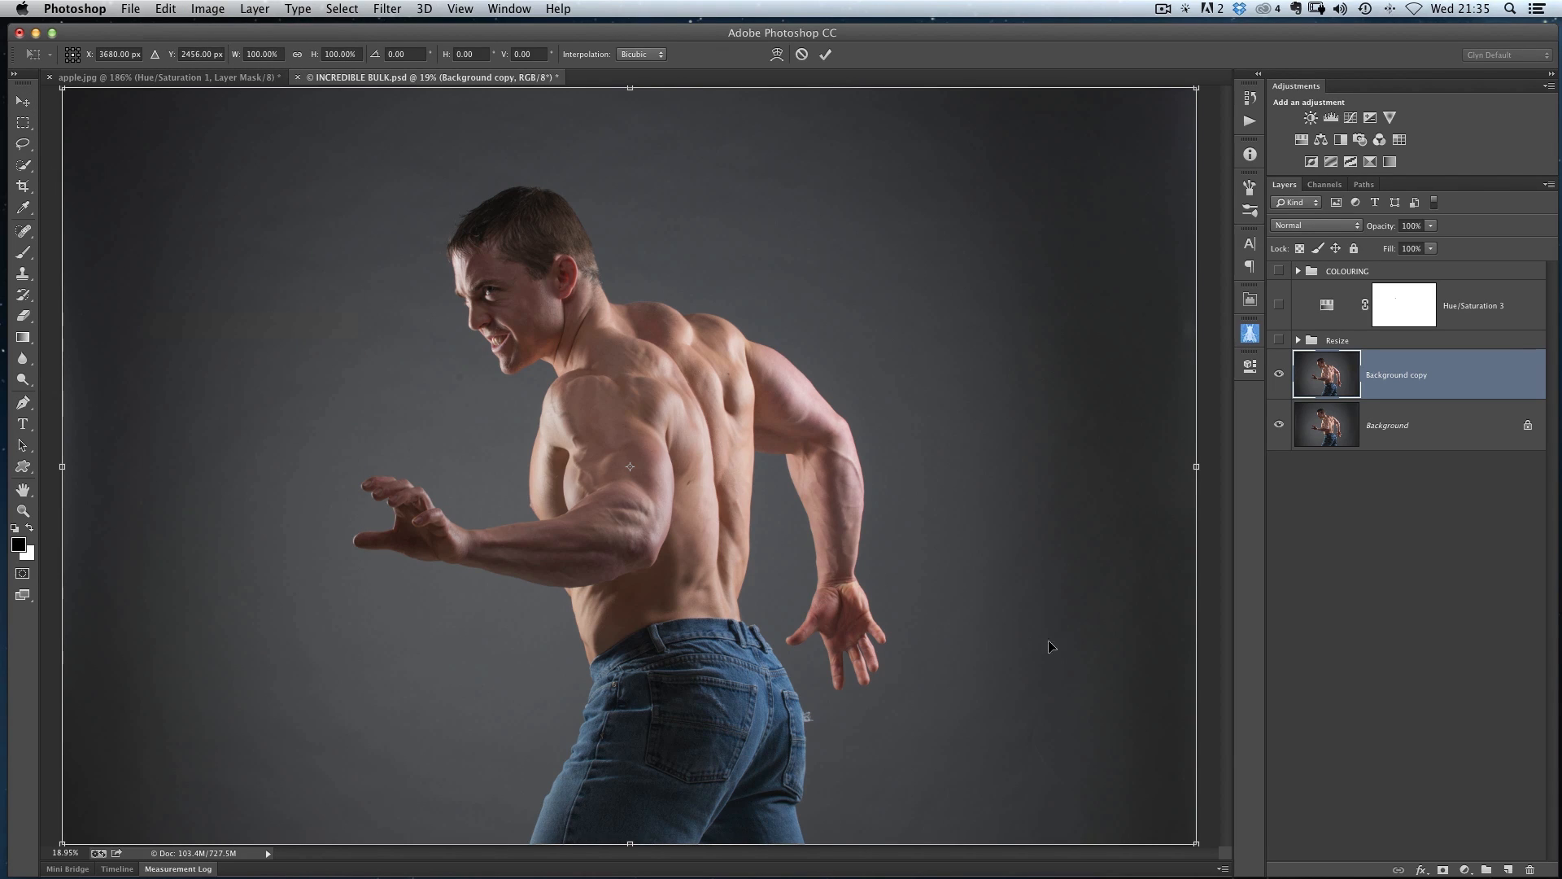
pyautogui.moveTo(282, 181)
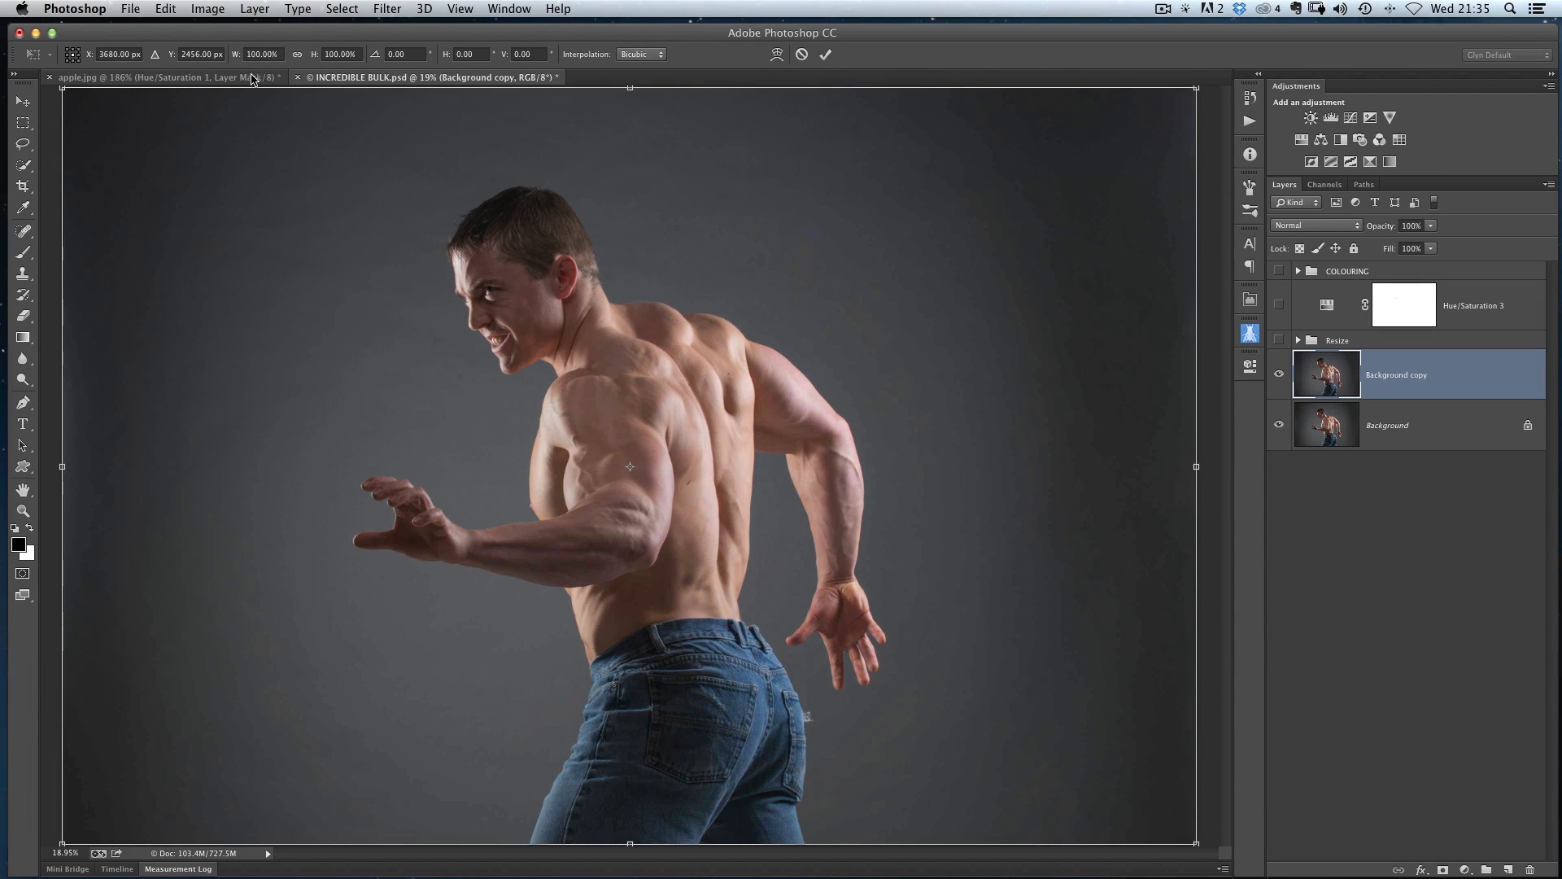
pyautogui.moveTo(267, 78)
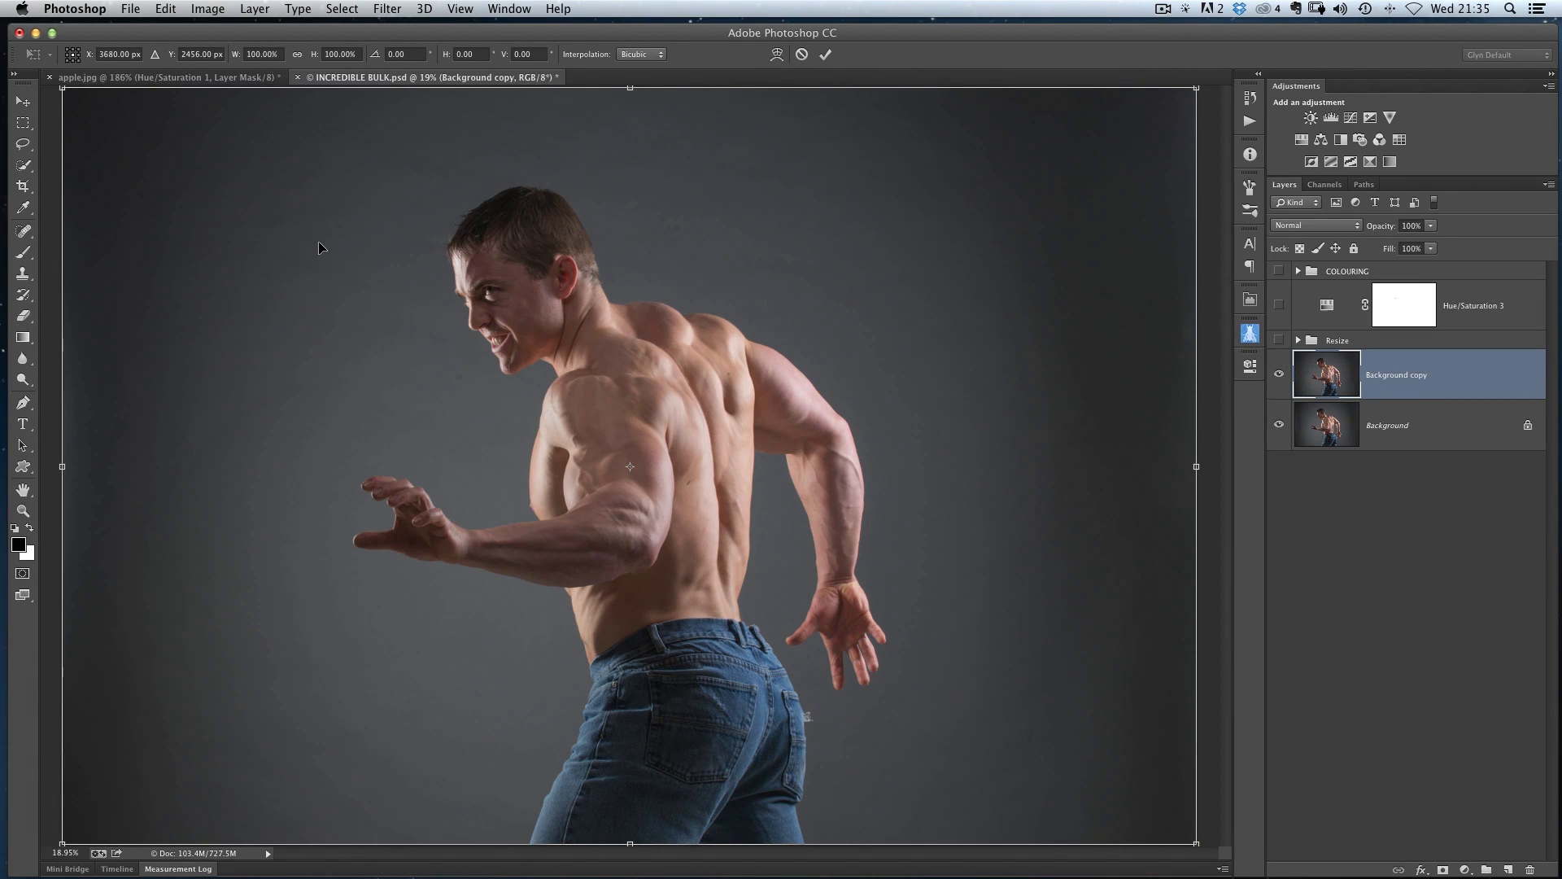
pyautogui.moveTo(322, 257)
pyautogui.write('105')
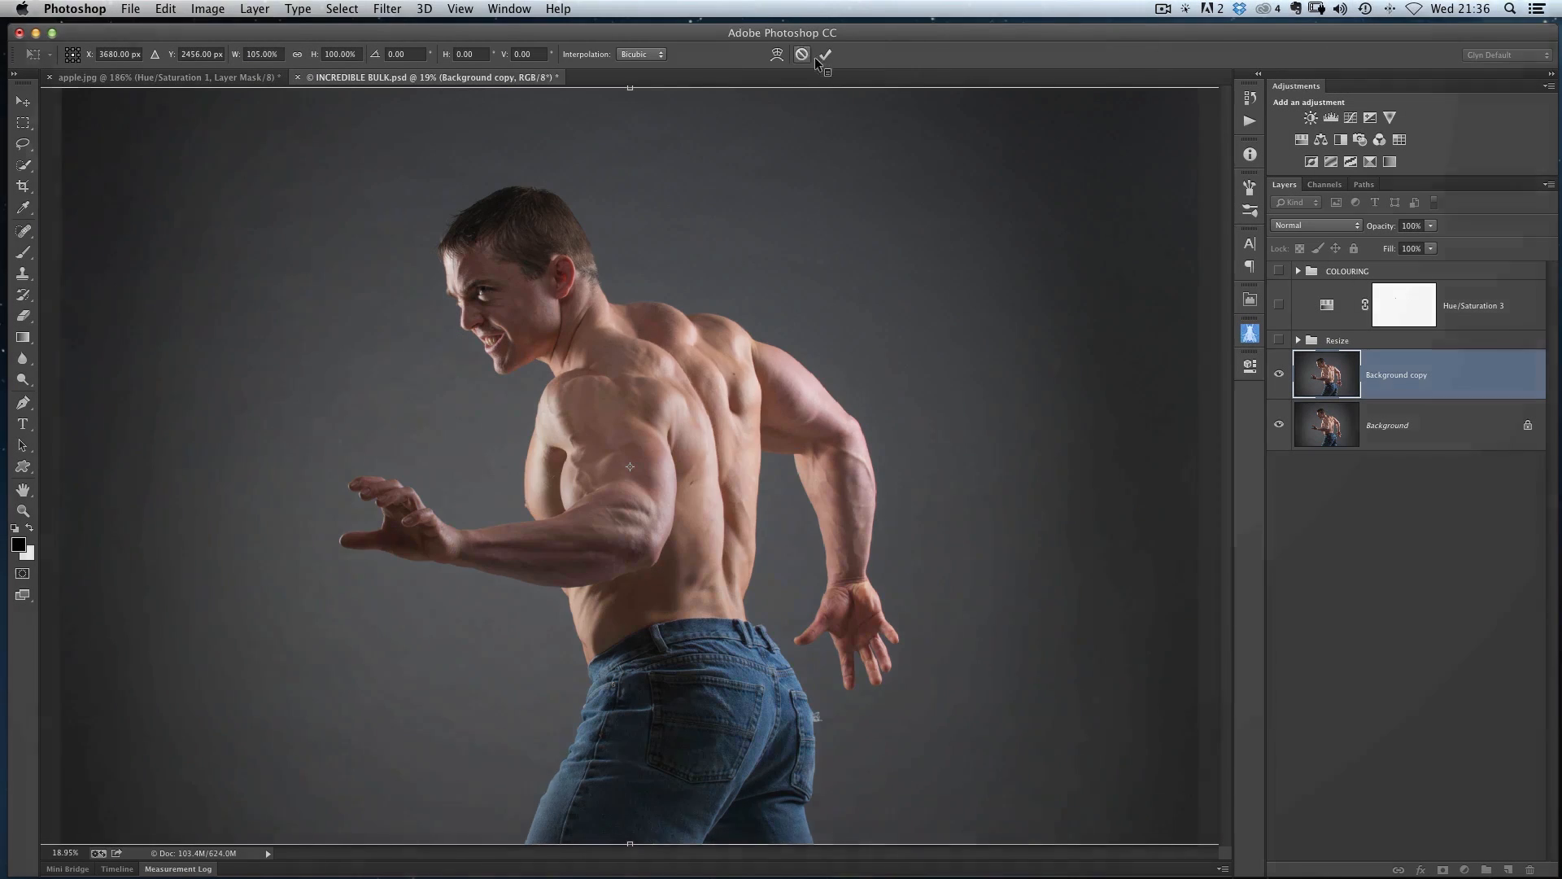
pyautogui.click(824, 53)
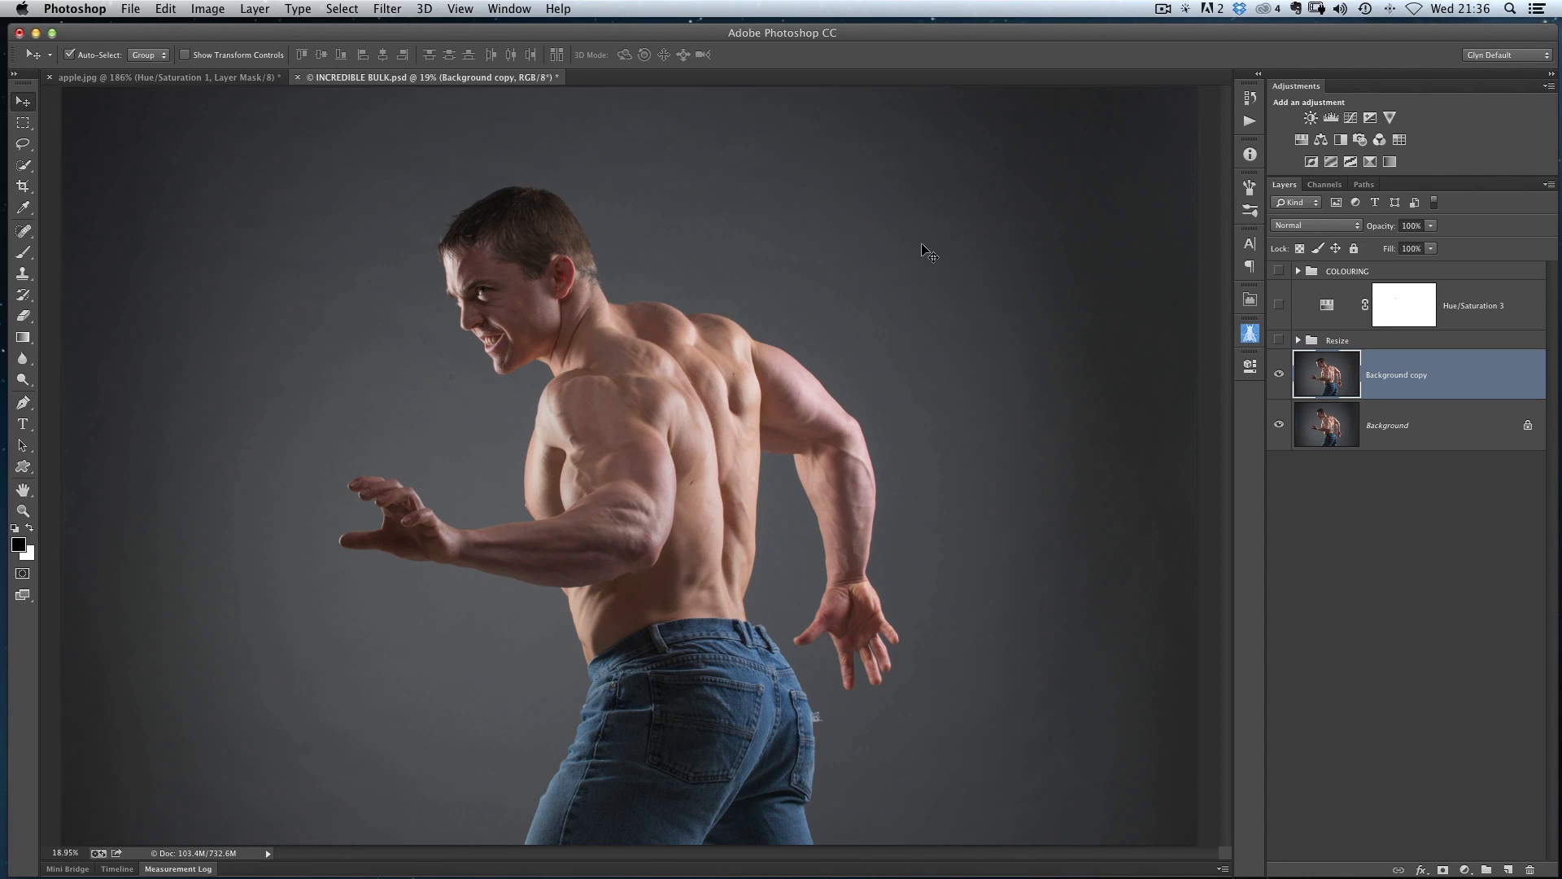
pyautogui.moveTo(924, 247)
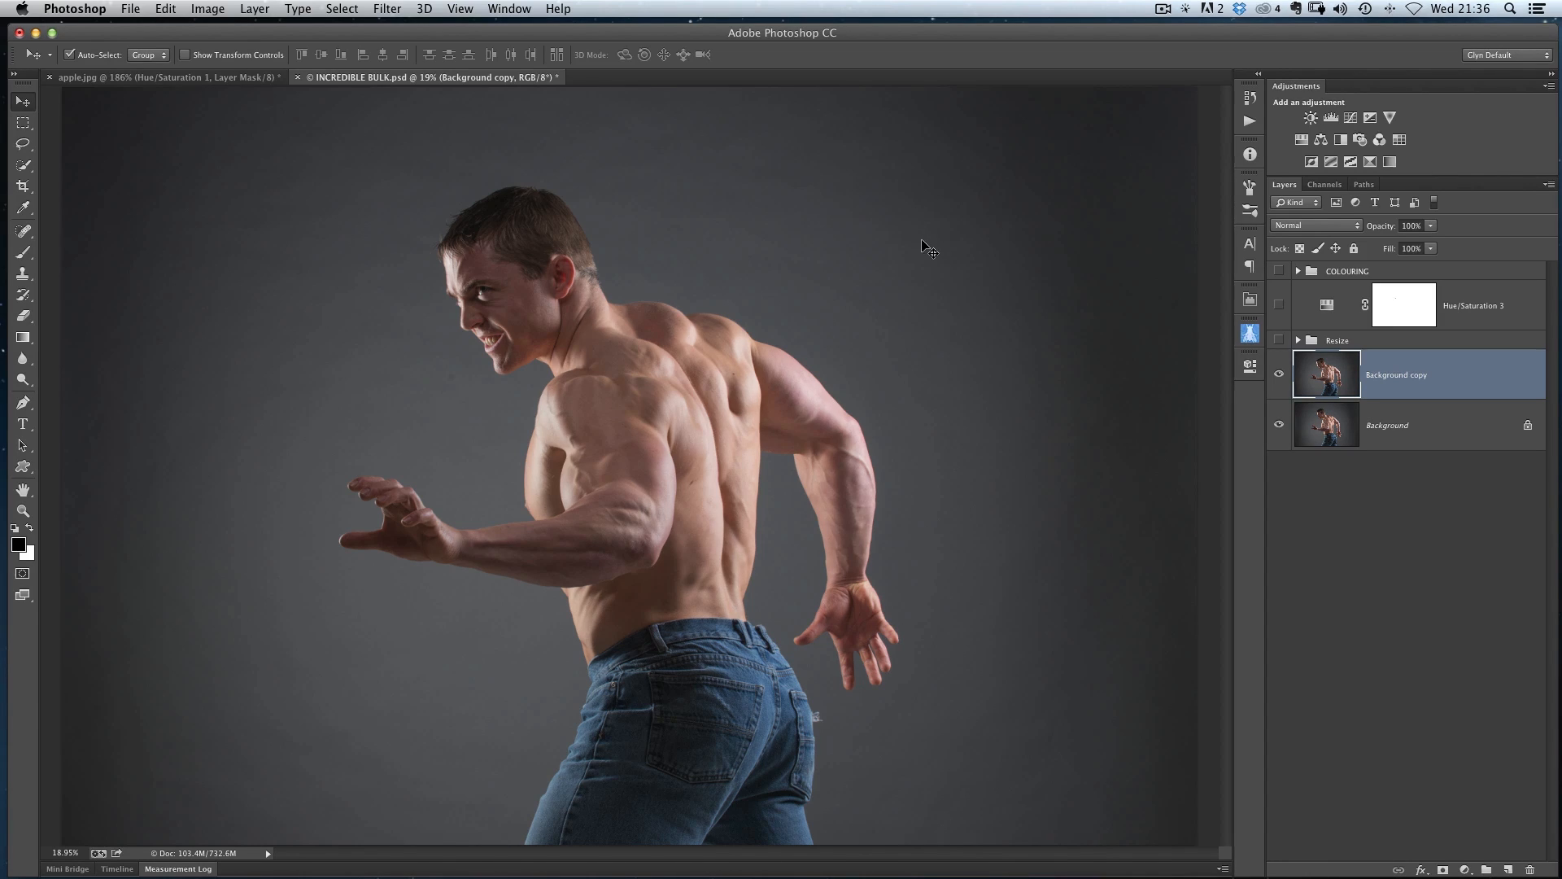
pyautogui.moveTo(1008, 296)
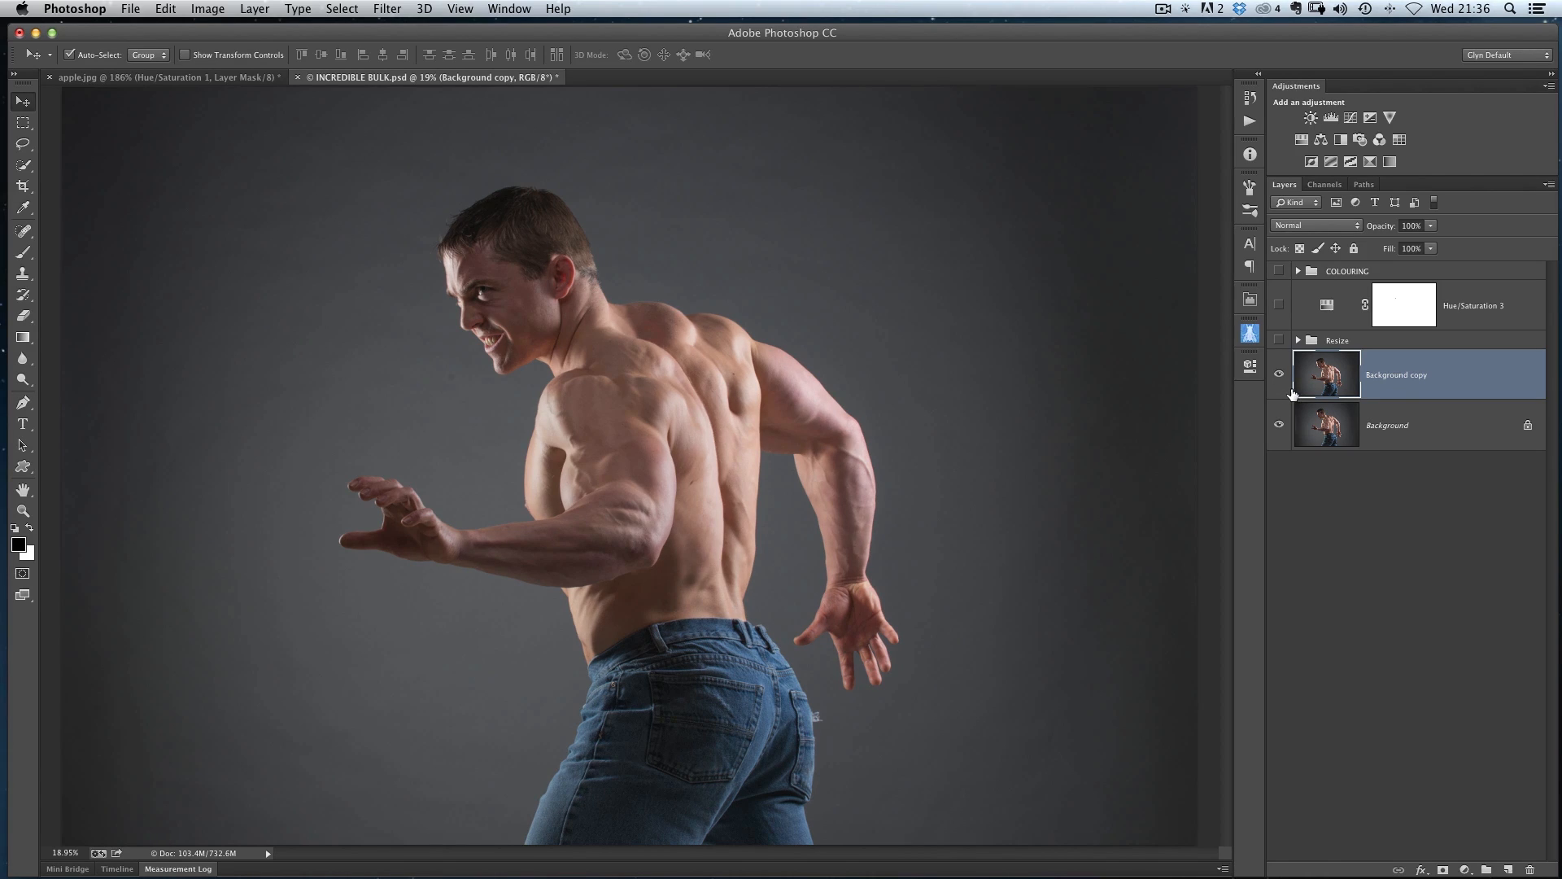
pyautogui.moveTo(1292, 396)
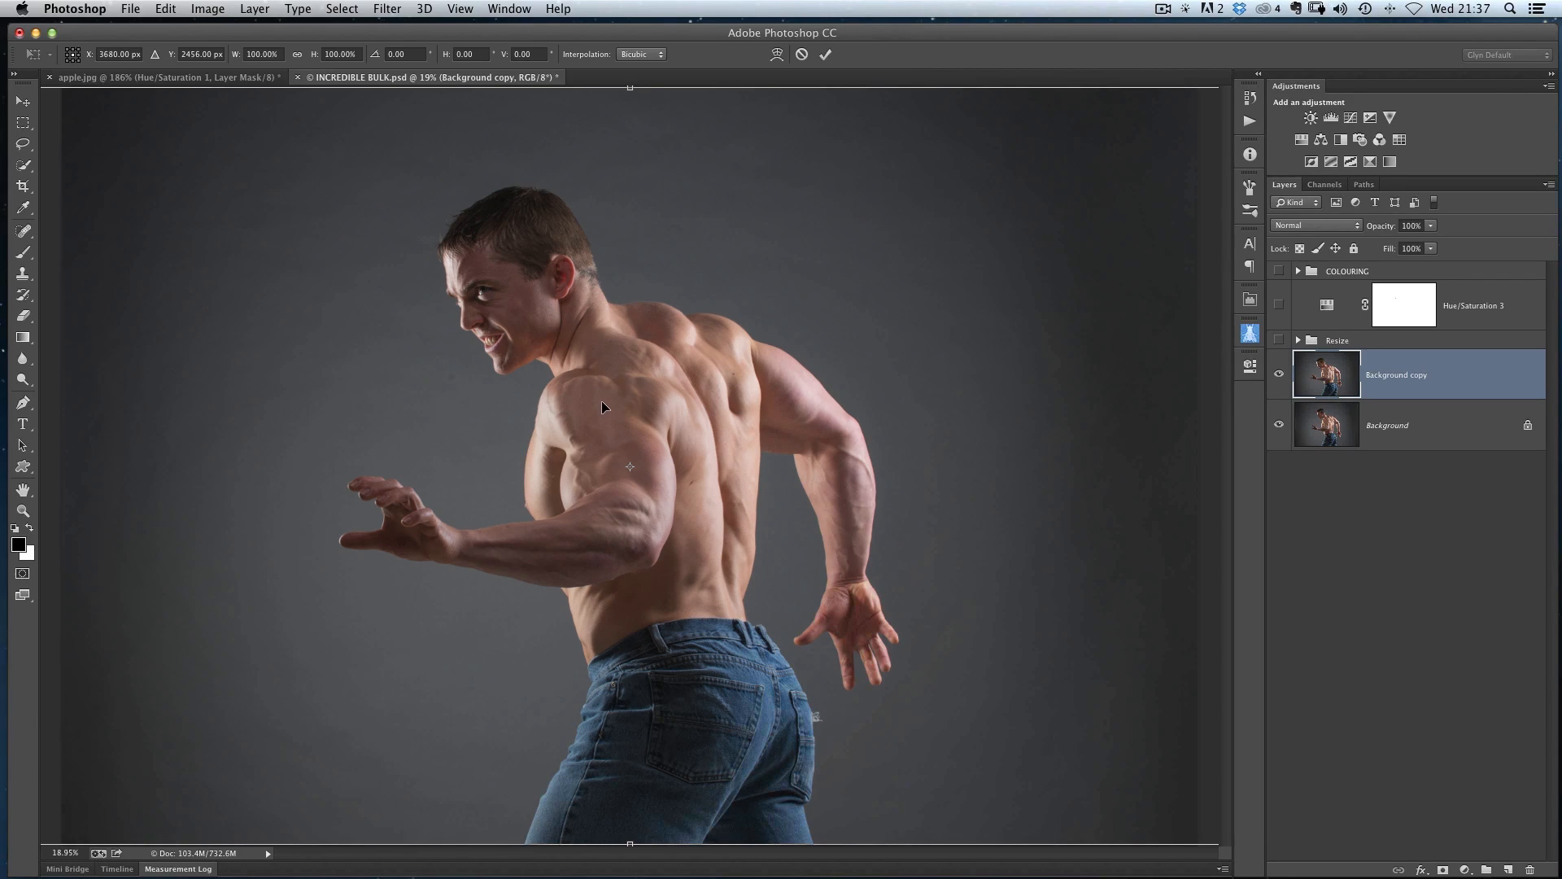
pyautogui.moveTo(616, 378)
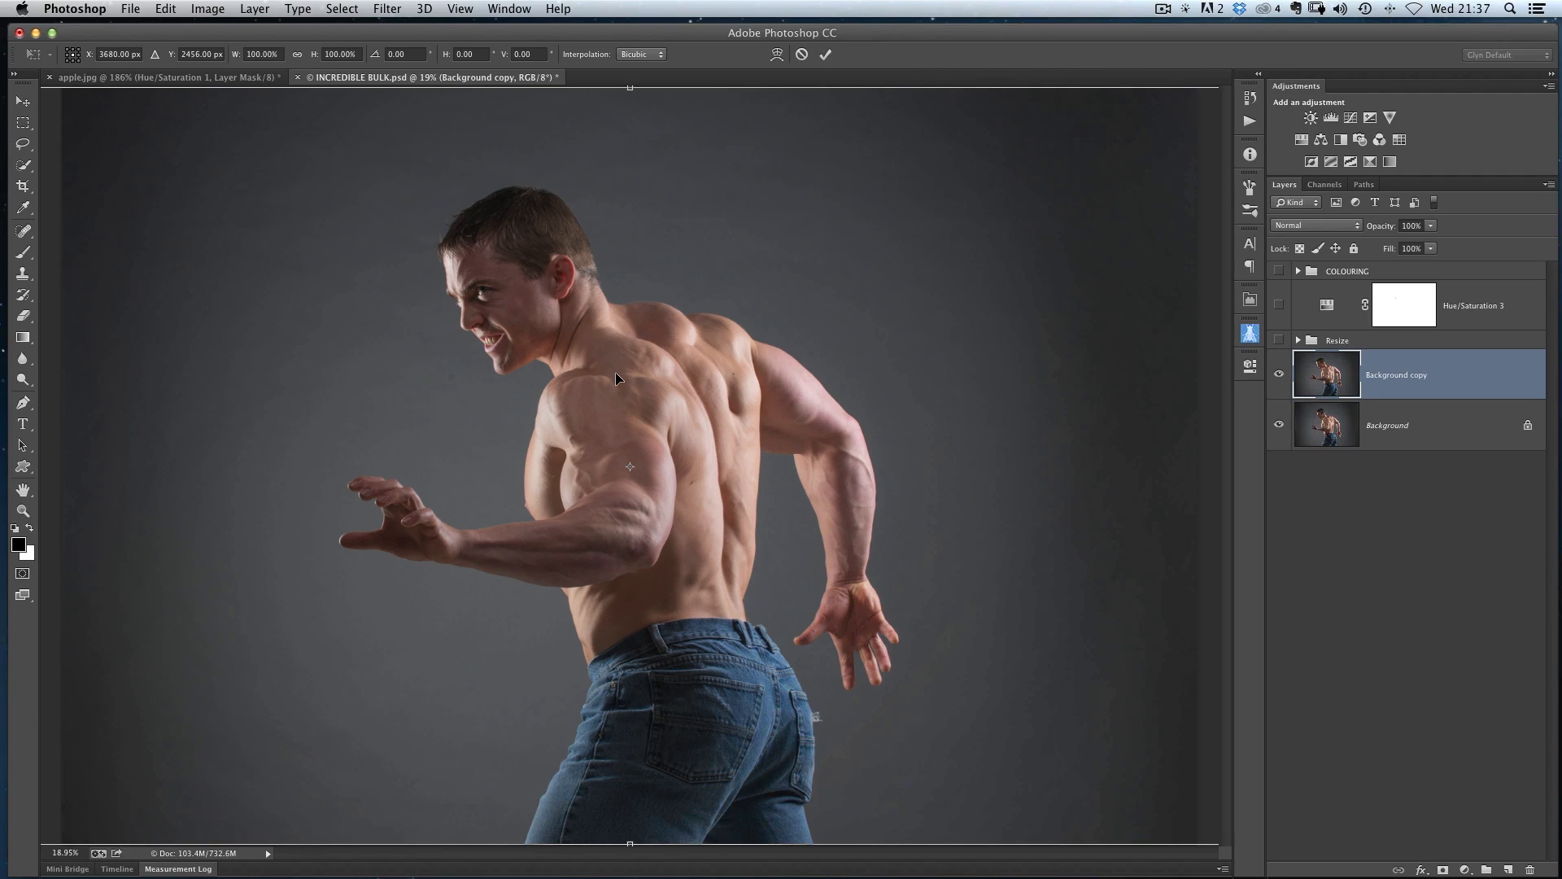
pyautogui.moveTo(615, 387)
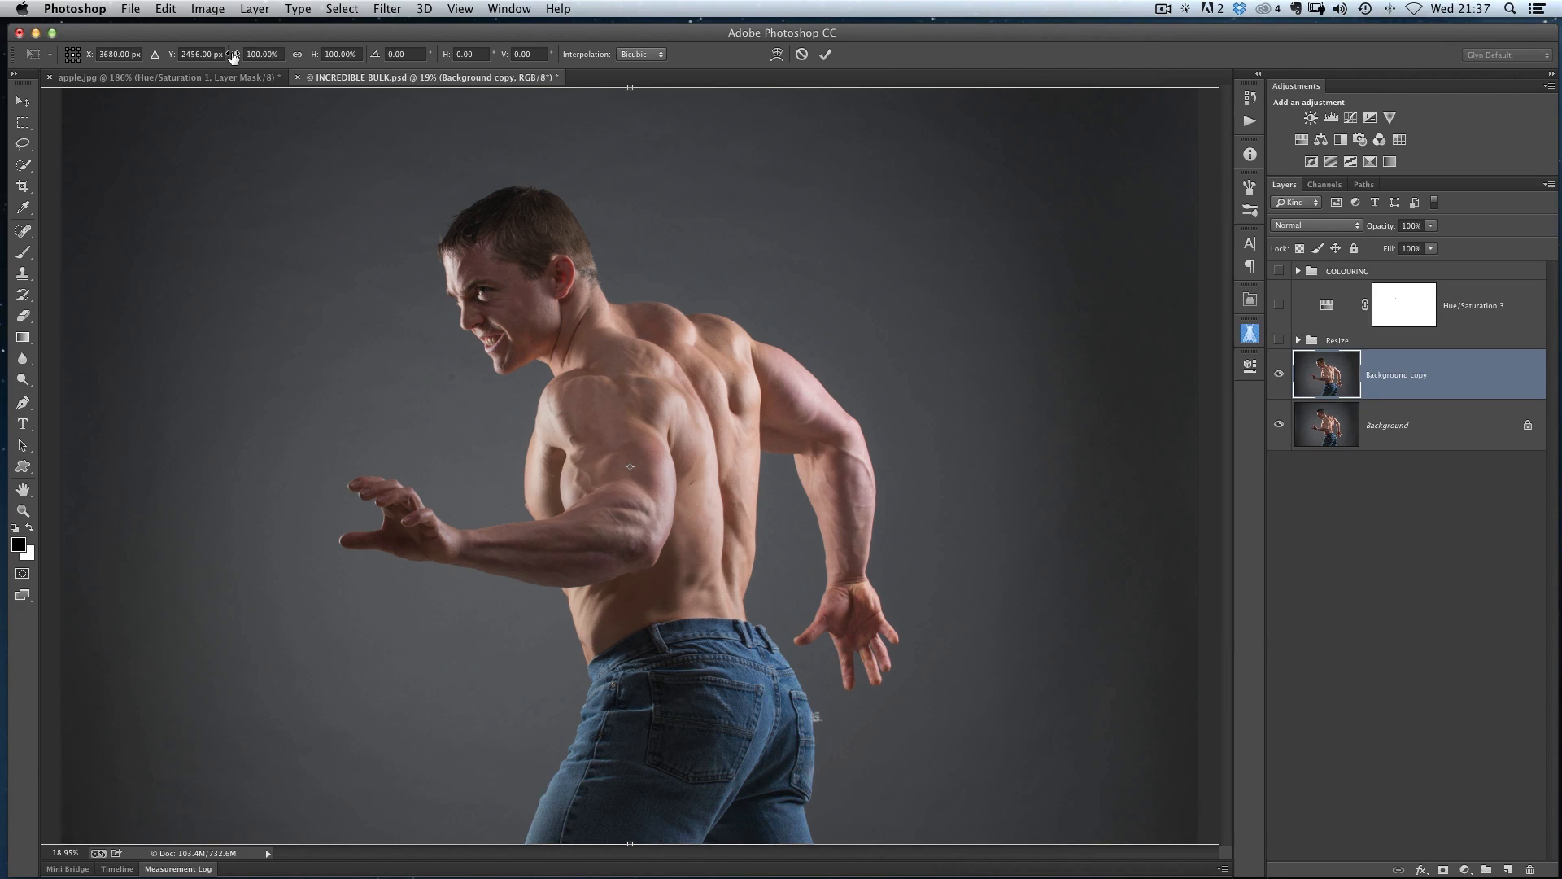
# Enter 95% in the W field of the Background copy transform
pyautogui.write('94.00%')
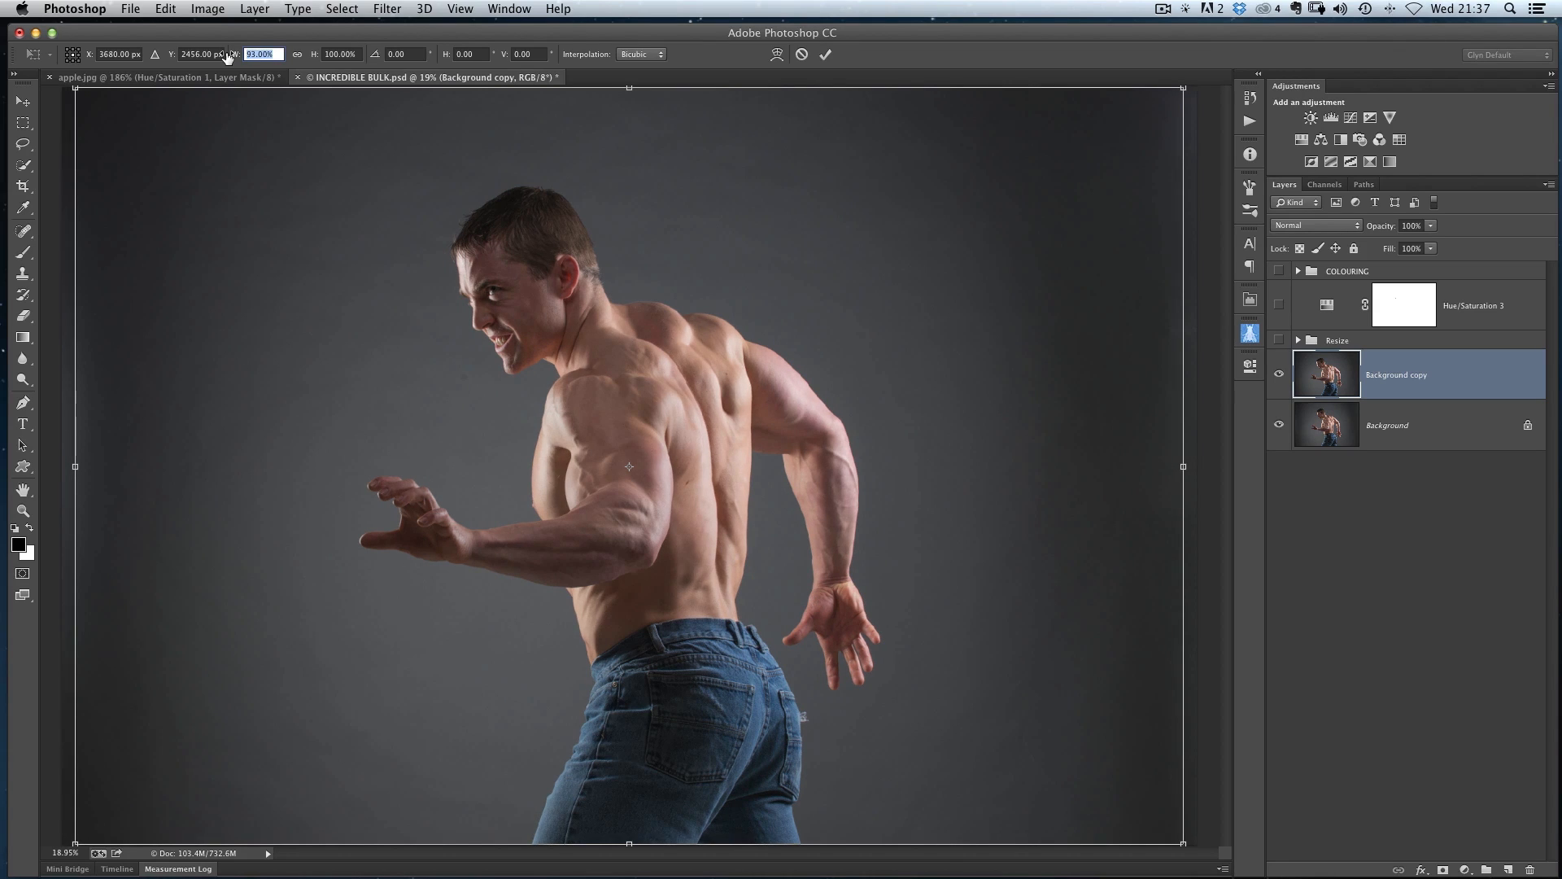
pyautogui.write('95.00%')
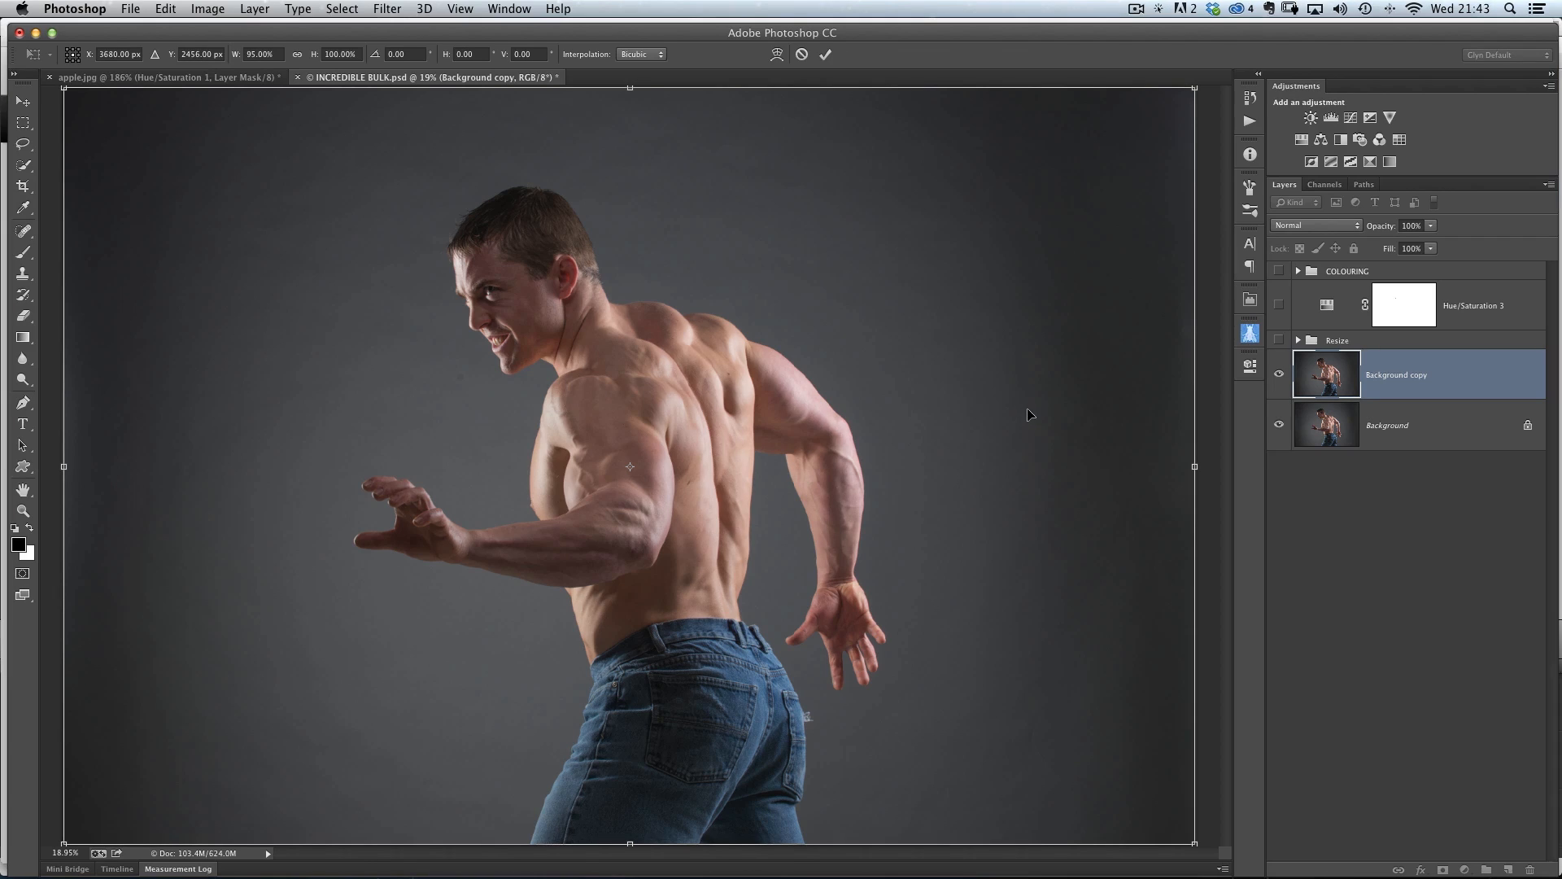
pyautogui.moveTo(705, 395)
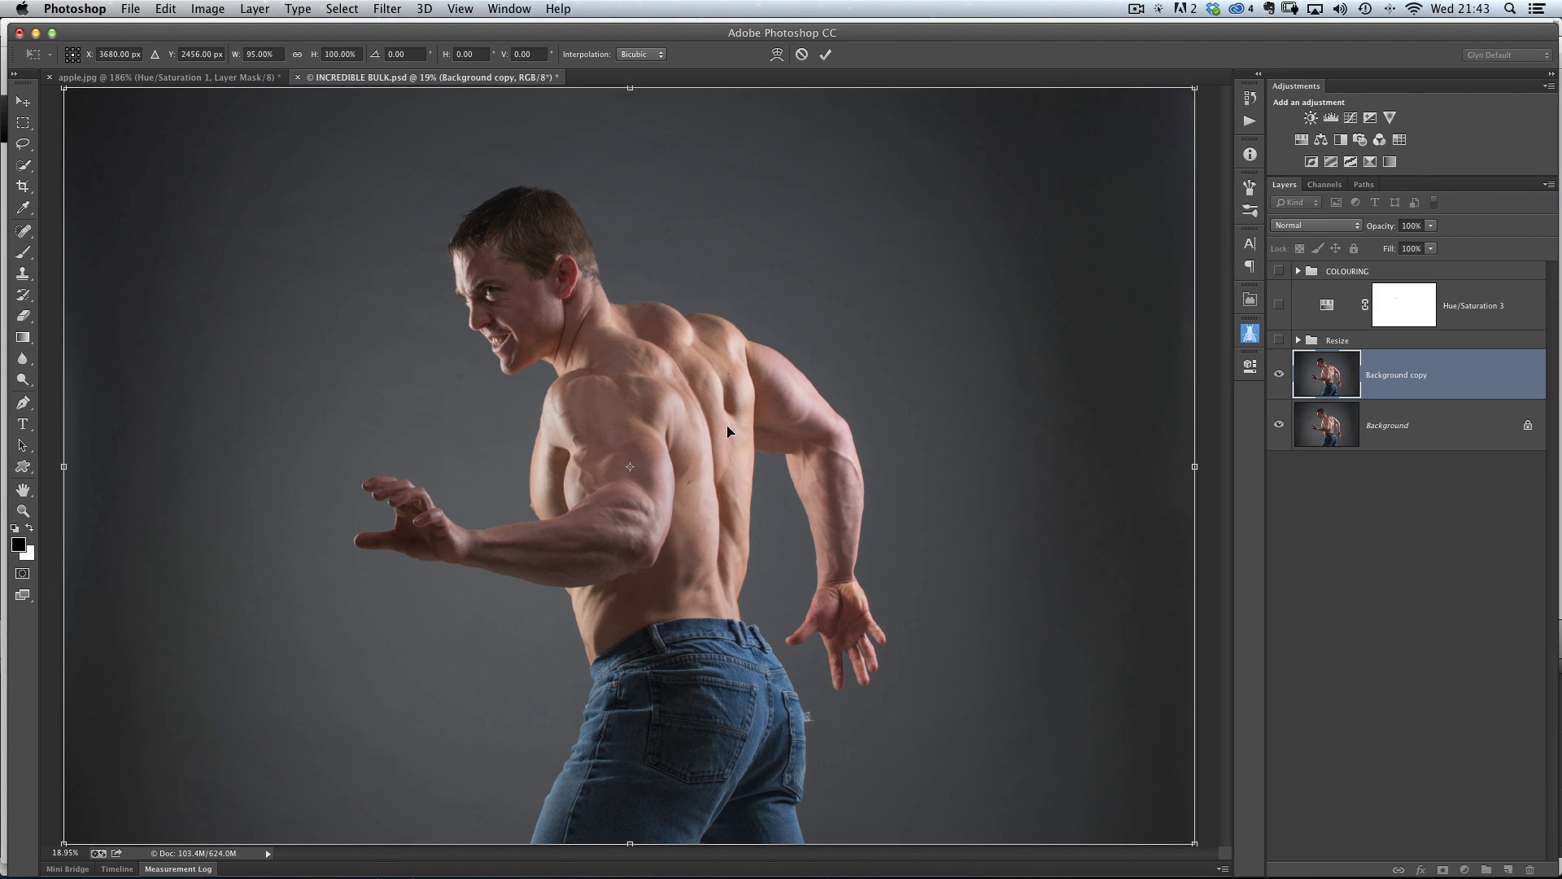
pyautogui.moveTo(1052, 269)
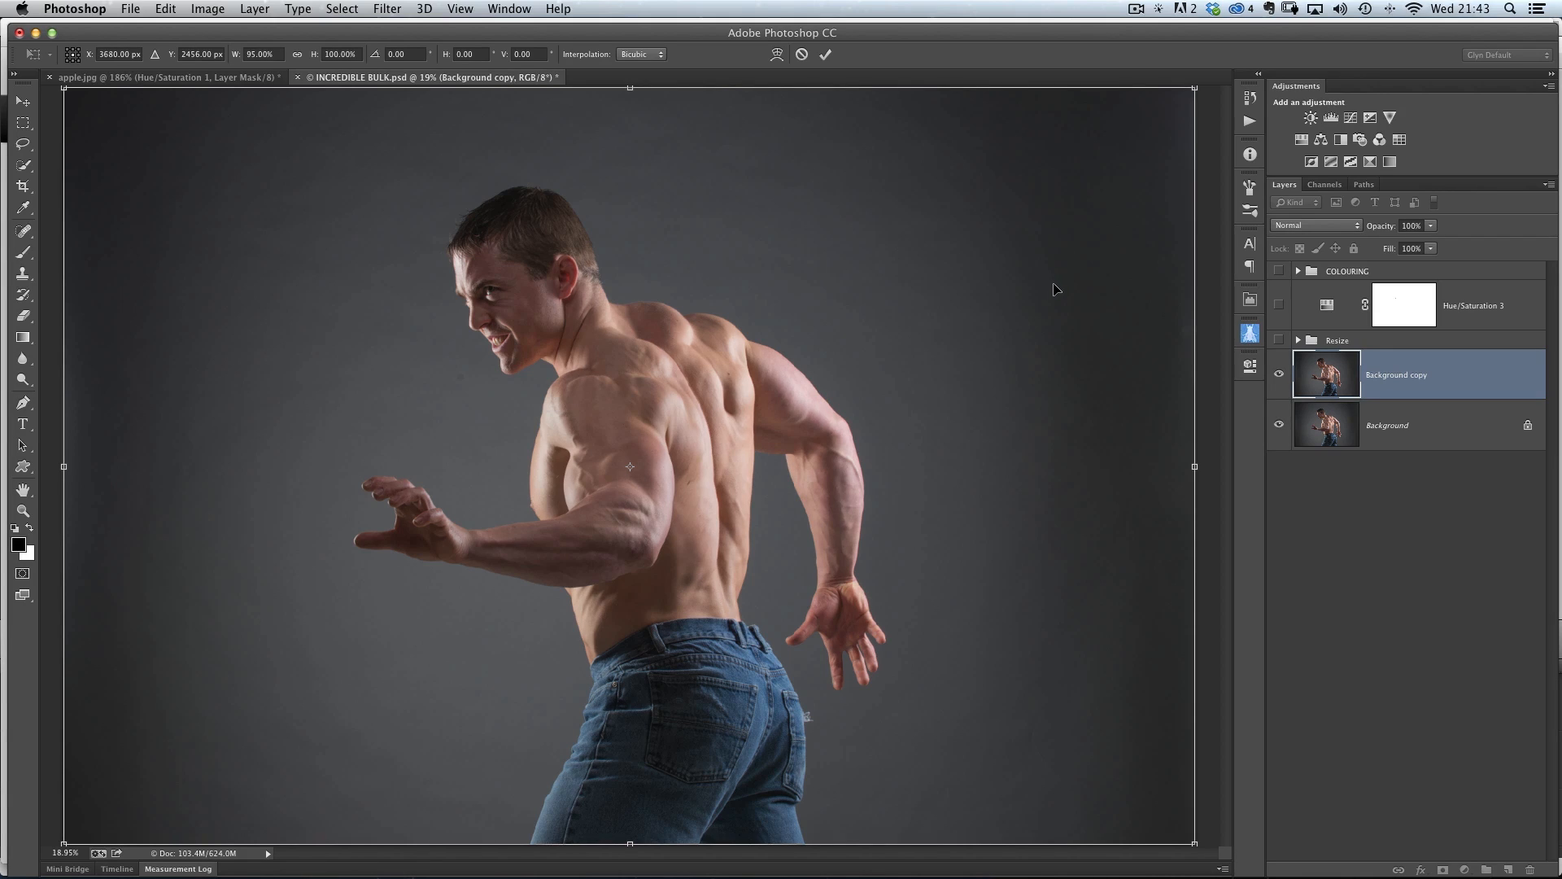
pyautogui.moveTo(1033, 271)
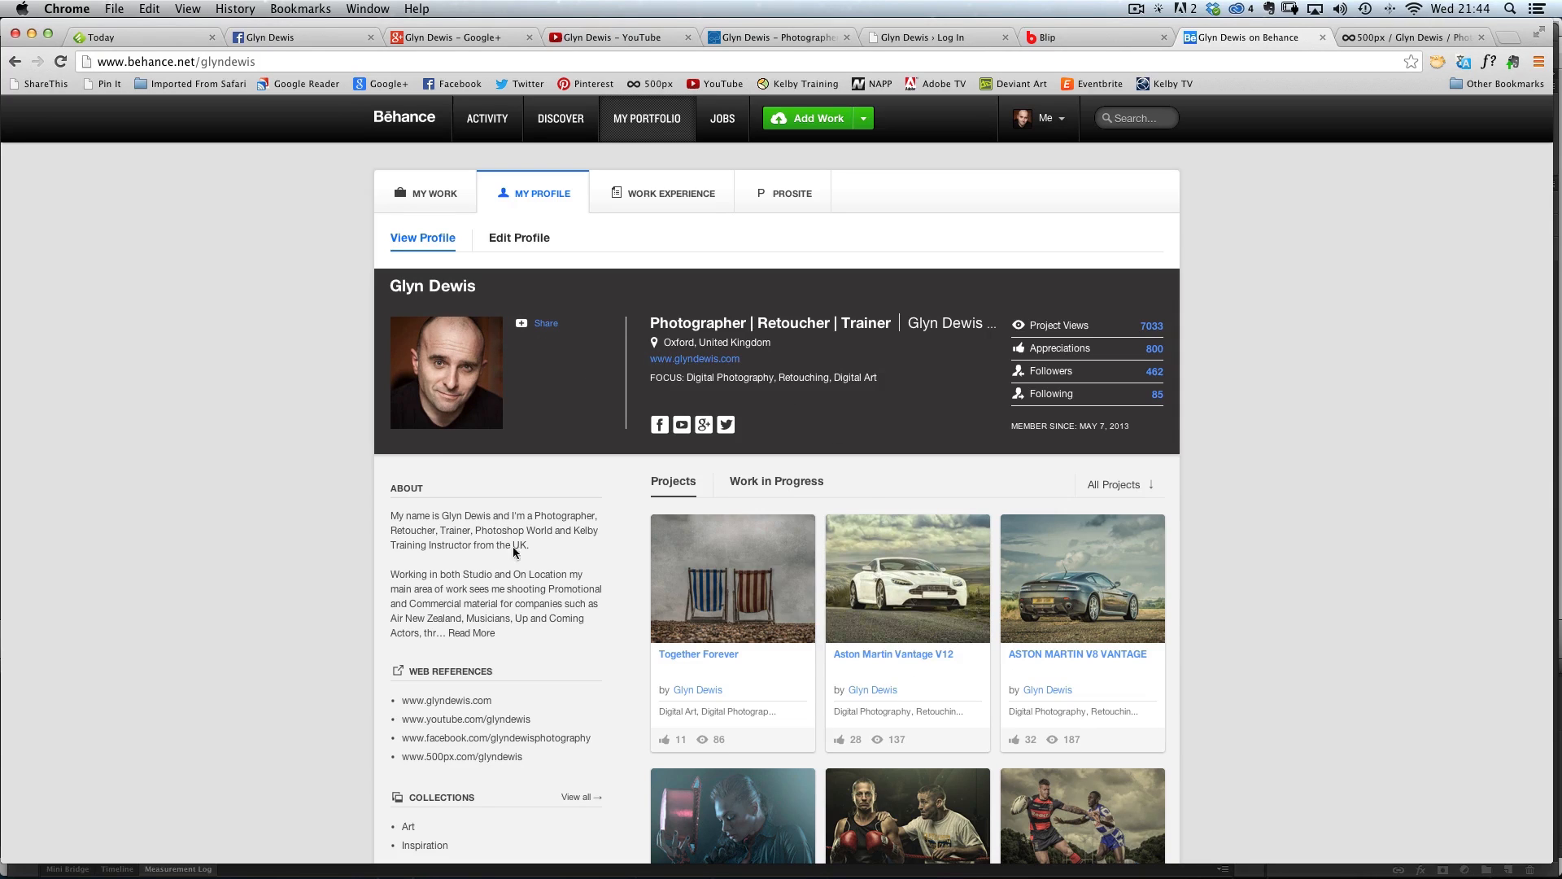
pyautogui.moveTo(783, 608)
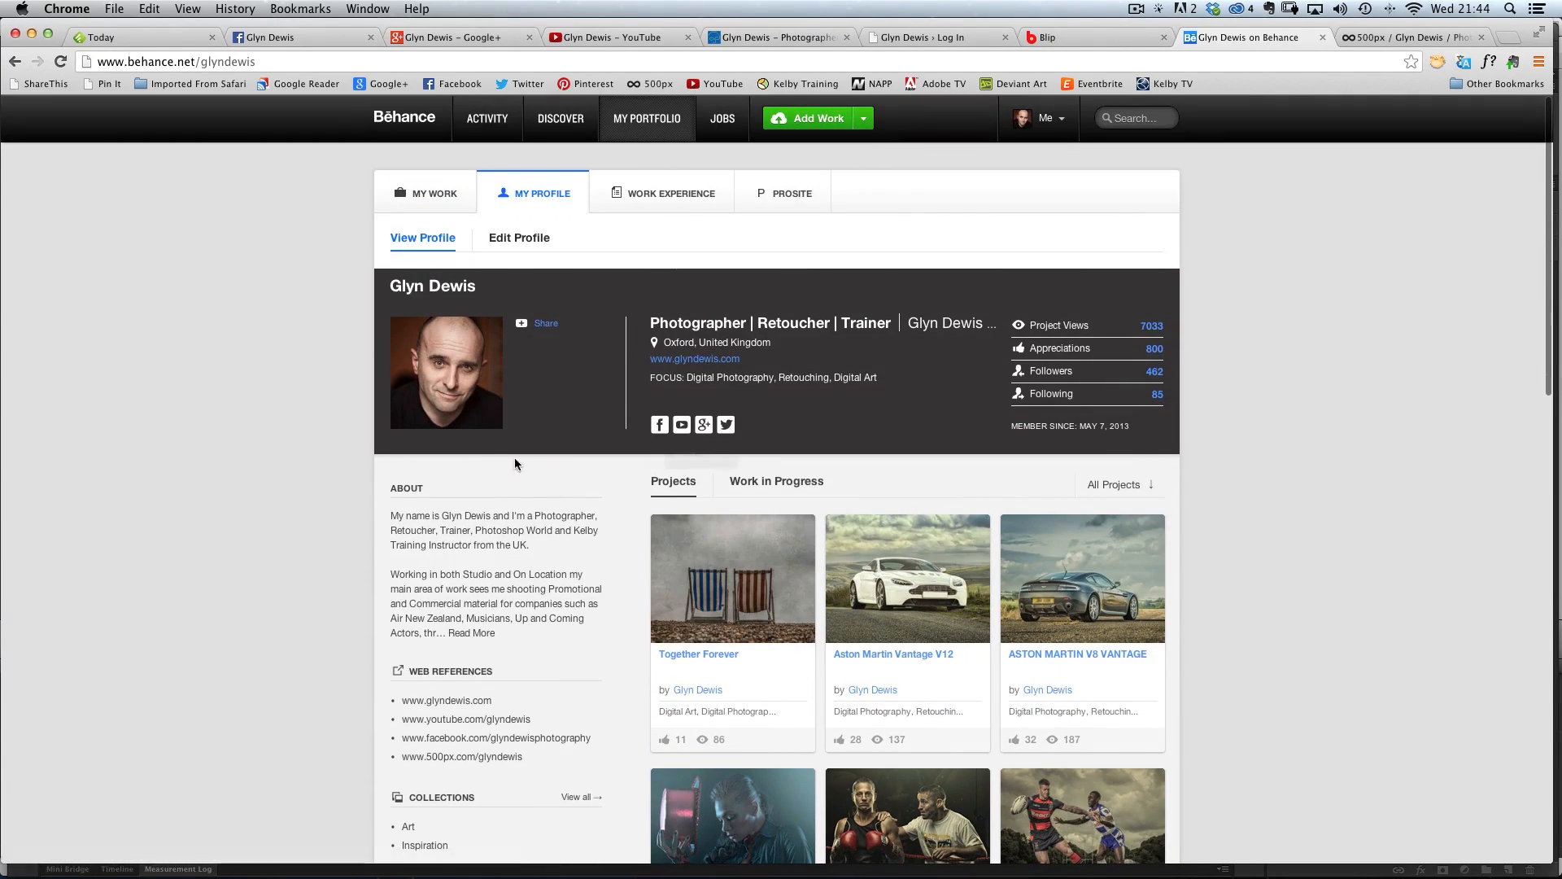
# Show the Work in Progress tab and open the Hulk Project
pyautogui.click(776, 481)
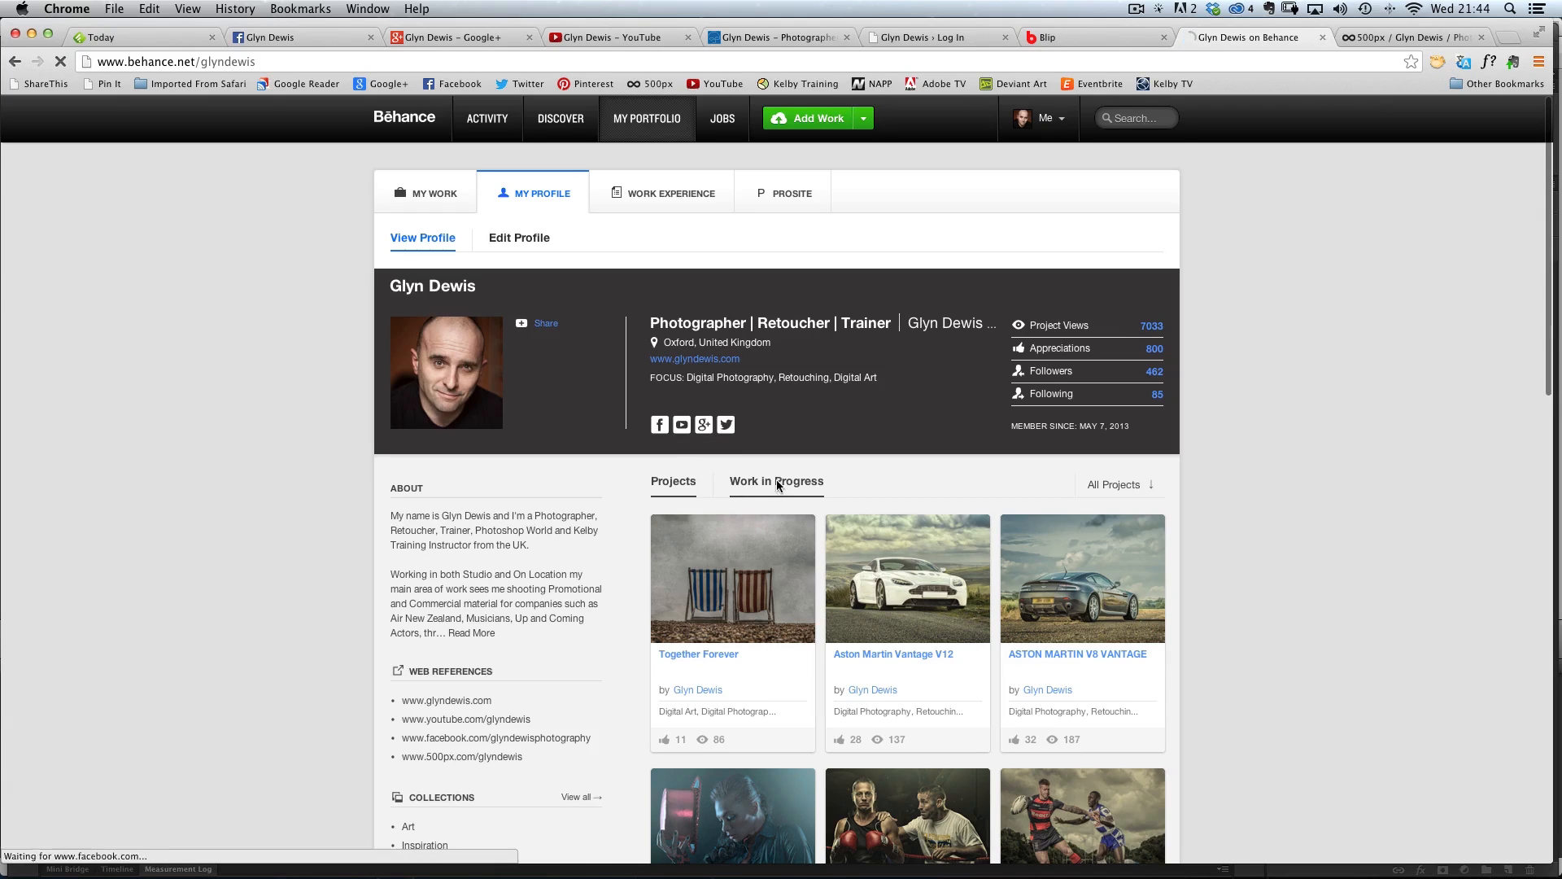
pyautogui.click(776, 485)
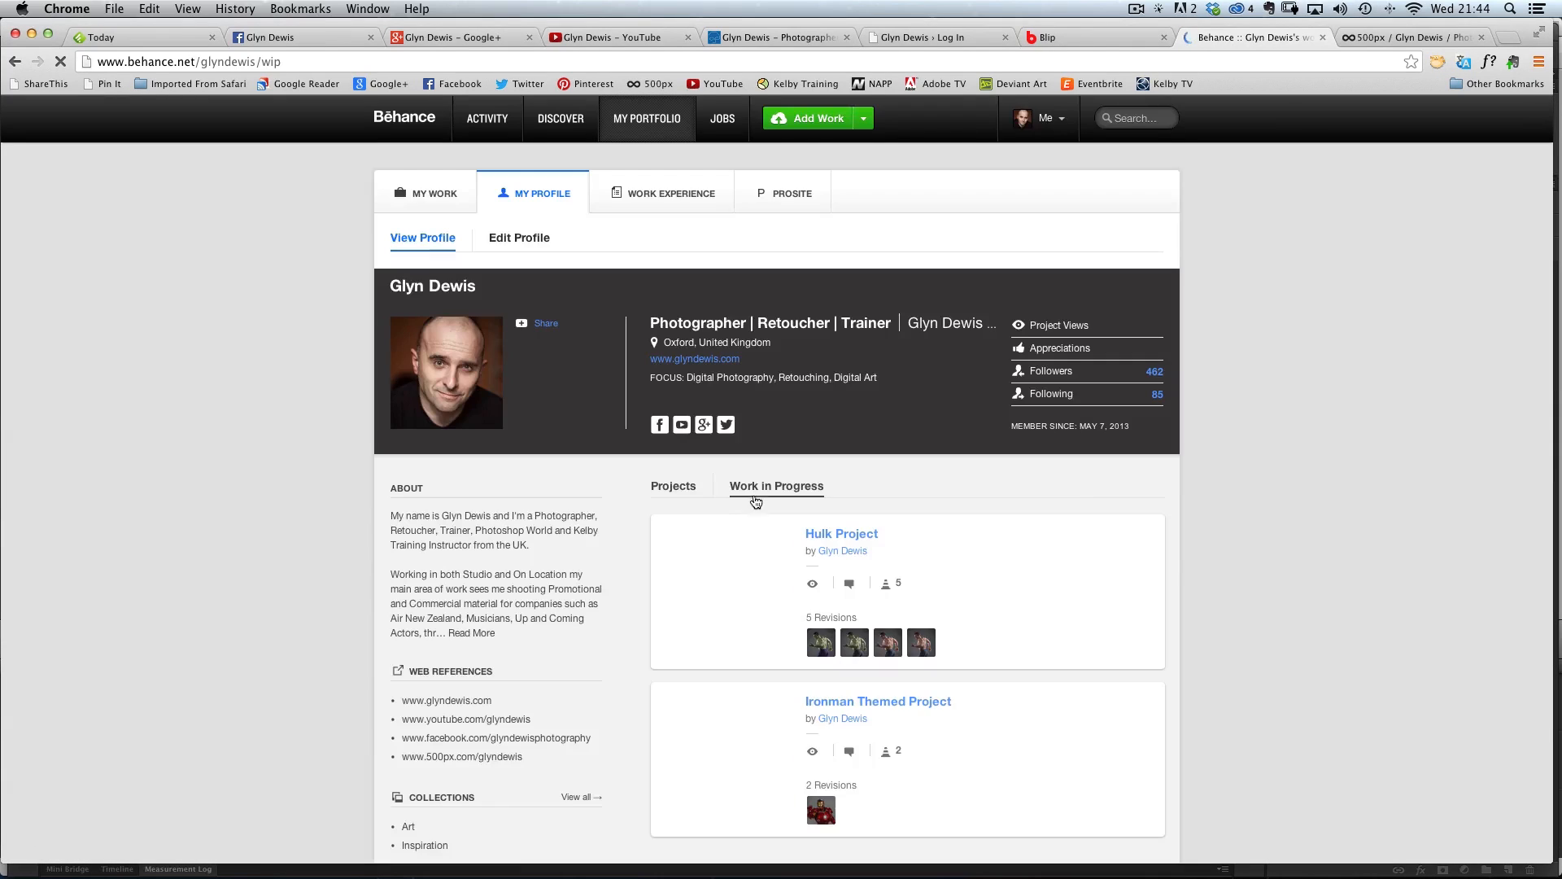
pyautogui.scroll(-3)
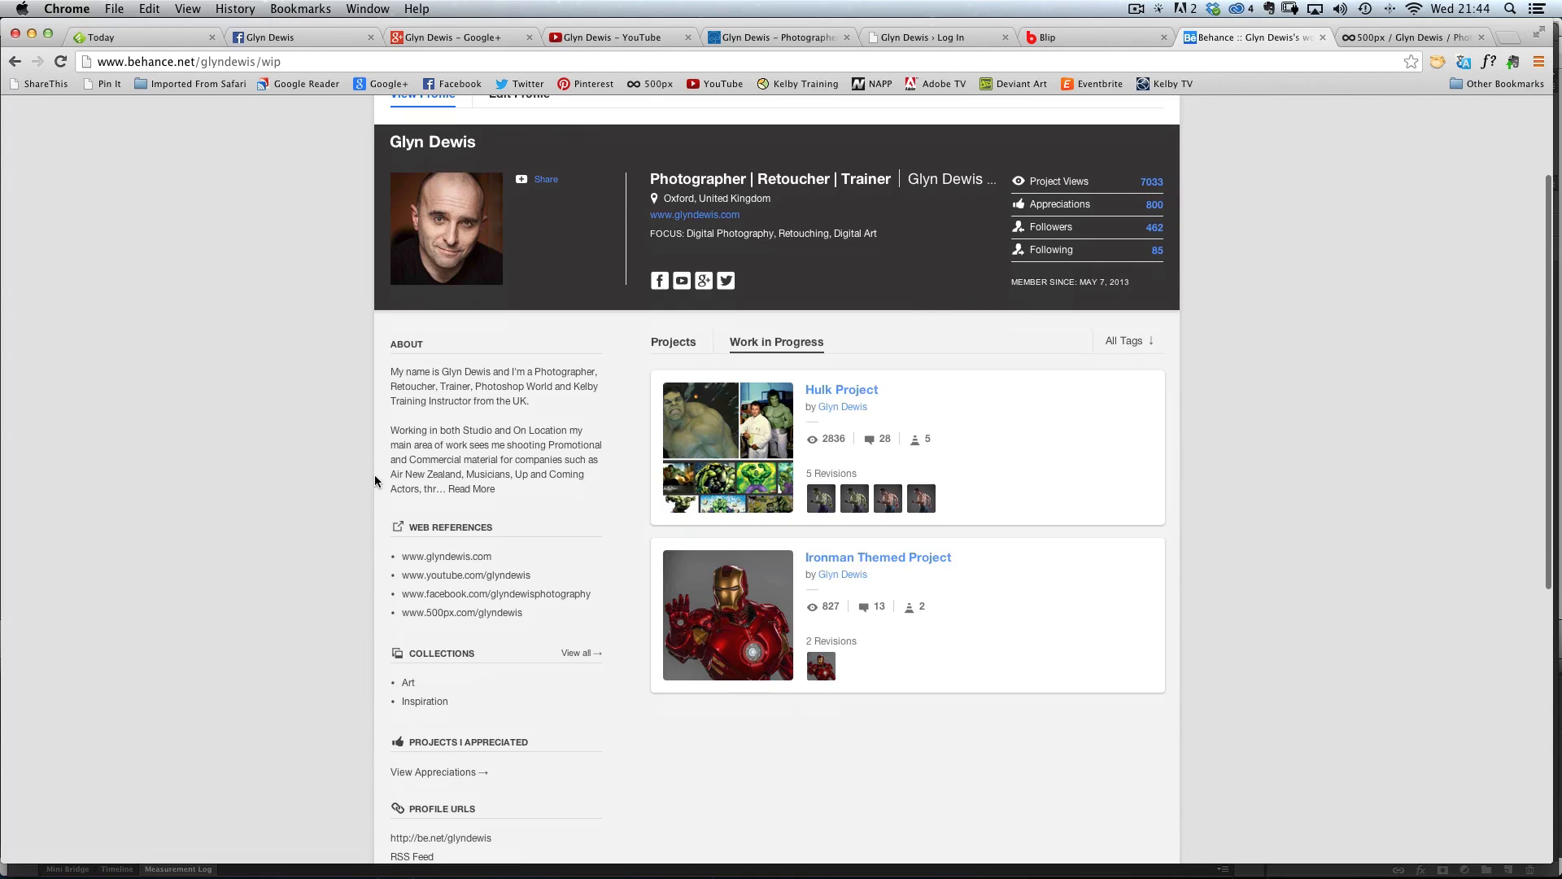
pyautogui.click(840, 390)
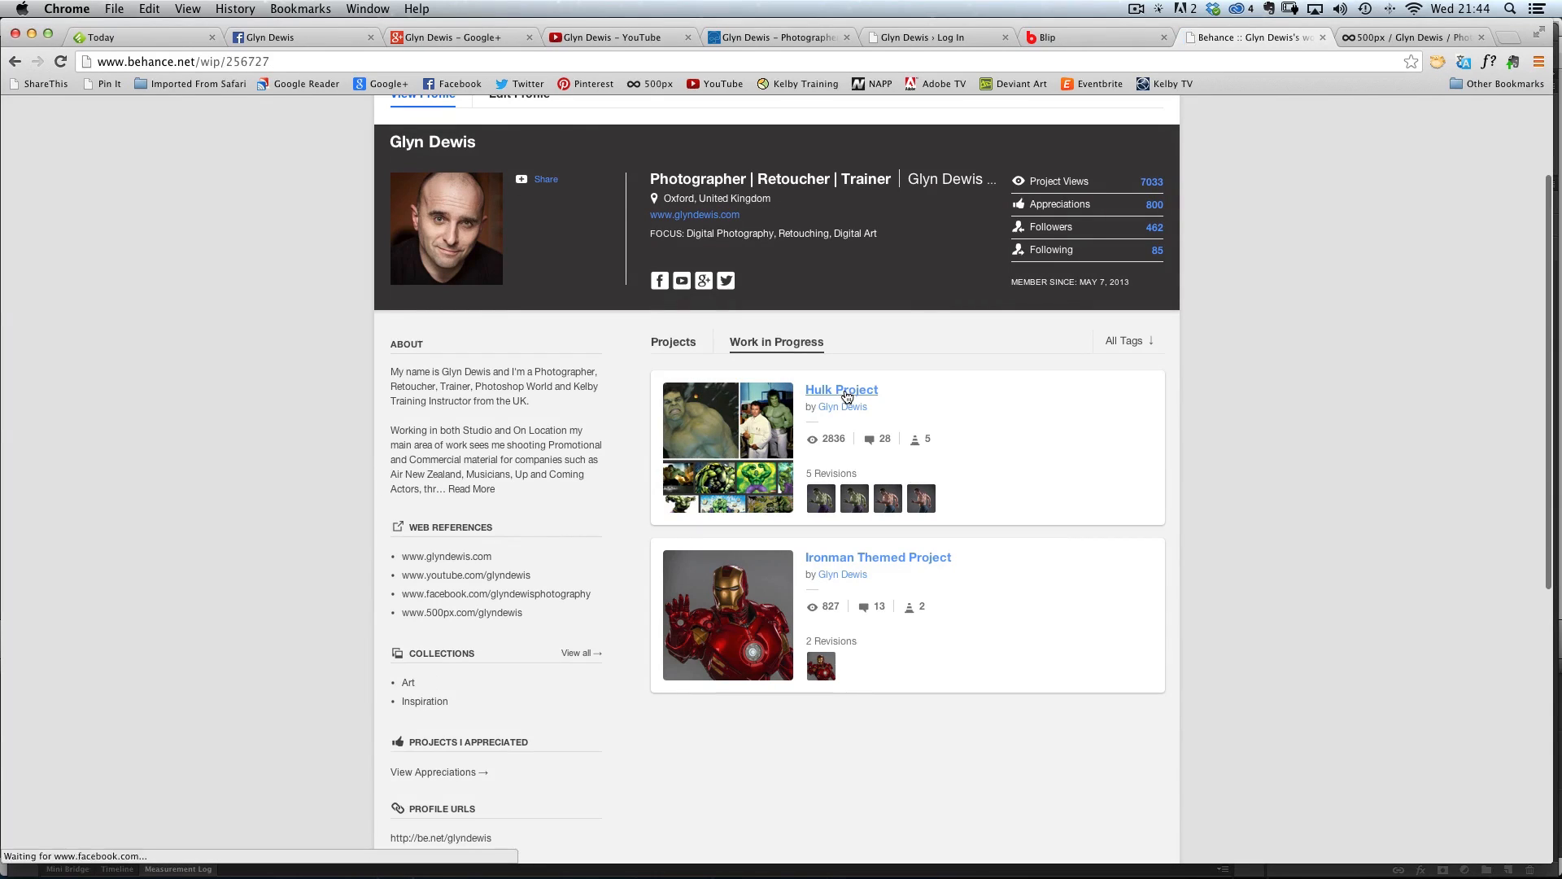
pyautogui.click(840, 390)
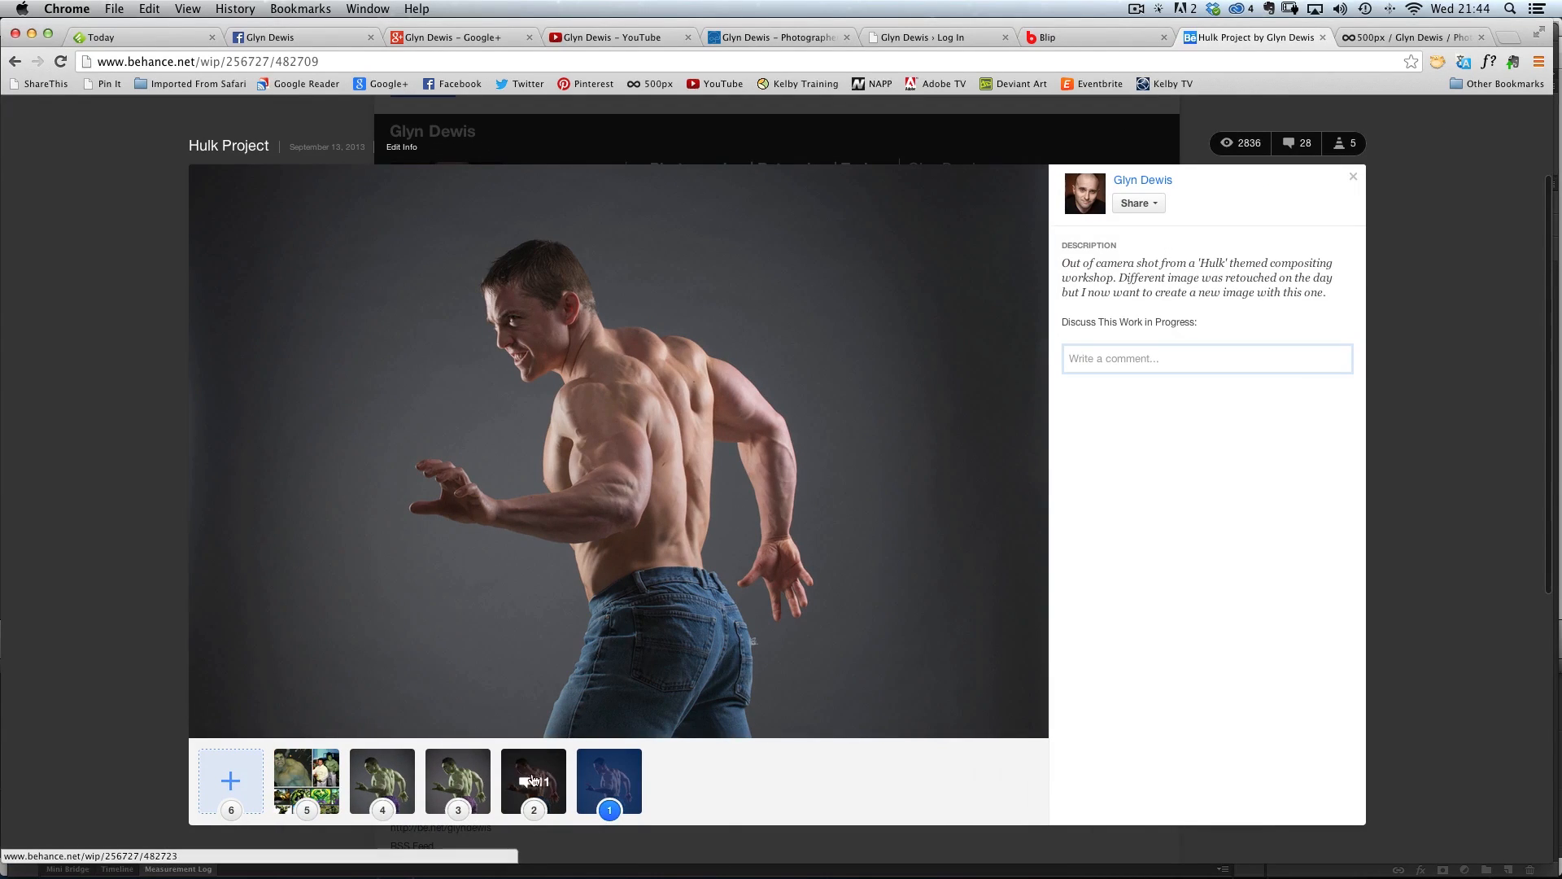
# View Hulk Project revisions 2, 3 and 4, then open the Ironman Themed Project
pyautogui.click(532, 781)
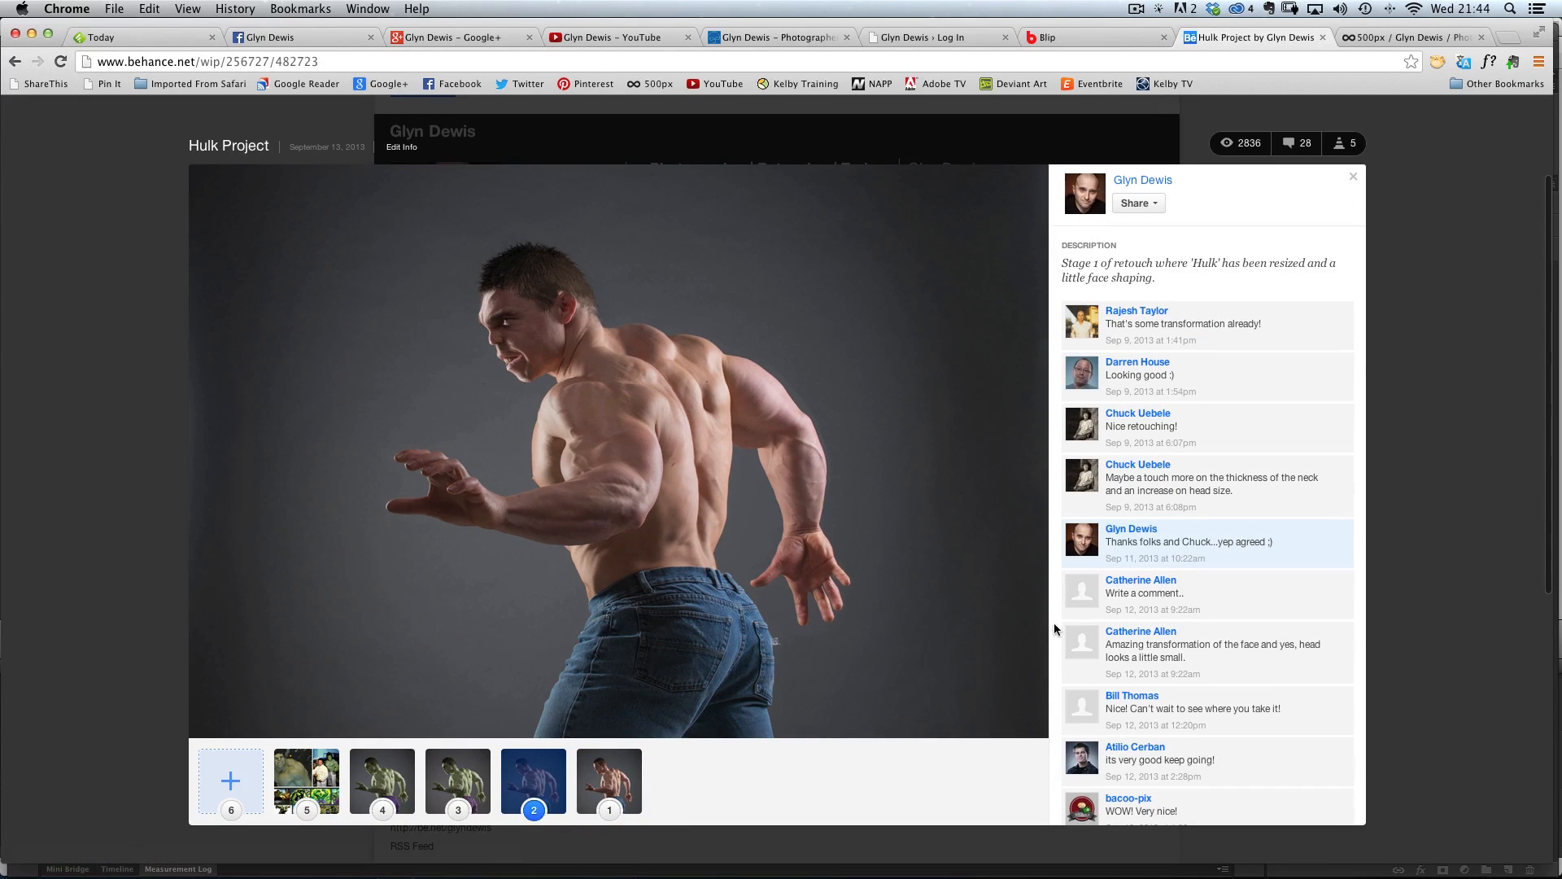
pyautogui.moveTo(1051, 660)
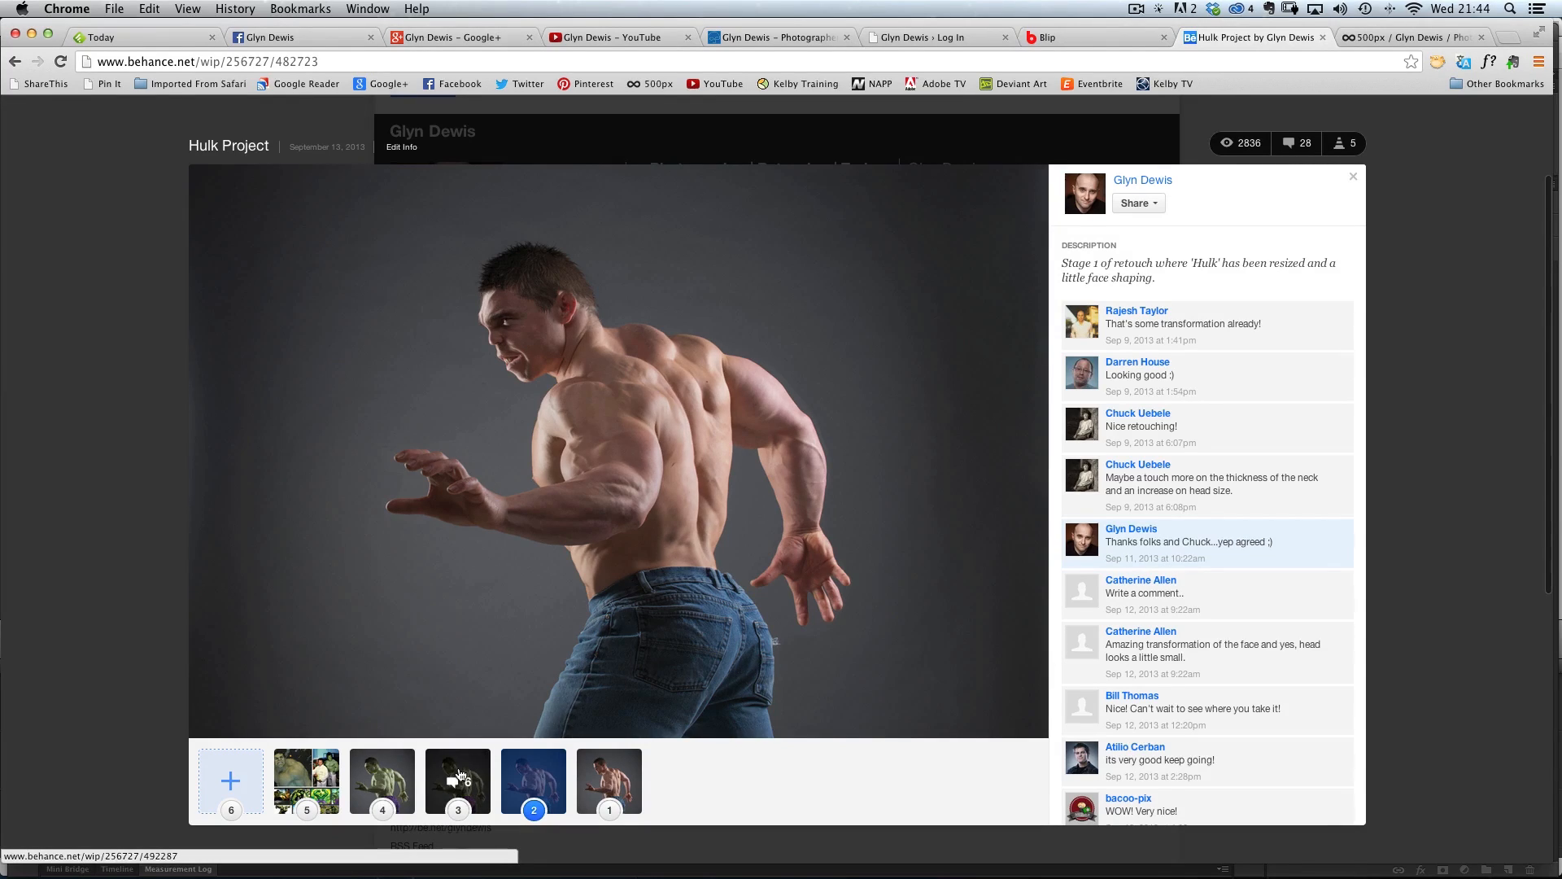
pyautogui.click(458, 780)
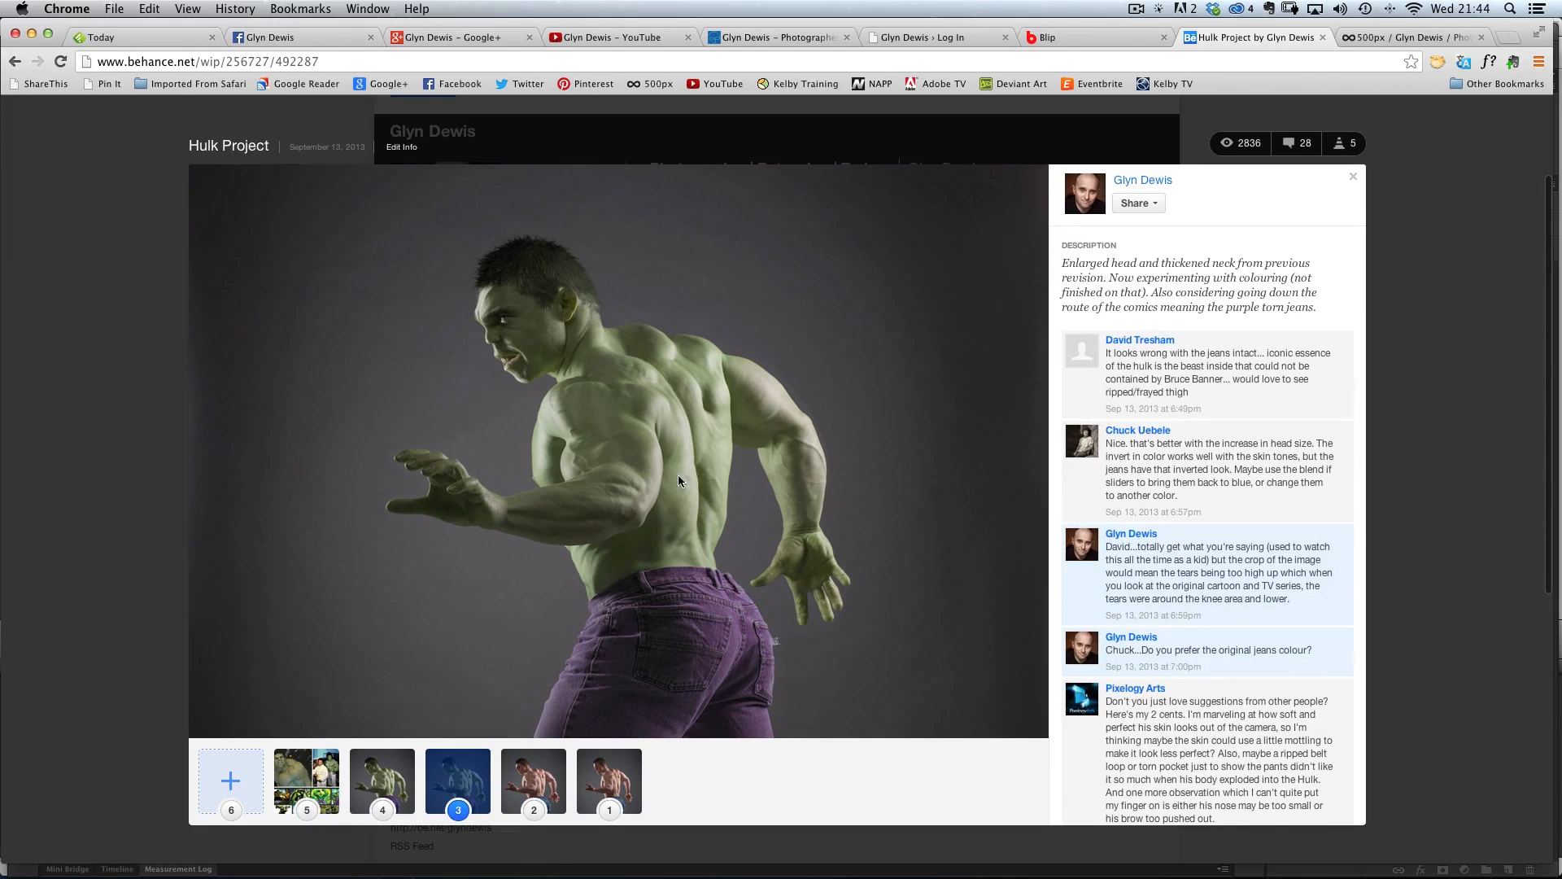
pyautogui.moveTo(643, 506)
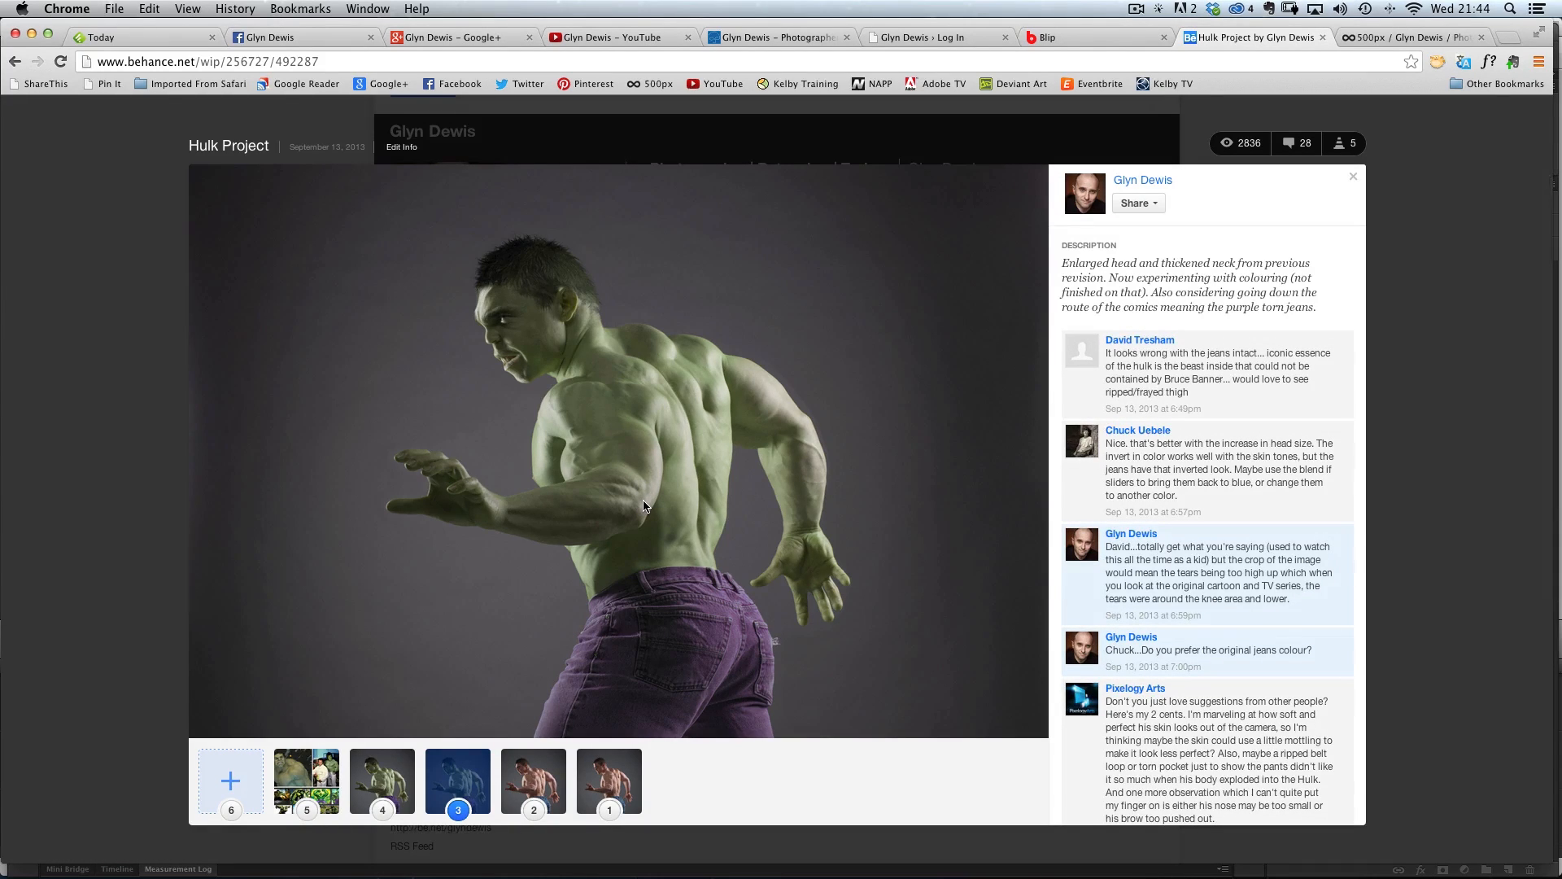
pyautogui.click(382, 781)
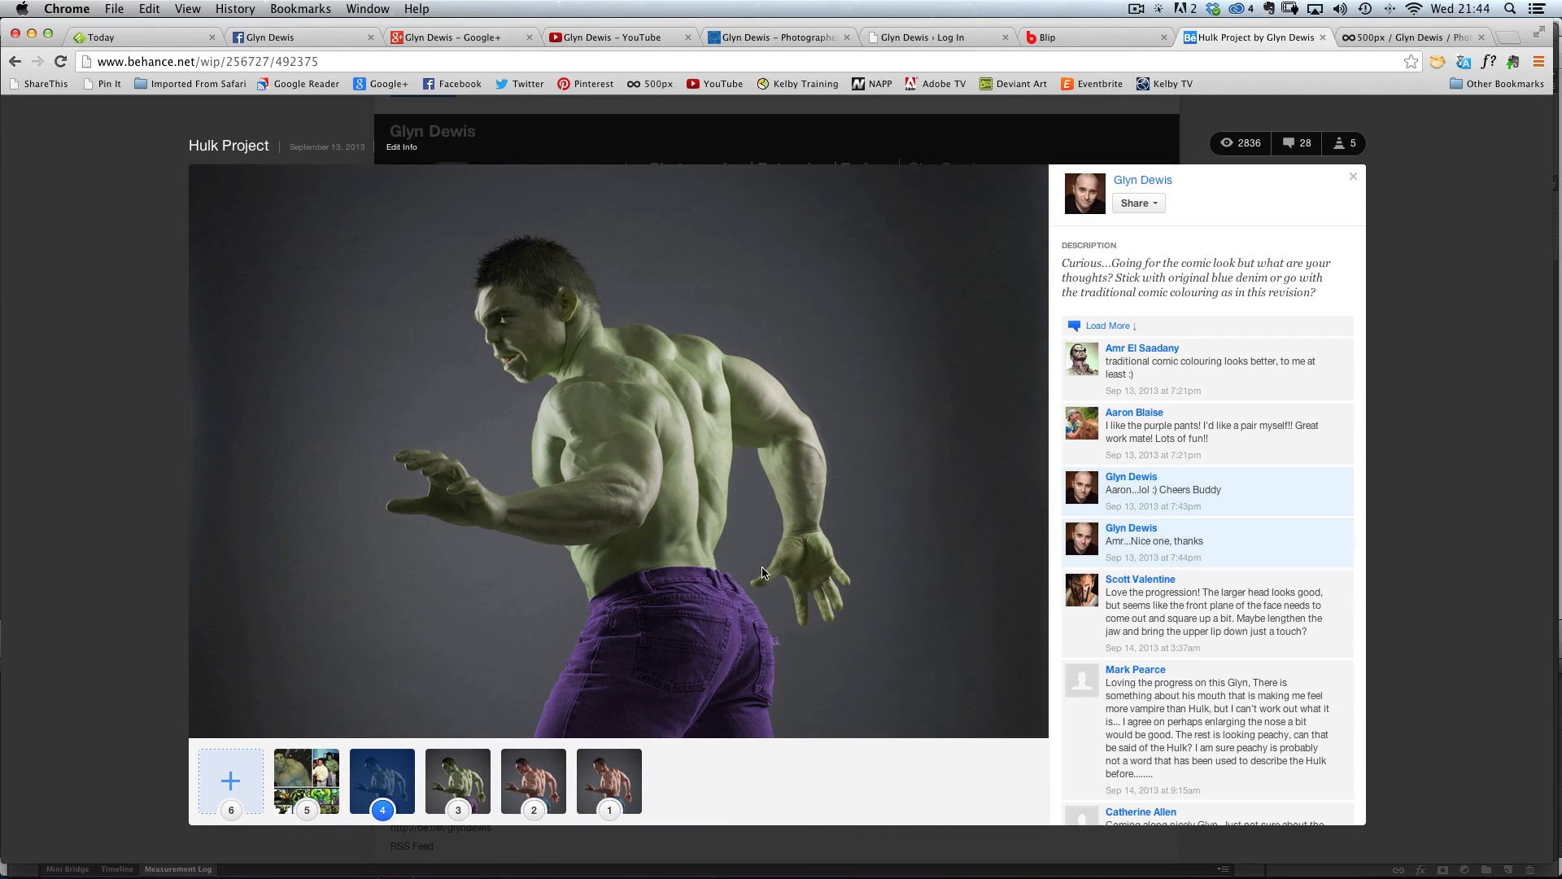
pyautogui.moveTo(106, 298)
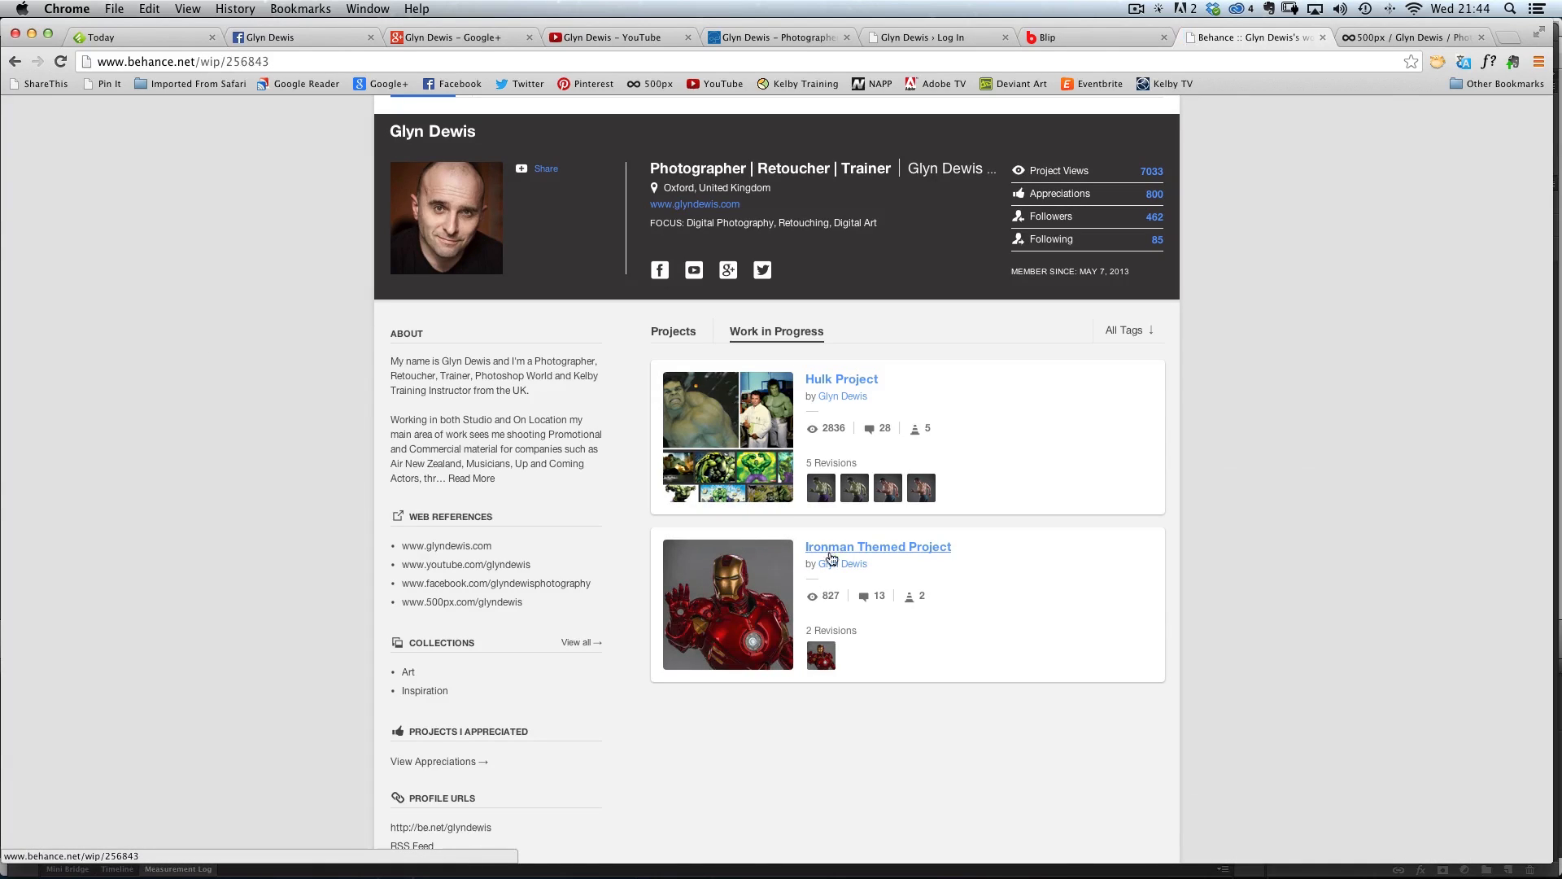
pyautogui.click(877, 546)
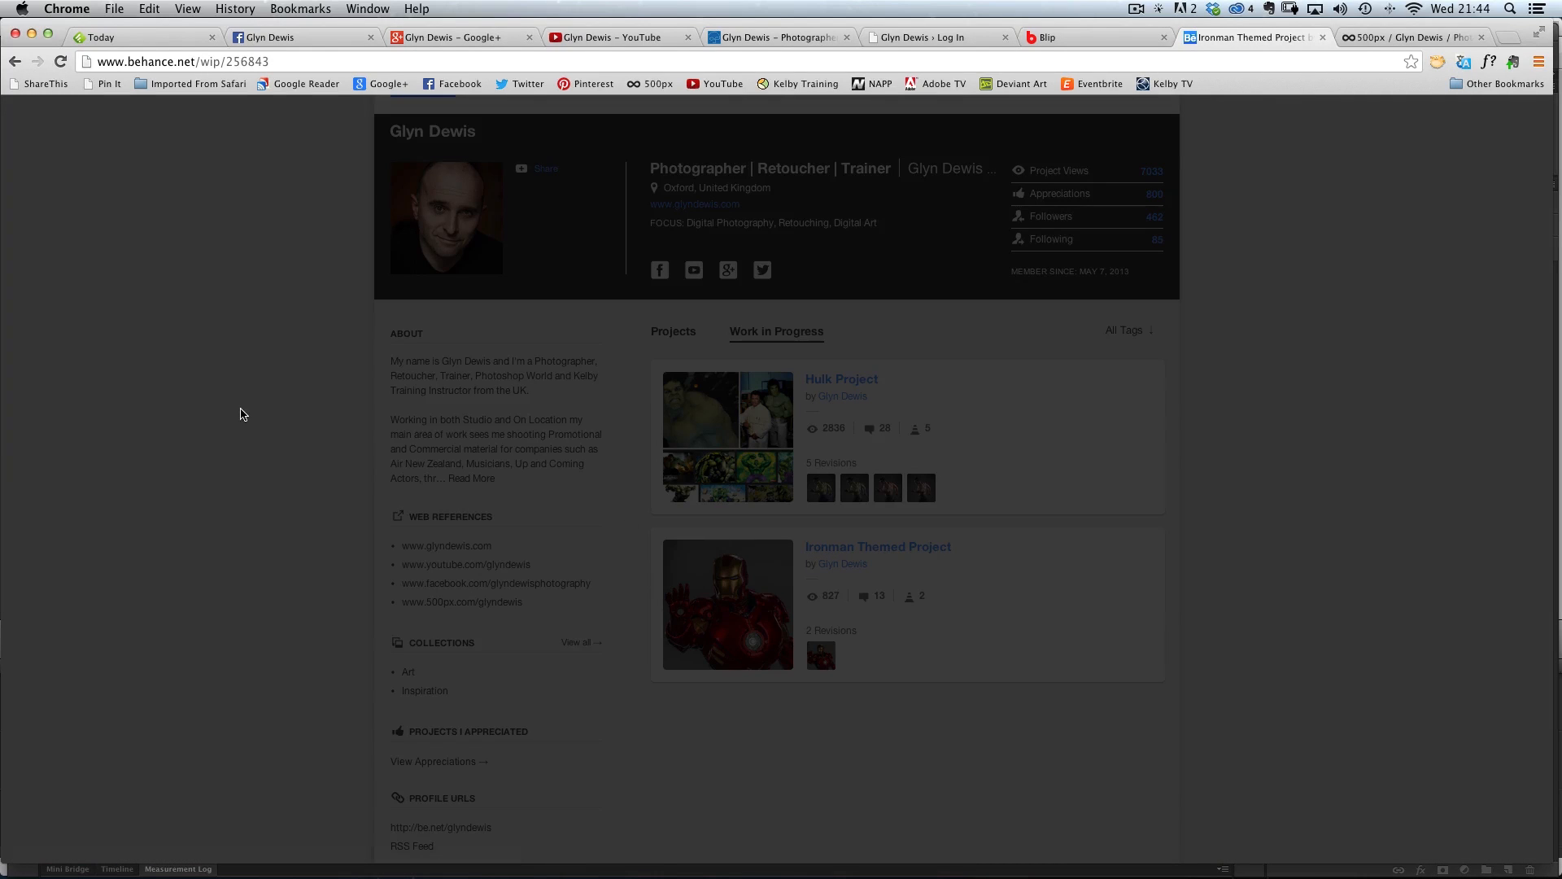